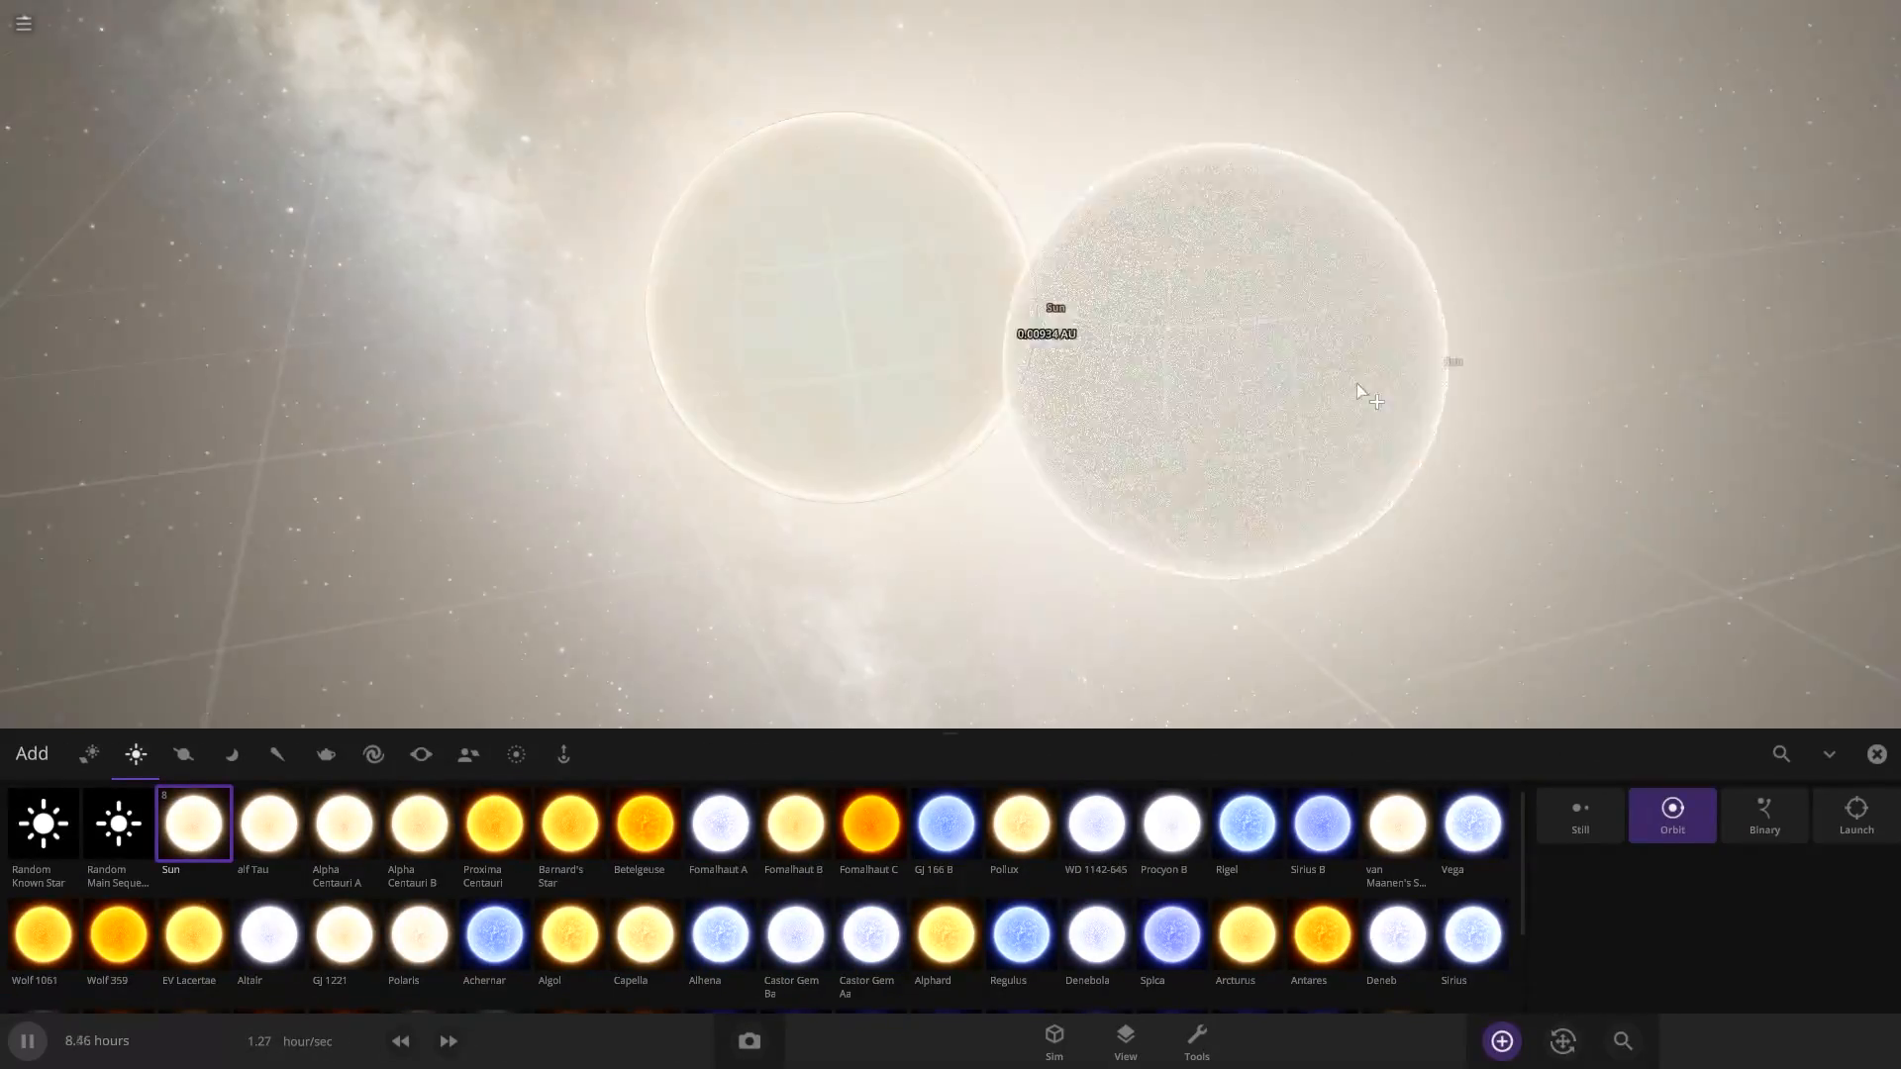
Switch the Sun's Negative Luminosity on so it glows magenta at −1.00 luminosity.
left_click(1056, 309)
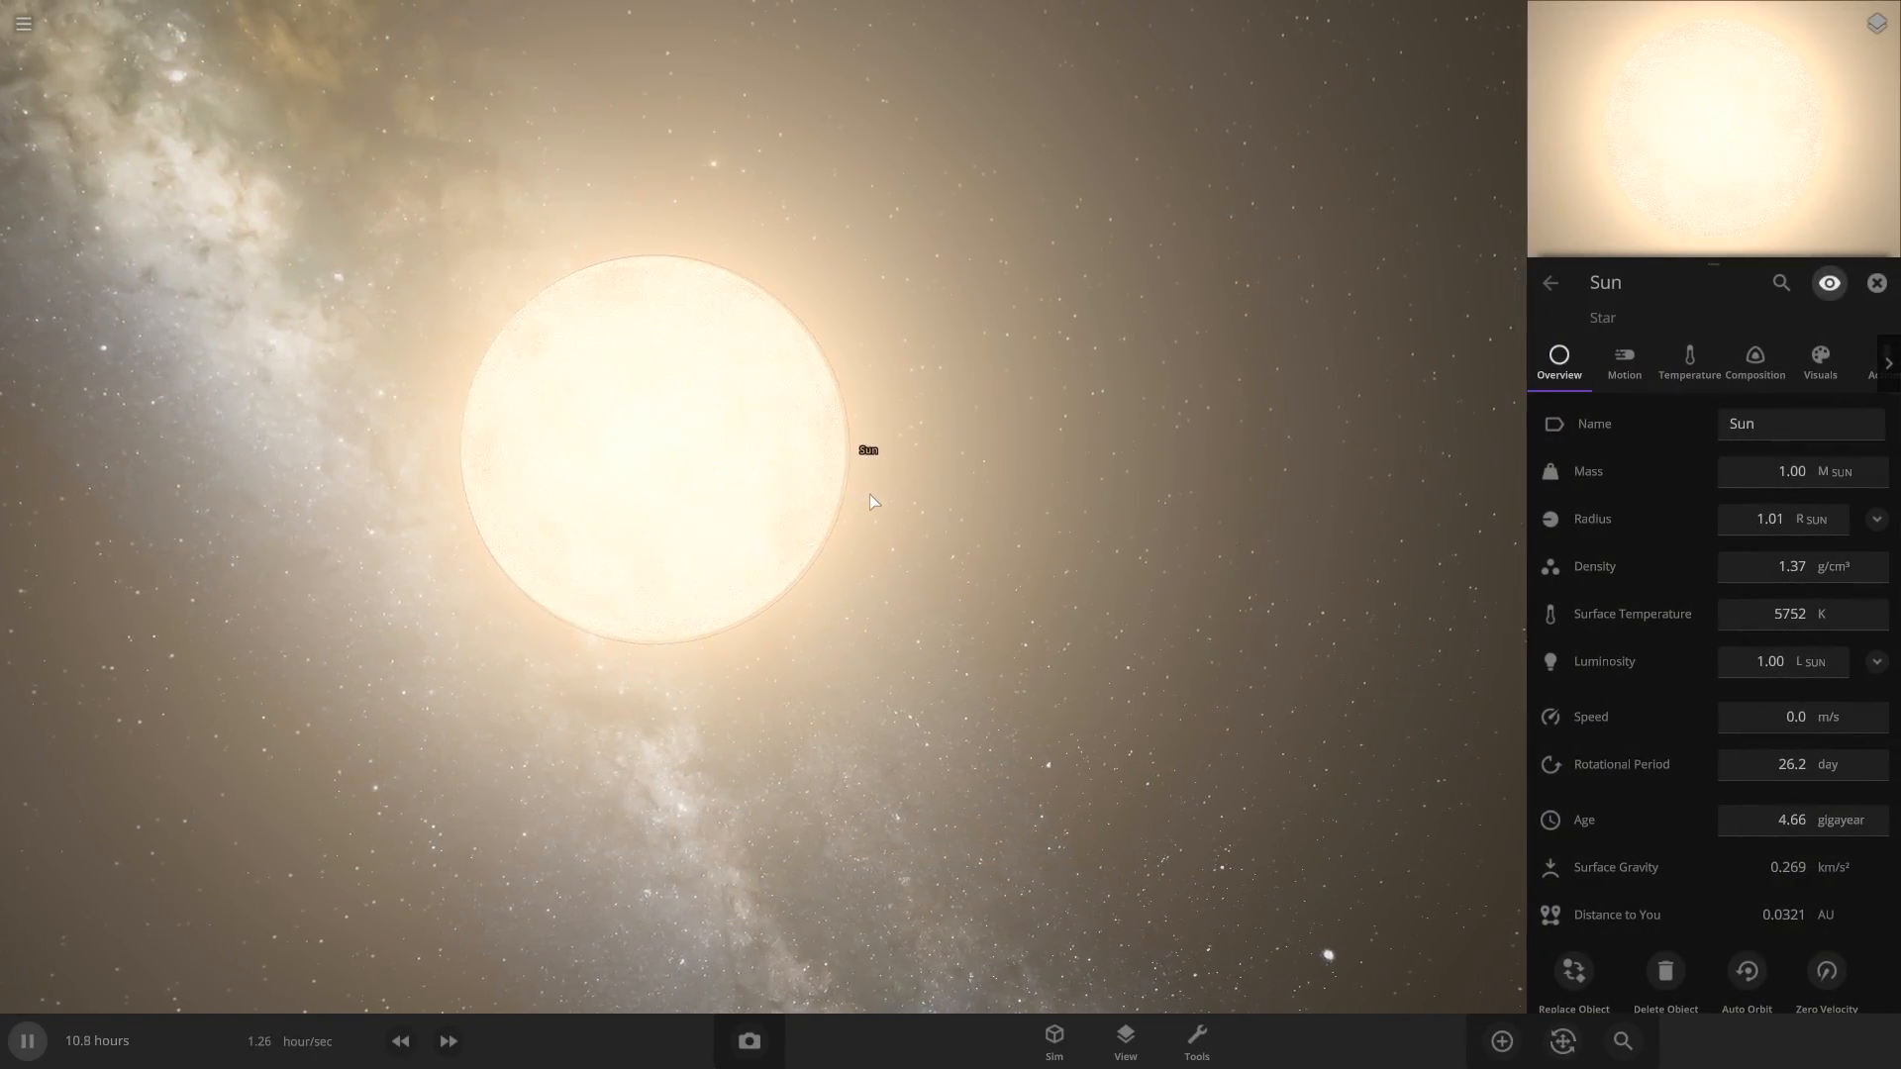
mouse_move(980, 505)
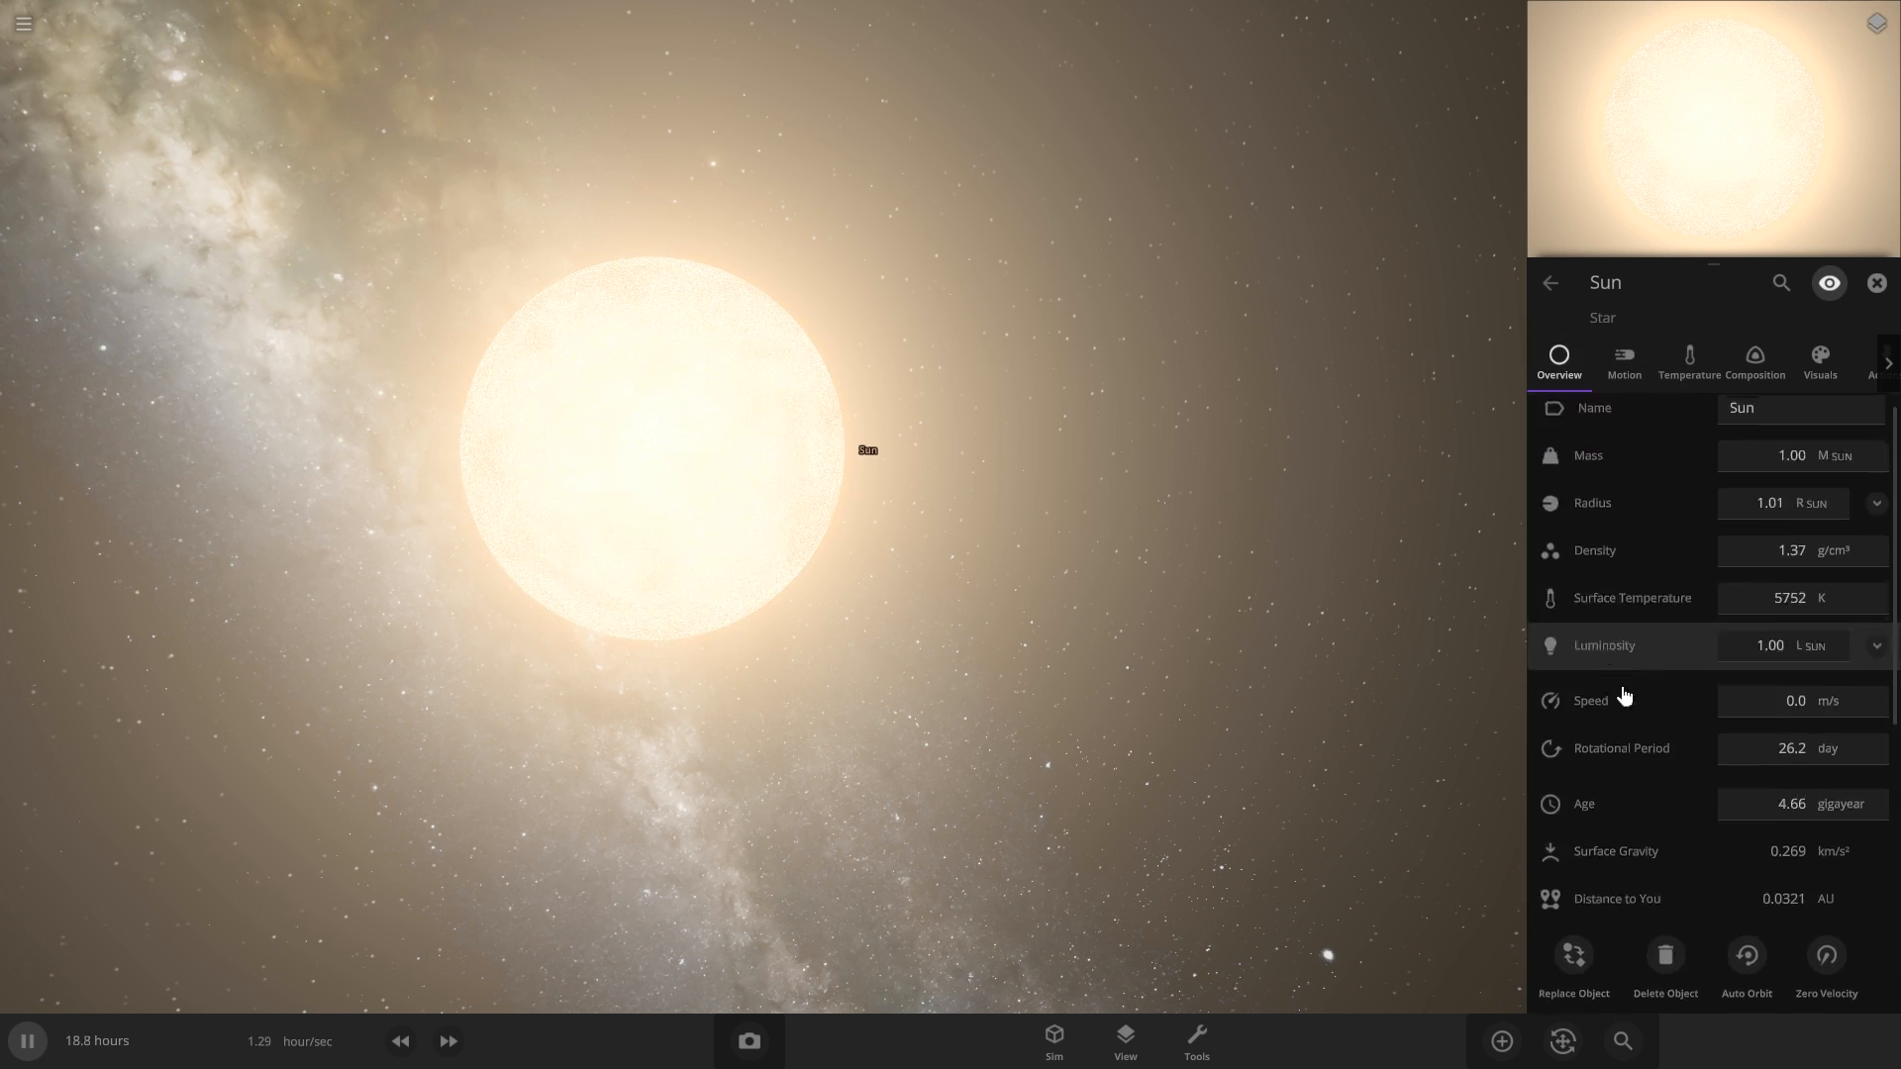
left_click(1875, 645)
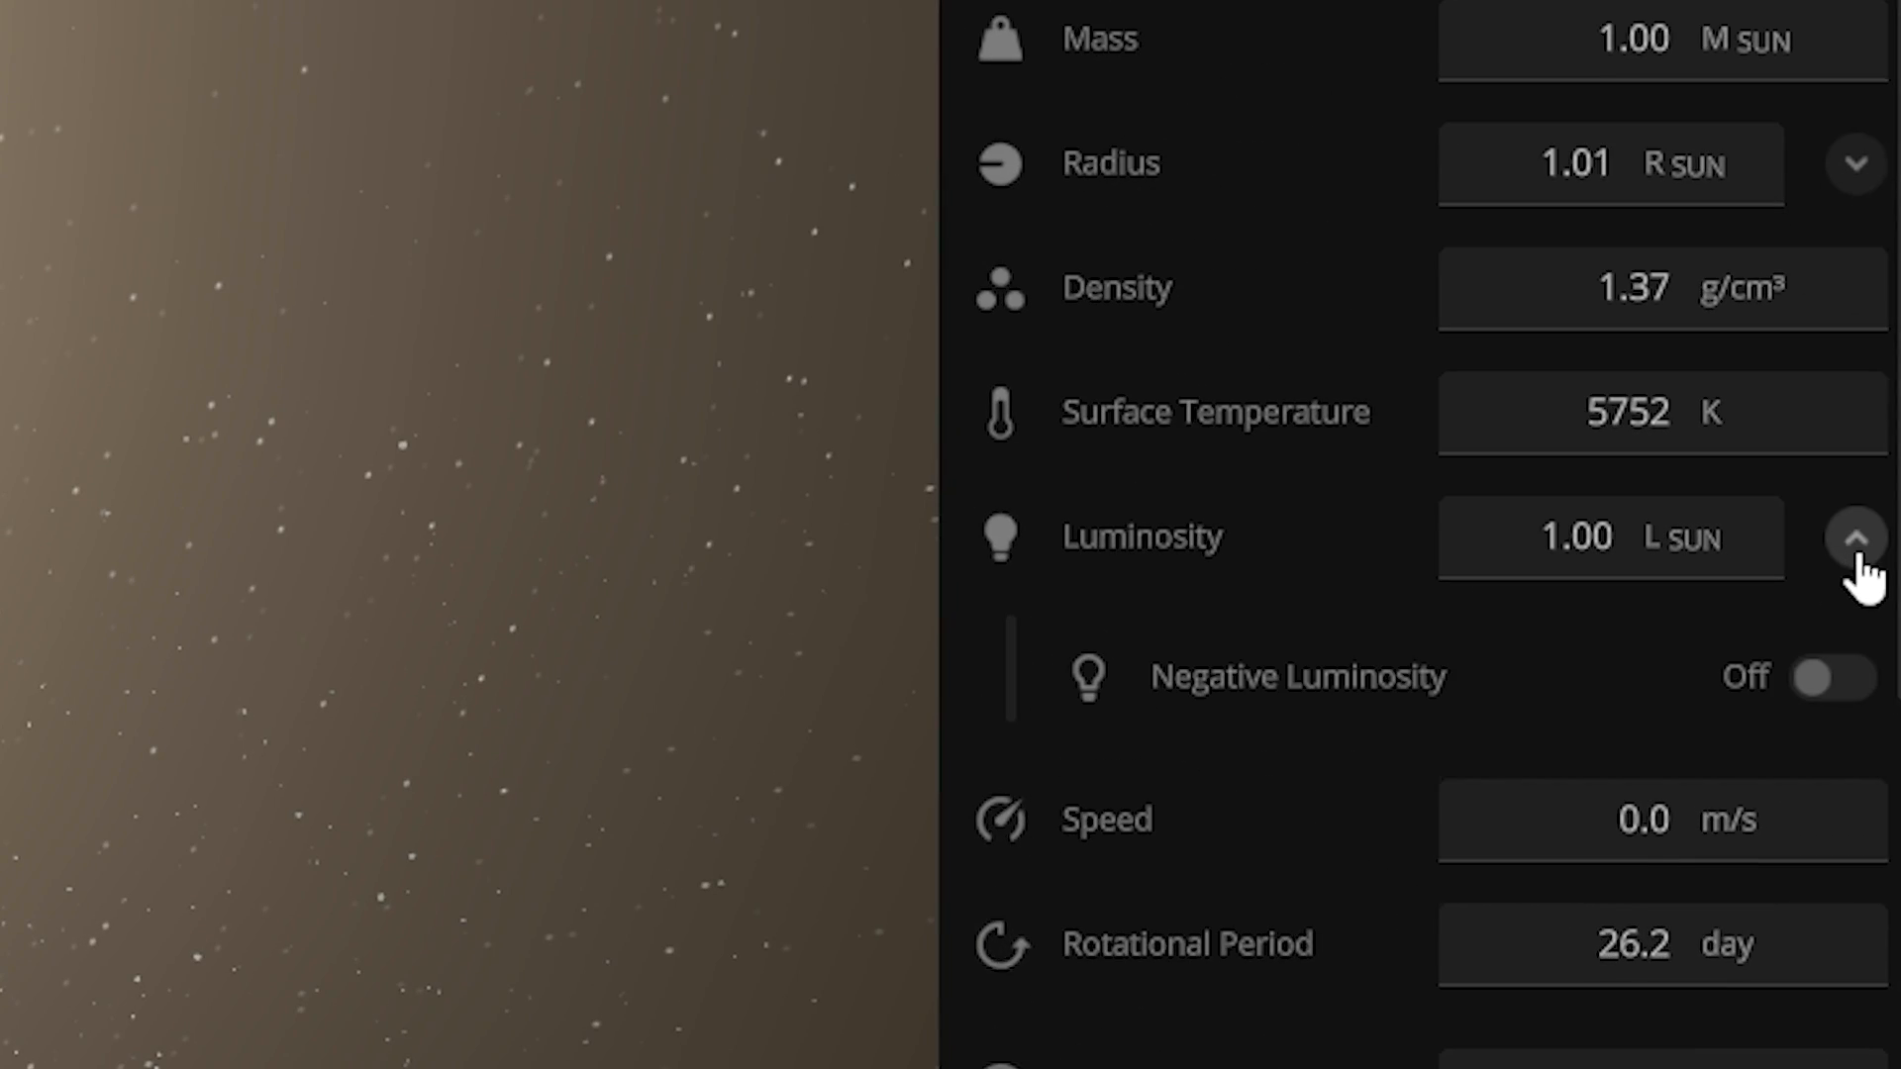
mouse_move(1794, 726)
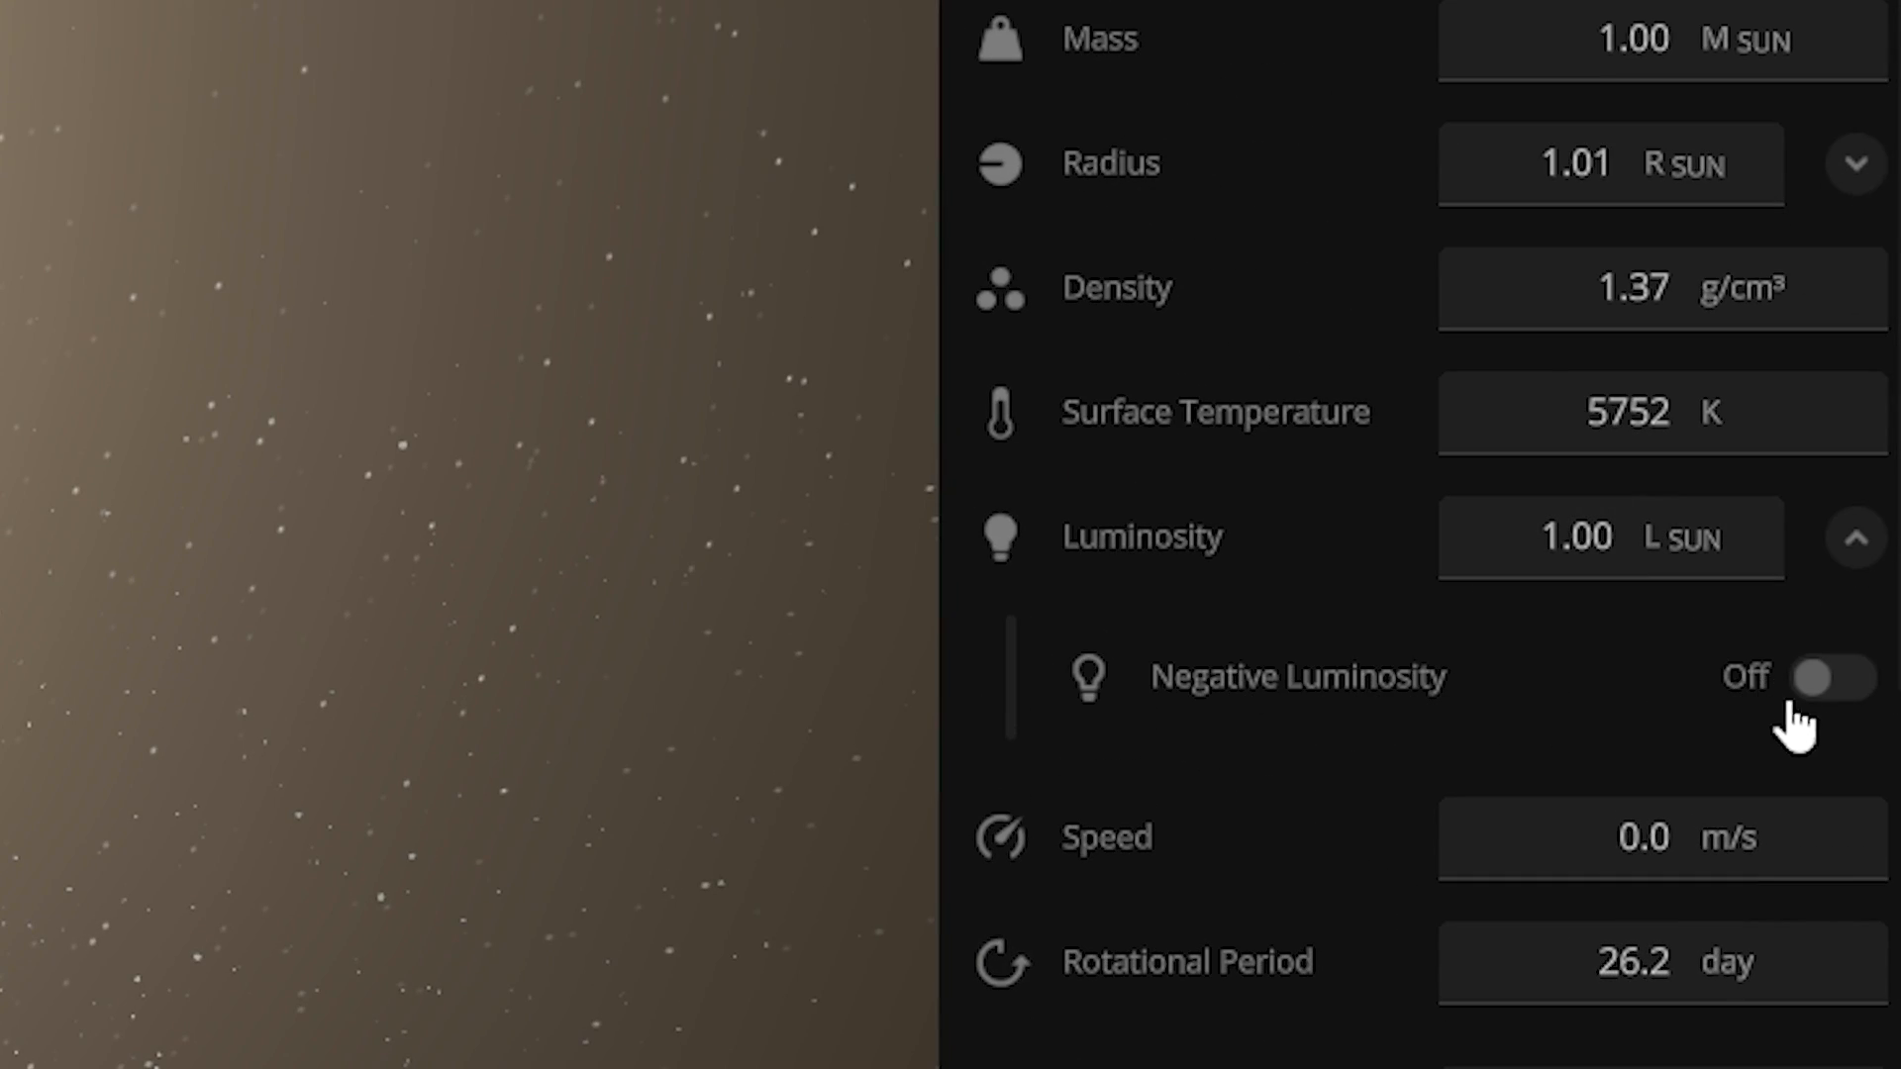
left_click(1836, 678)
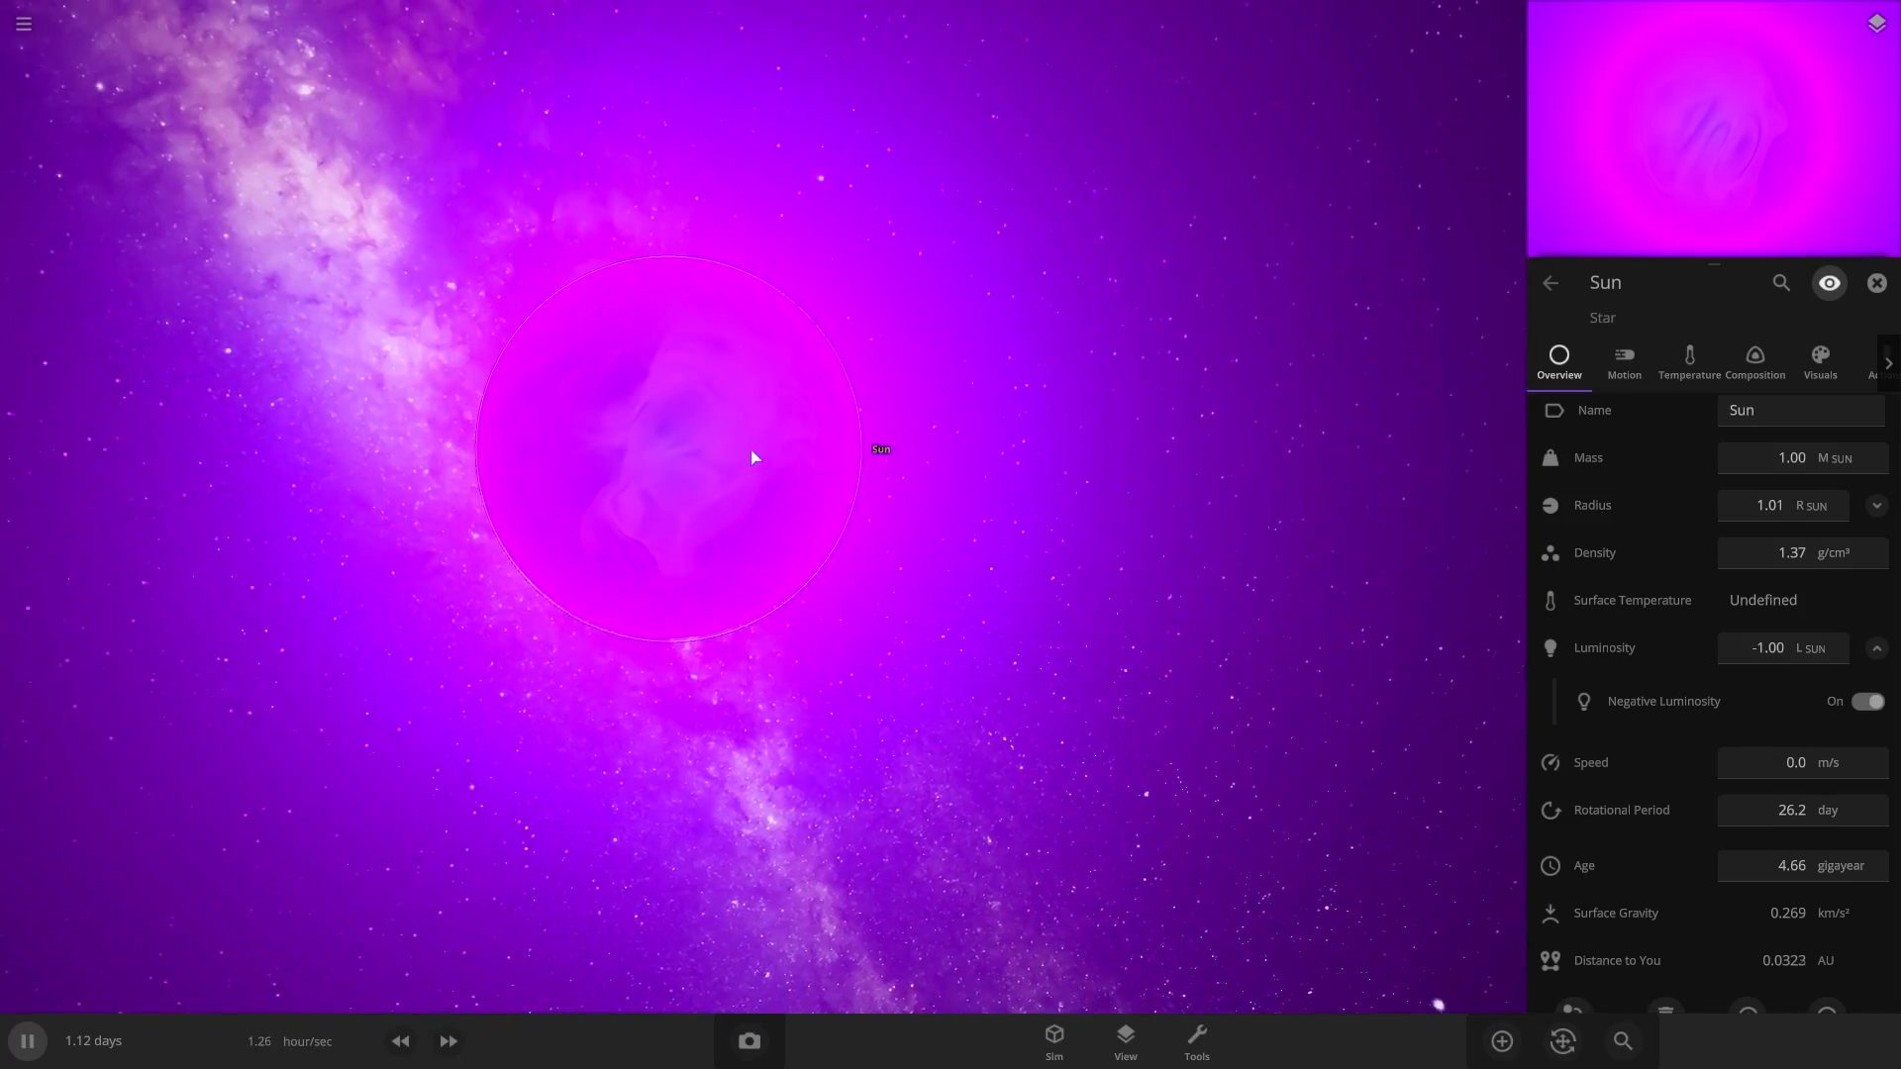
Place an Earth in orbit around the magenta Sun.
left_click(1499, 1039)
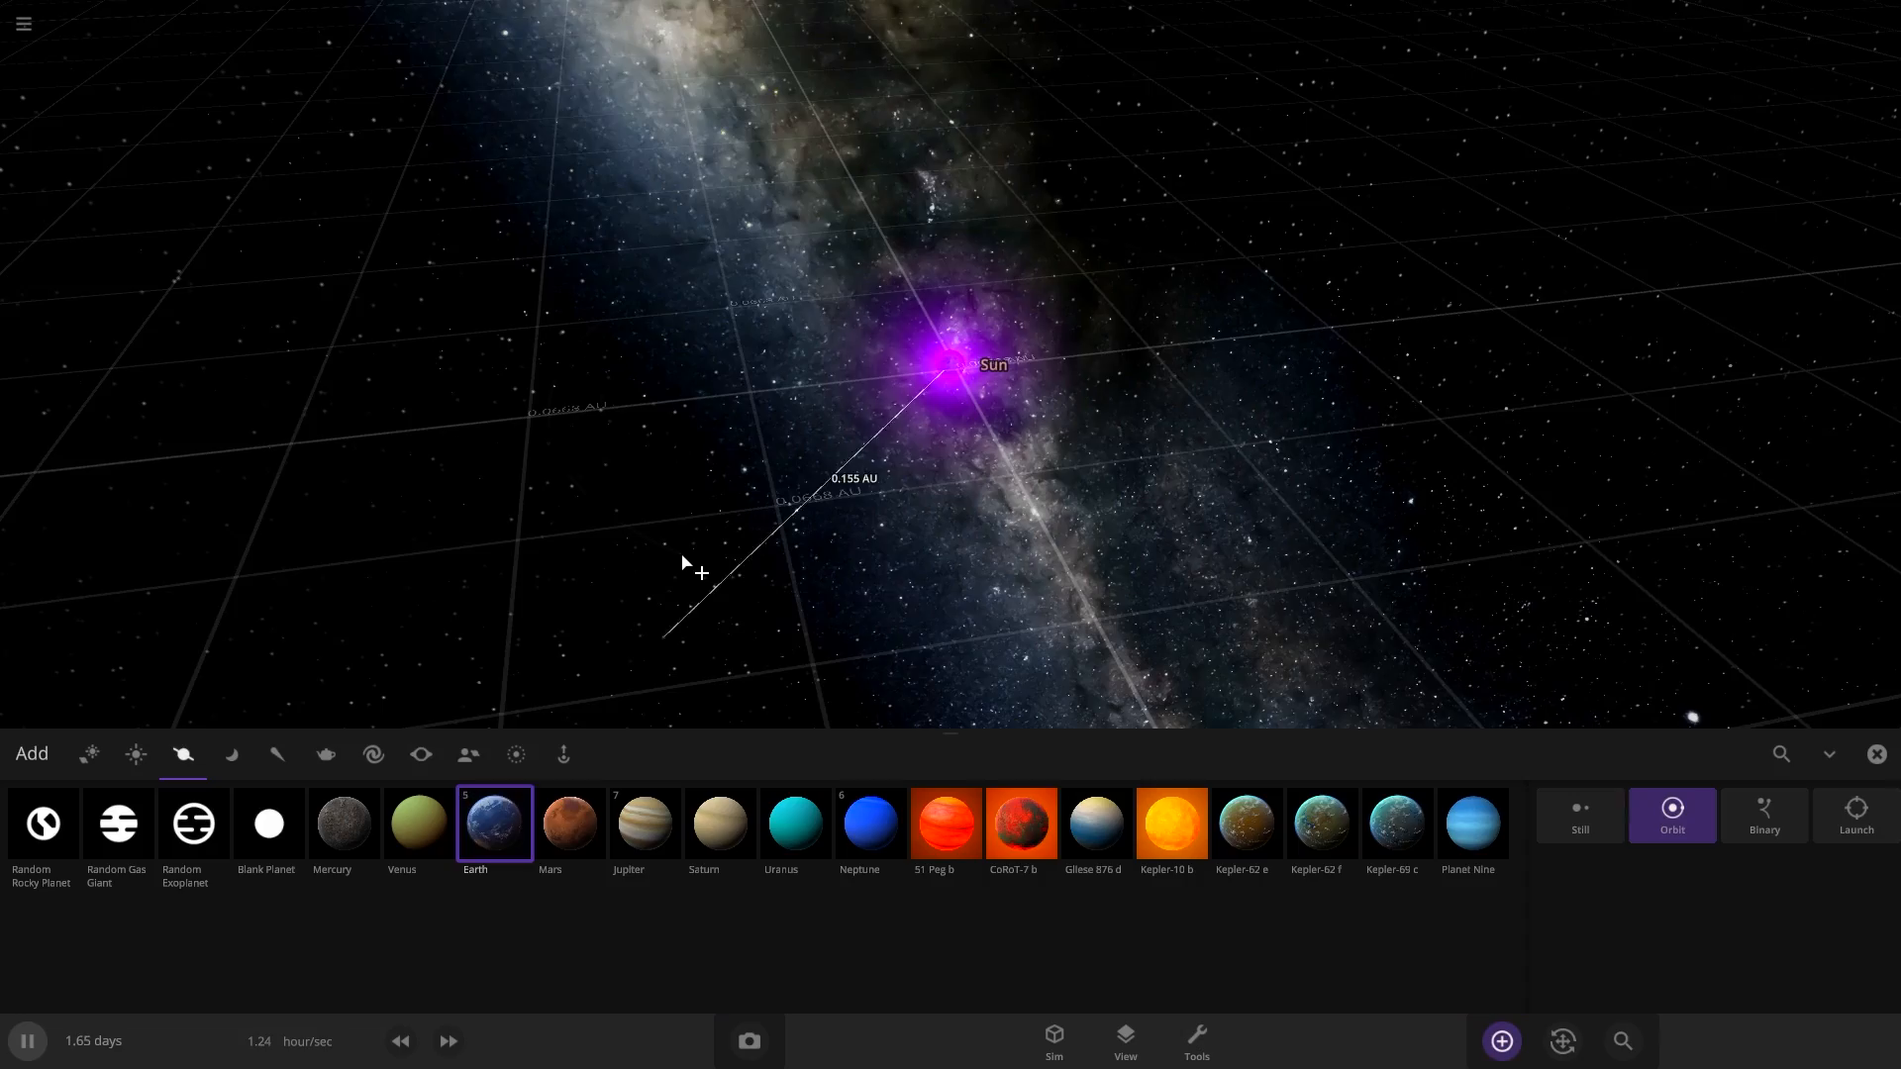
left_click(448, 1040)
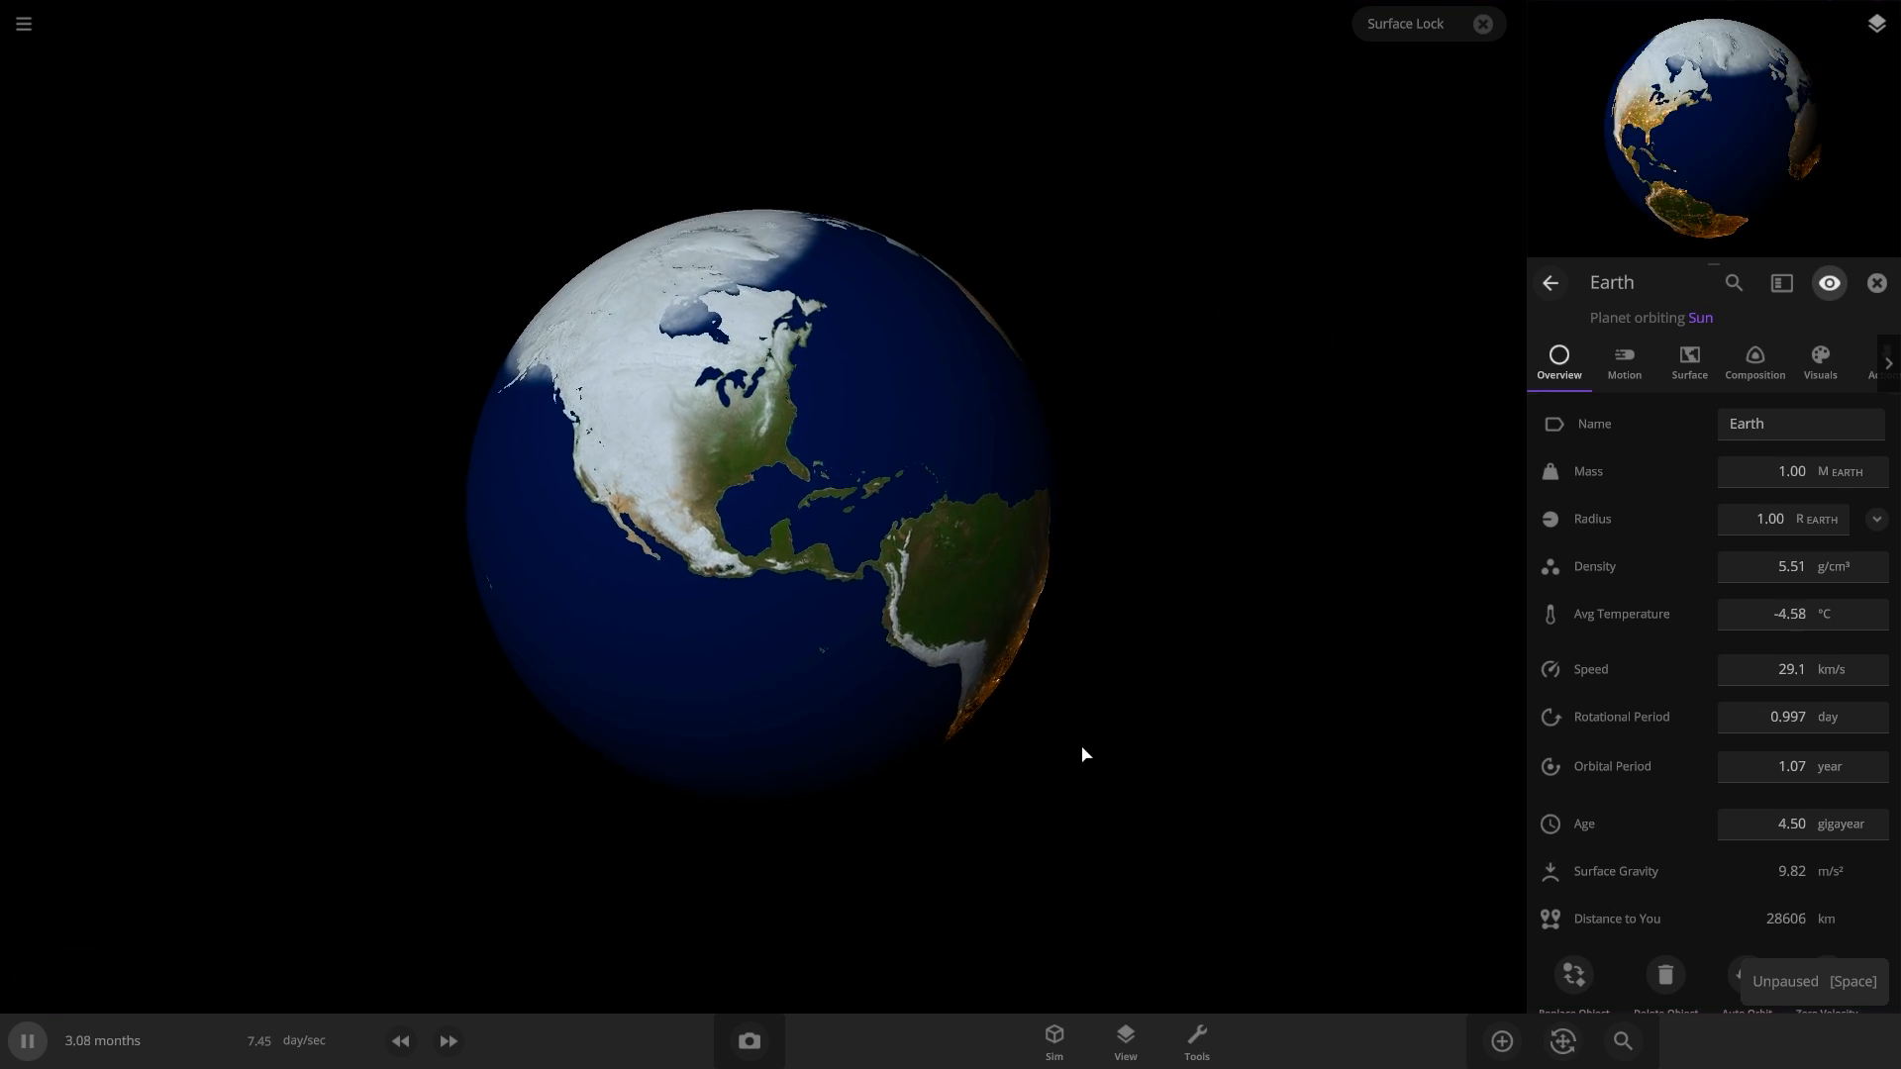
Fast-forward time several notches so the planet freezes to −273 °C.
left_click(448, 1039)
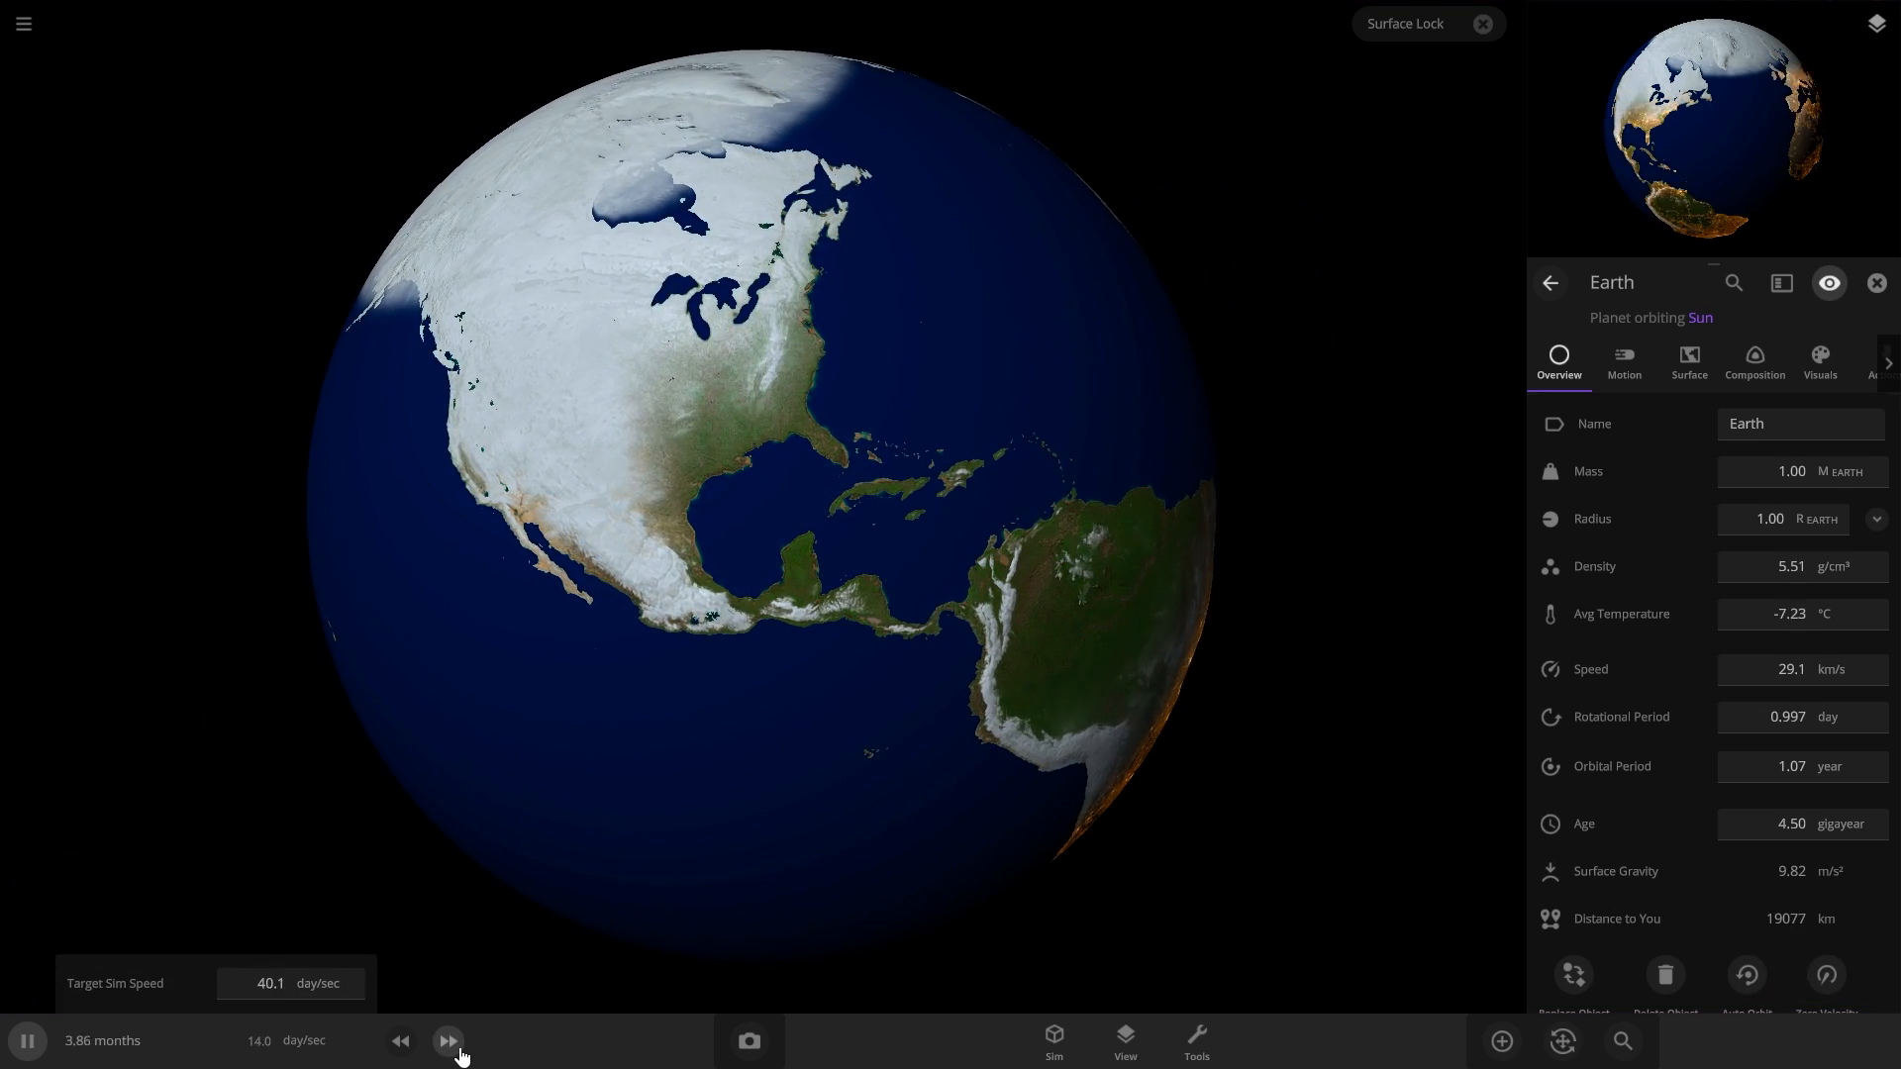
left_click(450, 1040)
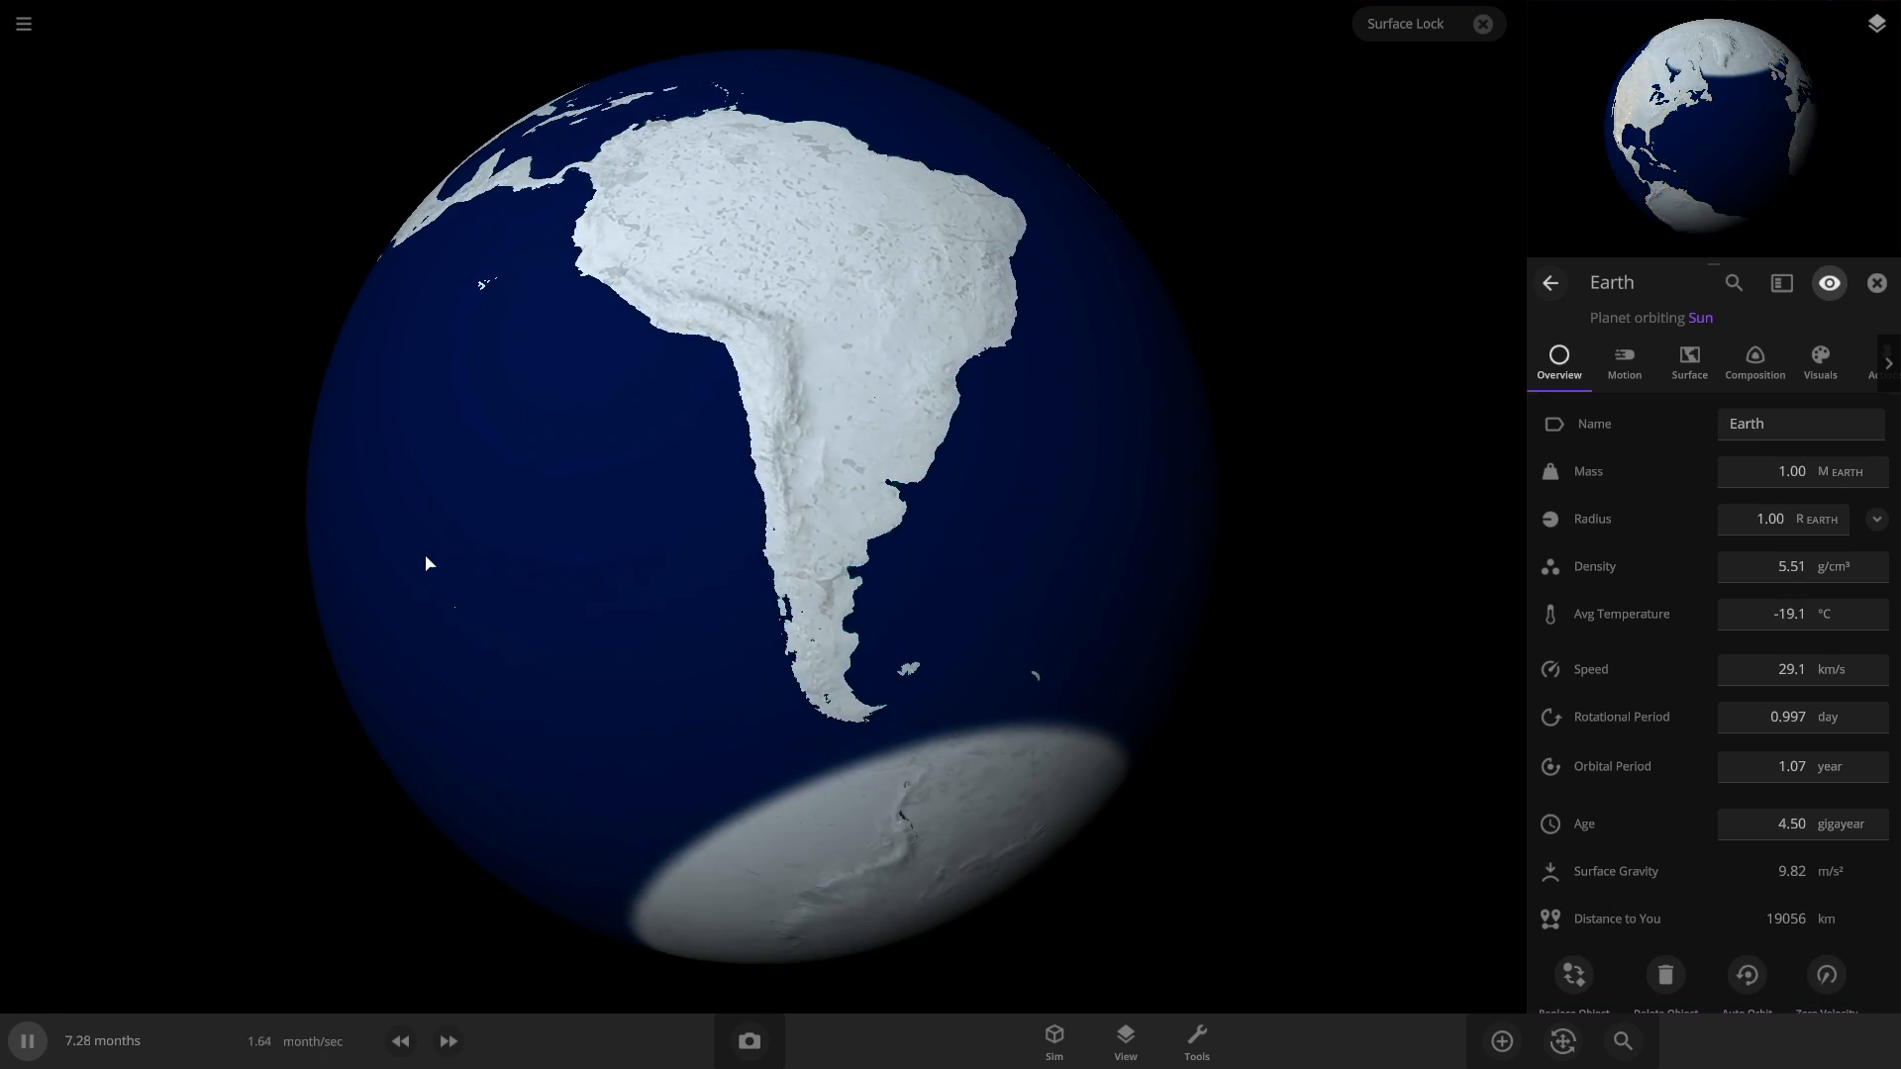
left_click(448, 1040)
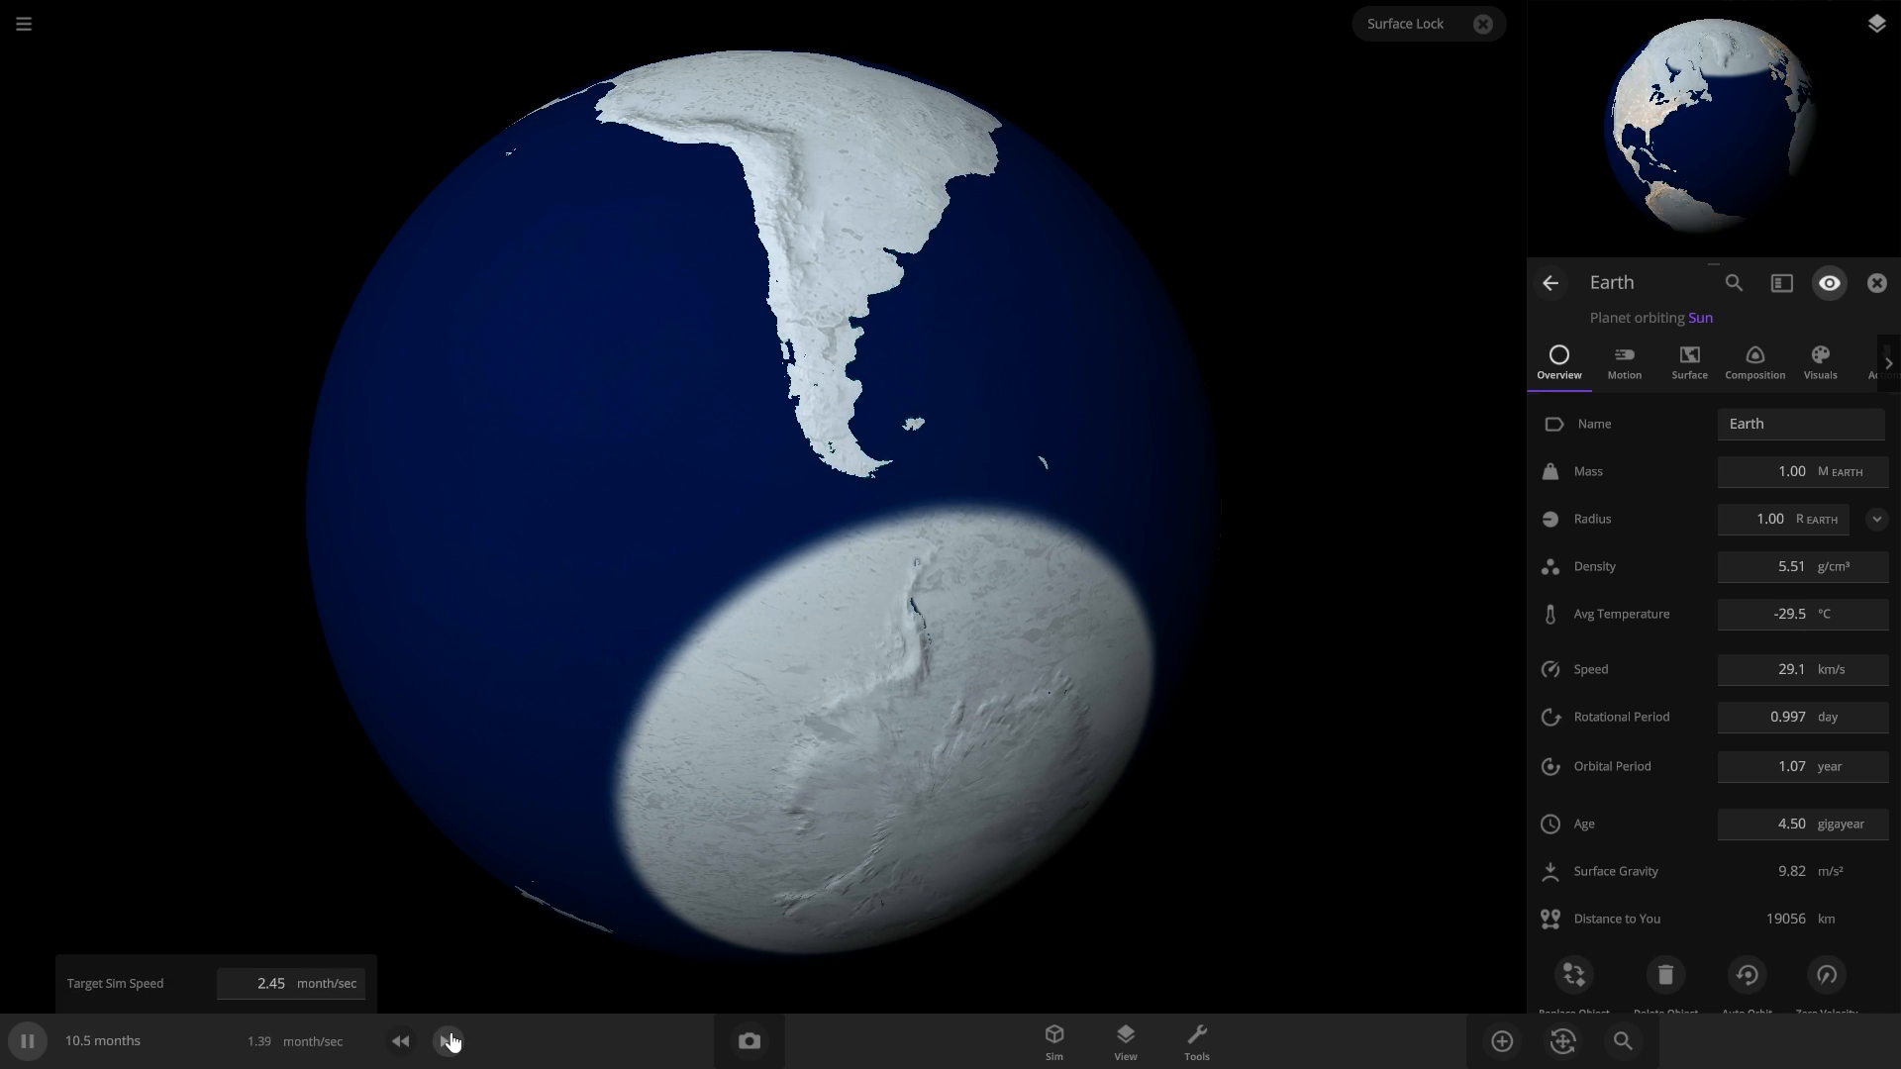
left_click(449, 1039)
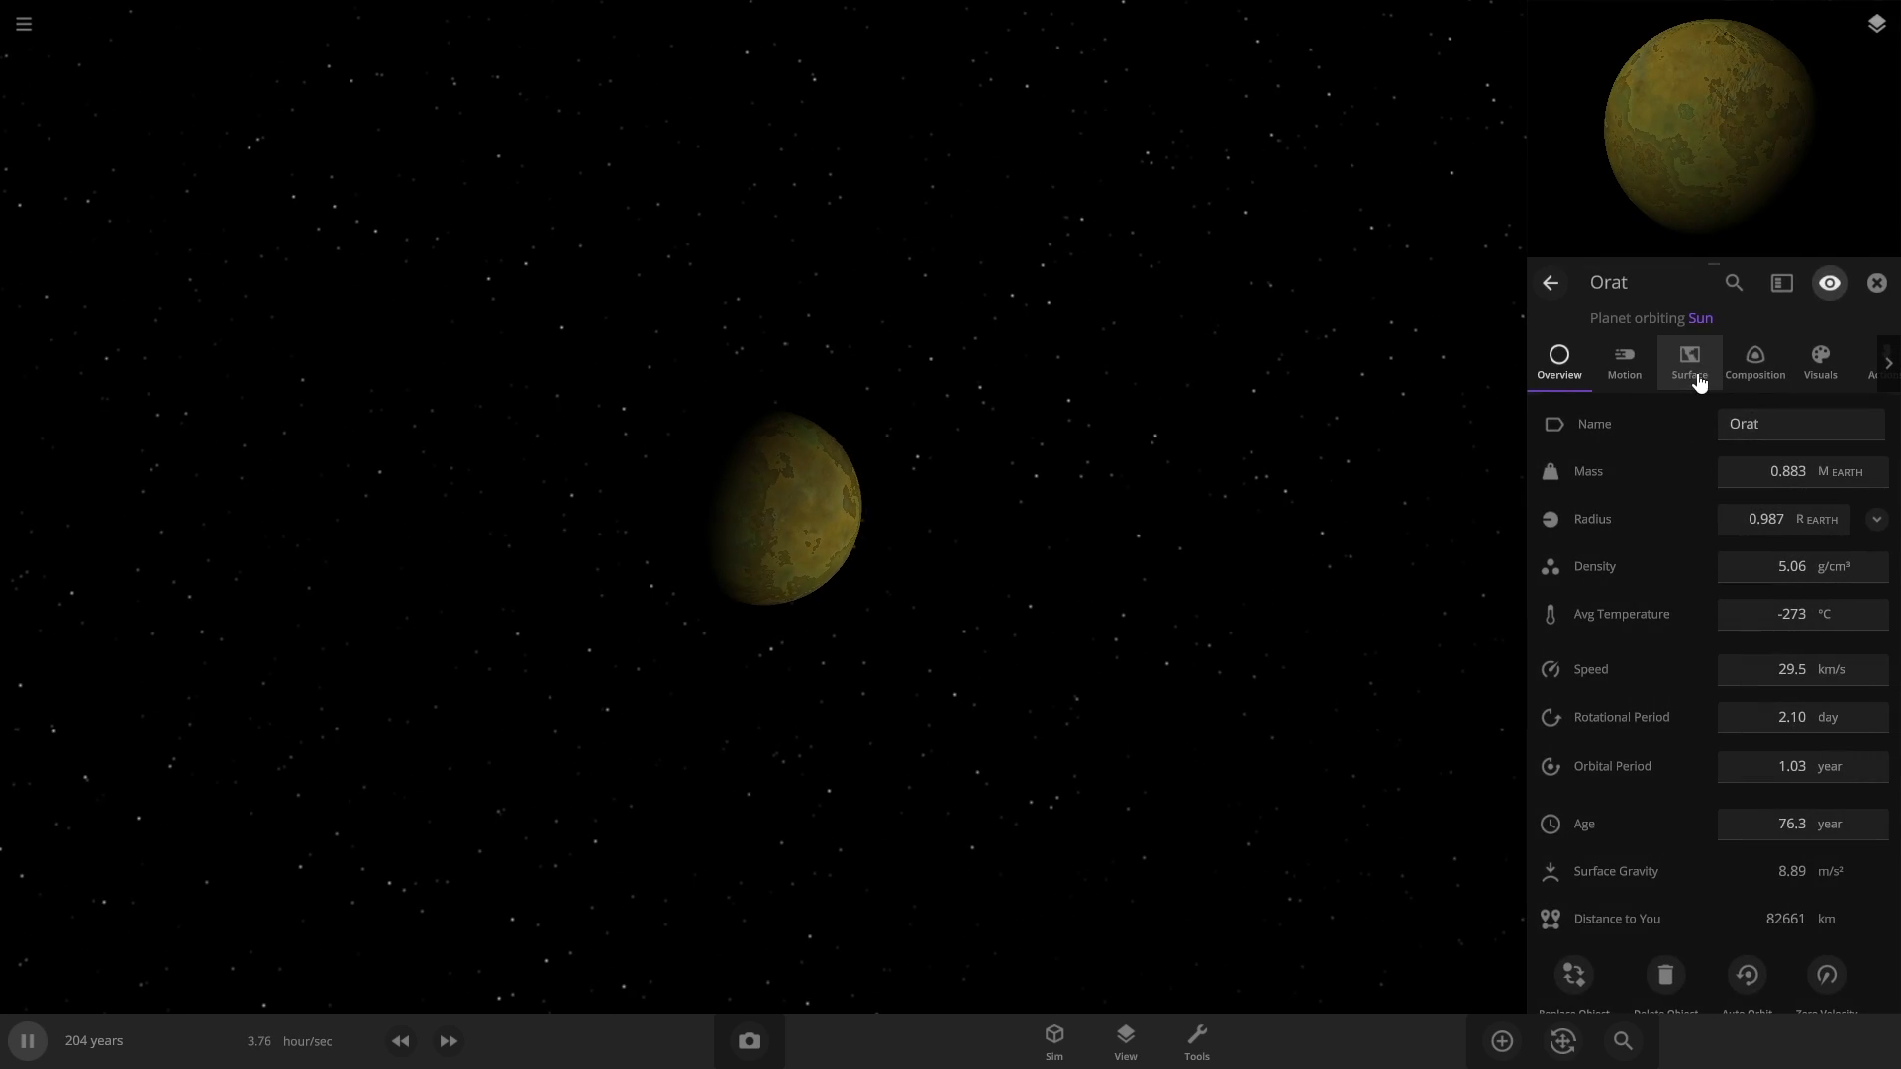
Set Orat's atmosphere mass to 10 Earth masses and expand Infrared Emissivity in Surface settings.
left_click(1688, 364)
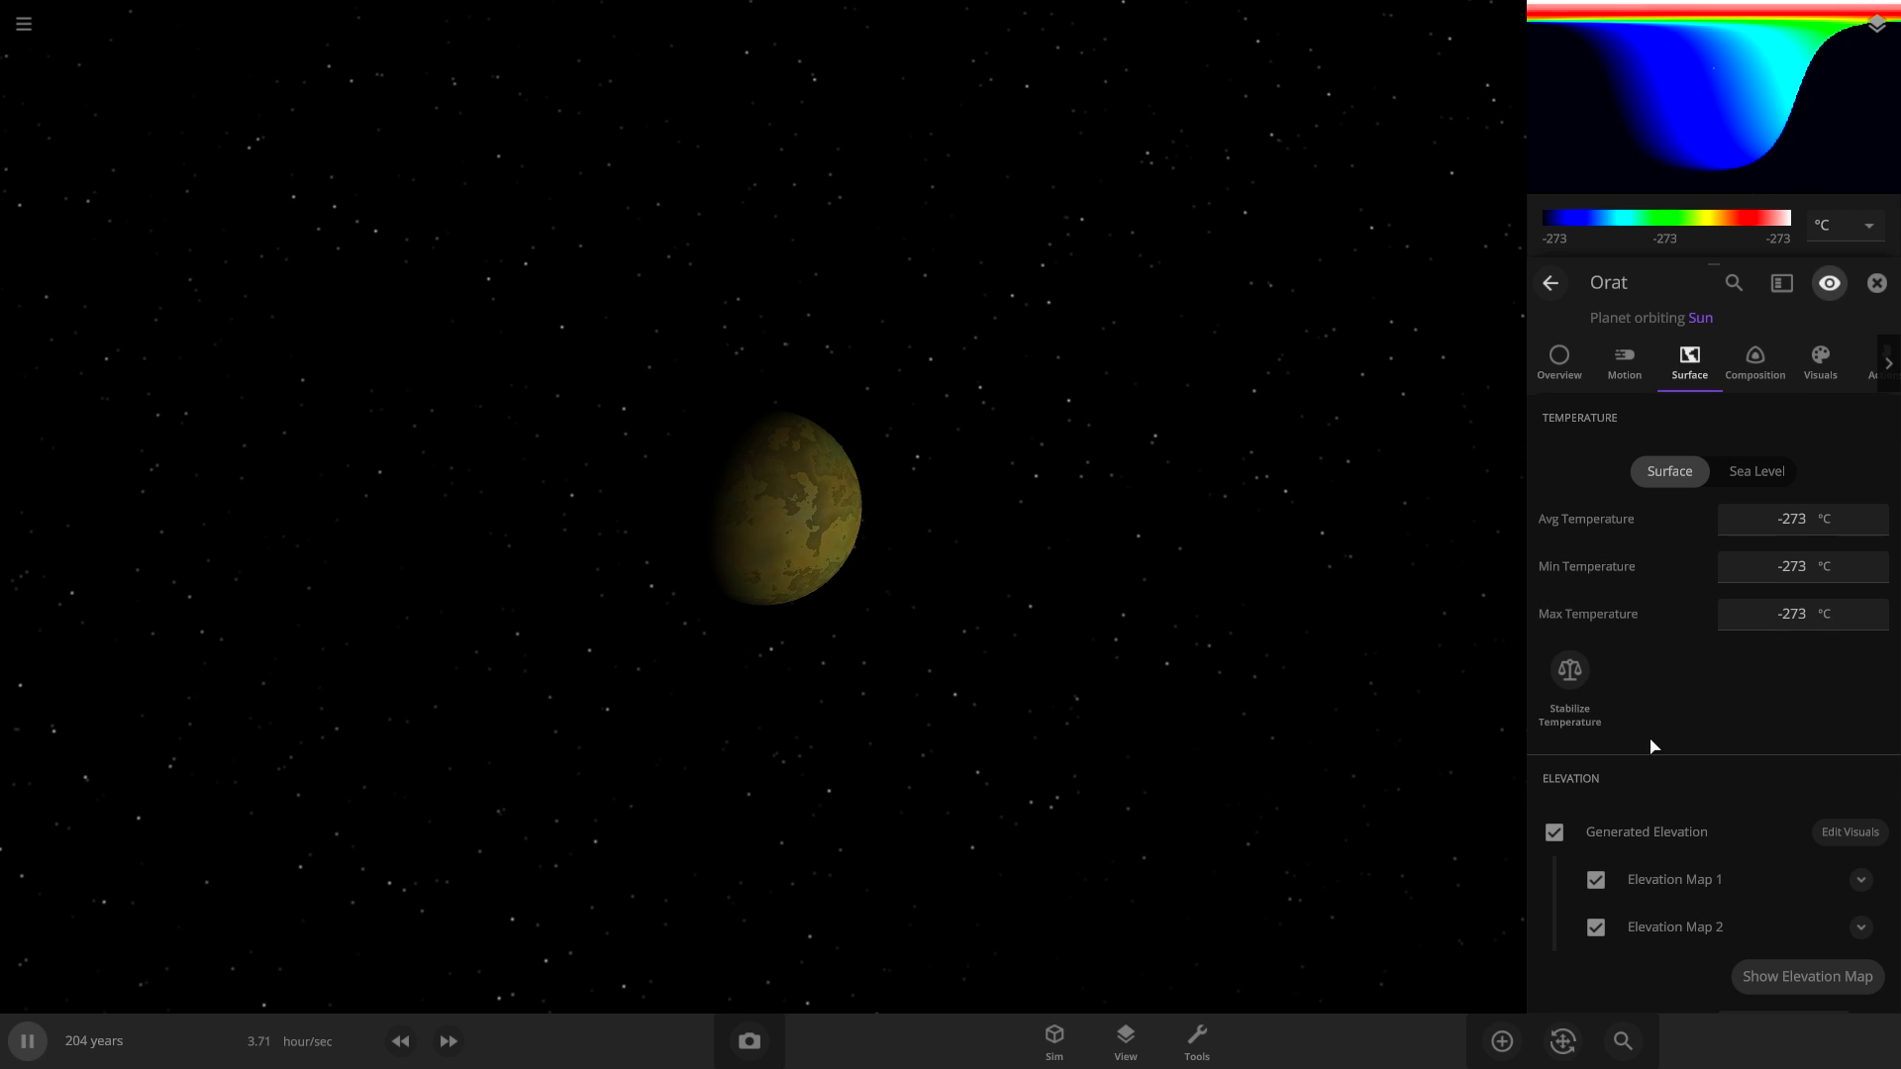
scroll("down", 3)
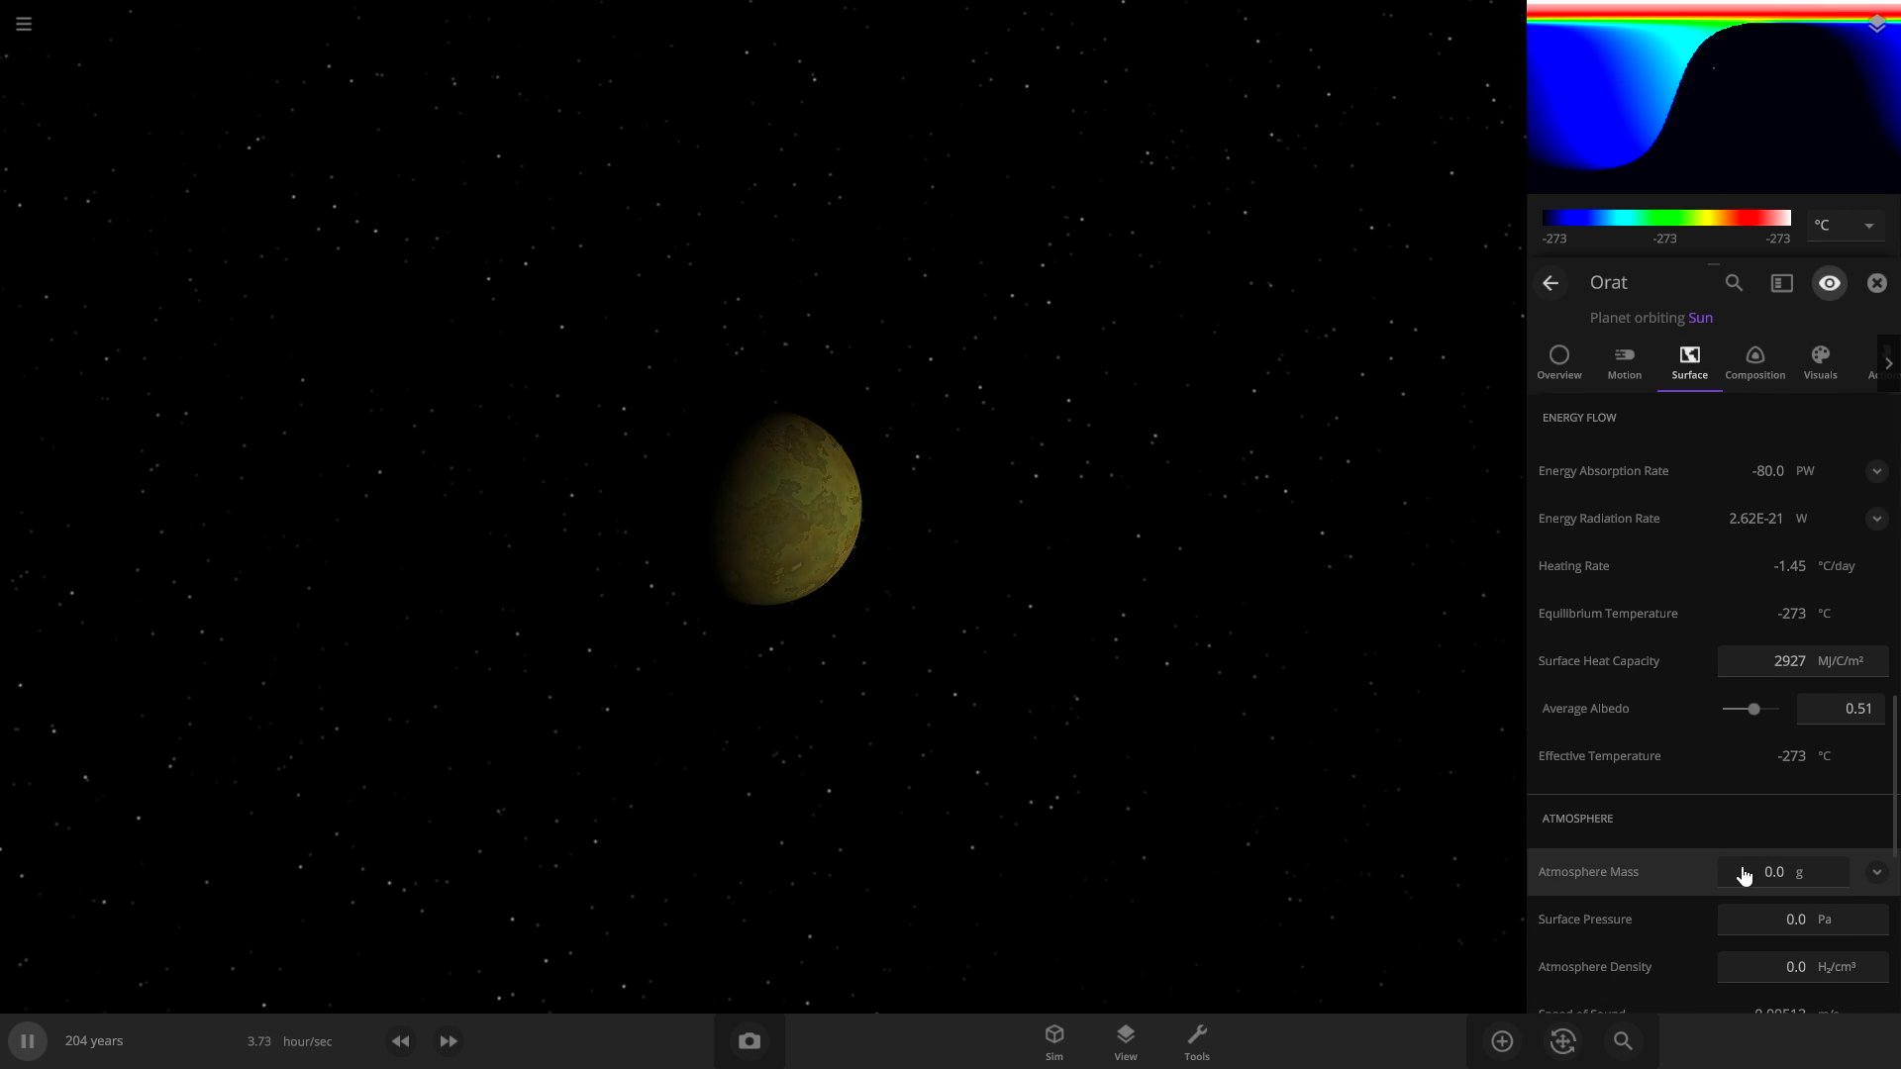
left_click(1780, 871)
type("10")
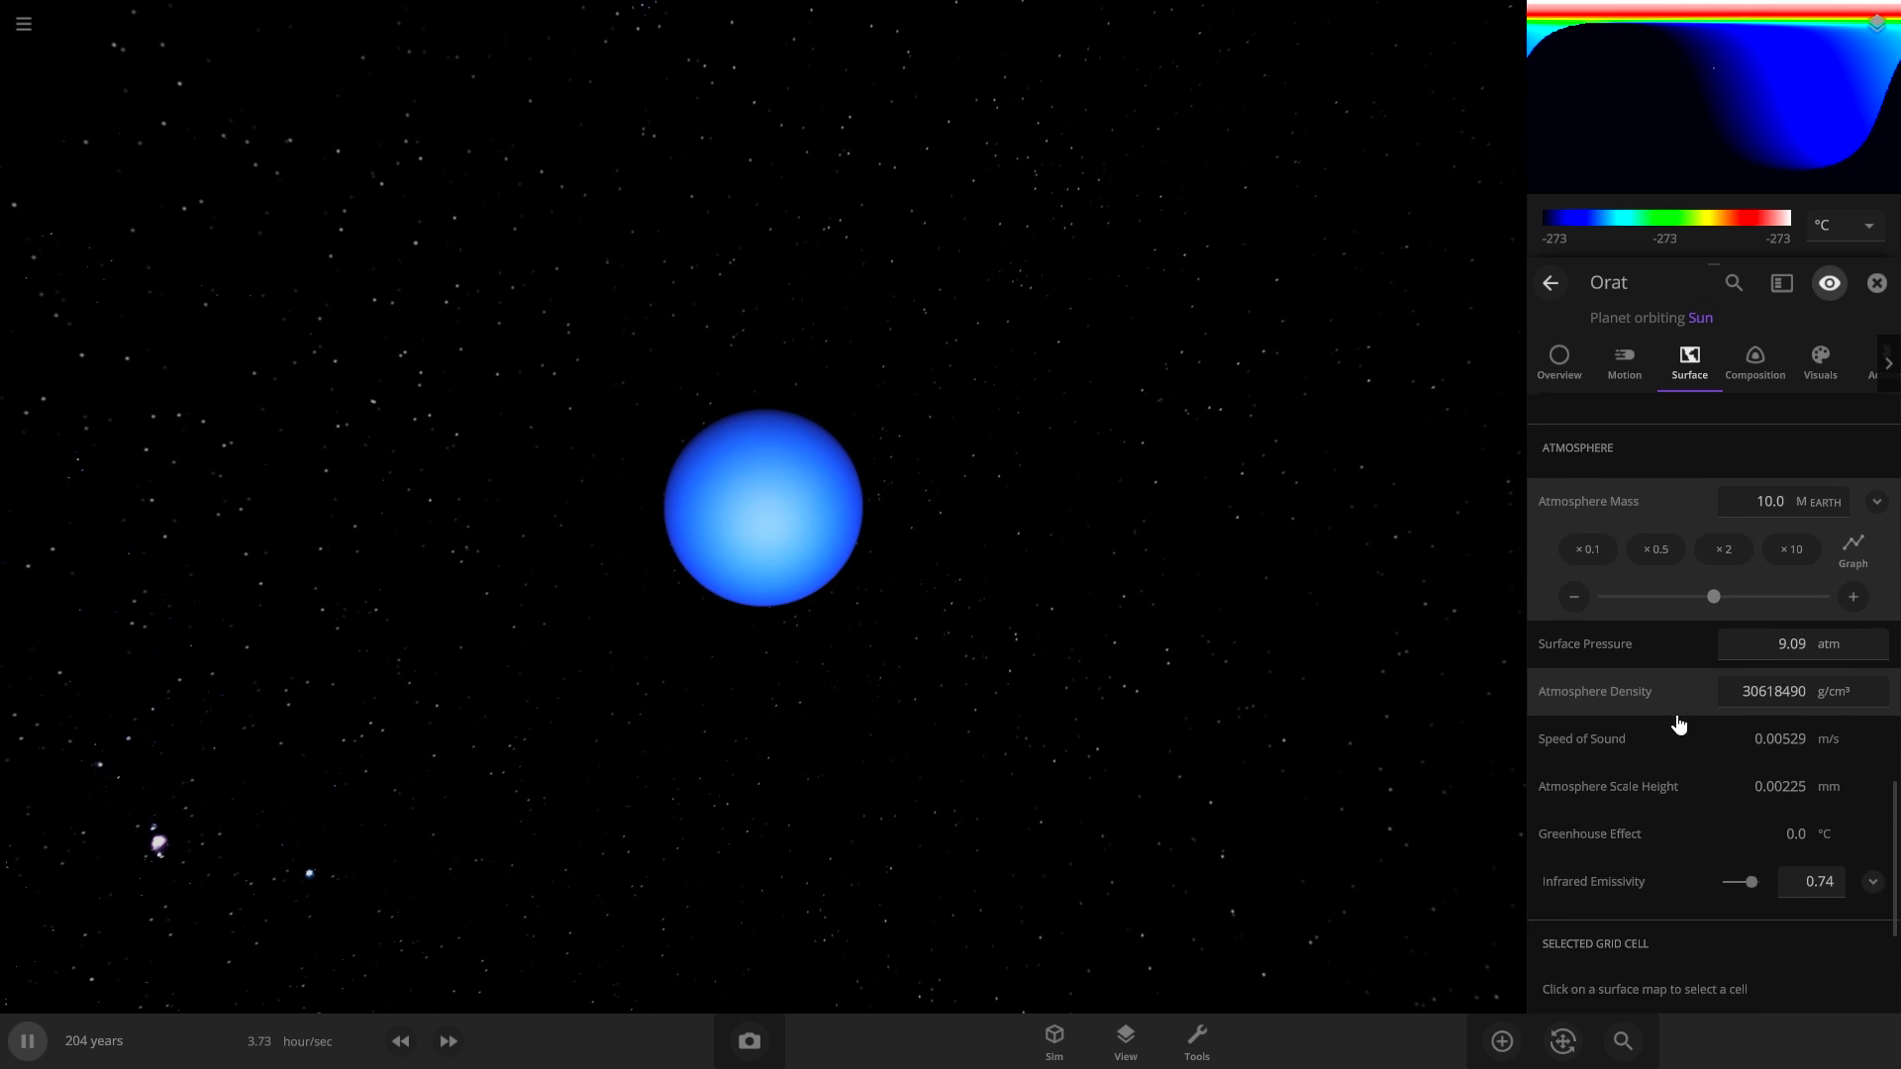
scroll("down", 3)
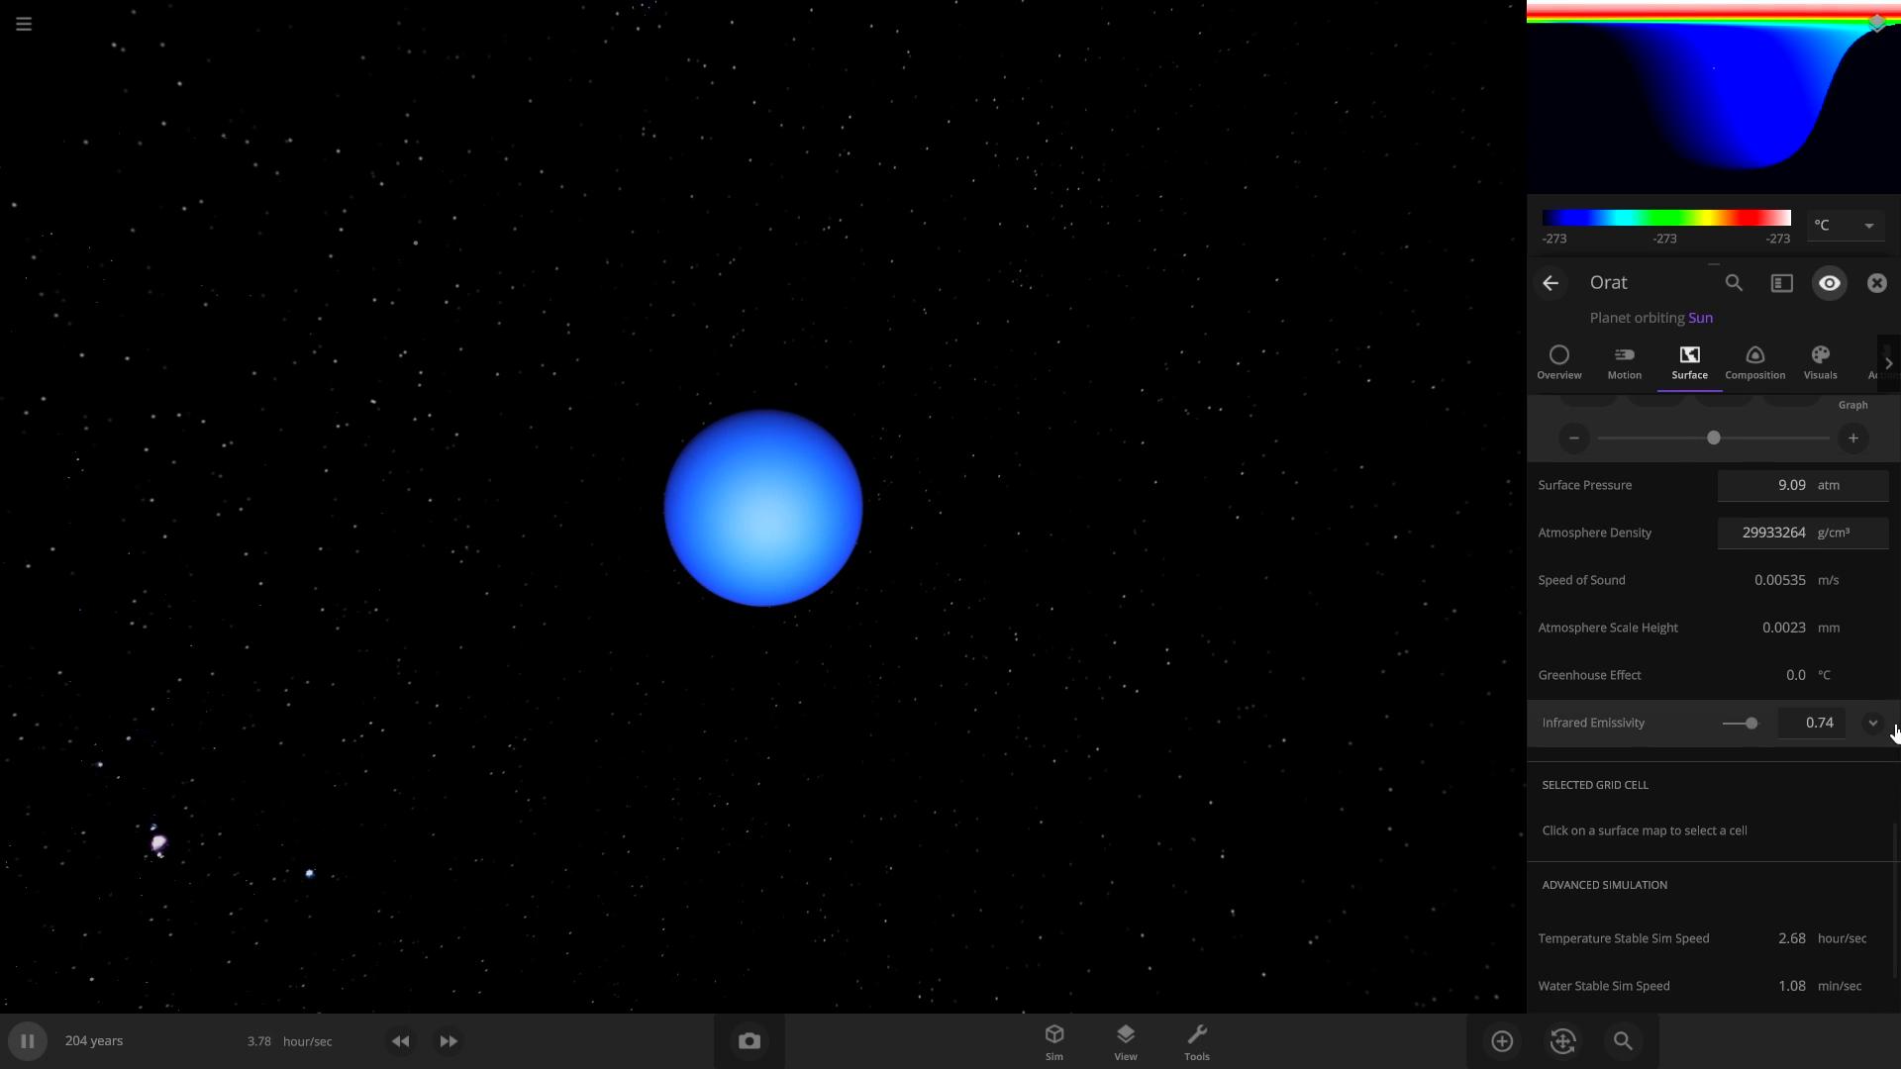
left_click(1873, 723)
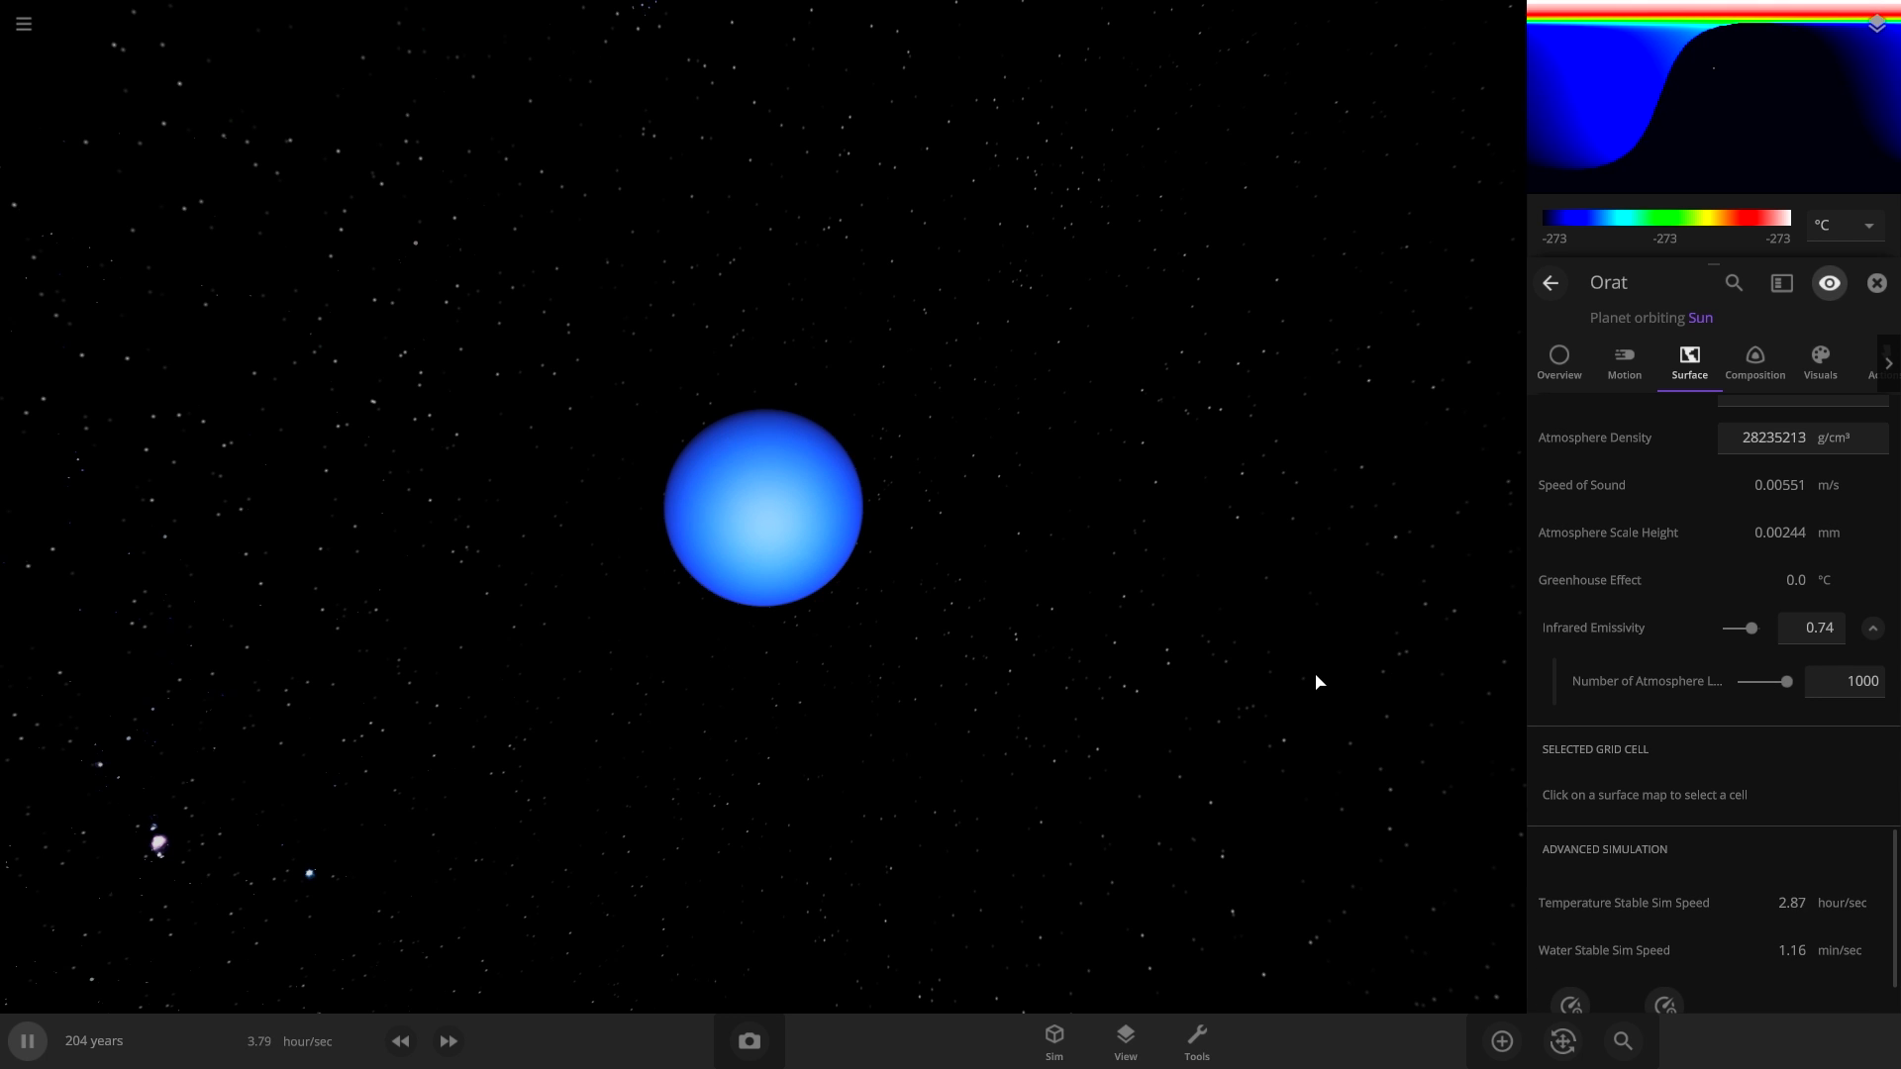
Fast-forward the simulation to about 313 years, then slow time back down.
left_click(446, 1040)
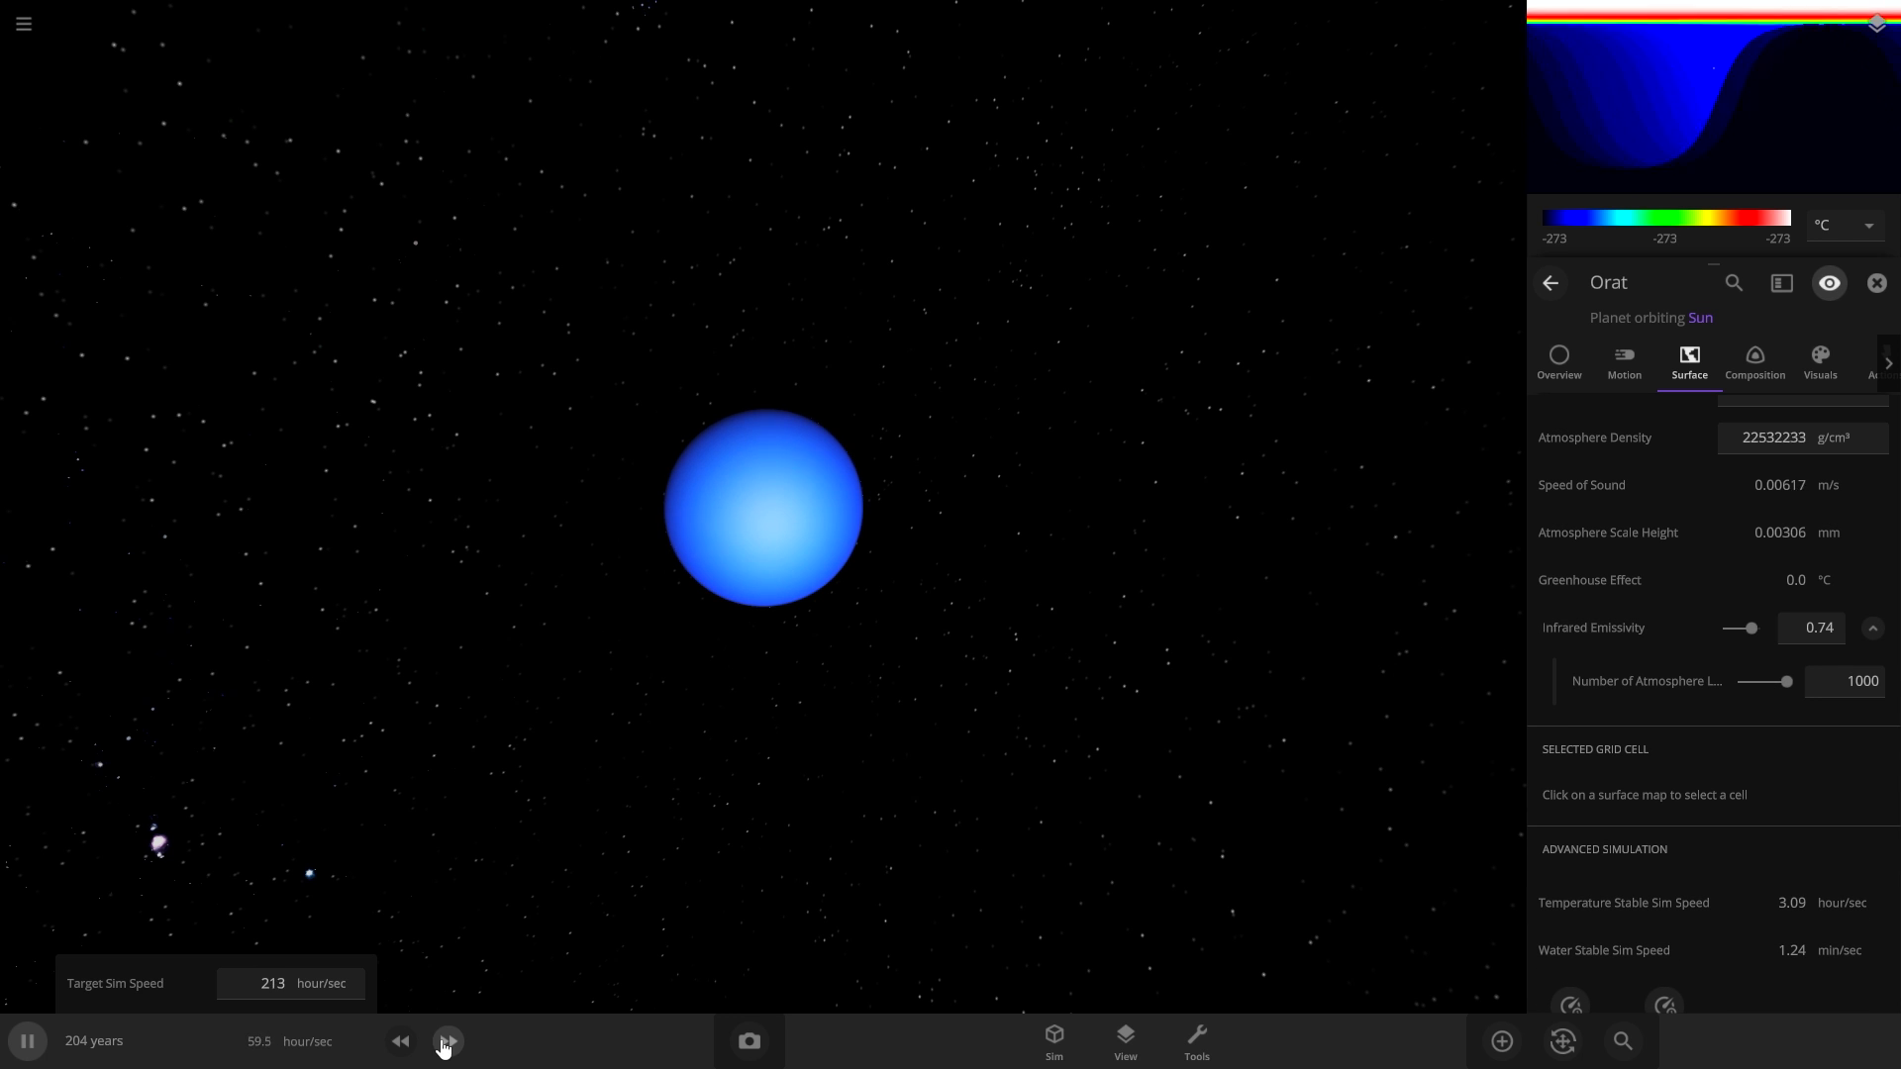
left_click(446, 1040)
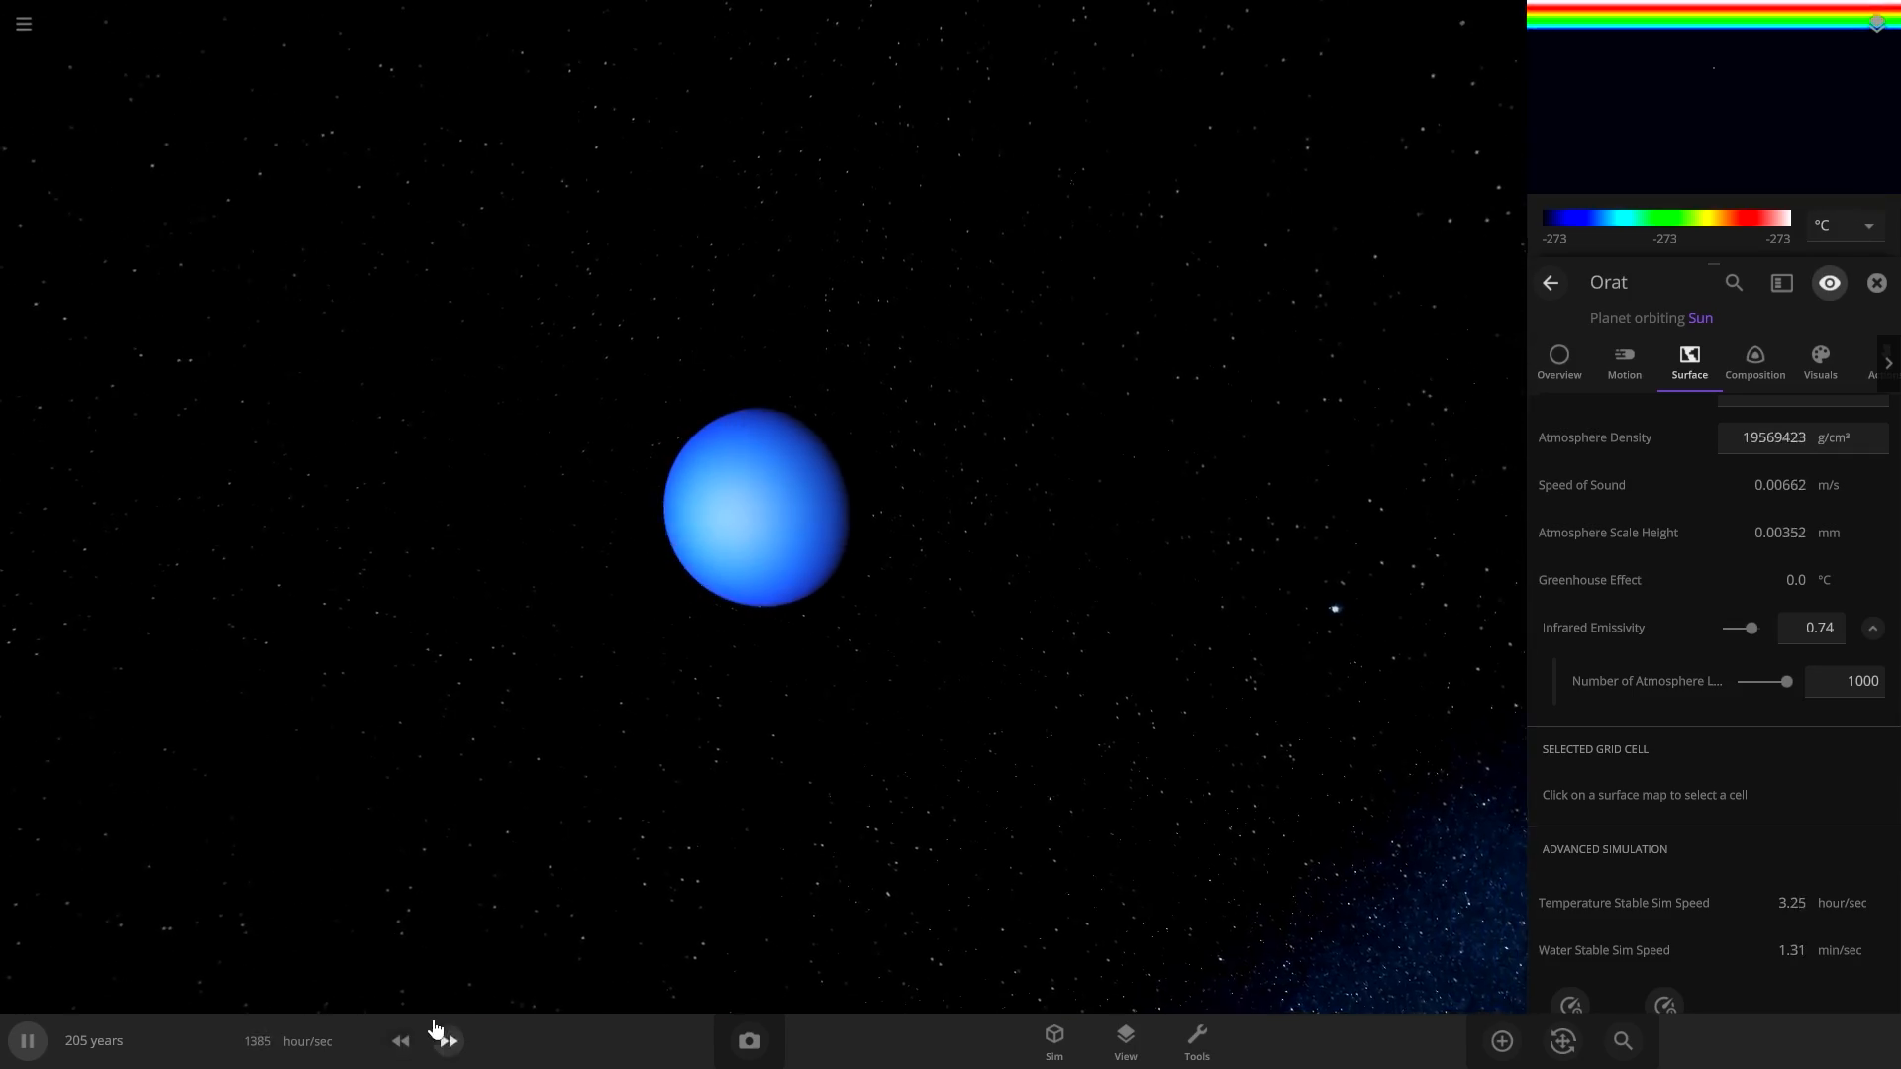
left_click(447, 1039)
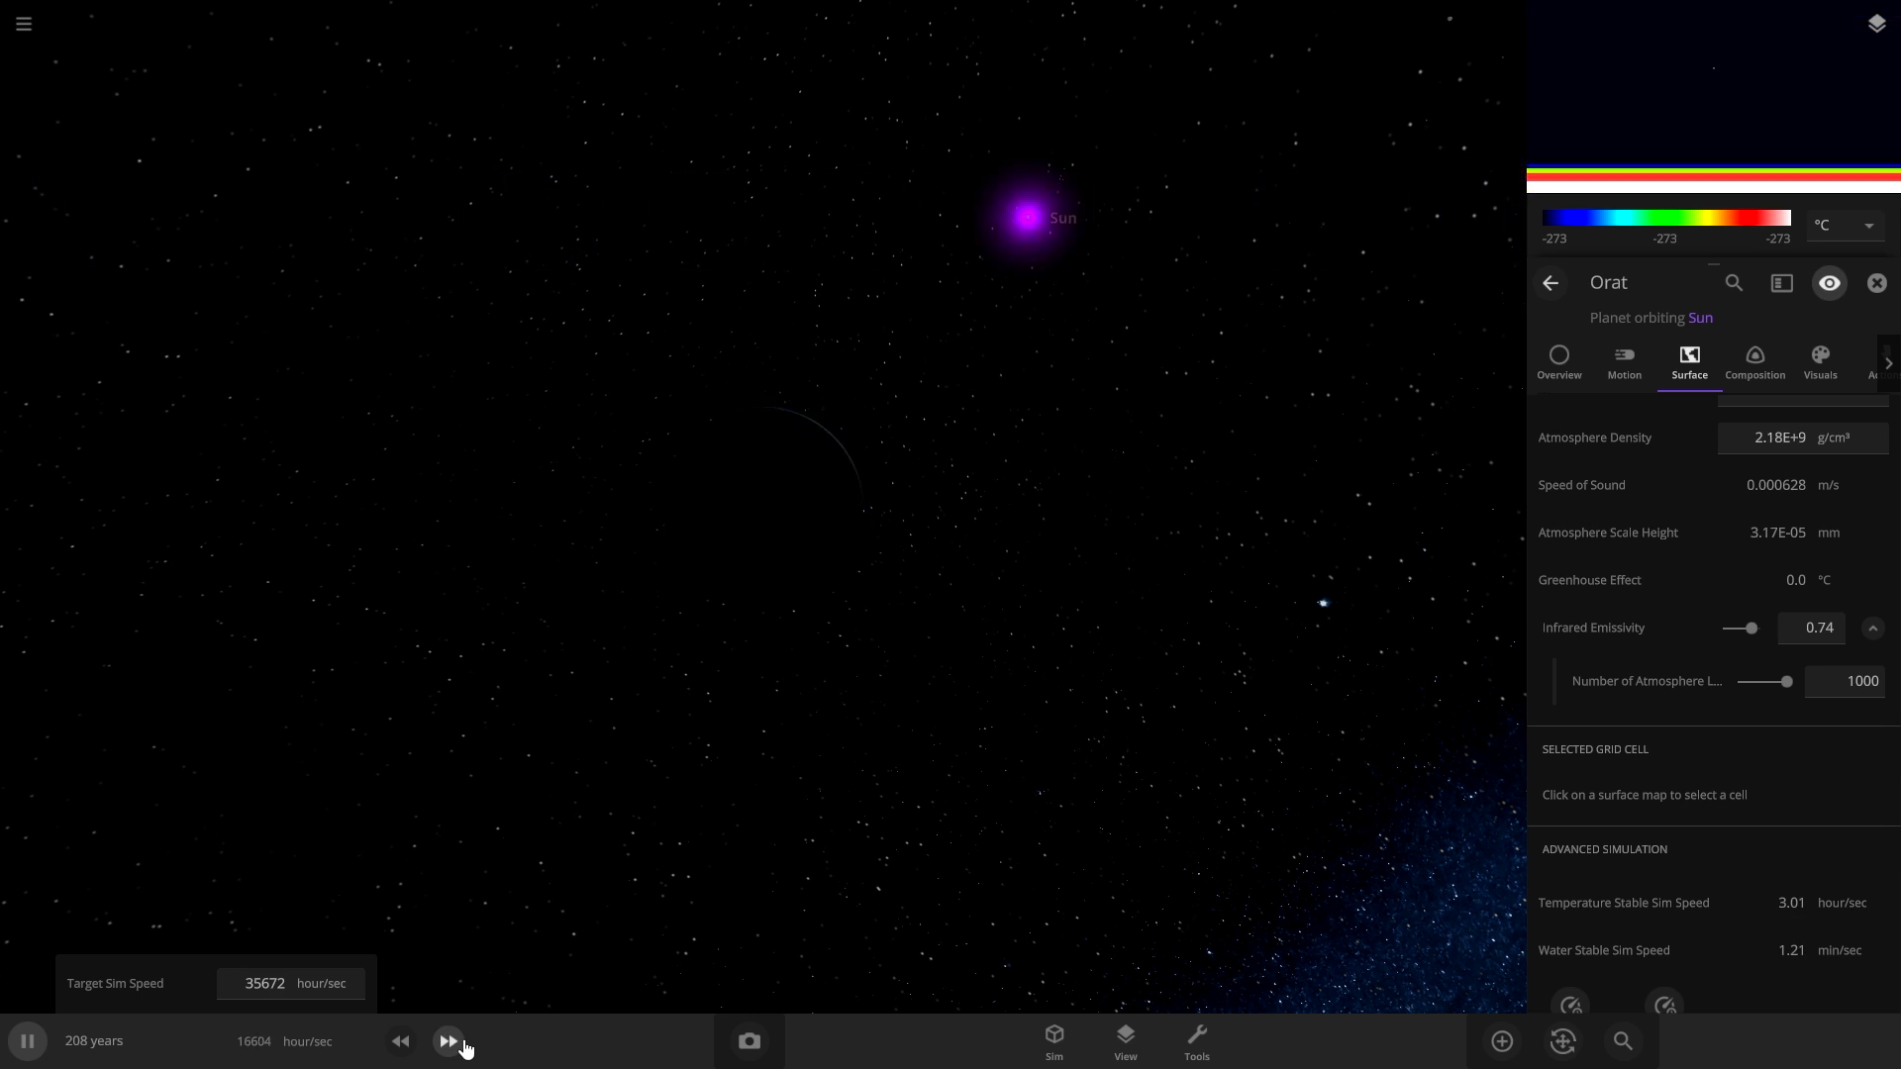
left_click(447, 1040)
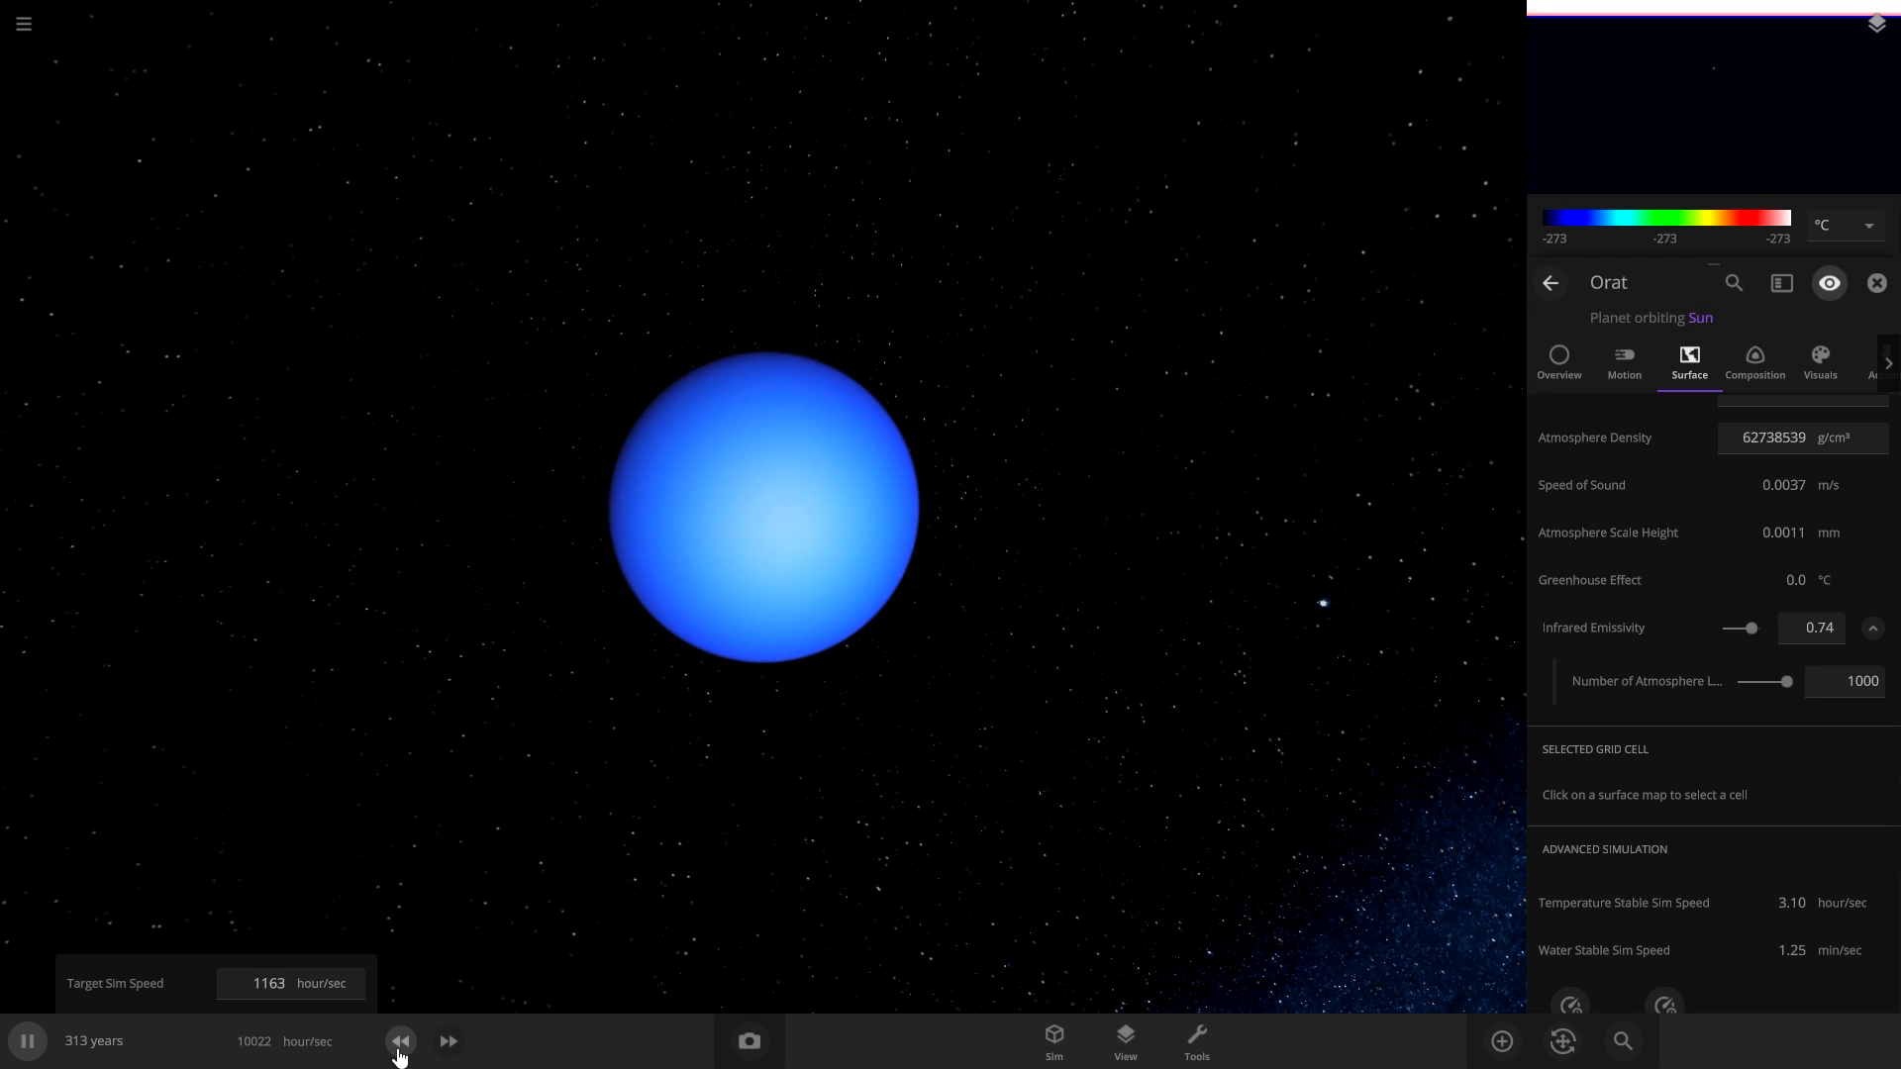
left_click(400, 1039)
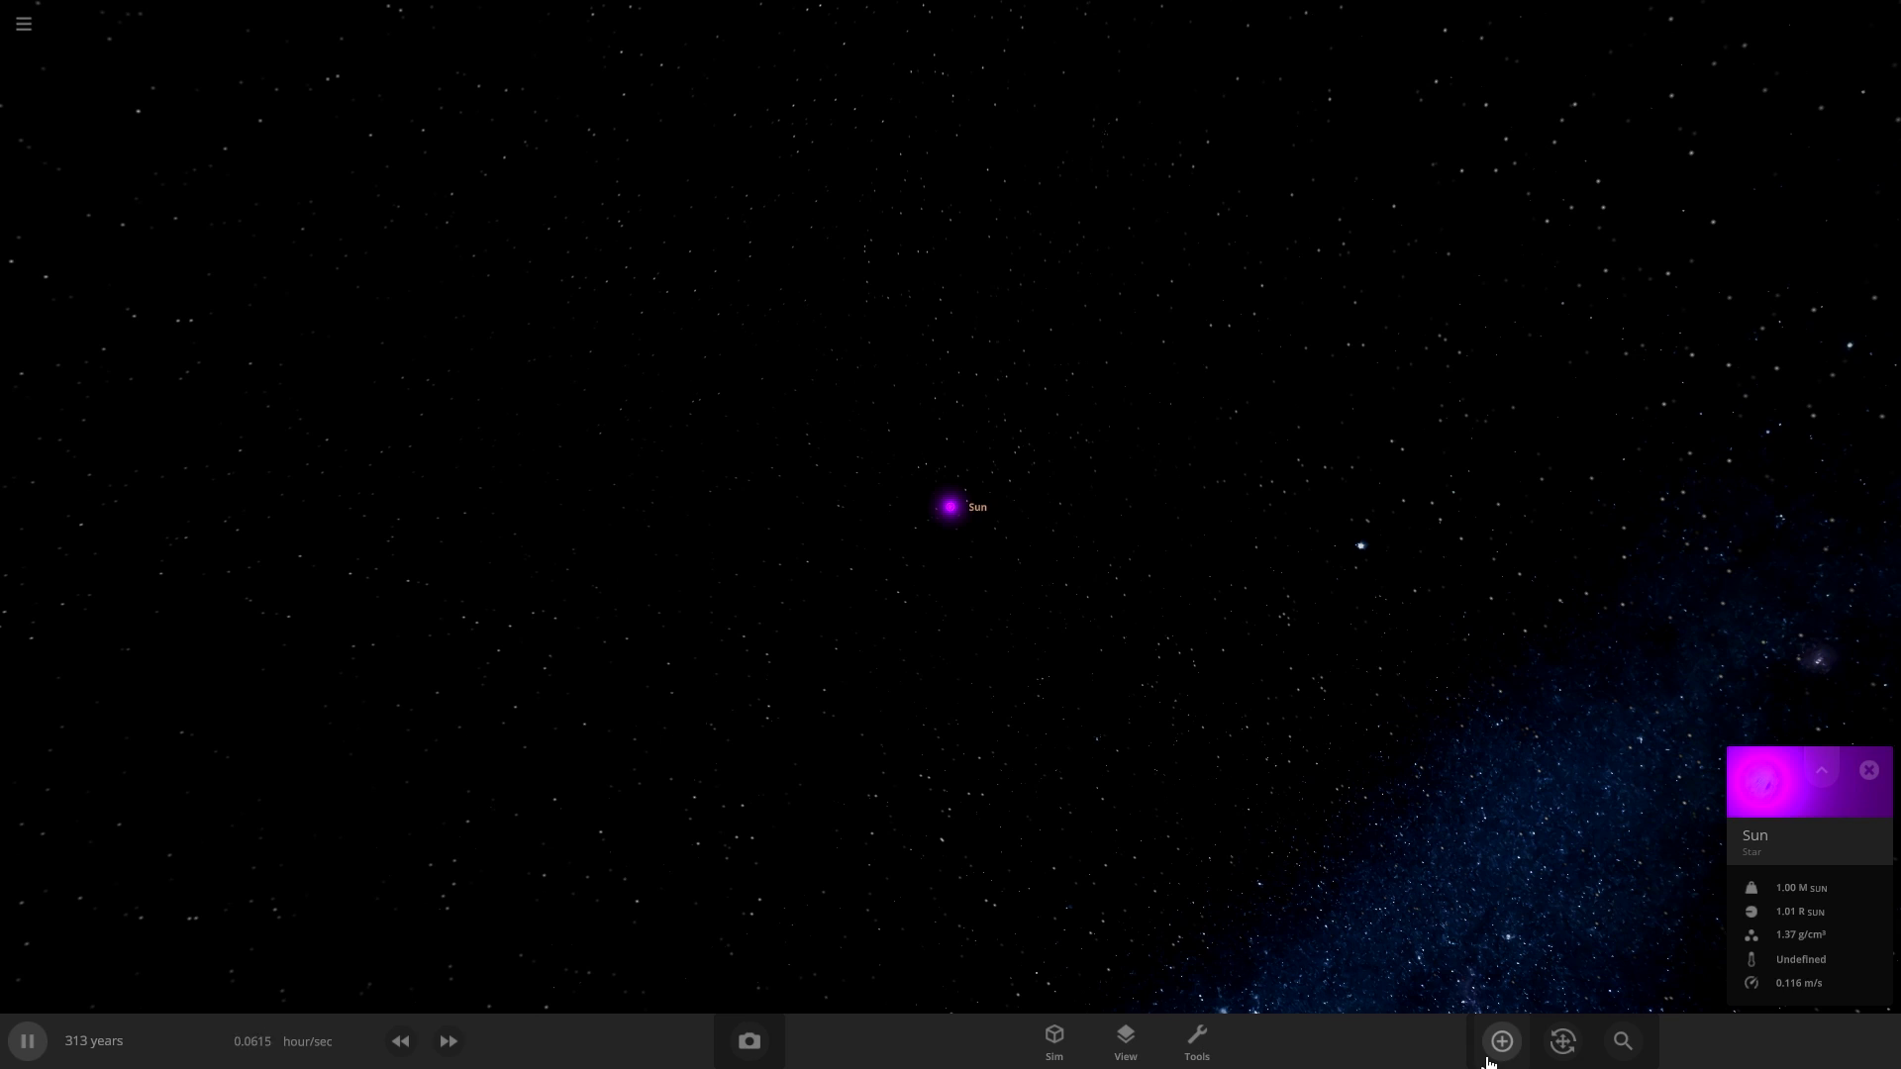
Add a Jupiter-like planet in orbit and inspect its moon's surface temperature map.
left_click(1501, 1040)
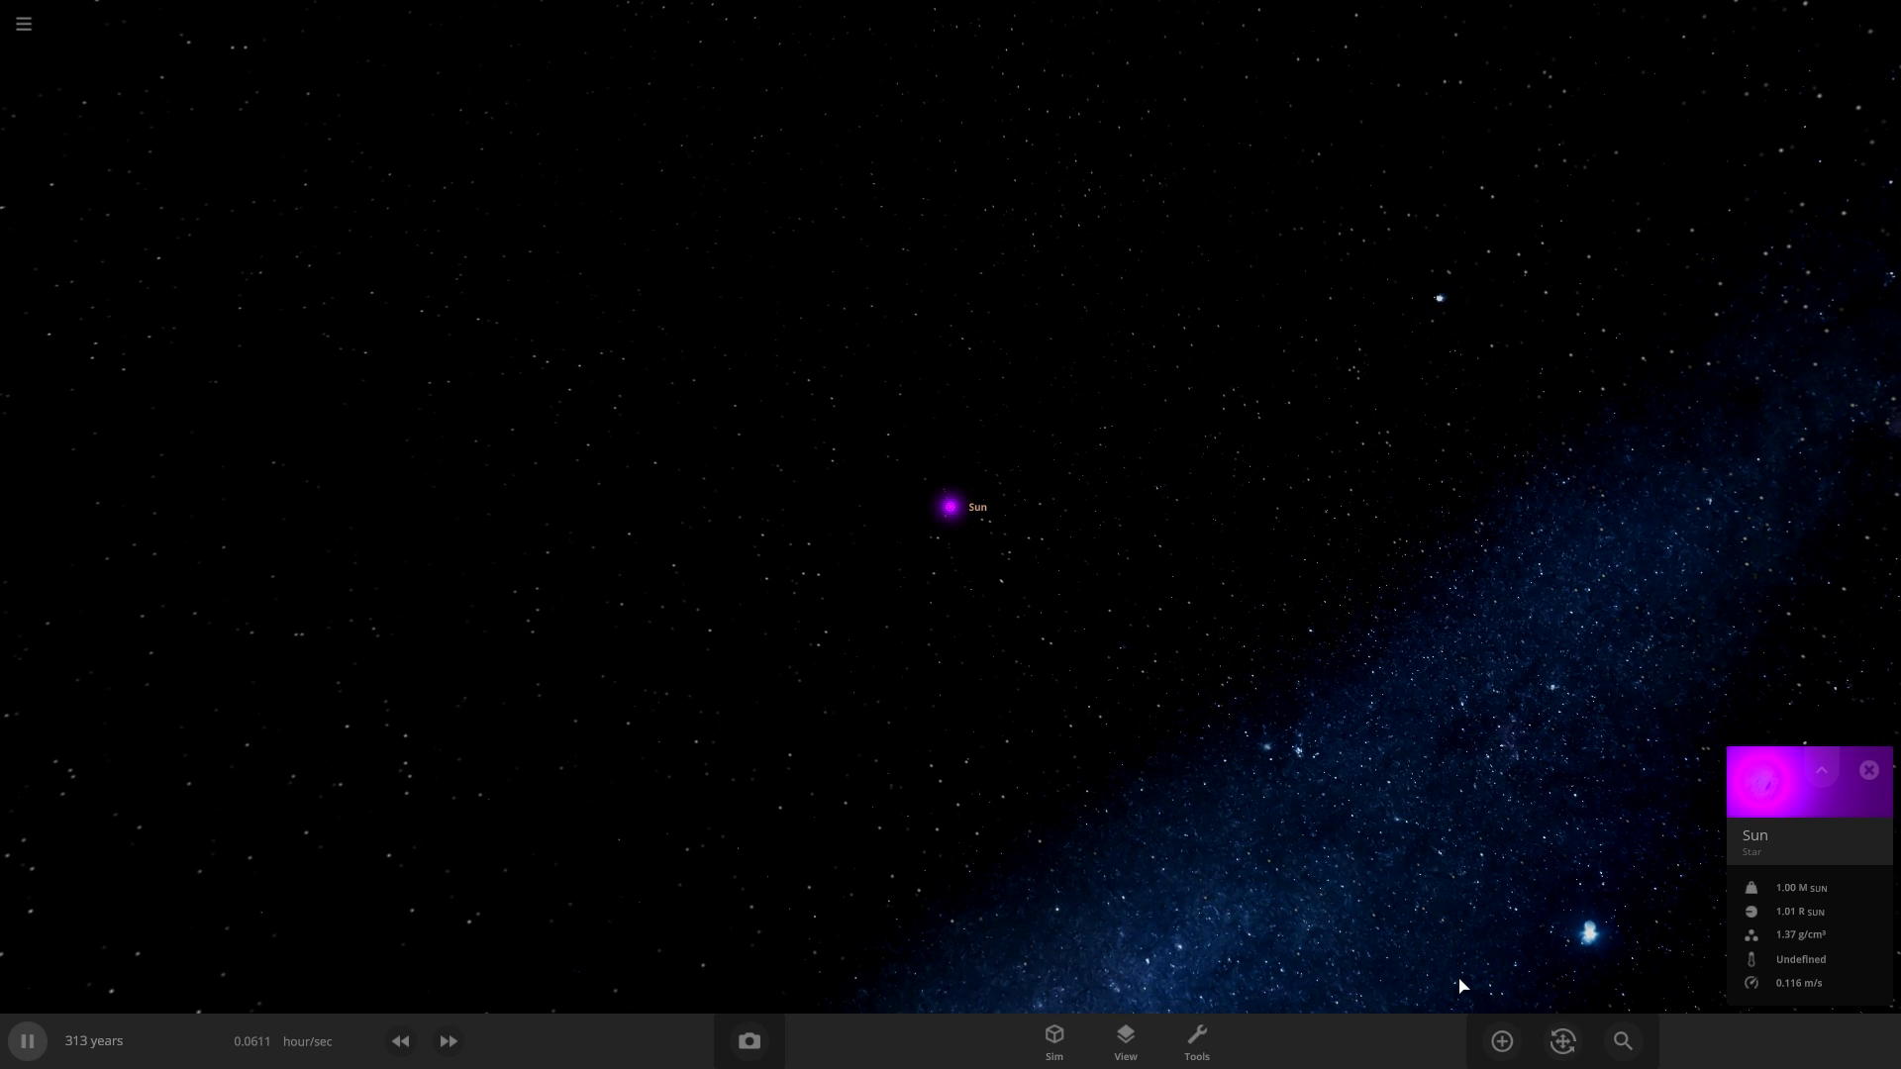
left_click(1501, 1040)
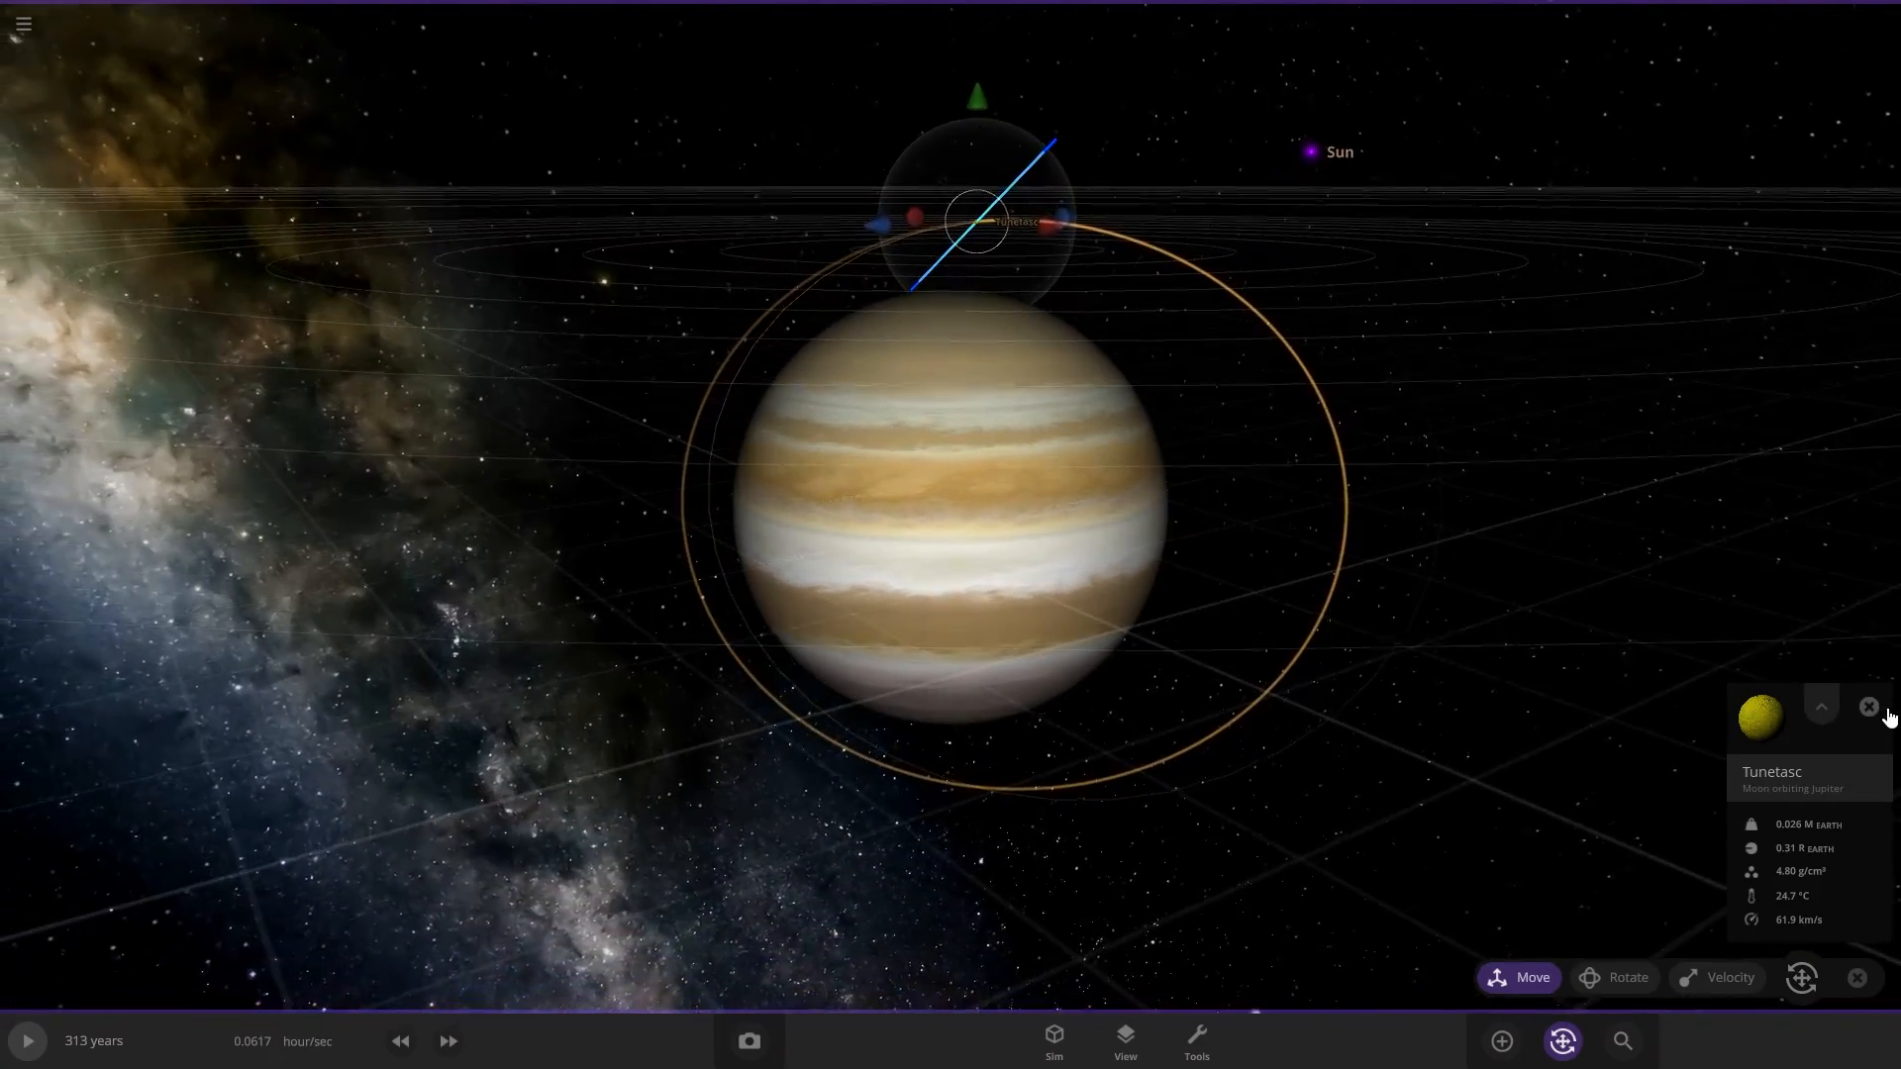
left_click(1818, 707)
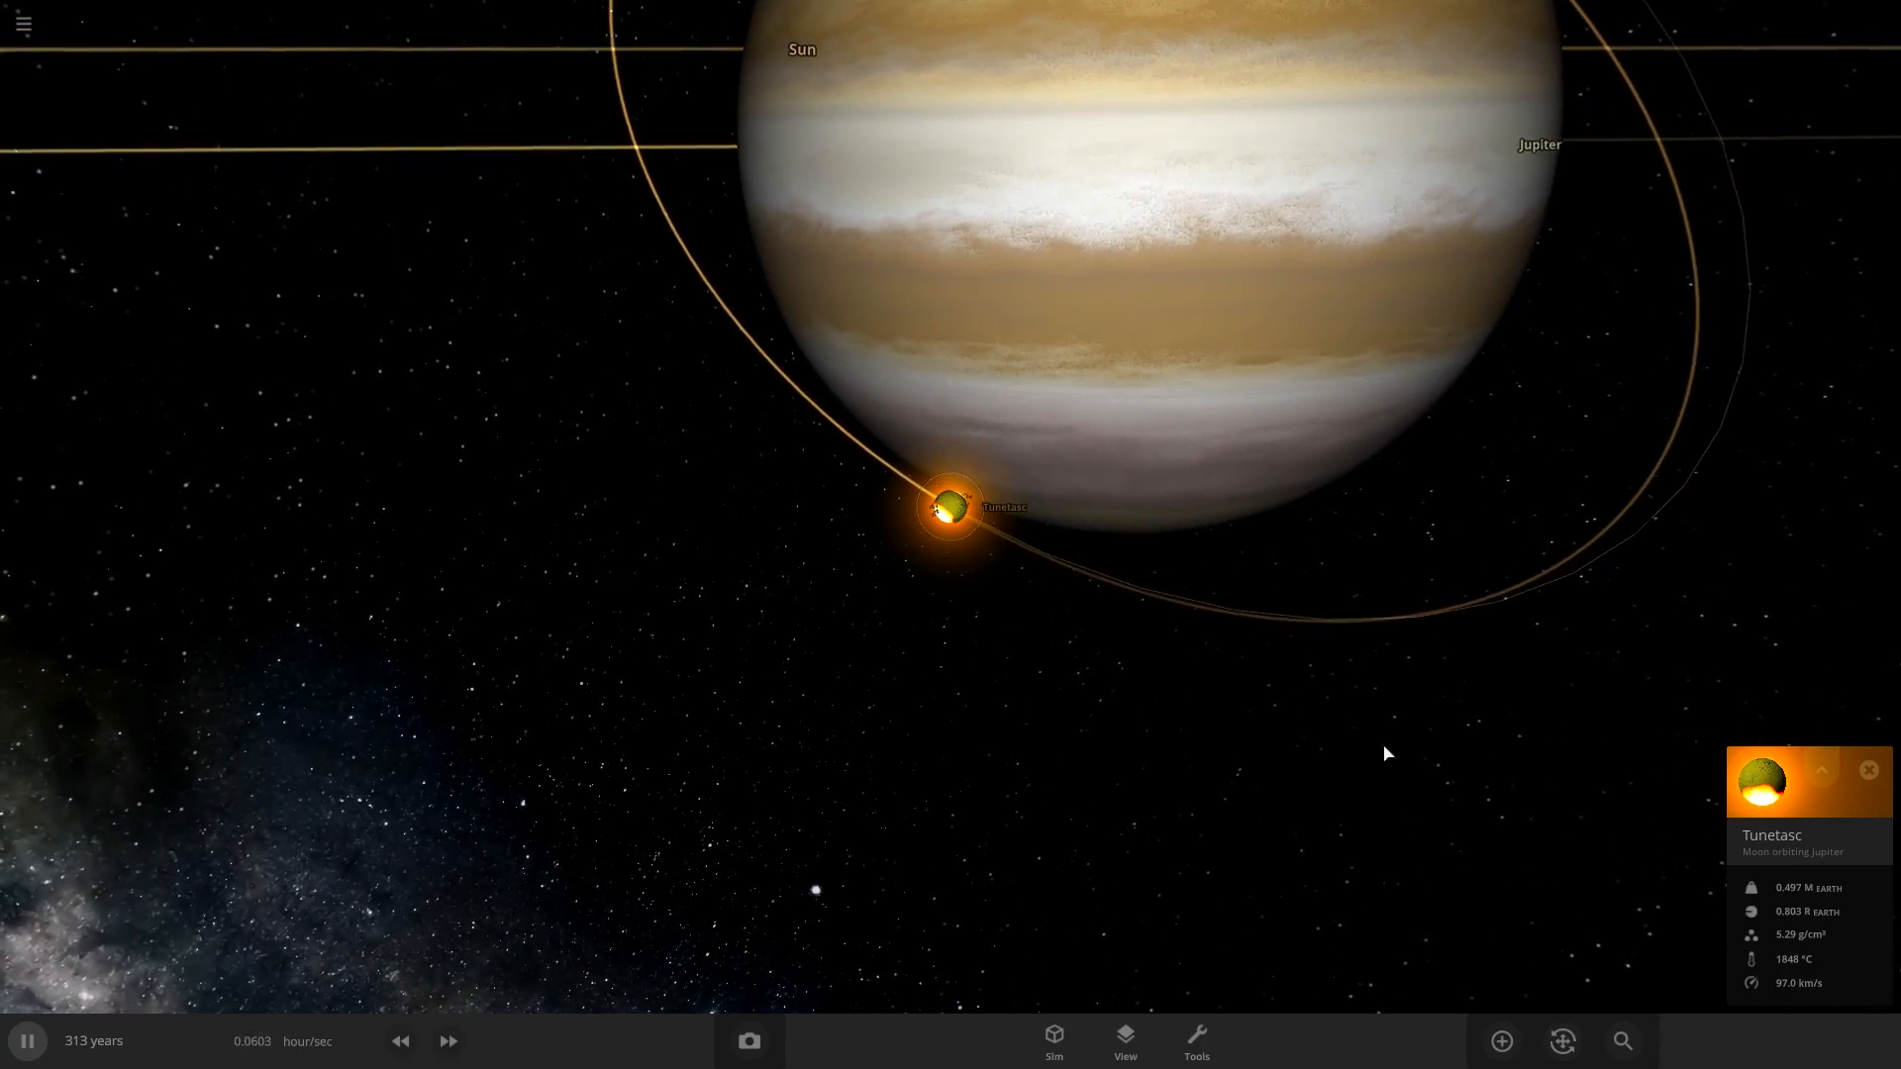
left_click(1818, 771)
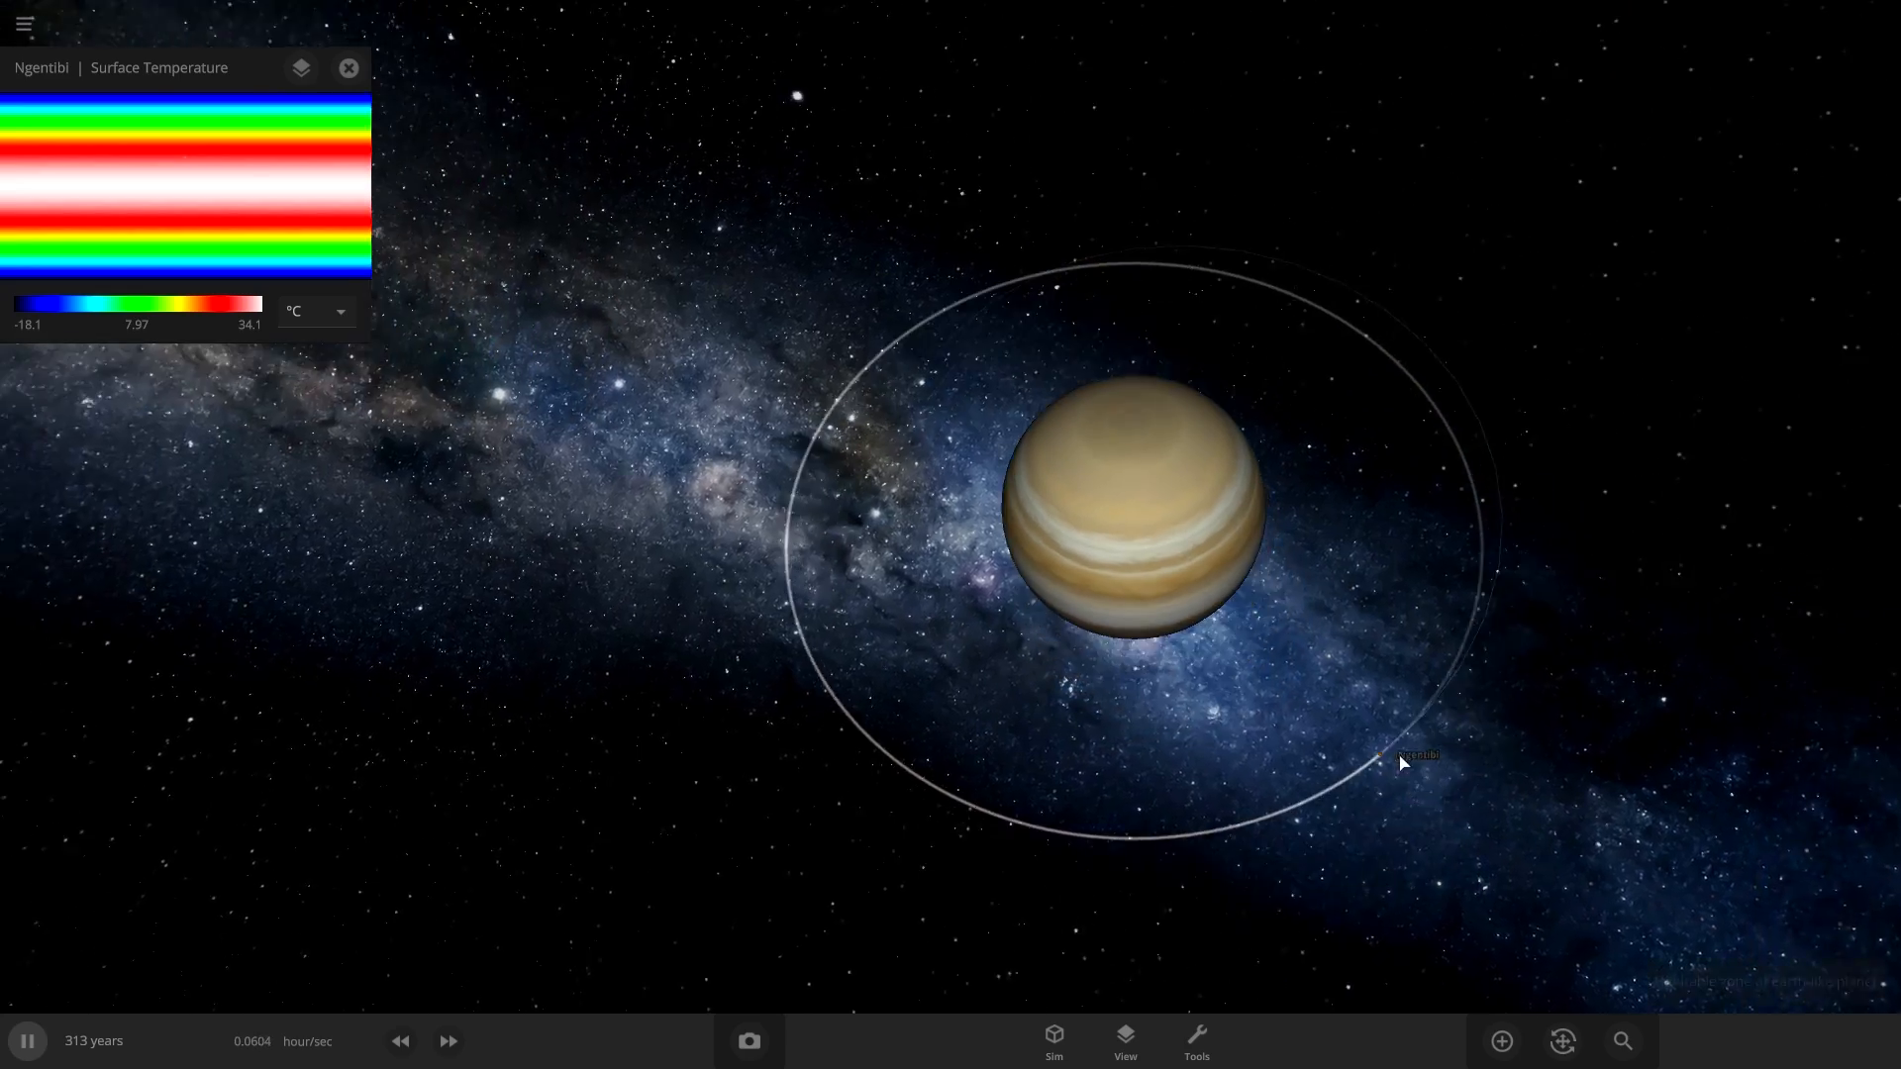
Select the moon Ngentibi and bring up its full Overview properties with the Name field.
left_click(1418, 755)
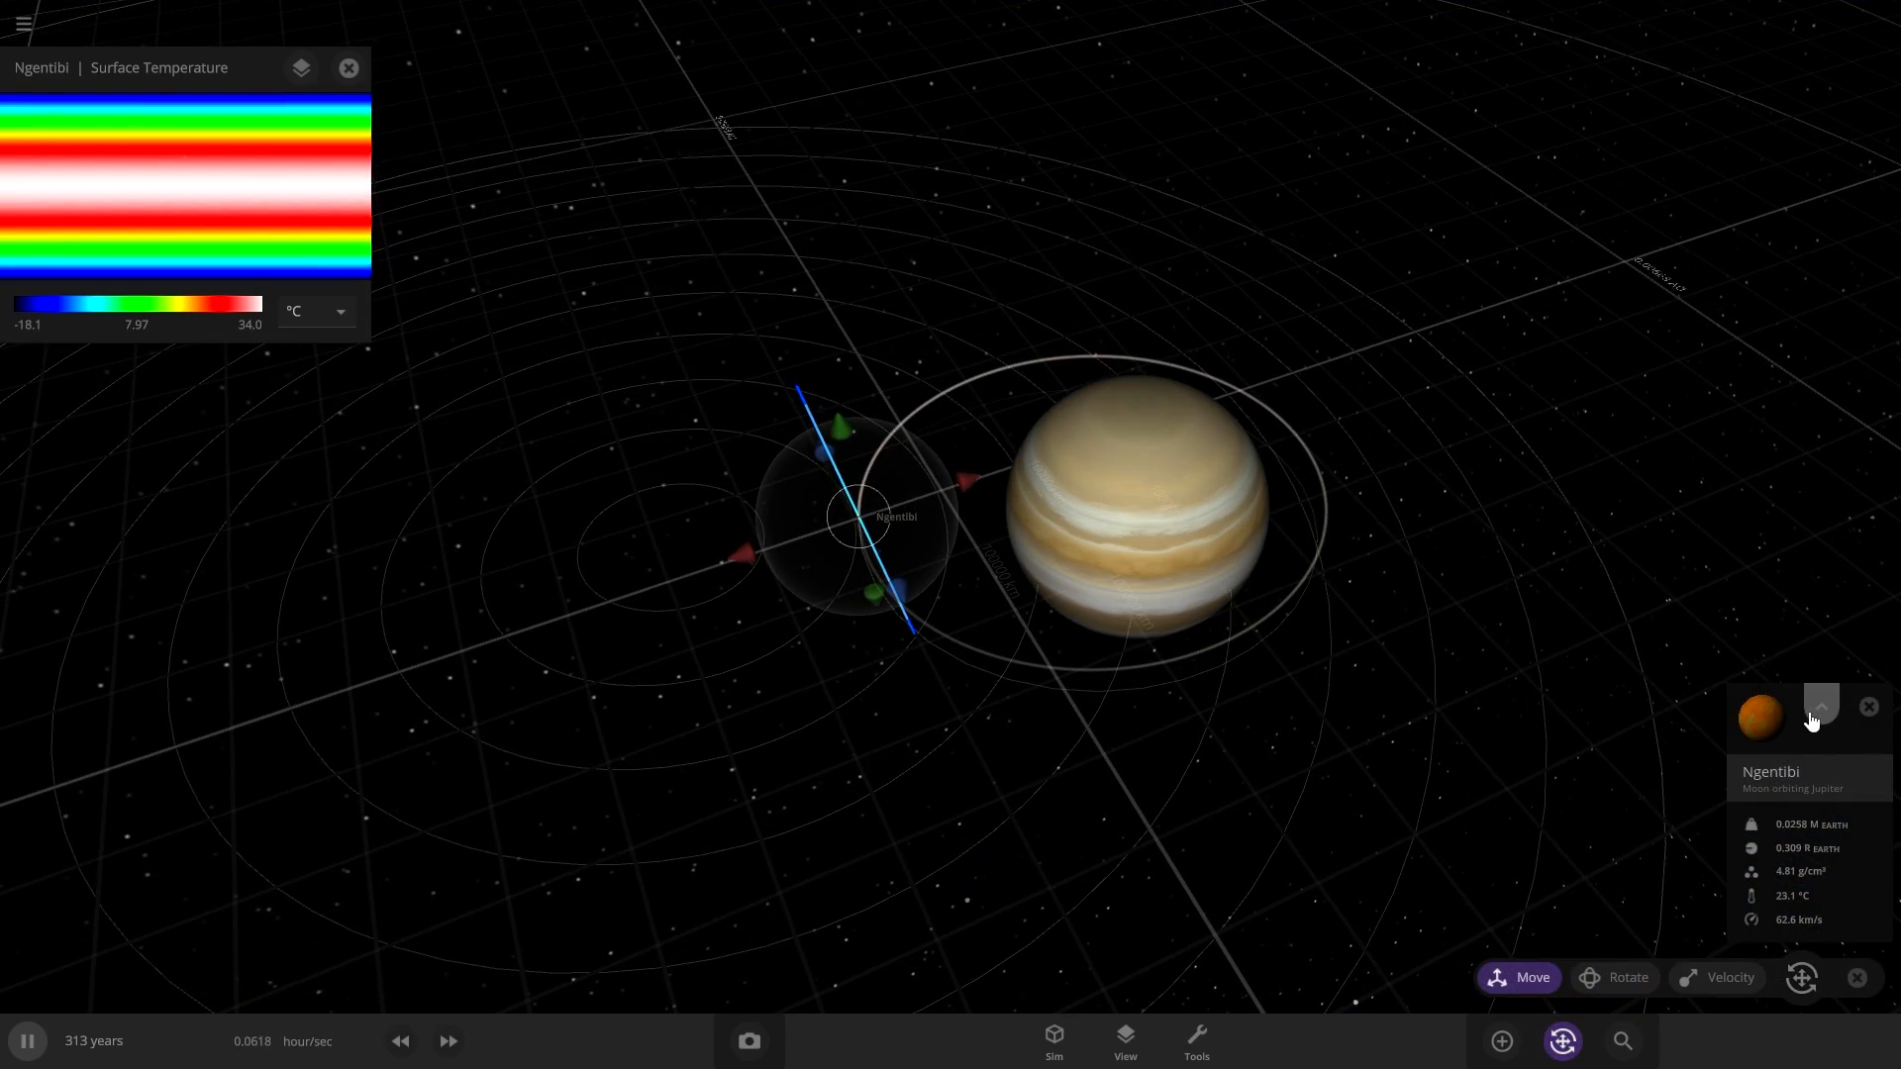
left_click(1820, 707)
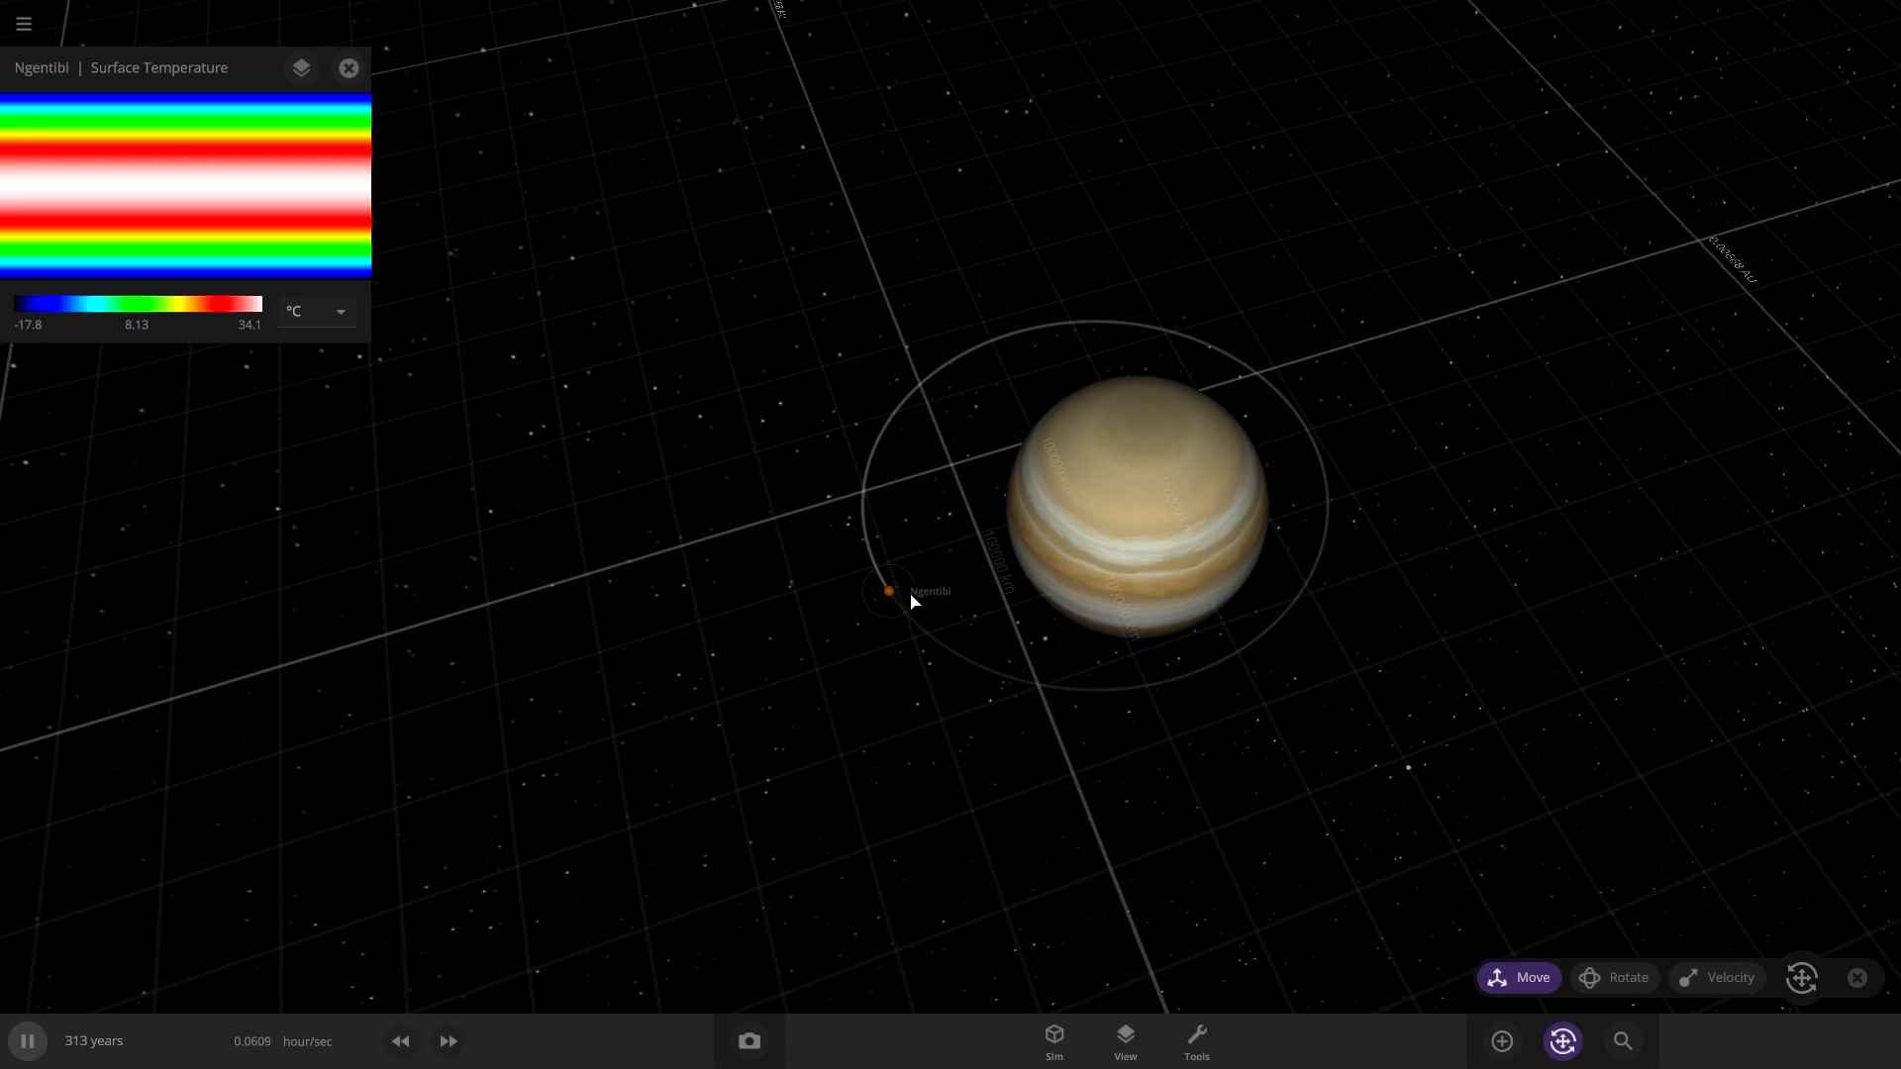
left_click(889, 590)
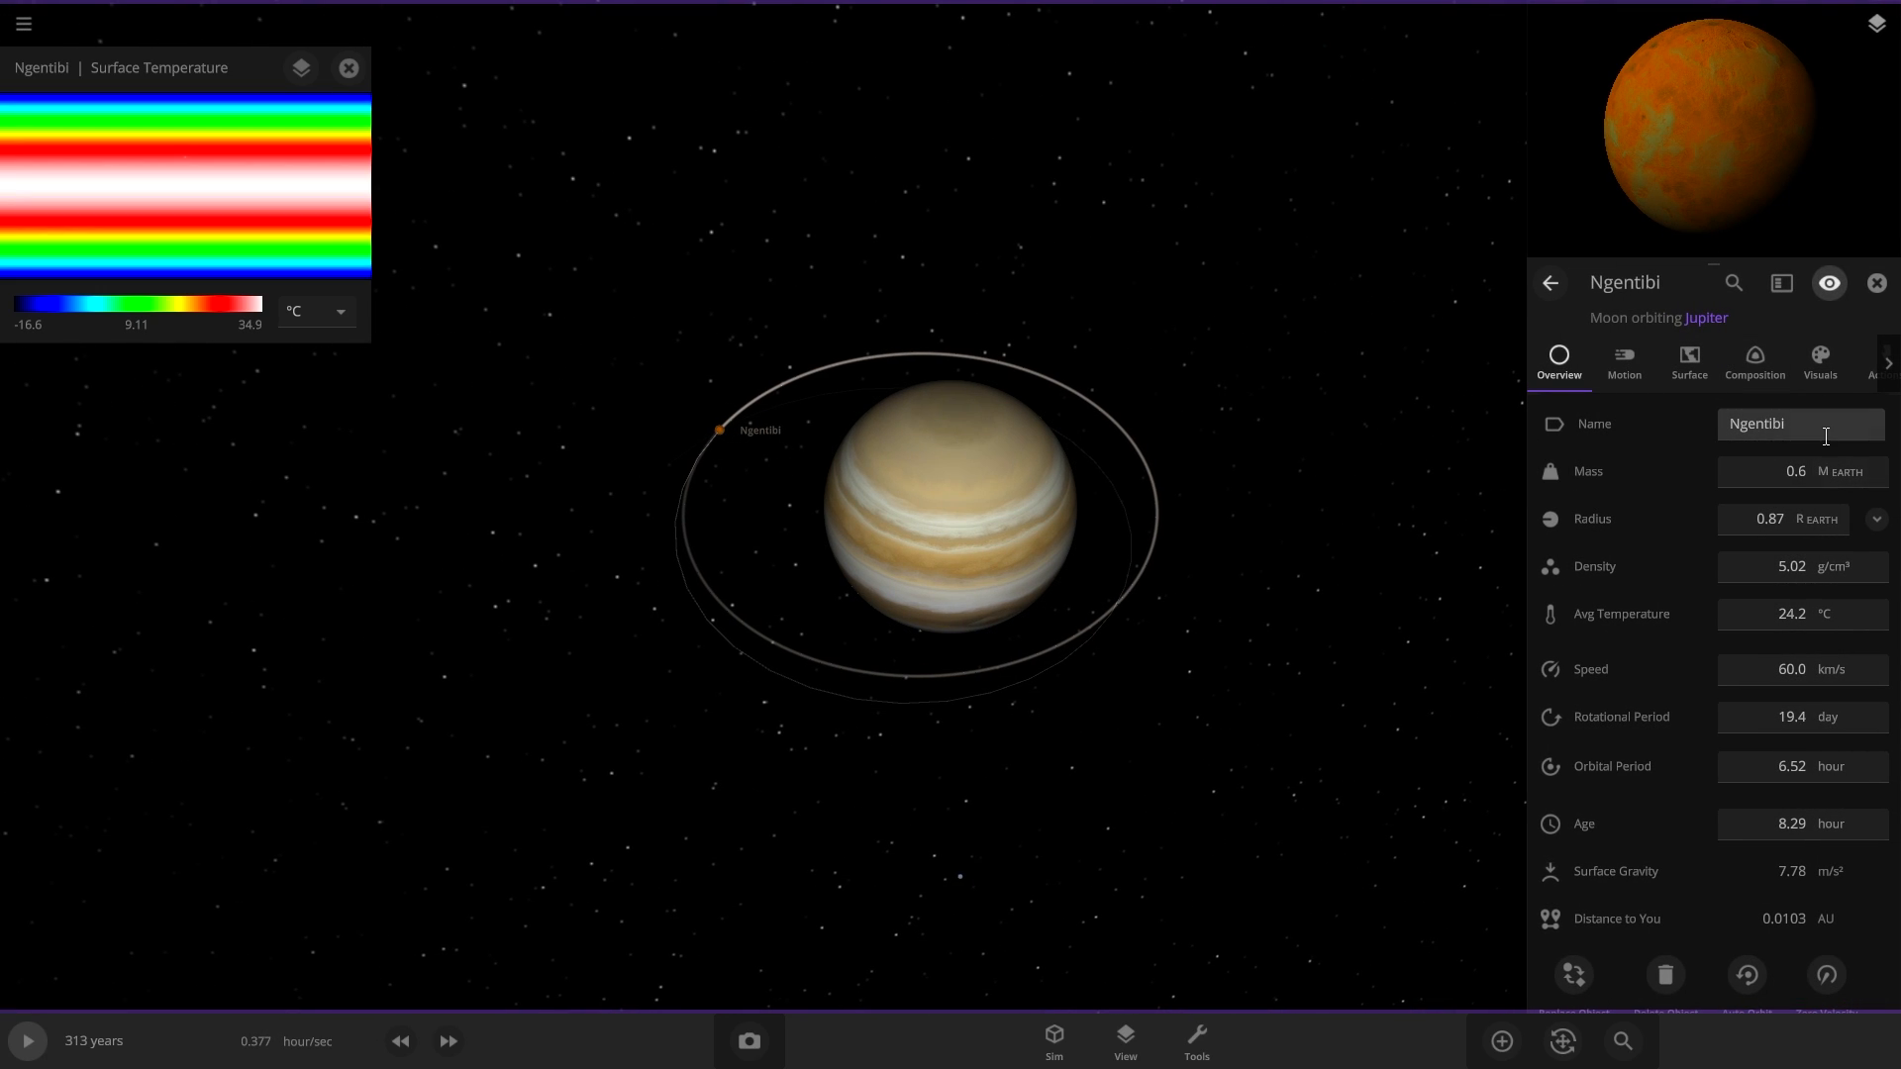
Give the moon Earth-like sea level and atmosphere, then check its Earth similarity in Composition.
left_click(1687, 361)
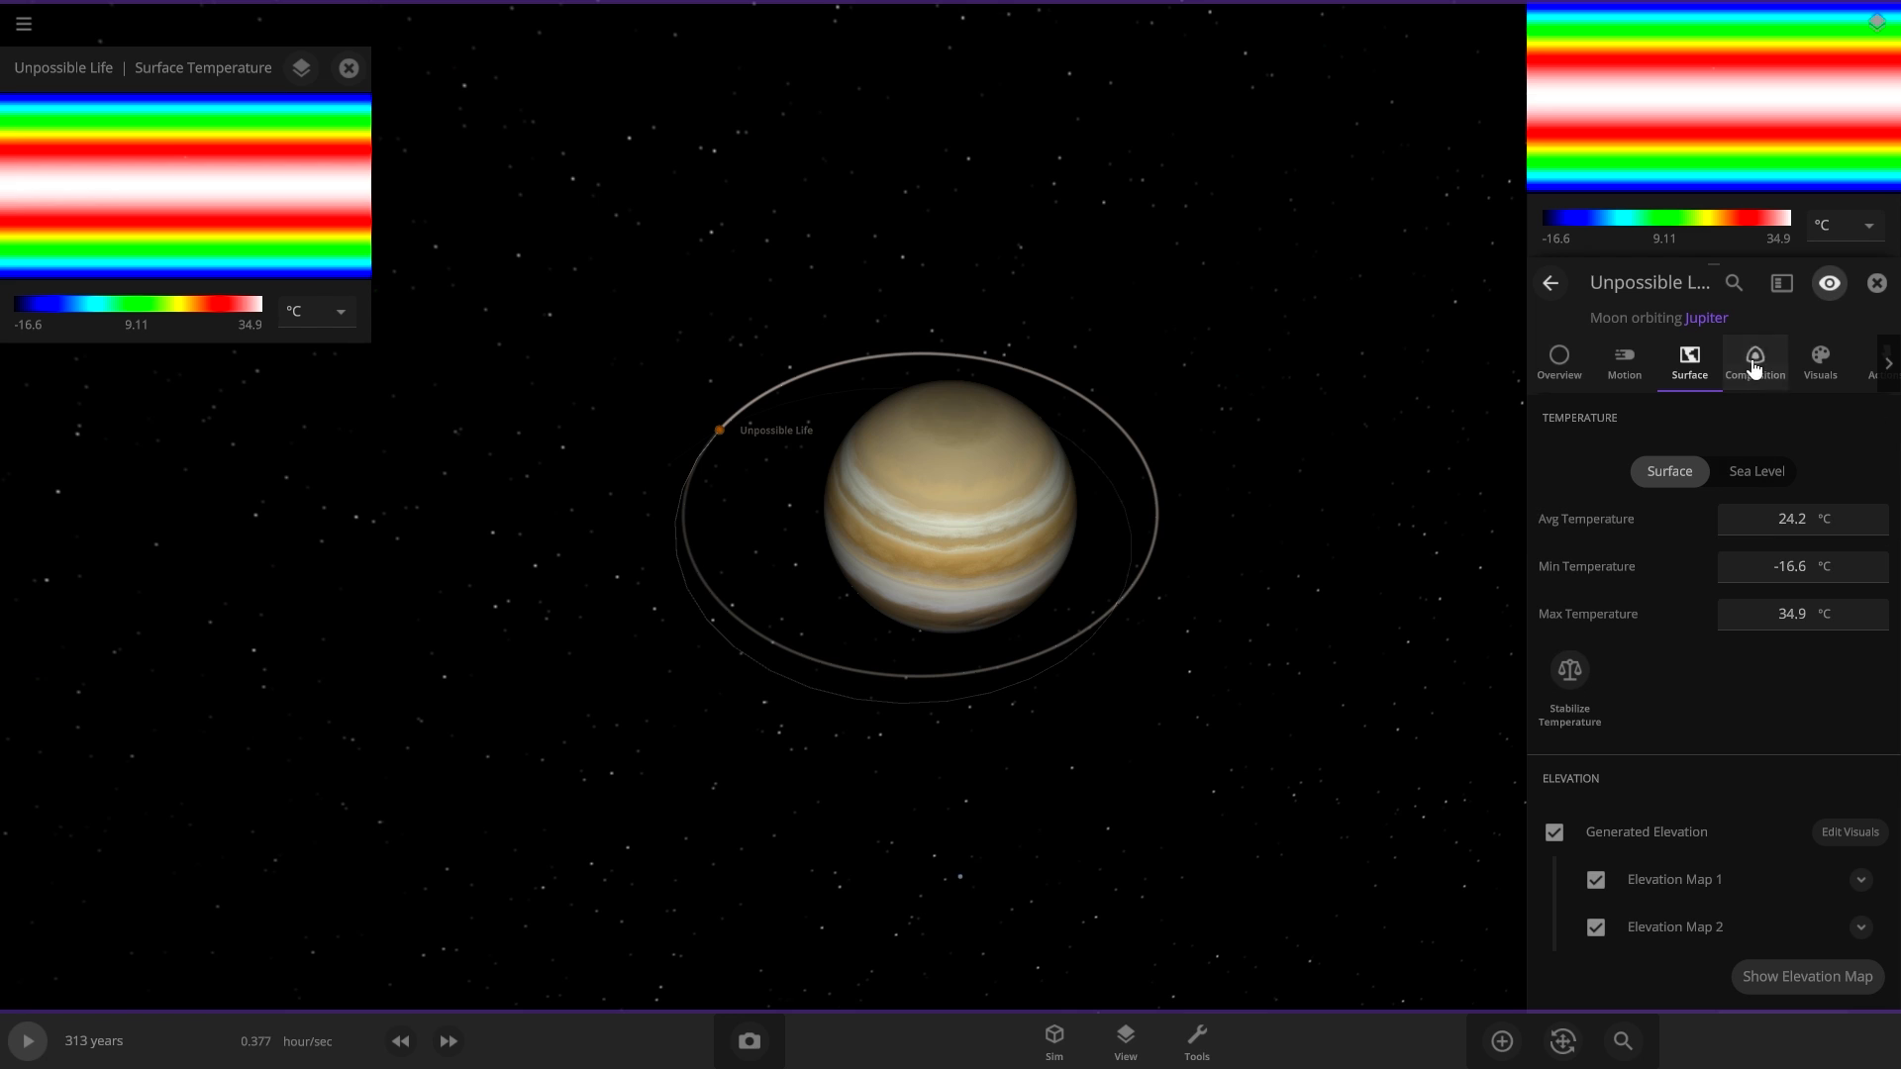
mouse_move(1764, 364)
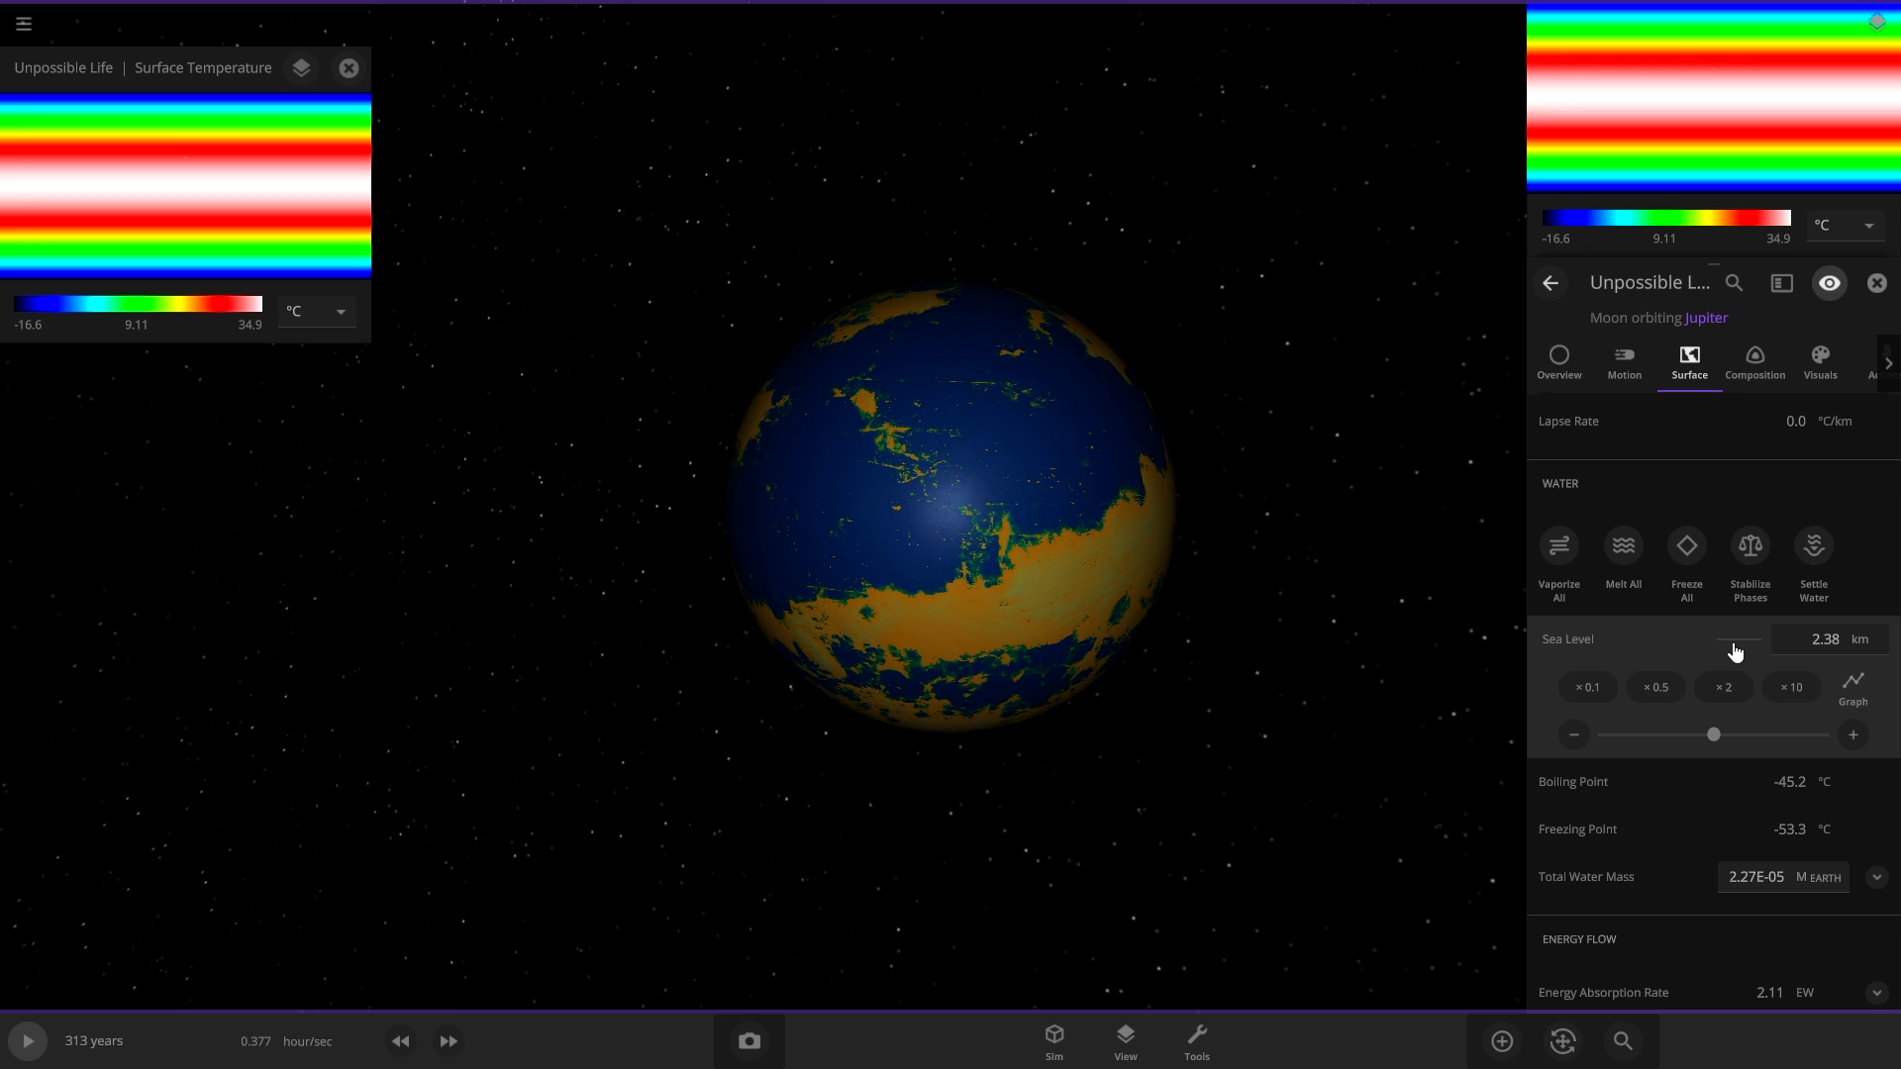
left_click(1755, 364)
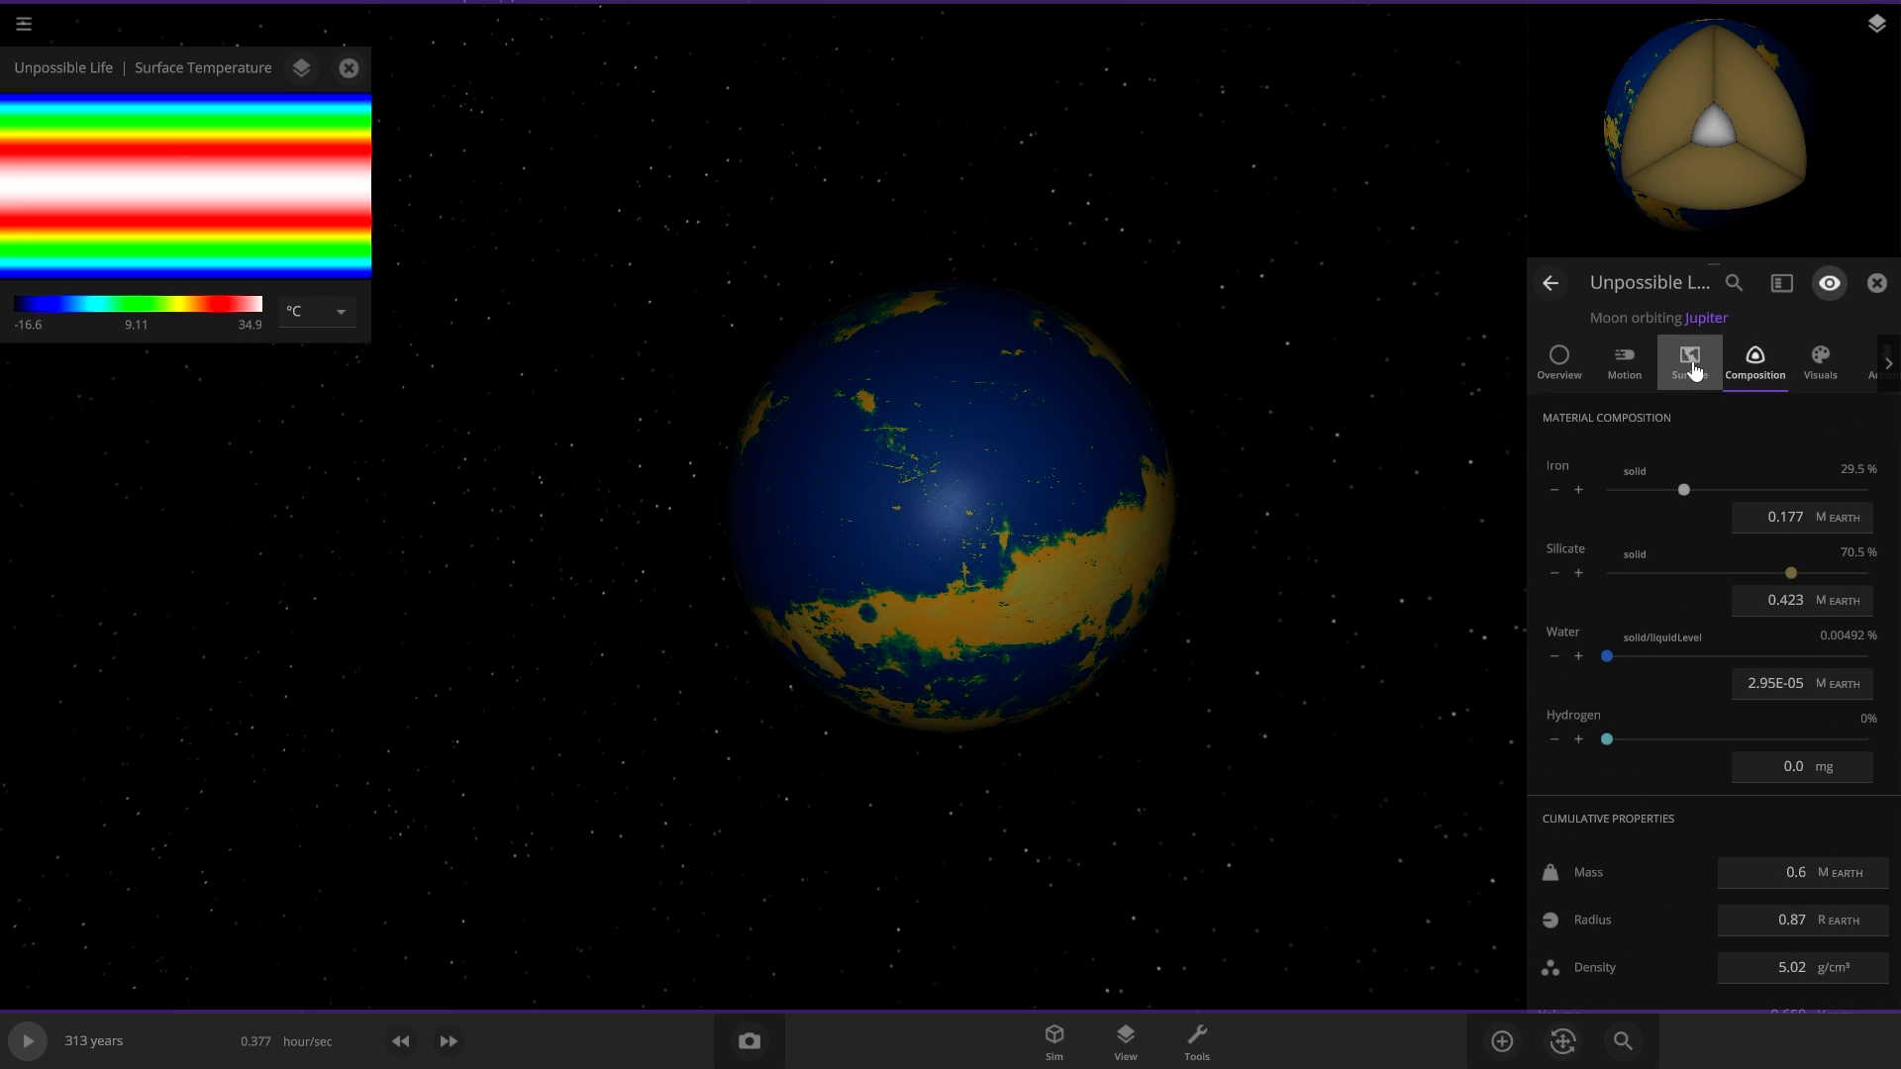
left_click(1687, 363)
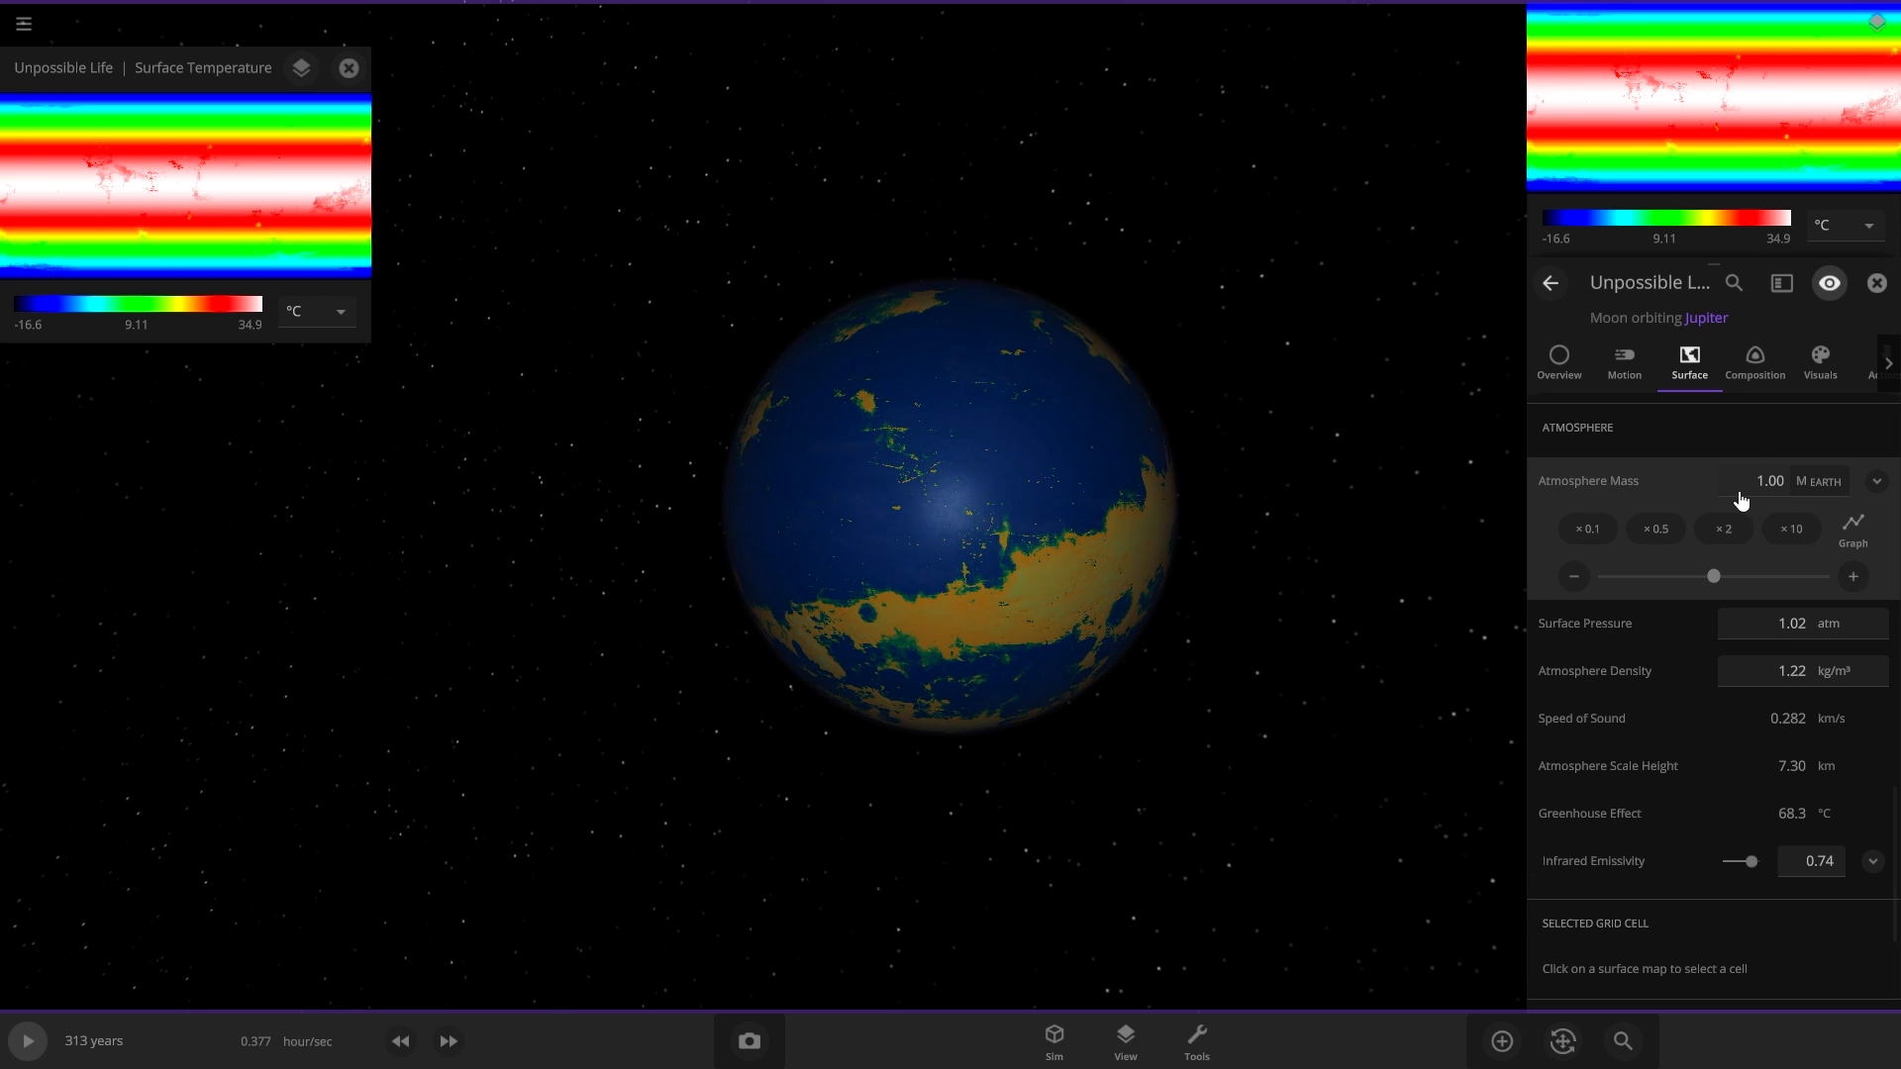
left_click(1753, 364)
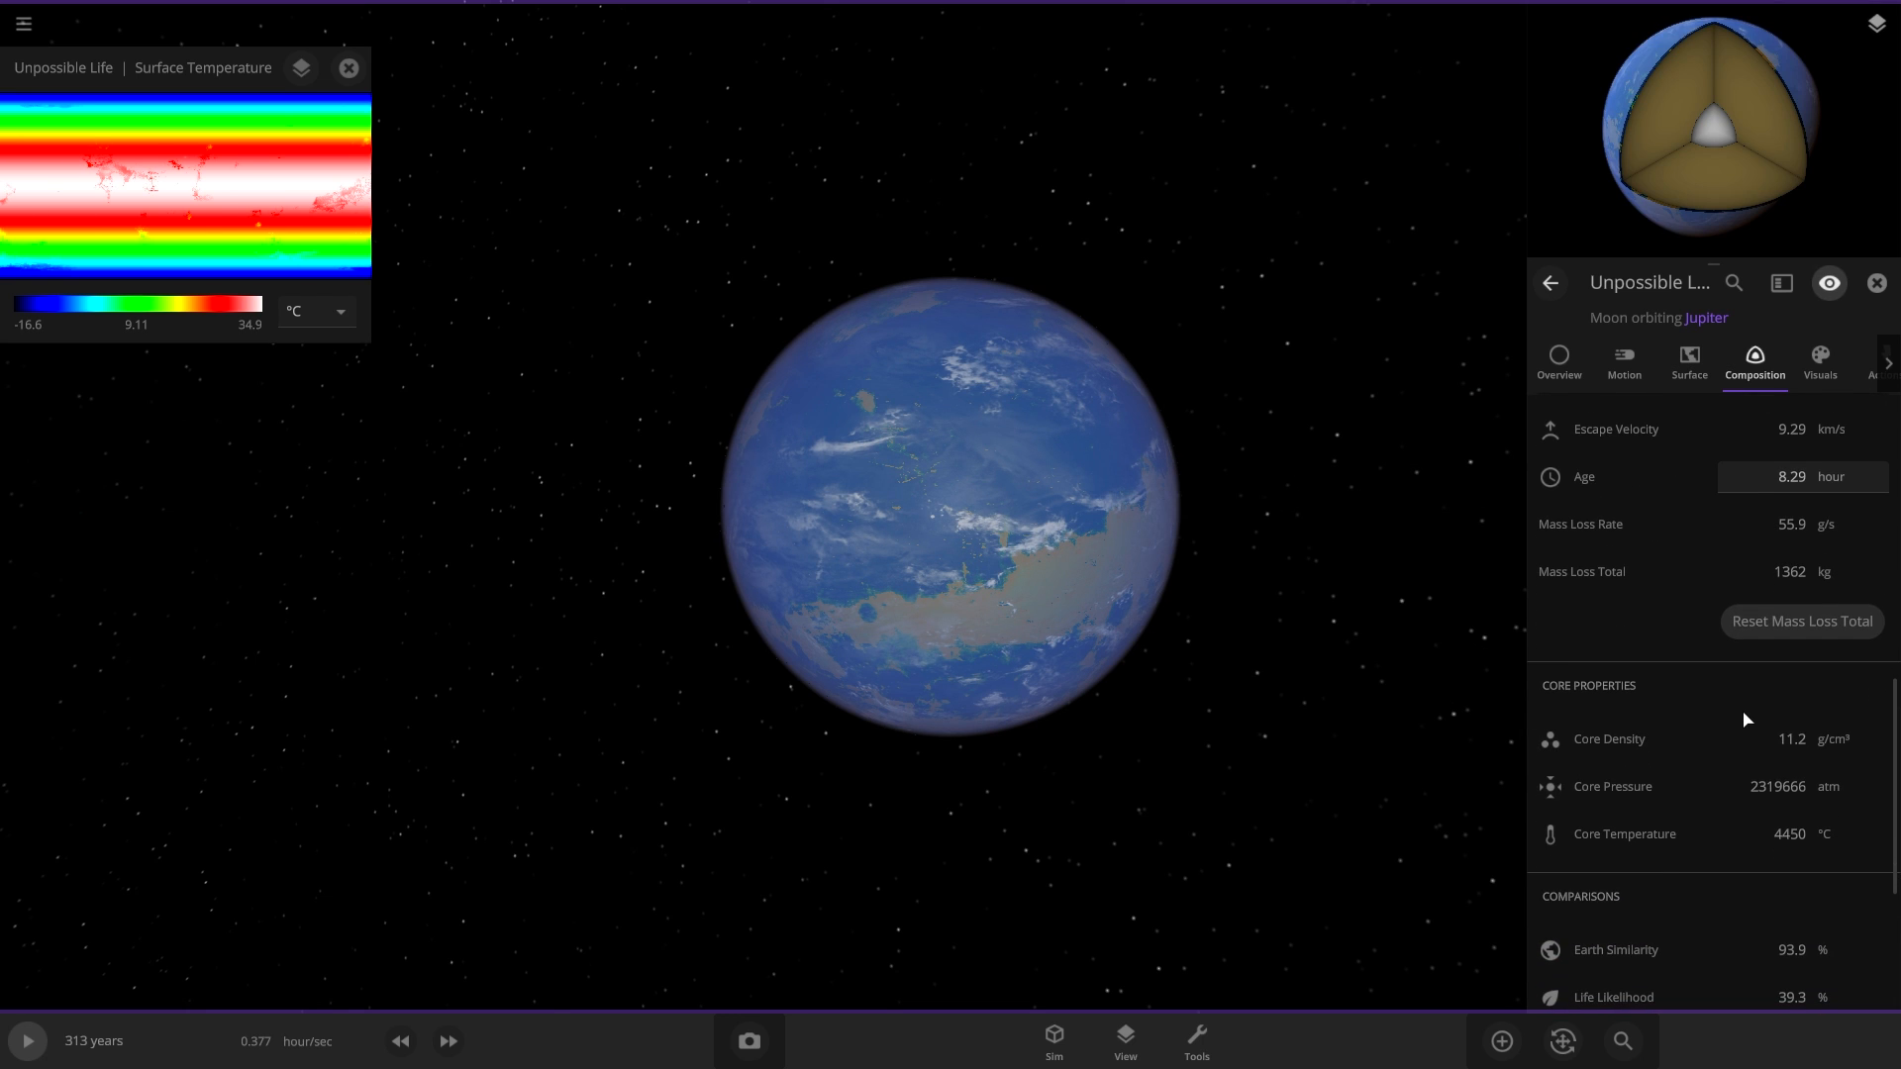
Enable city lights and vegetation on Unpossible Life, set Flash Light lighting and start the simulation.
left_click(1817, 364)
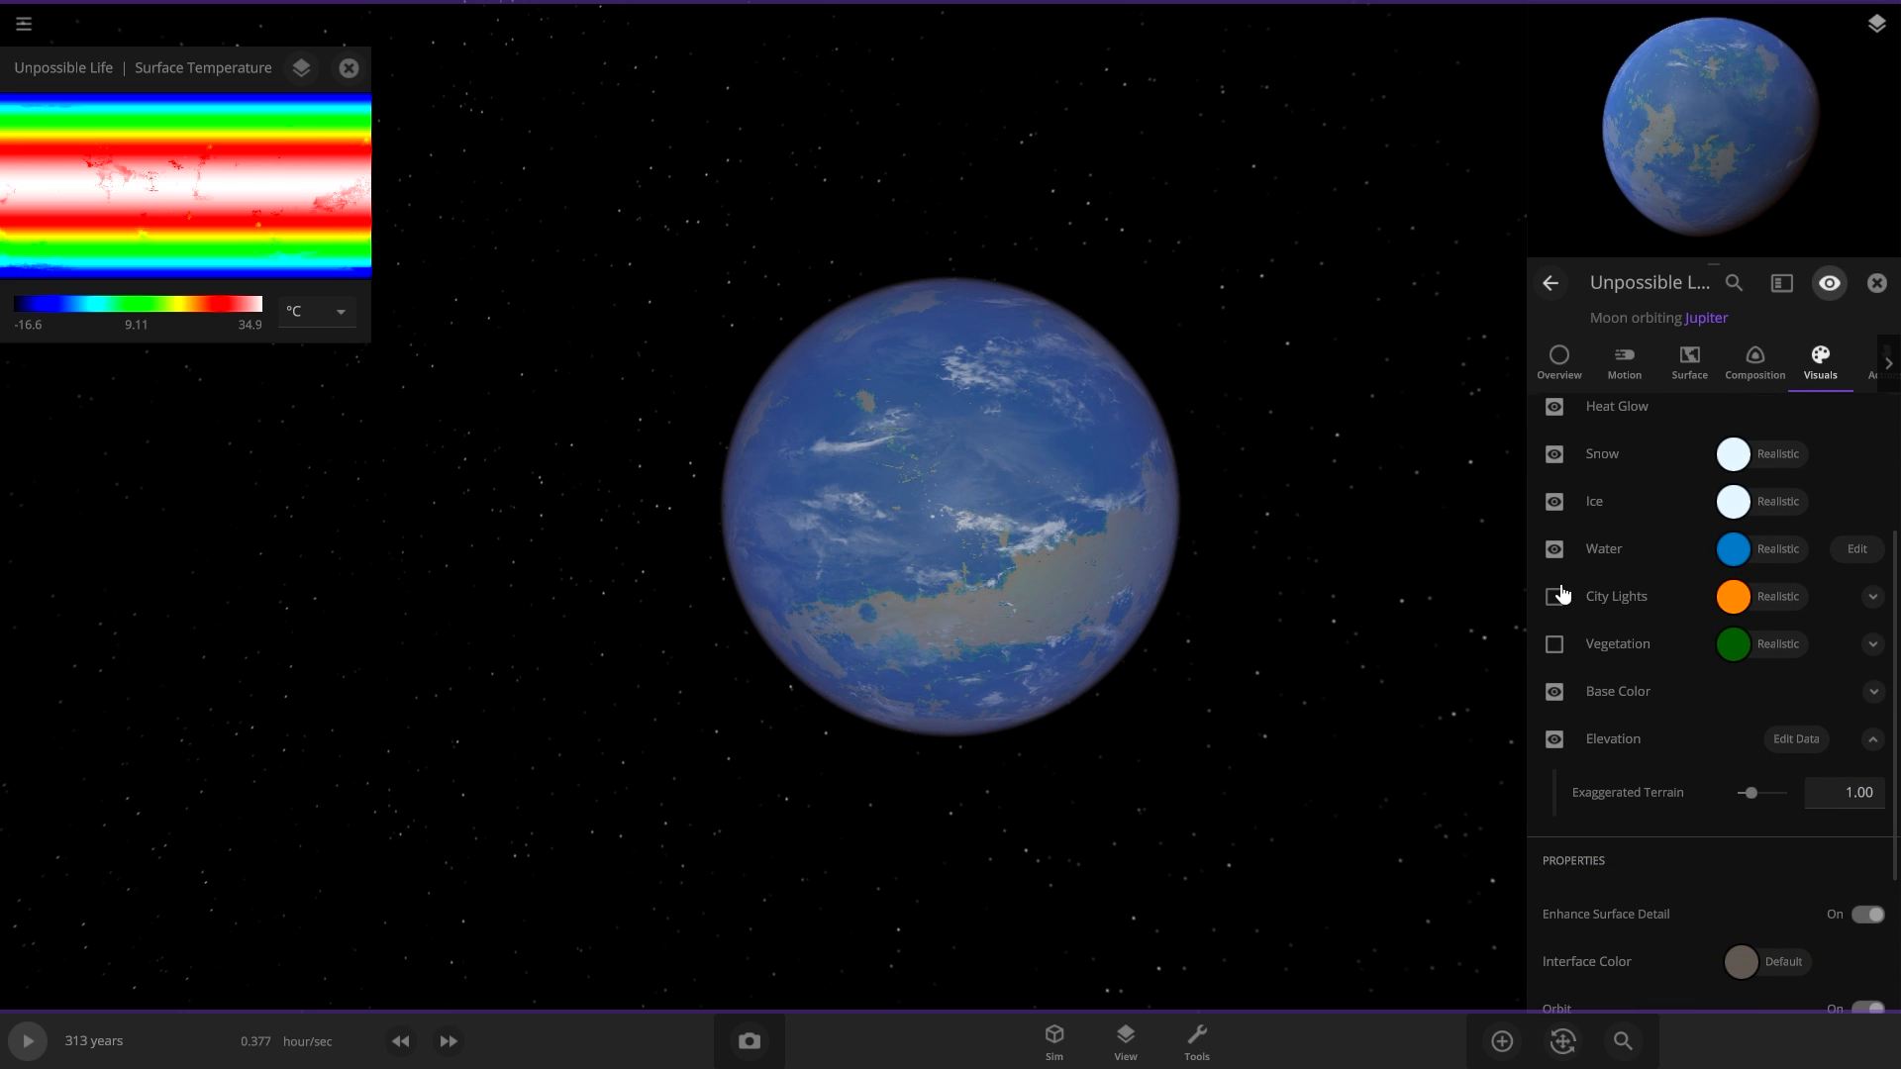
left_click(1123, 1040)
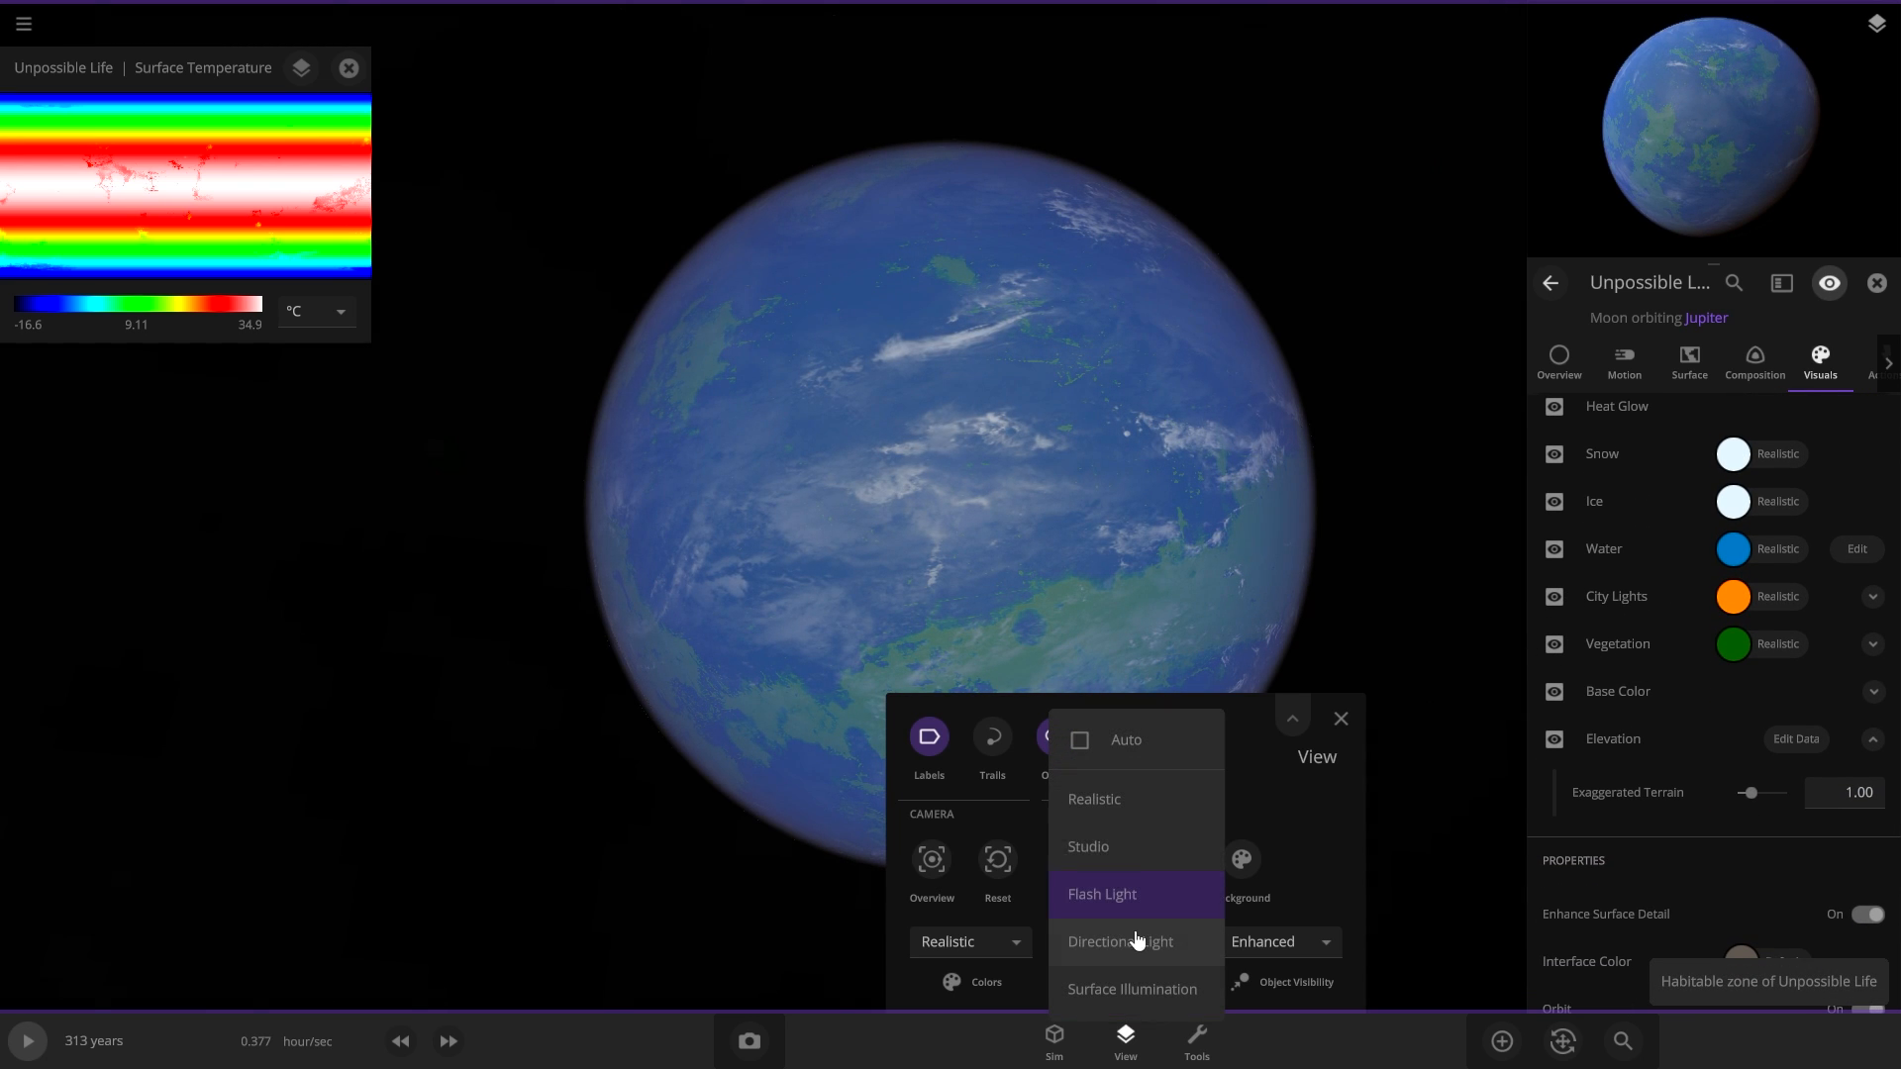
left_click(1101, 893)
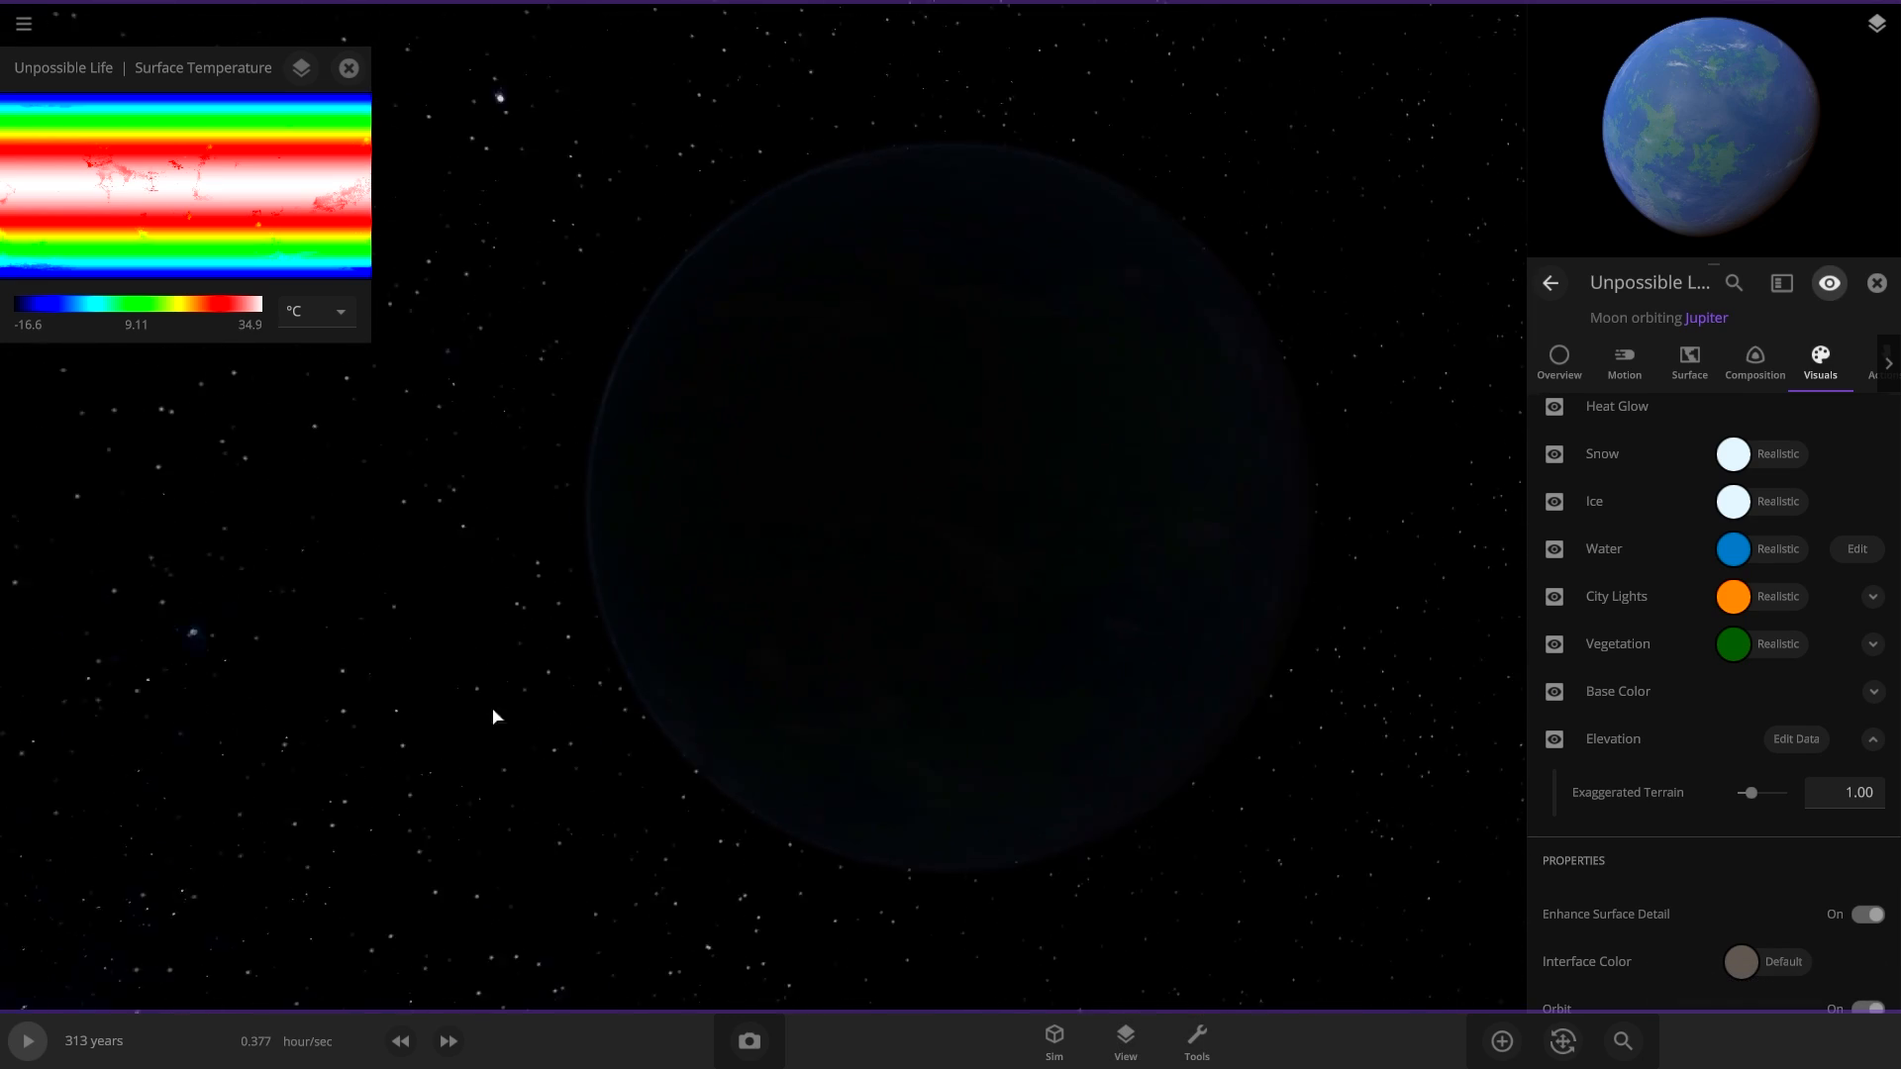
left_click(1120, 1039)
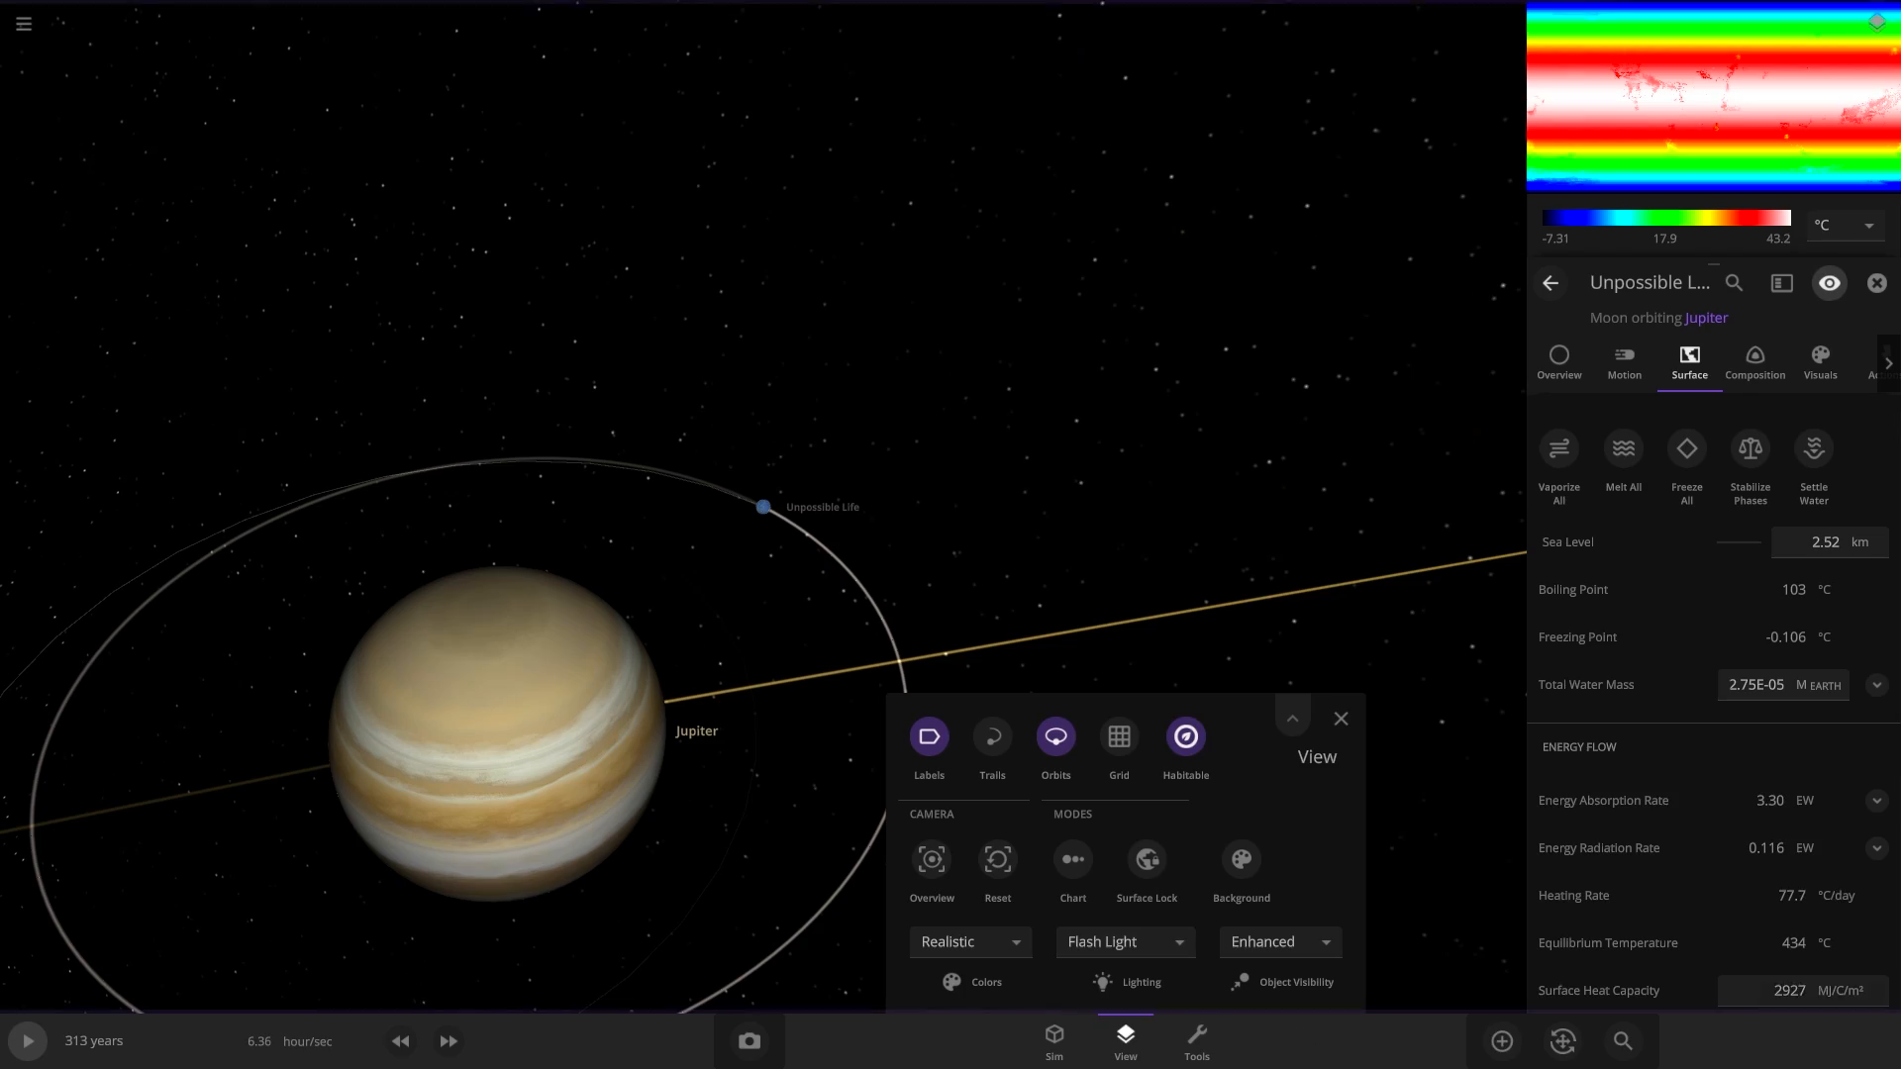
left_click(1117, 737)
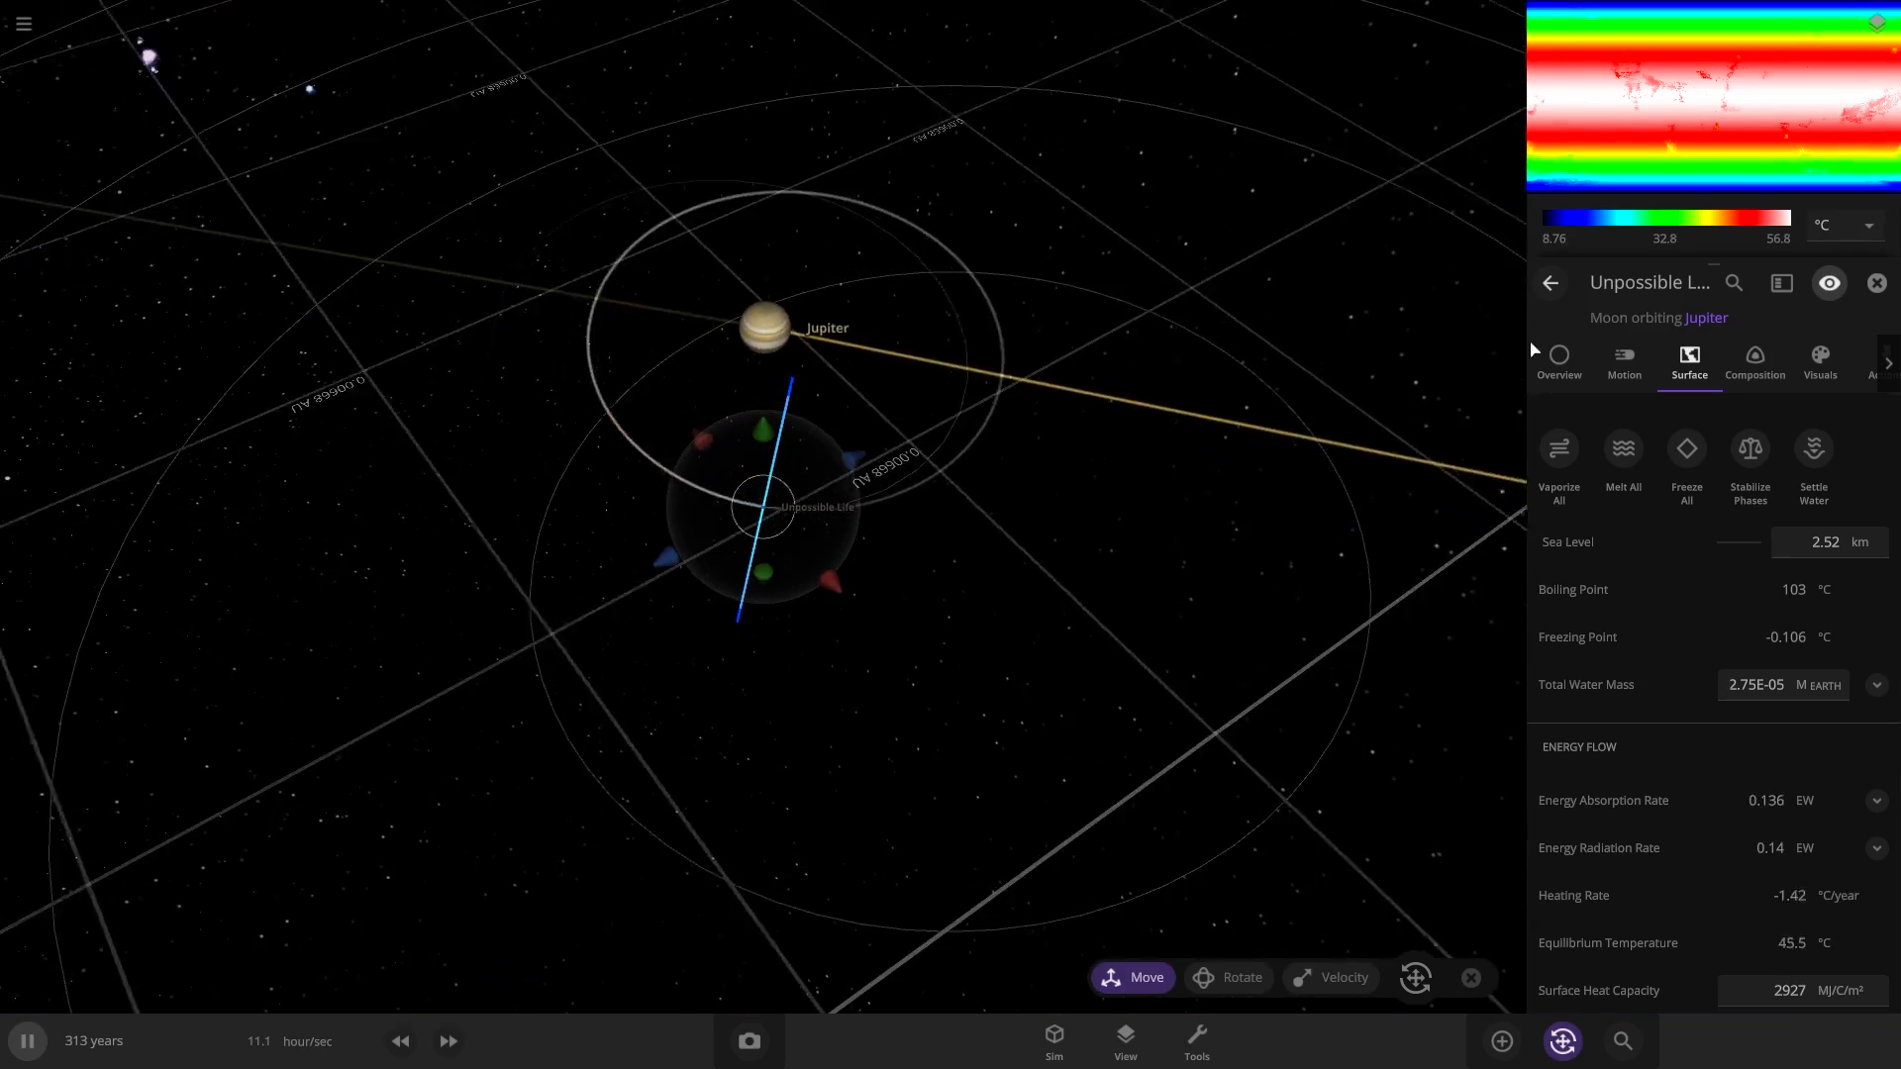
Read Unpossible Life's 89.6% Earth similarity and 63.3% life likelihood.
left_click(1878, 283)
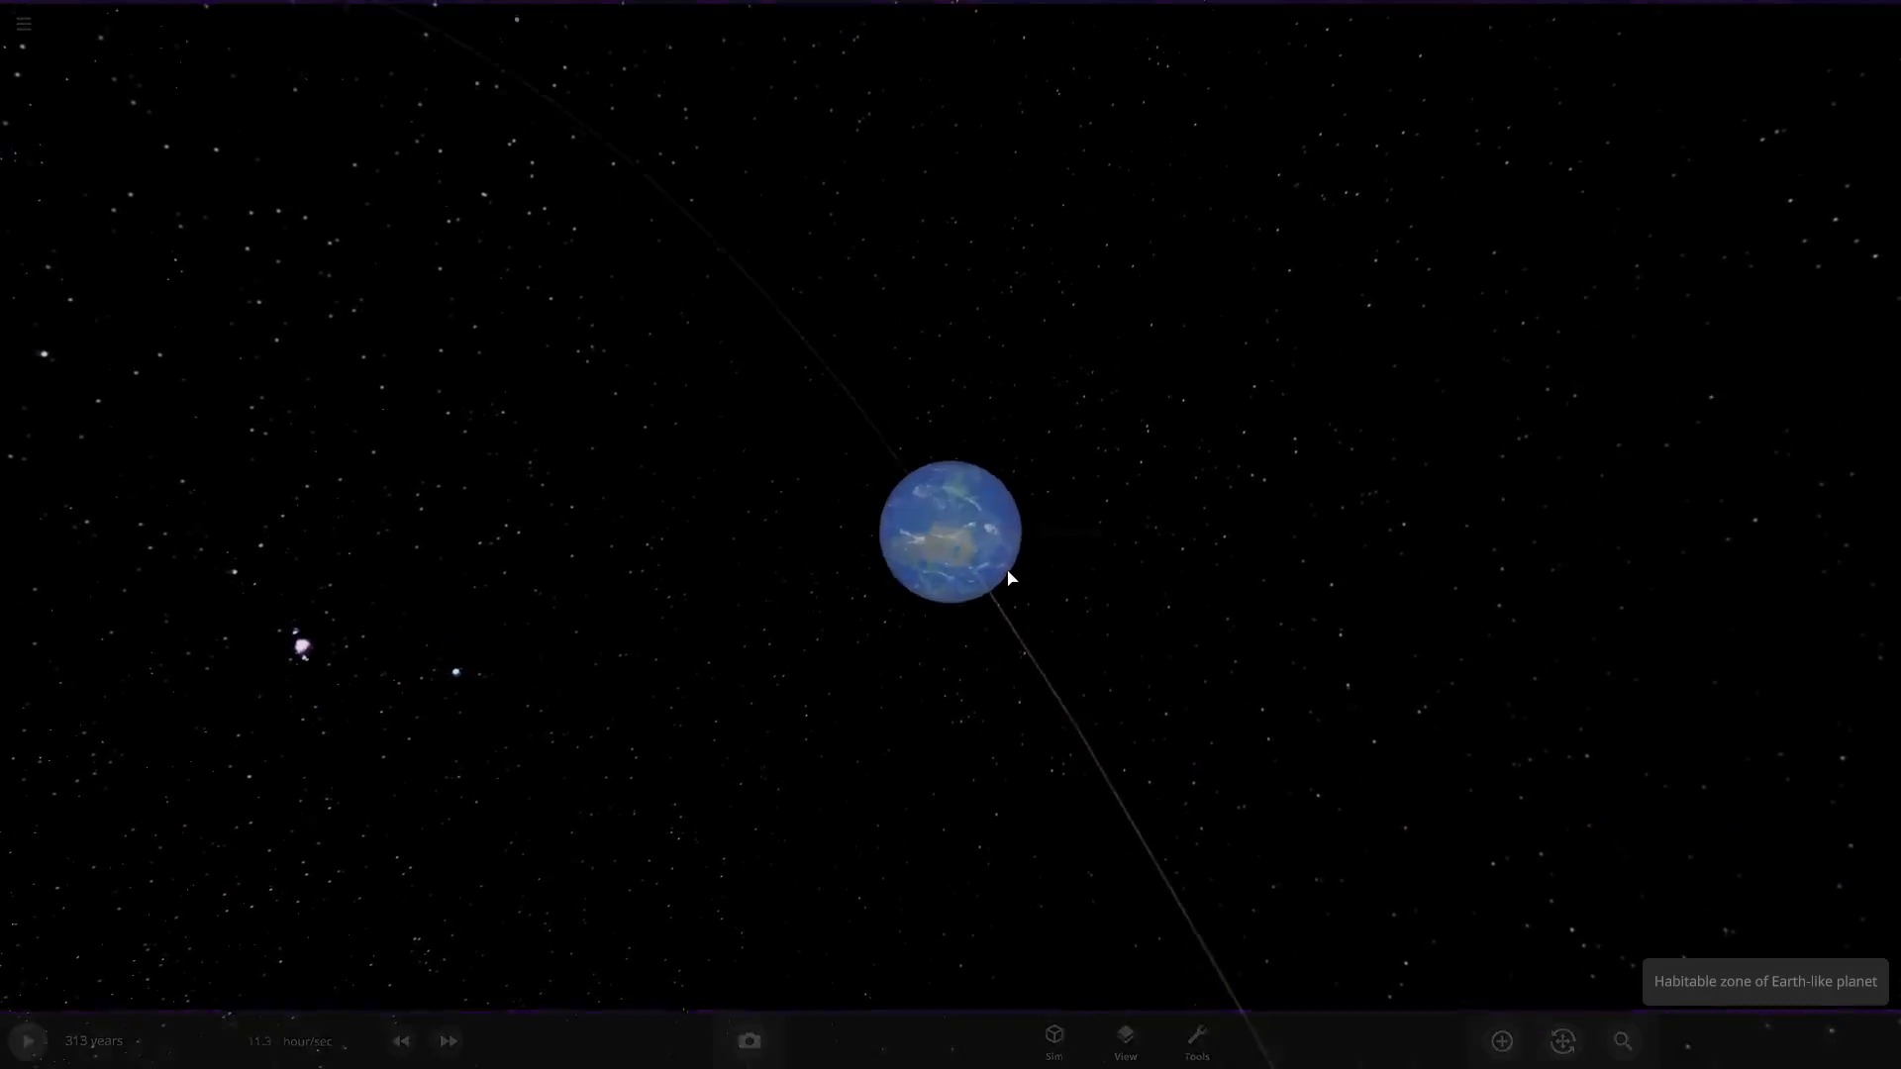
left_click(952, 531)
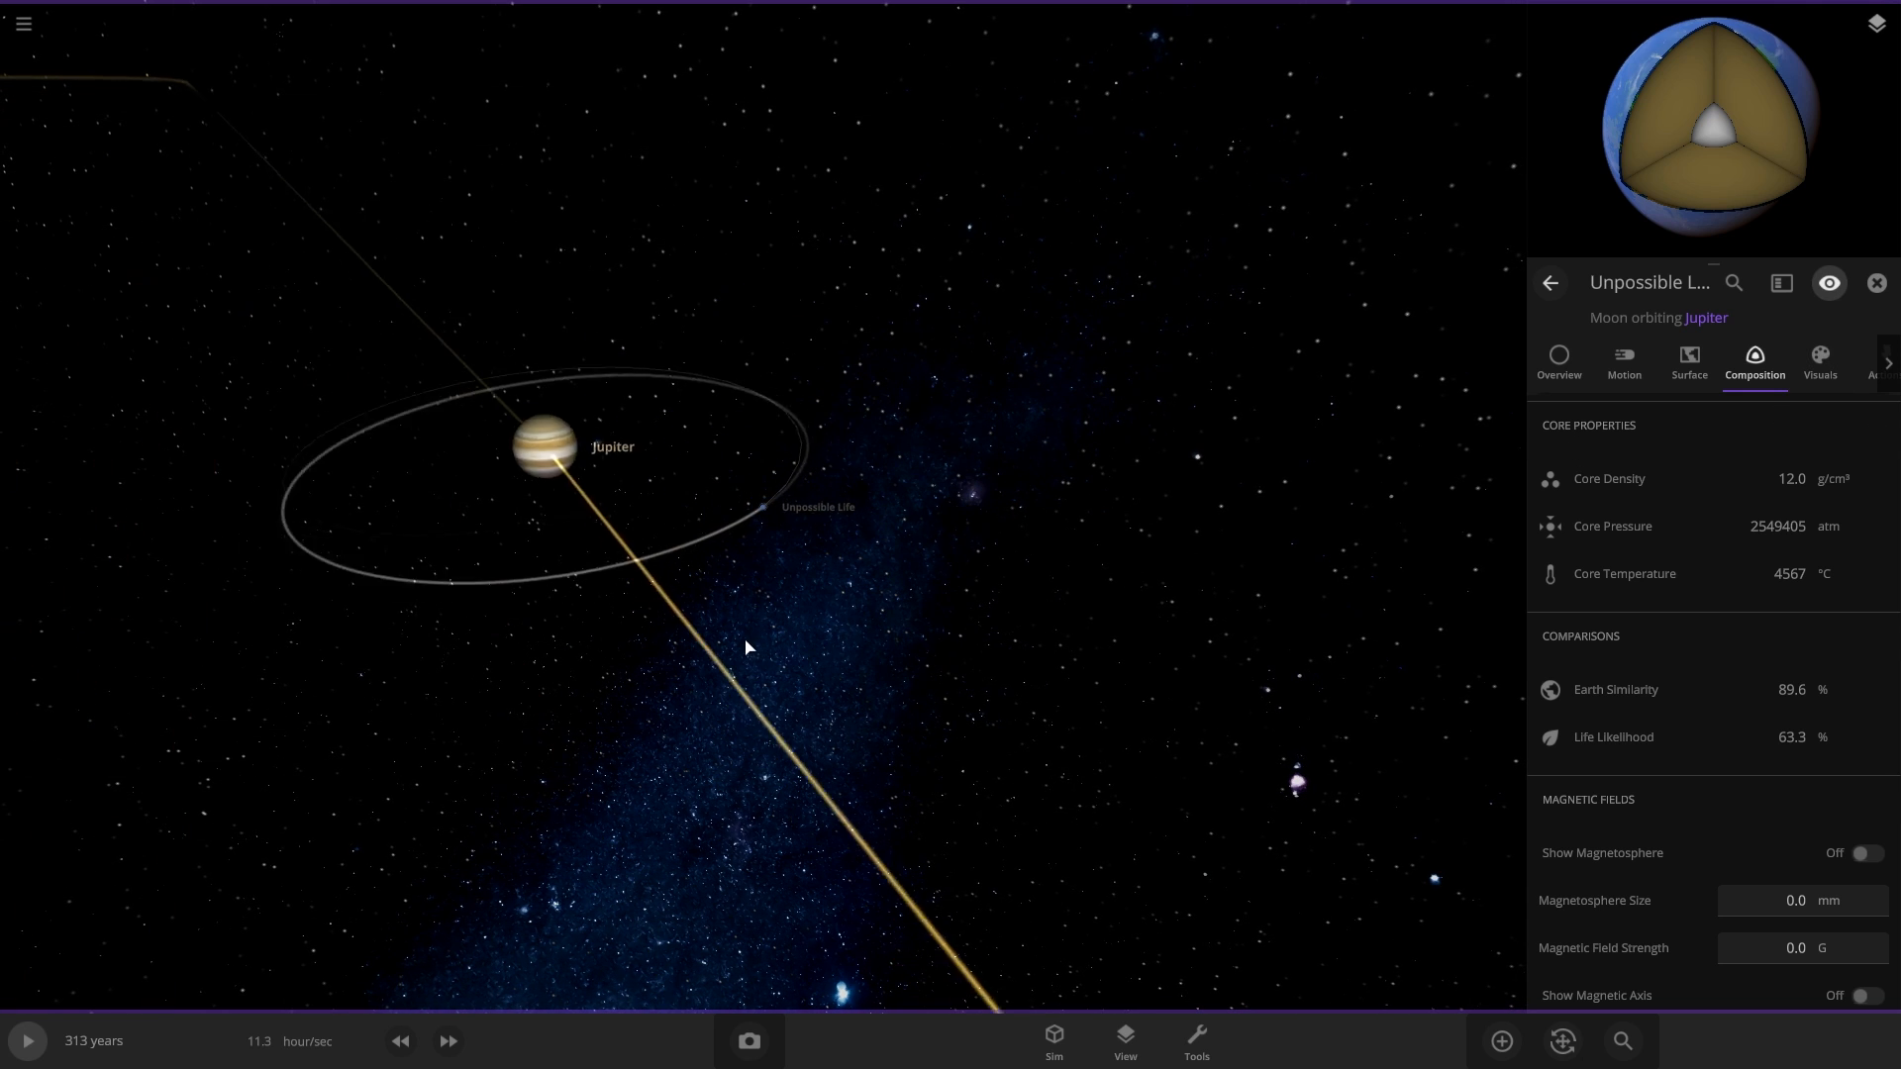
Save the current simulation from the main menu.
left_click(22, 24)
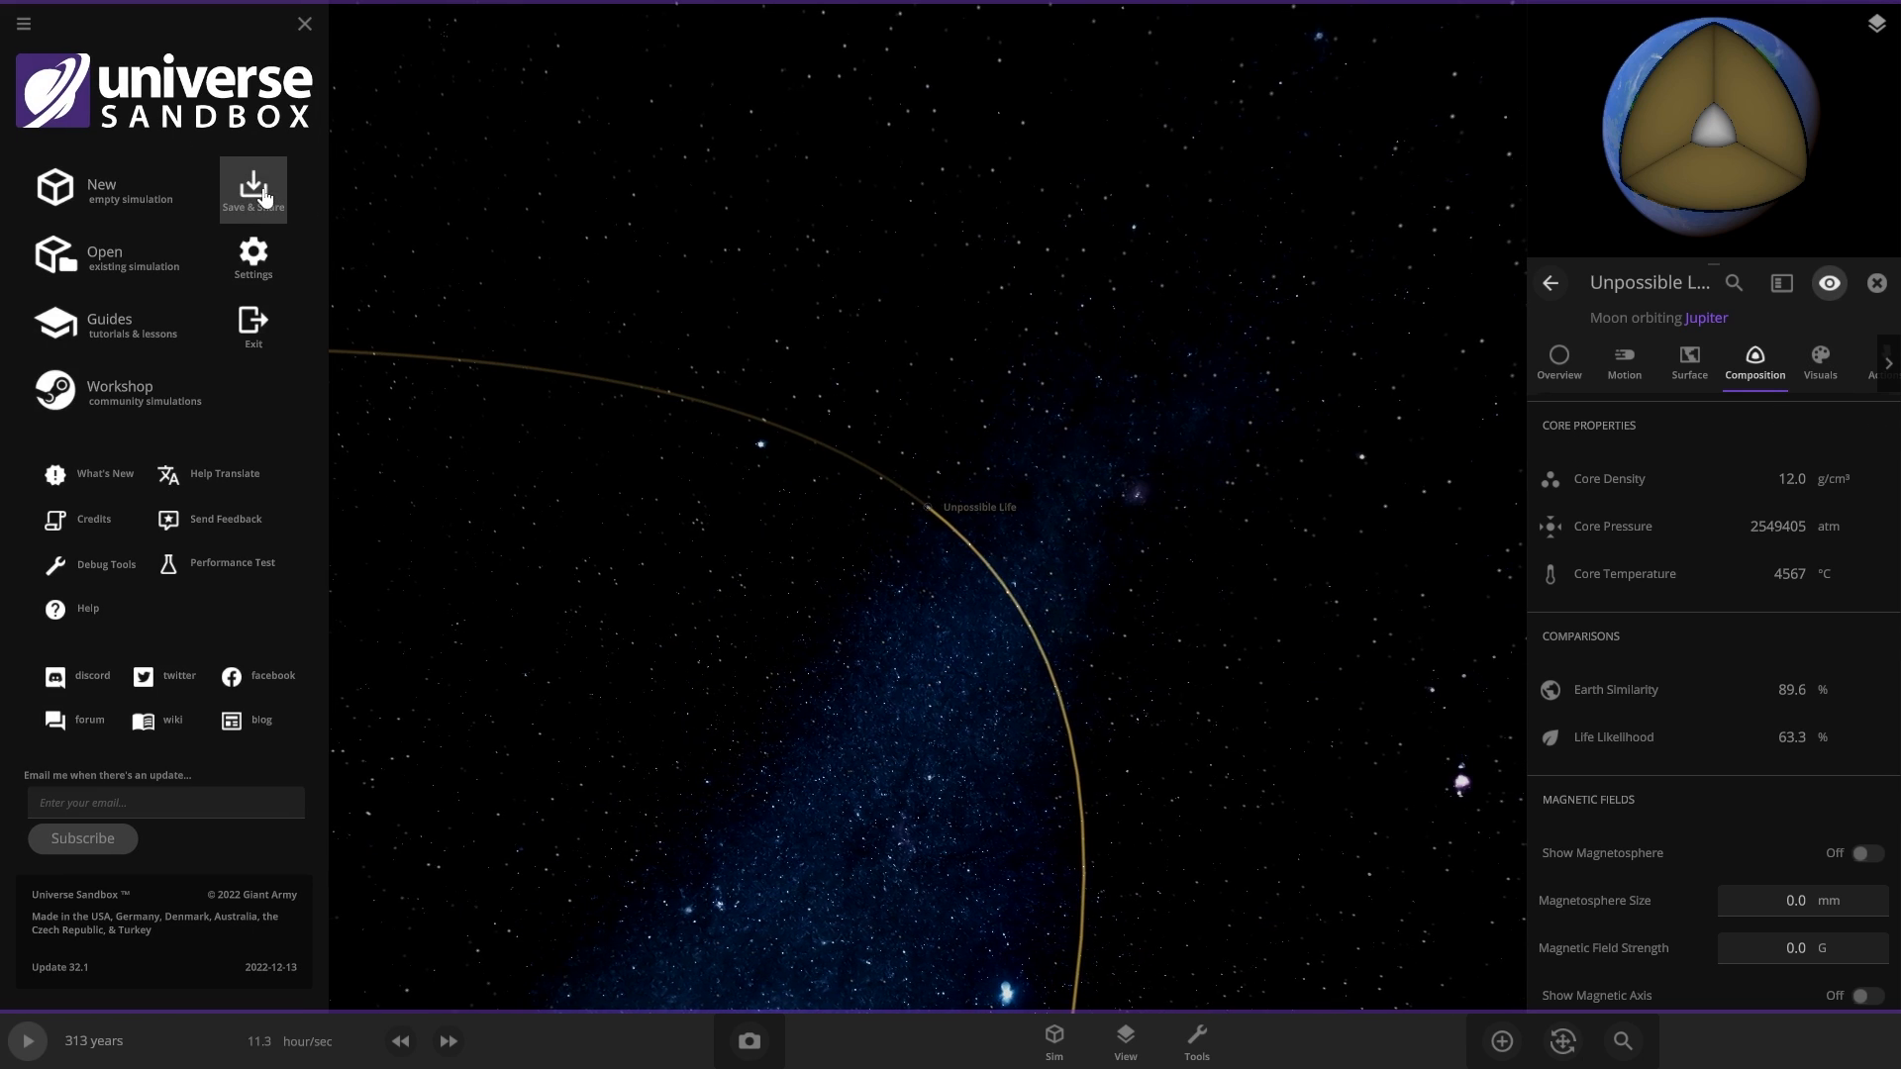
left_click(251, 190)
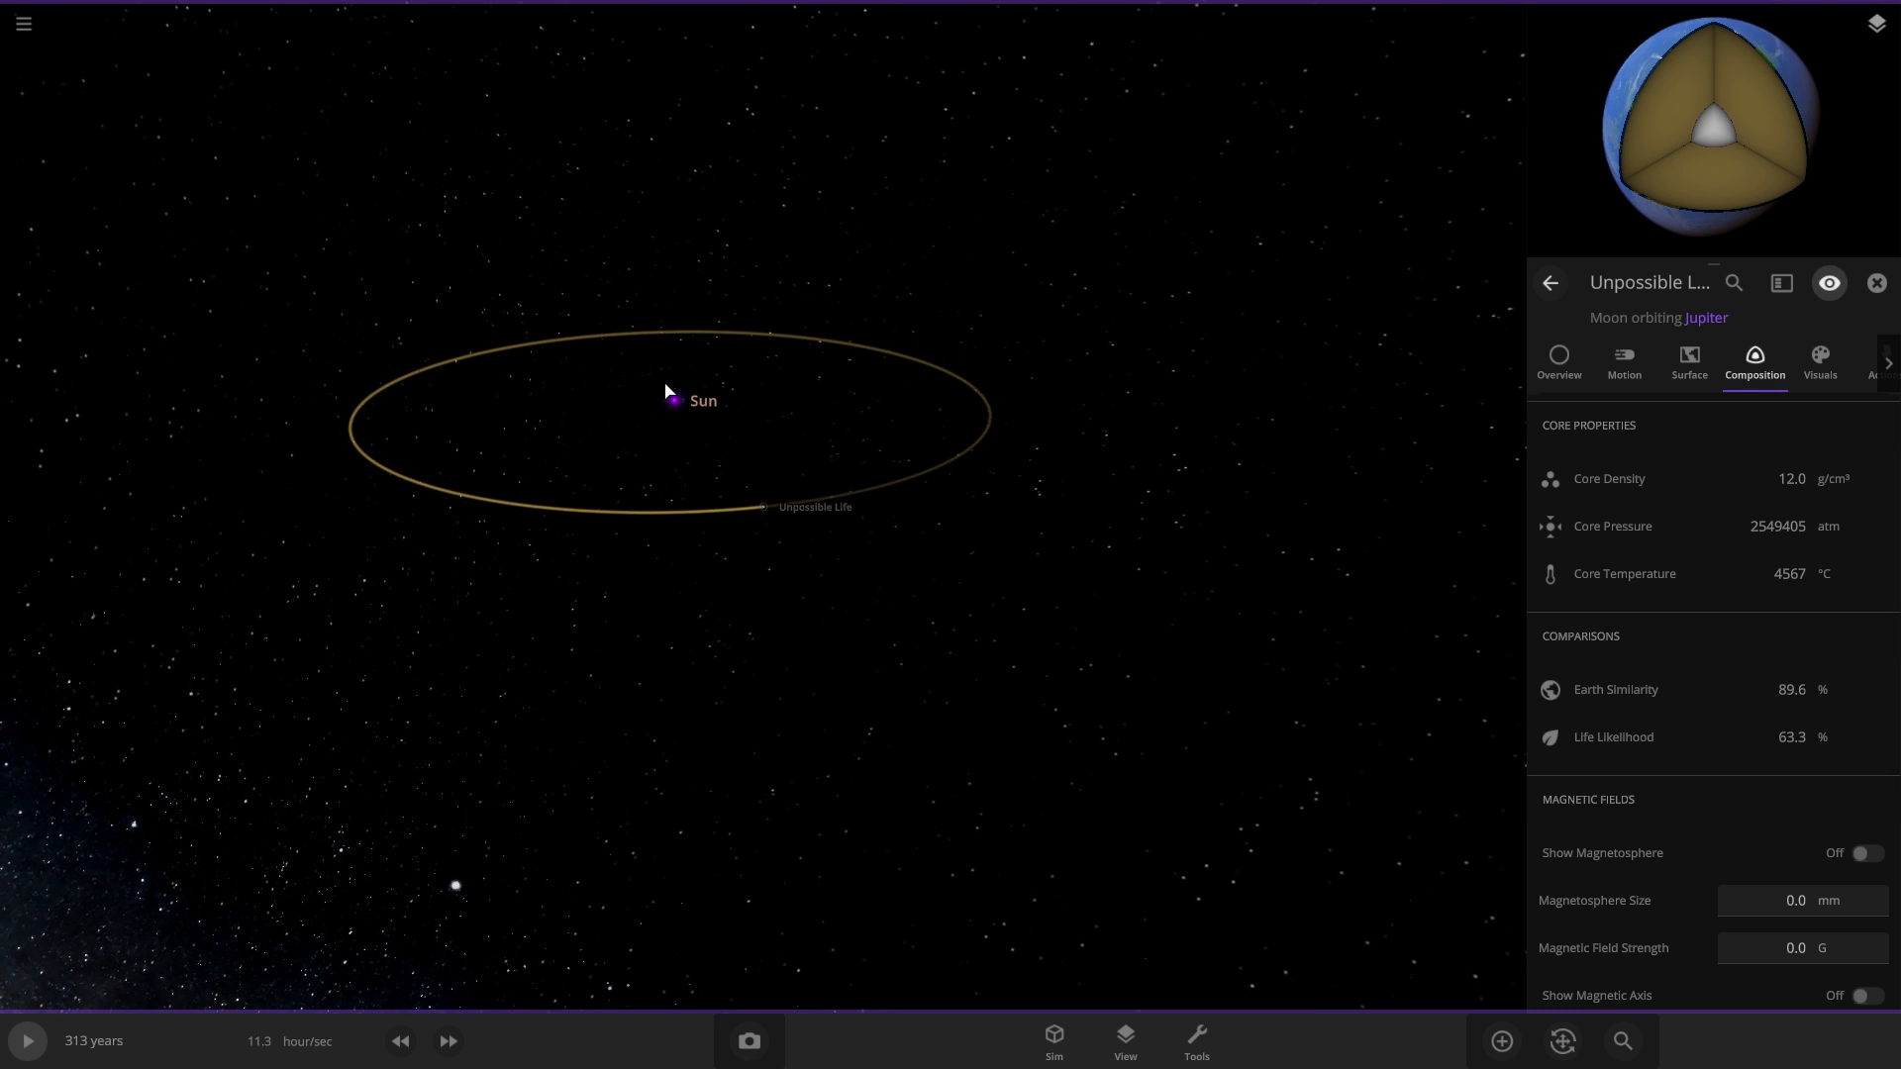
Add two Suns from the star catalogue and make the second one's luminosity negative.
left_click(1501, 1040)
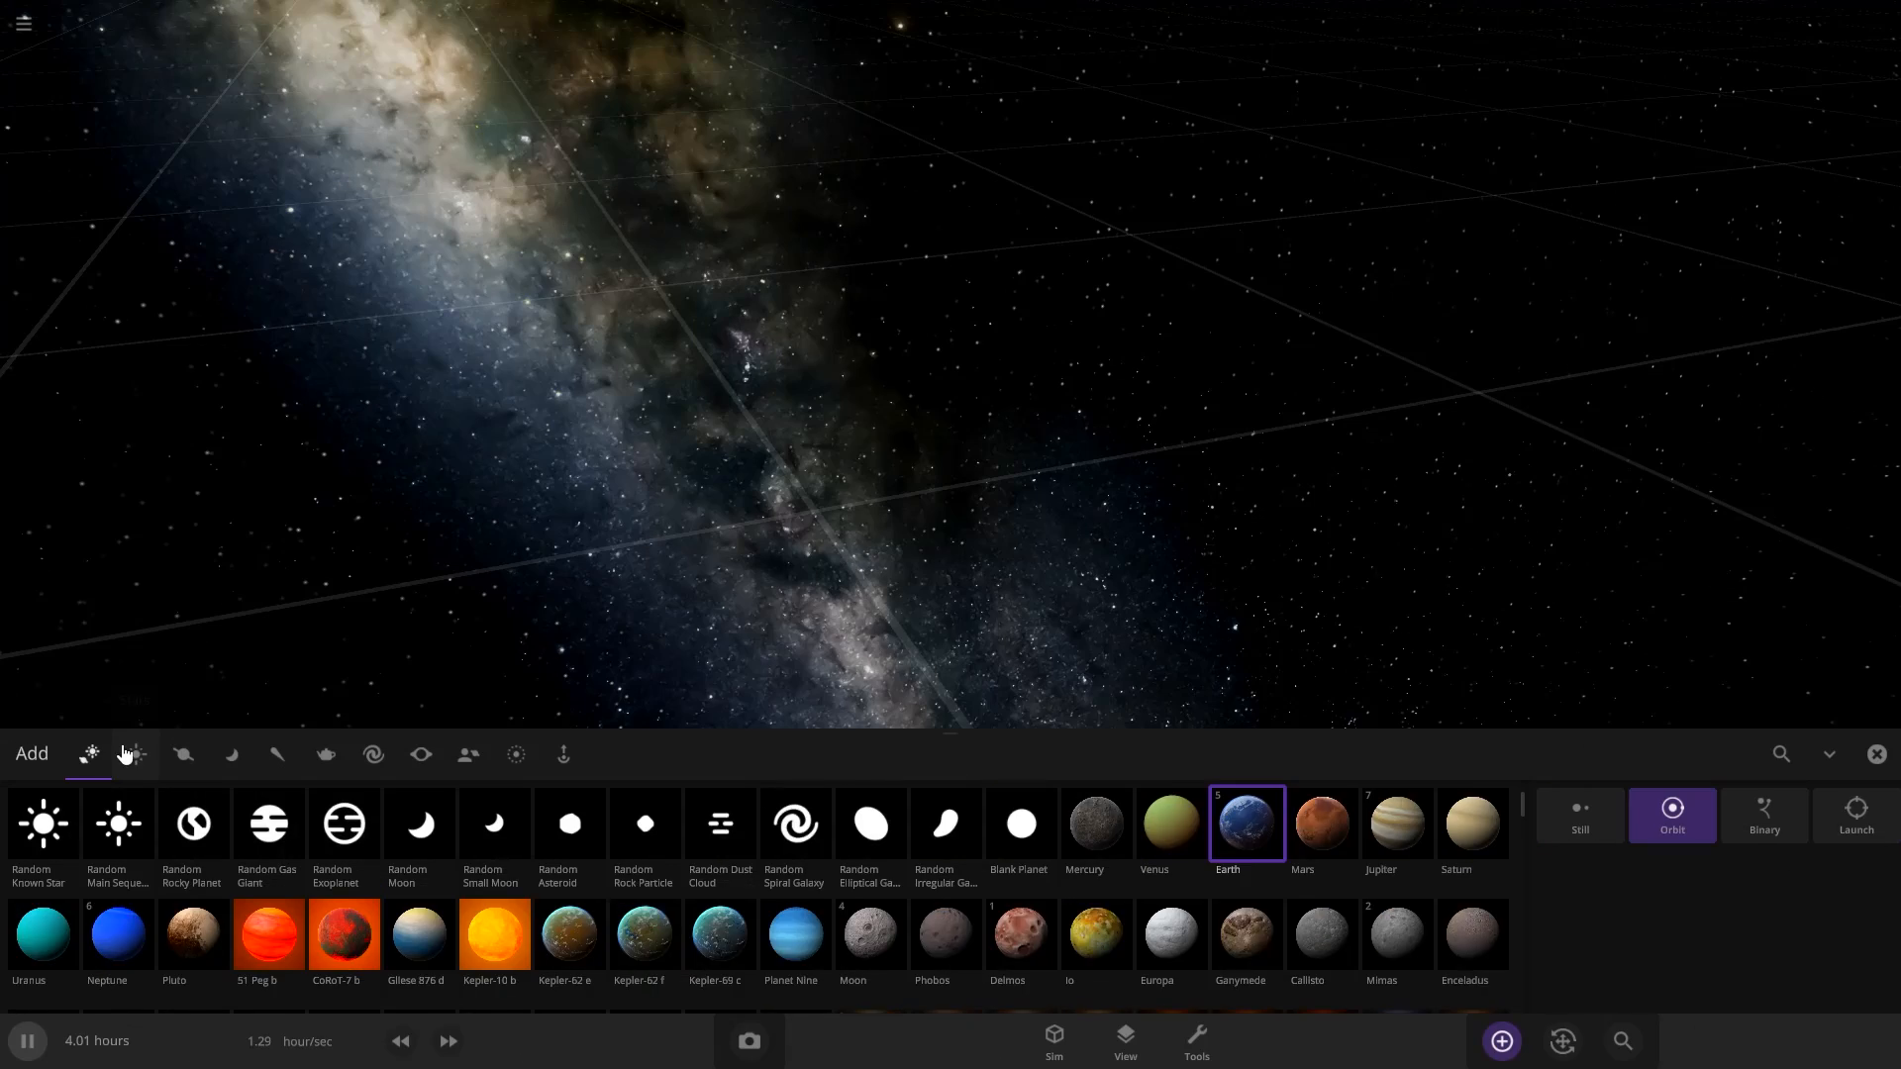
left_click(87, 755)
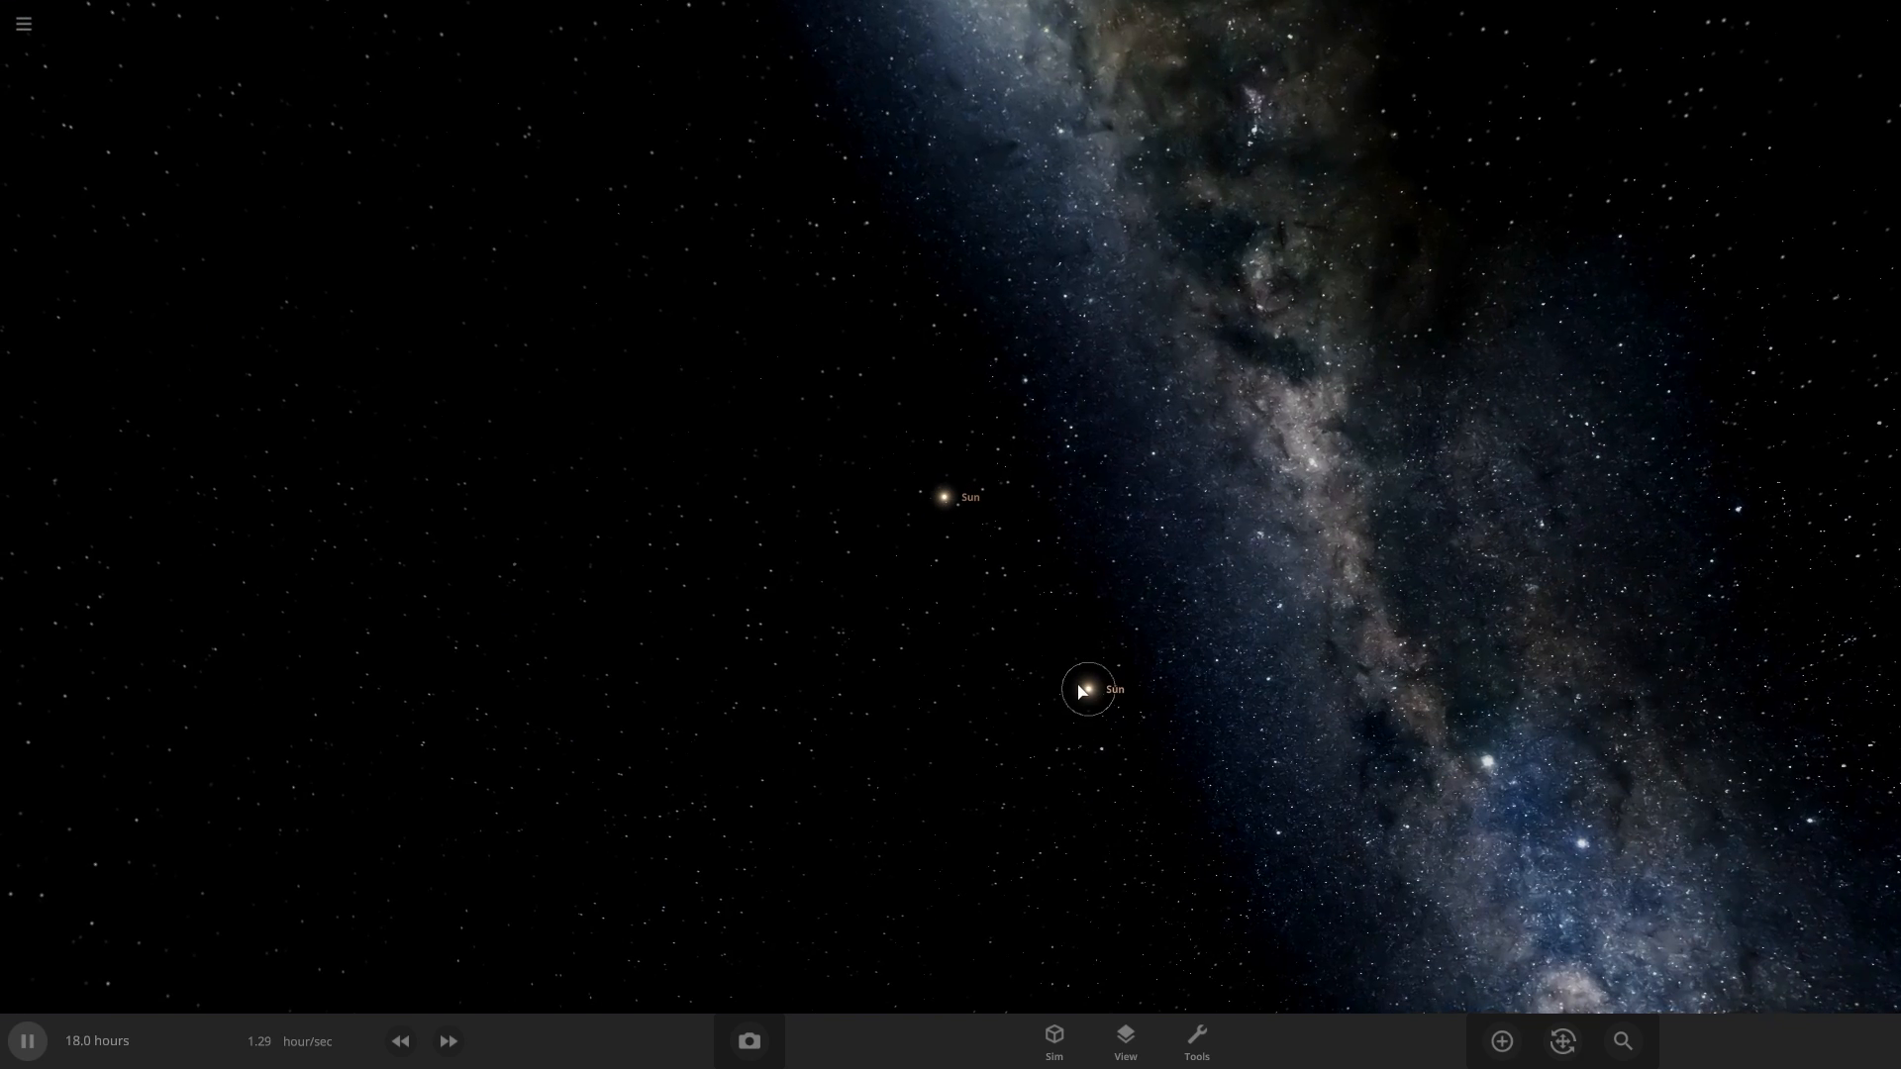
left_click(1087, 689)
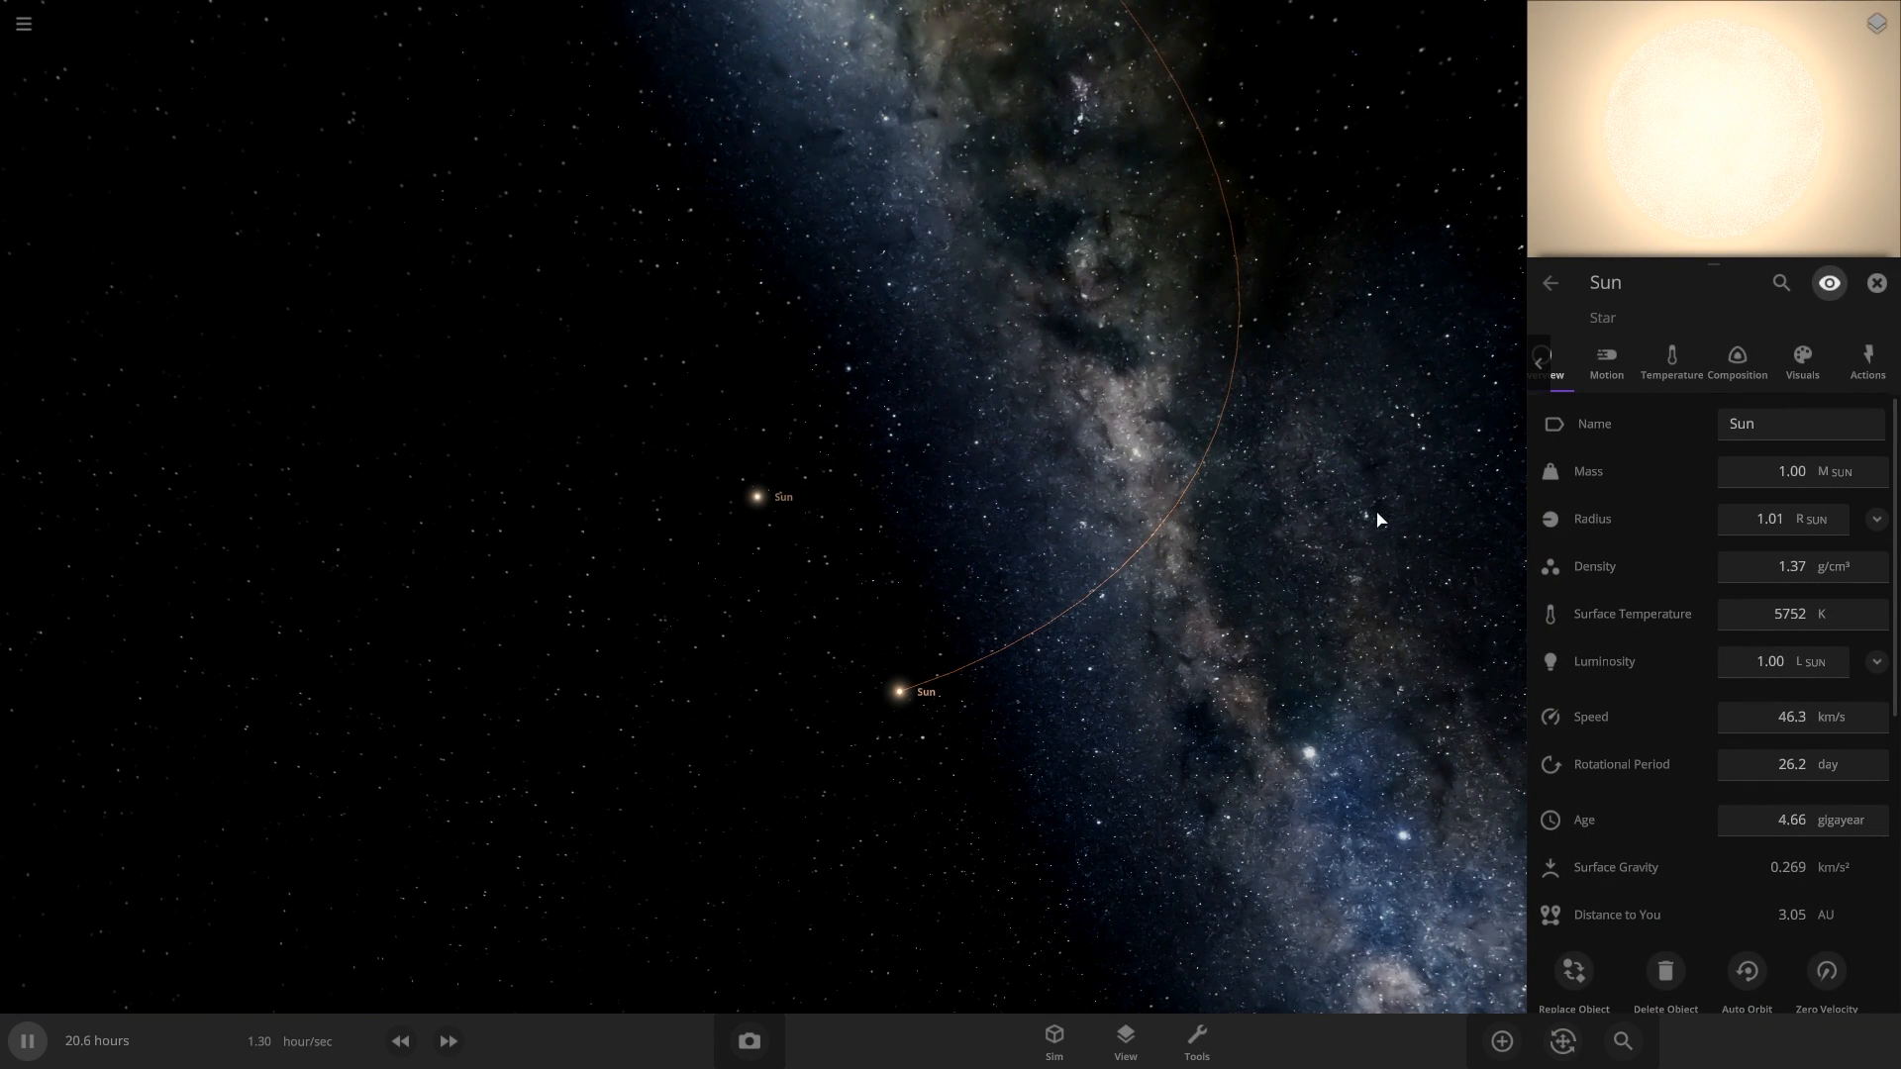
left_click(1876, 661)
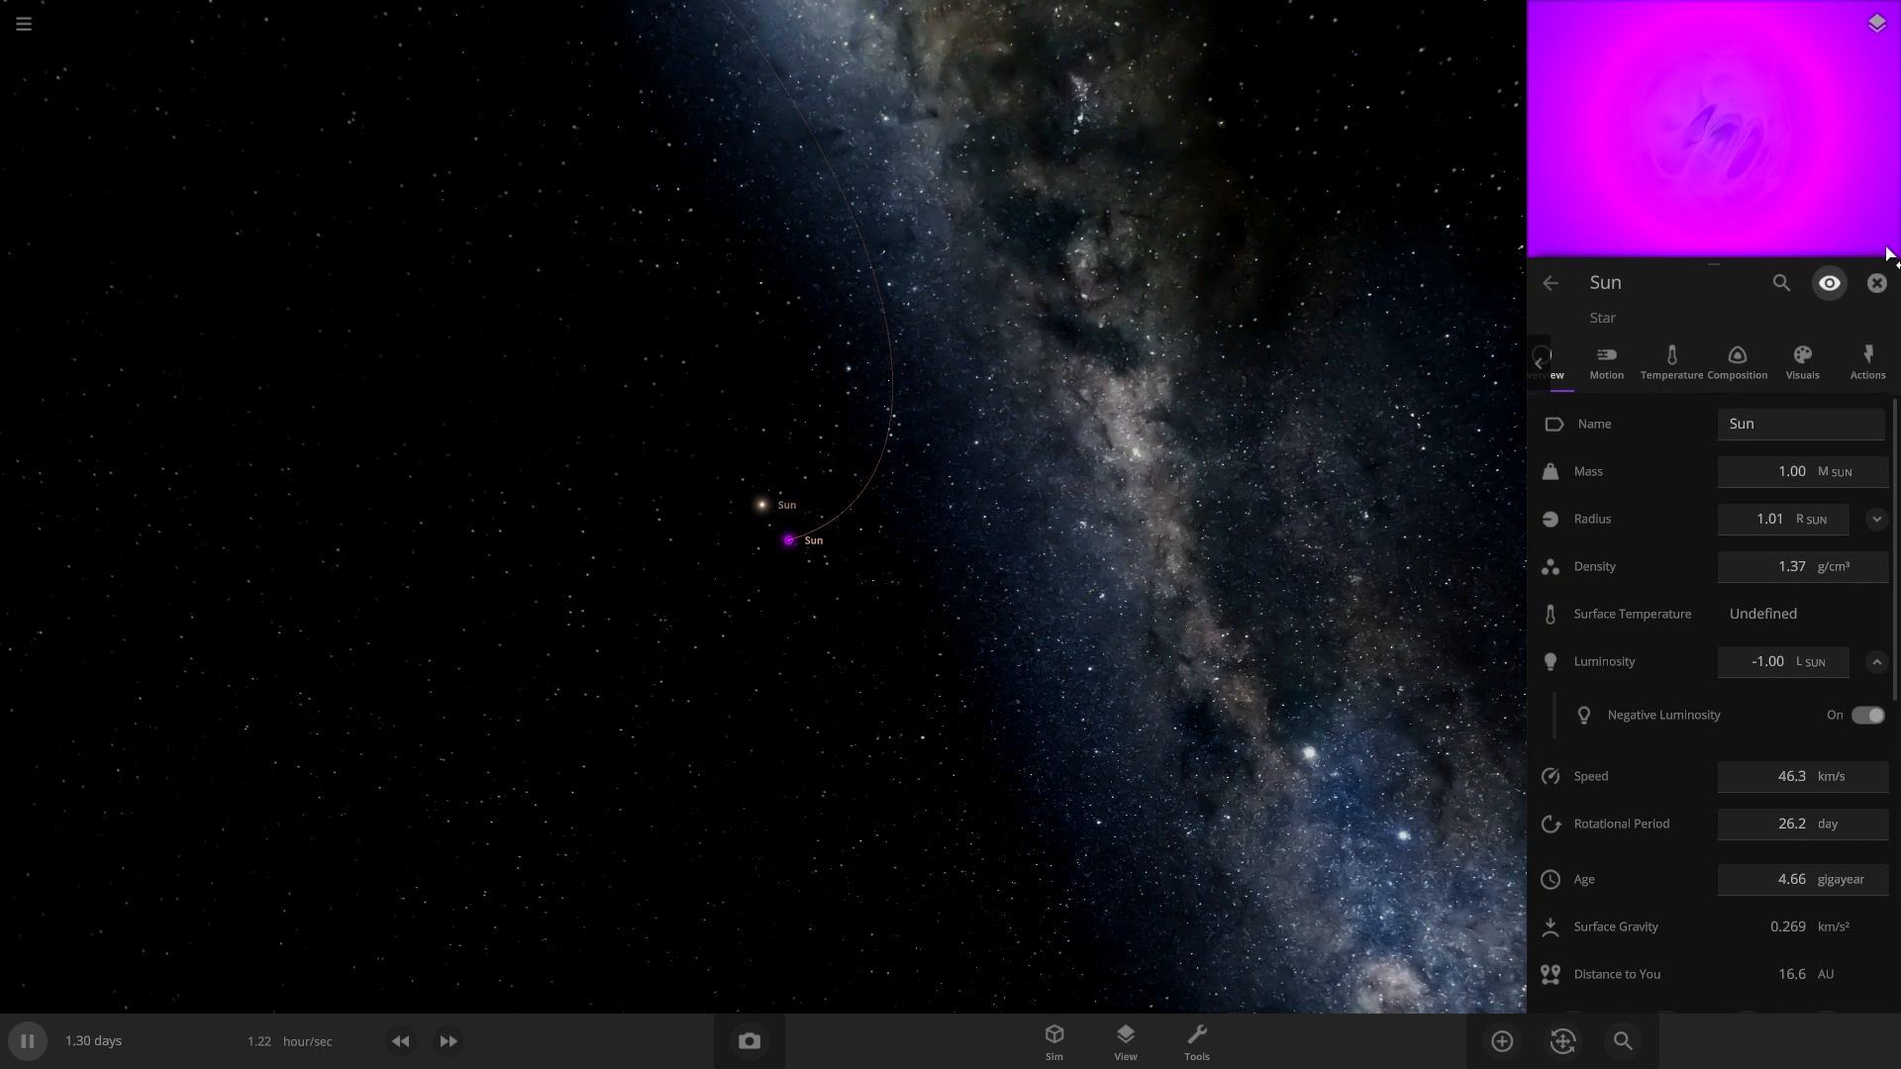
left_click(1877, 283)
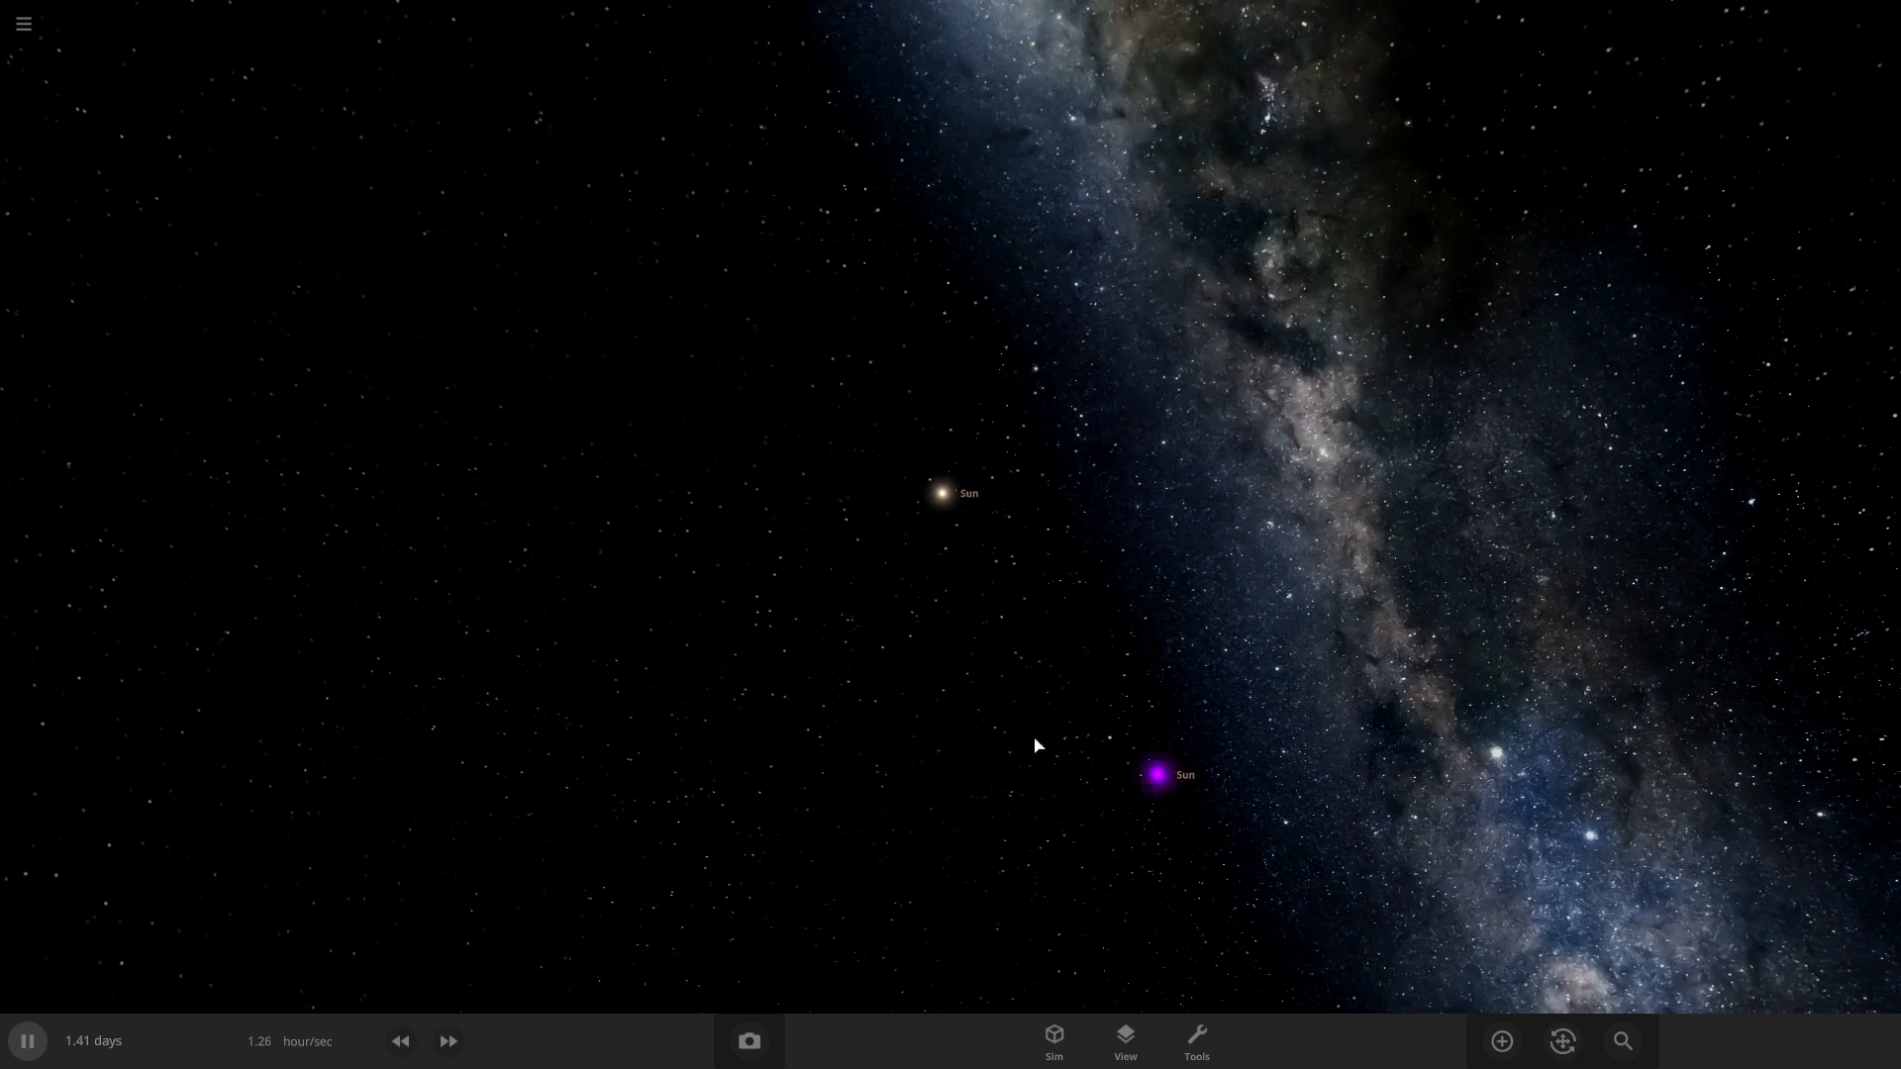
Fast-forward time so the two Suns orbit their shared barycenter.
left_click(446, 1040)
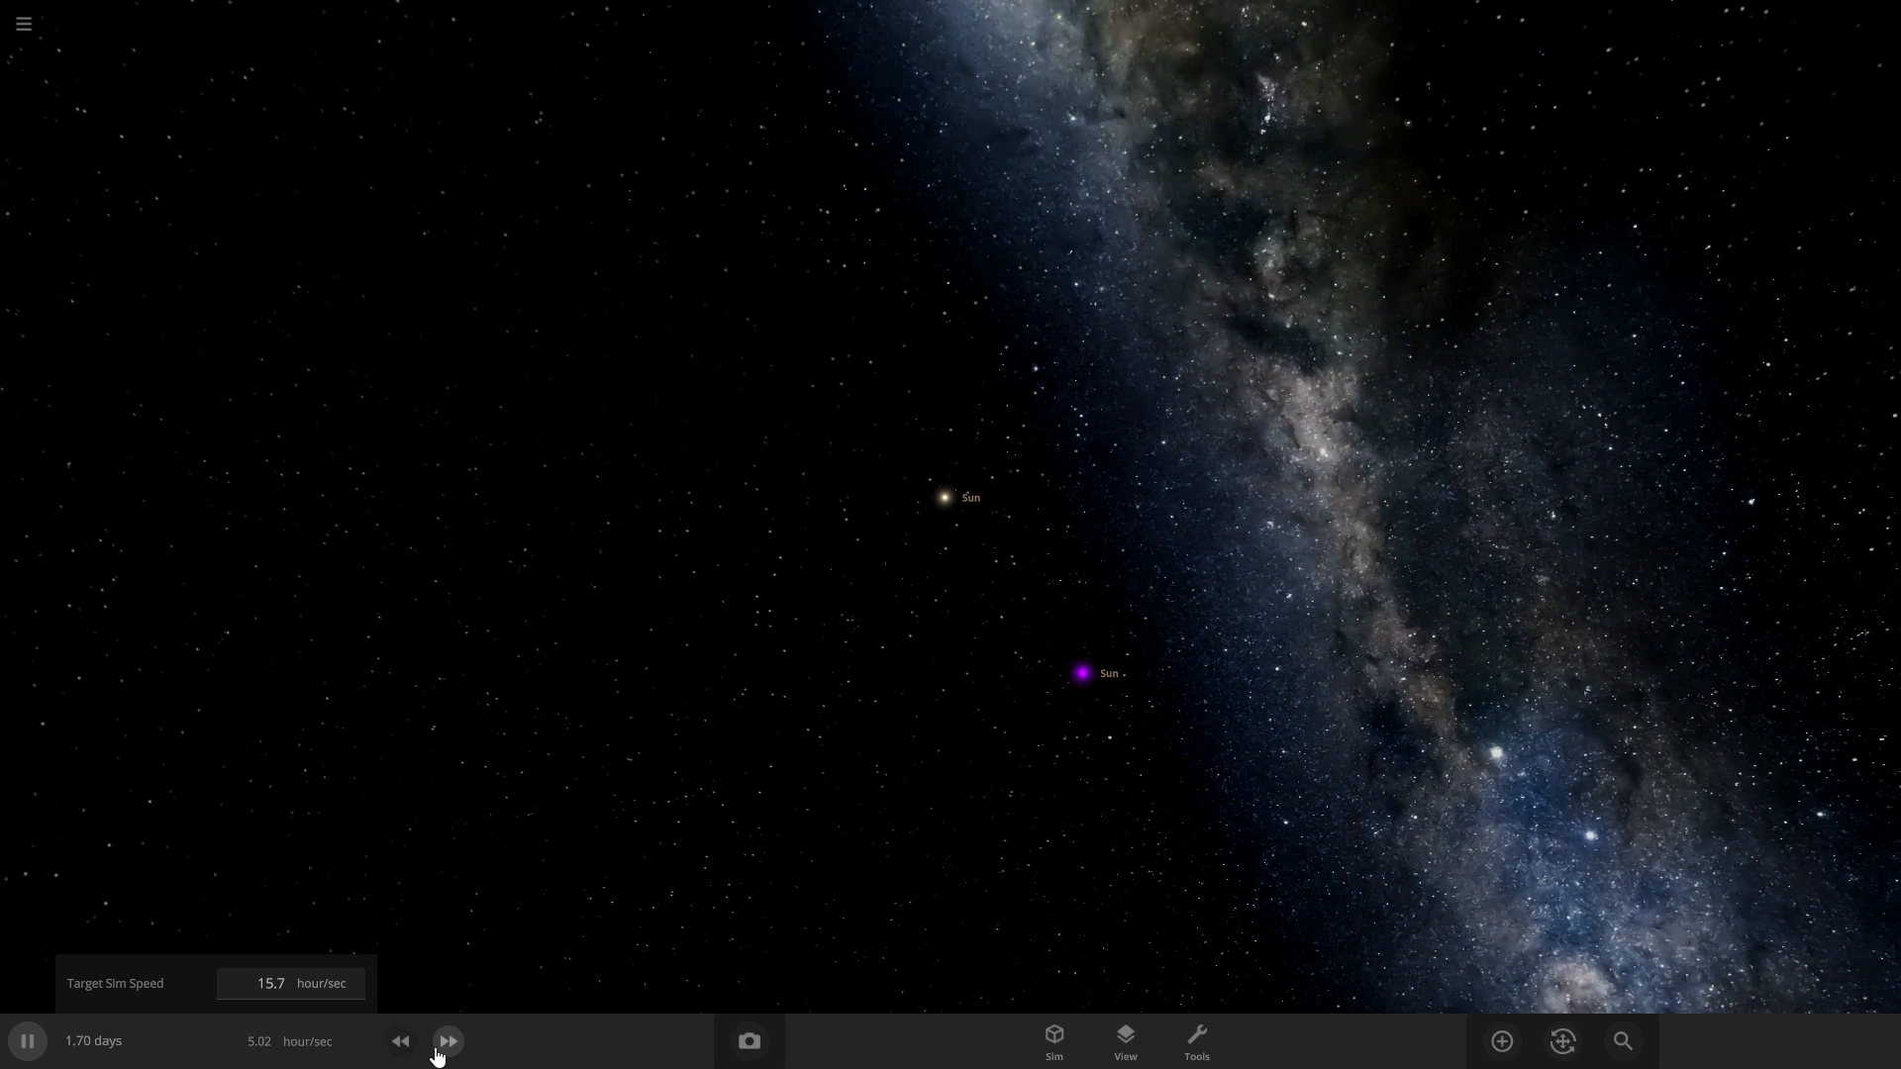
left_click(448, 1039)
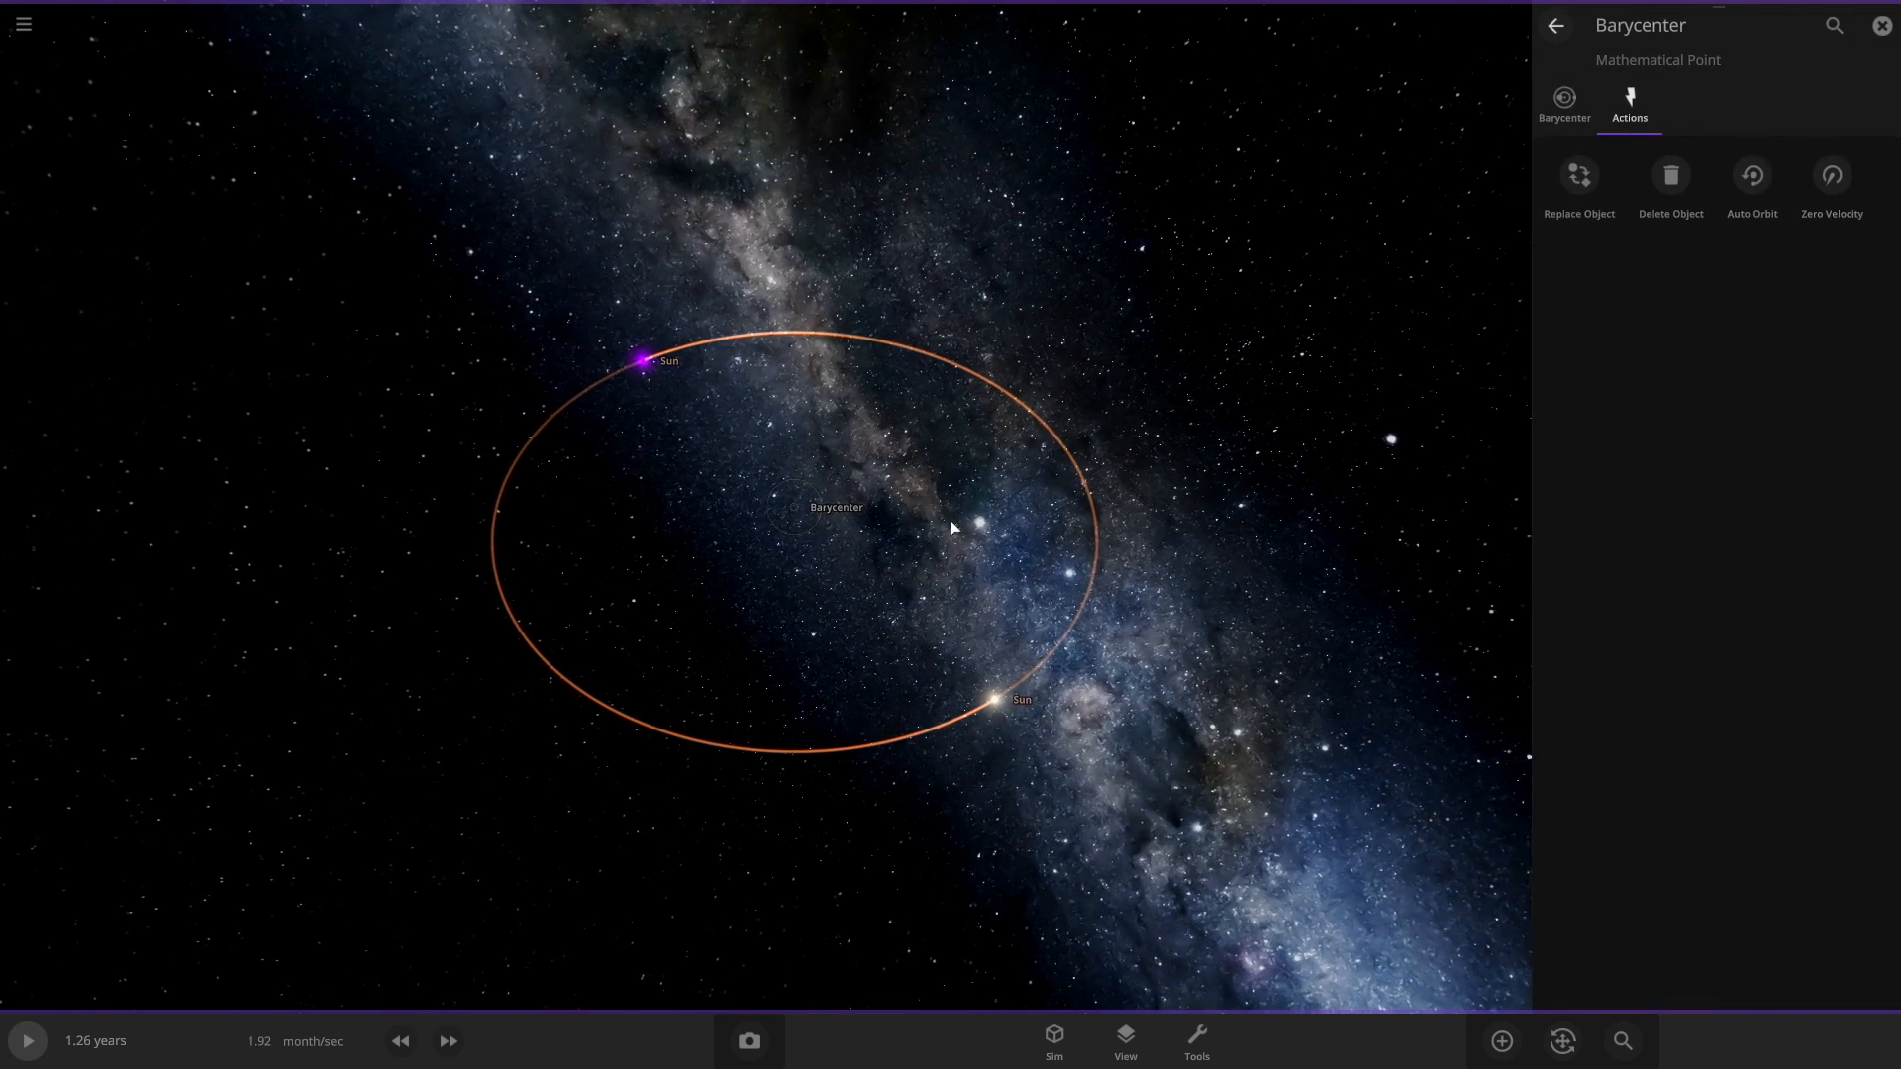
Replace the Barycenter with a Random Rocky Planet (Gestit) and let time run on.
left_click(1578, 176)
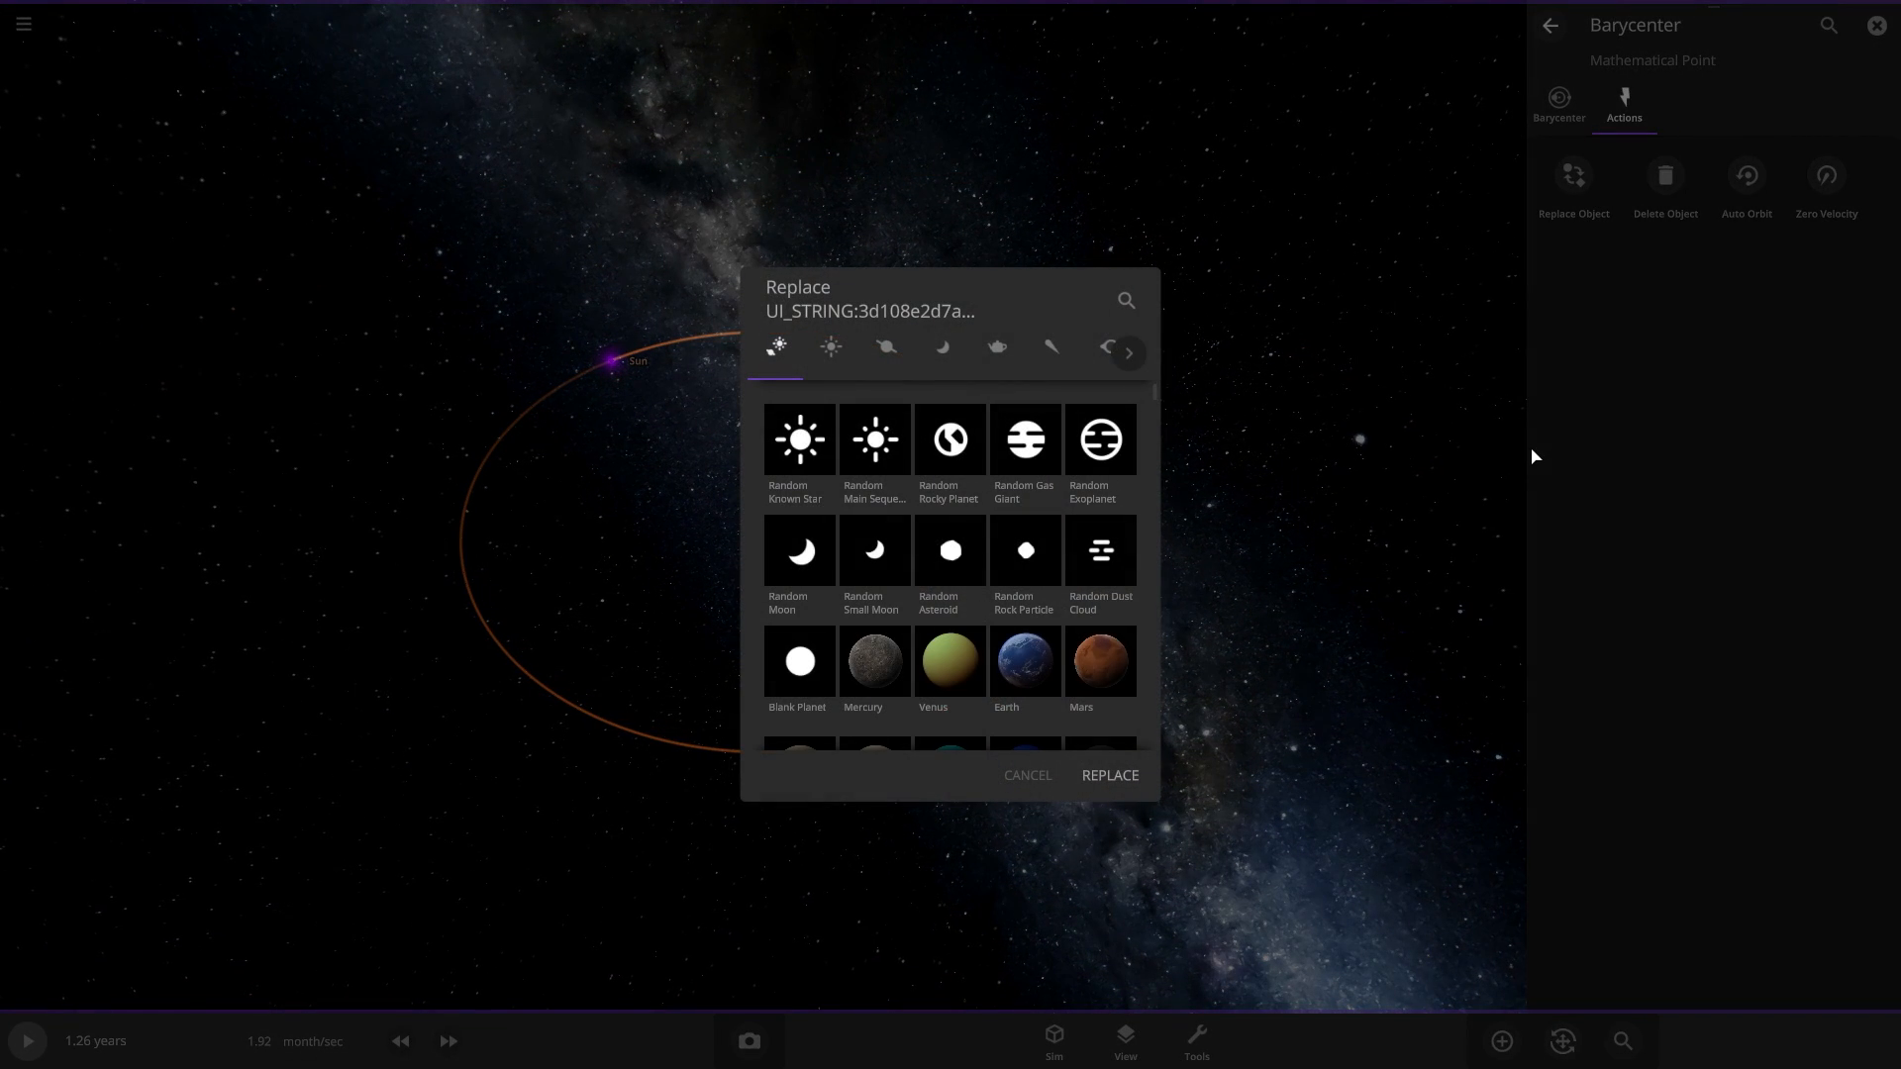
left_click(948, 439)
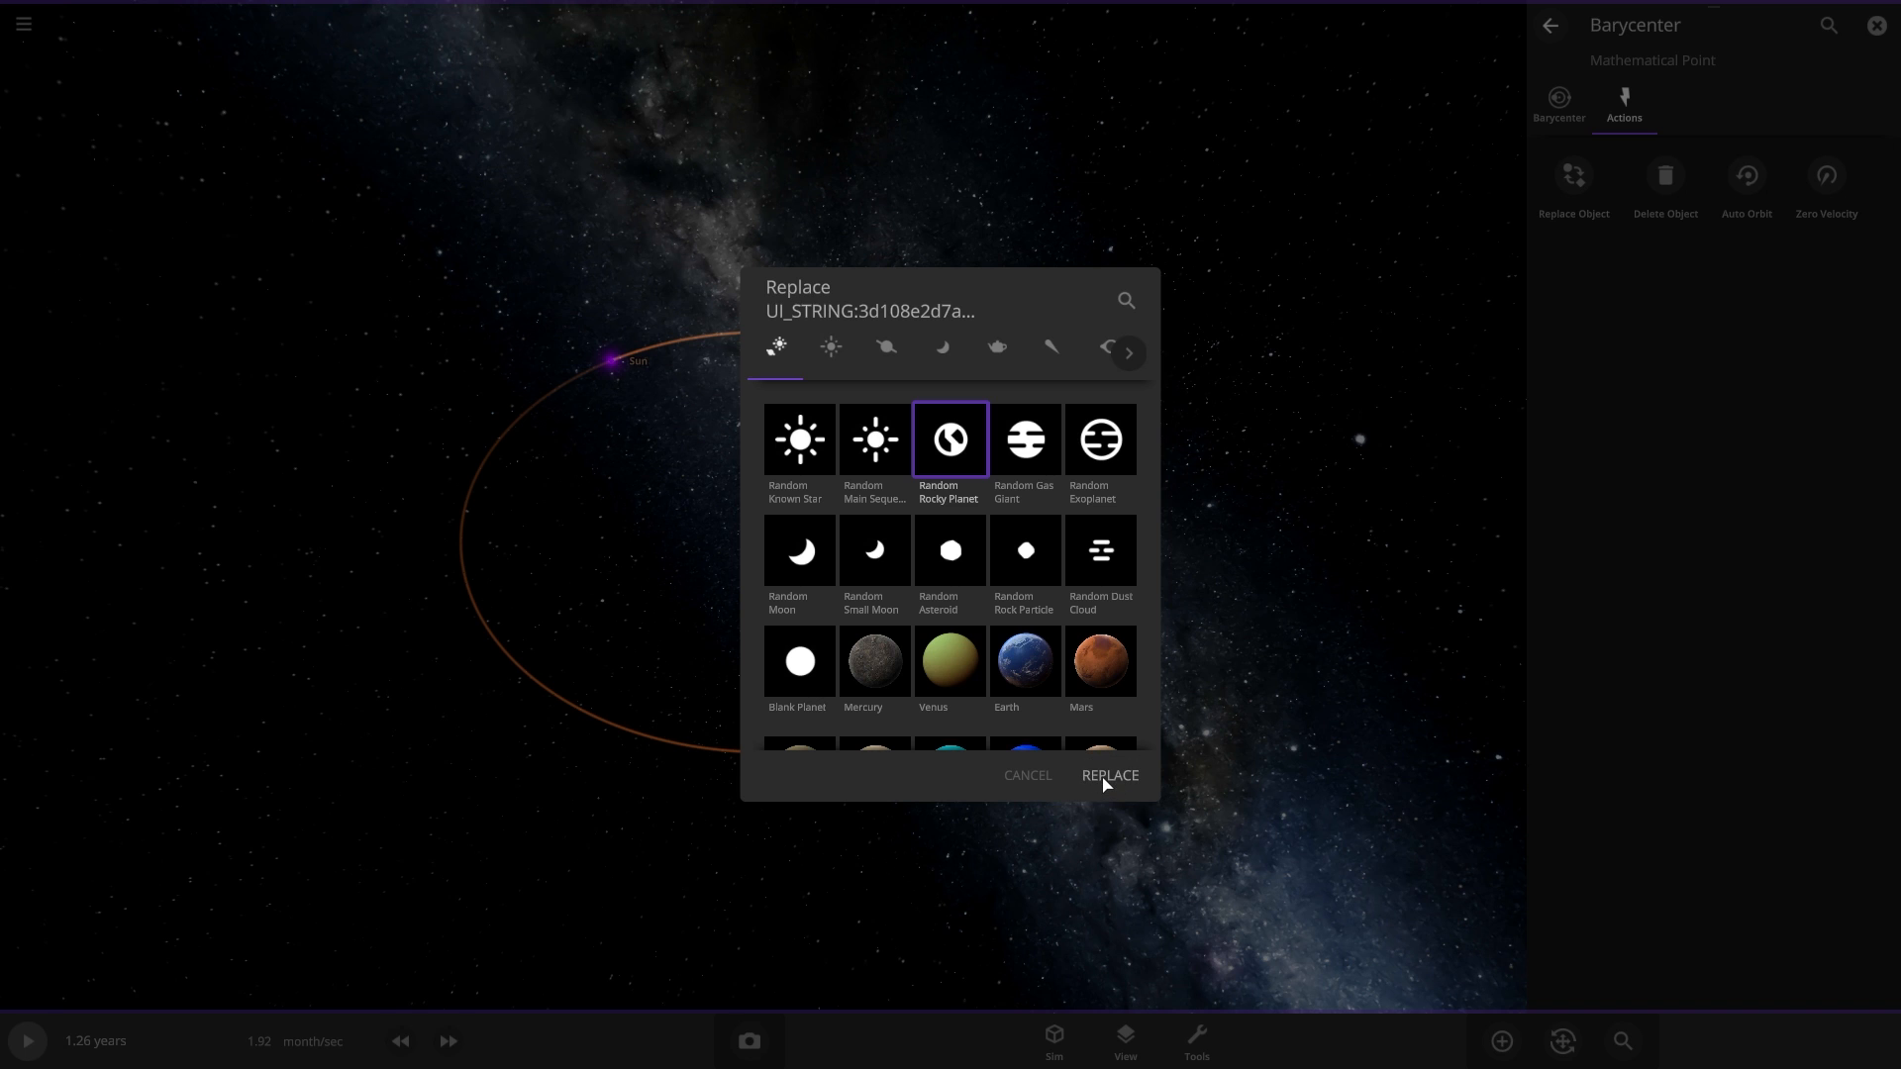
left_click(1107, 774)
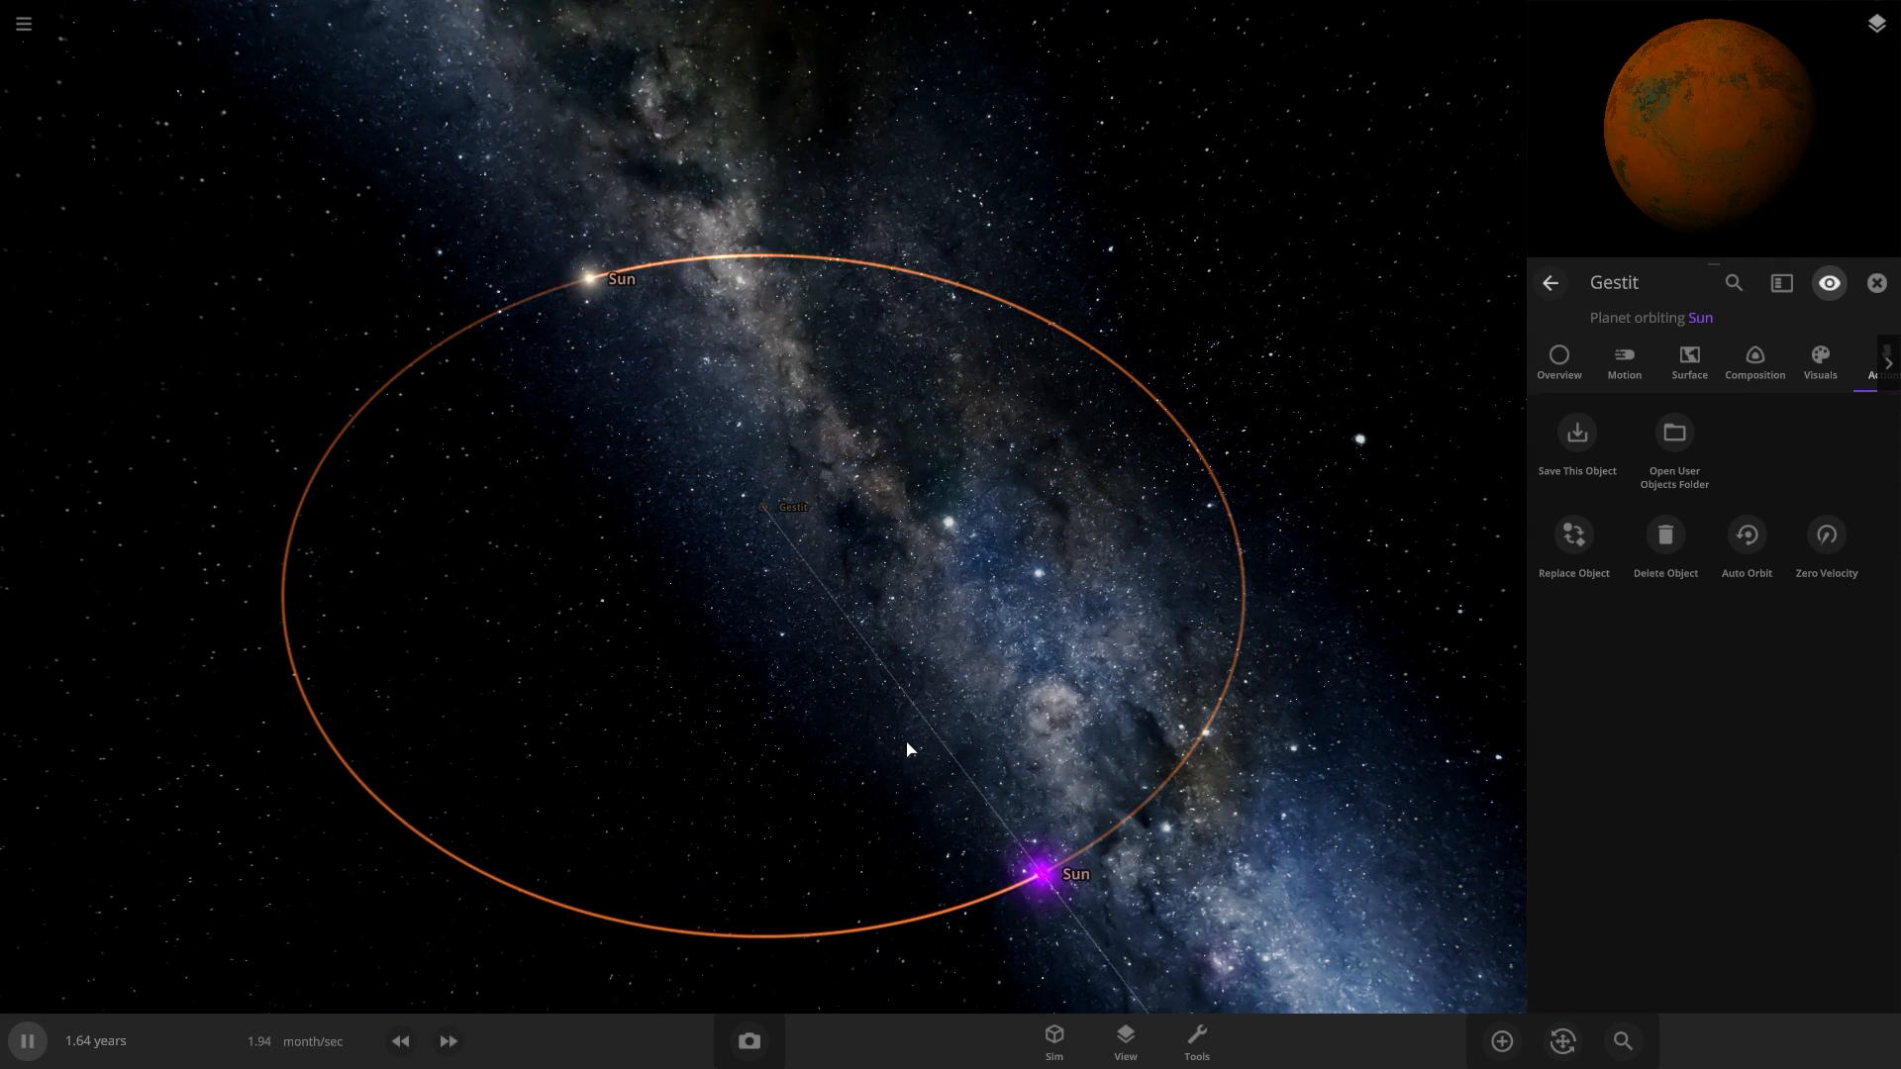
left_click(448, 1040)
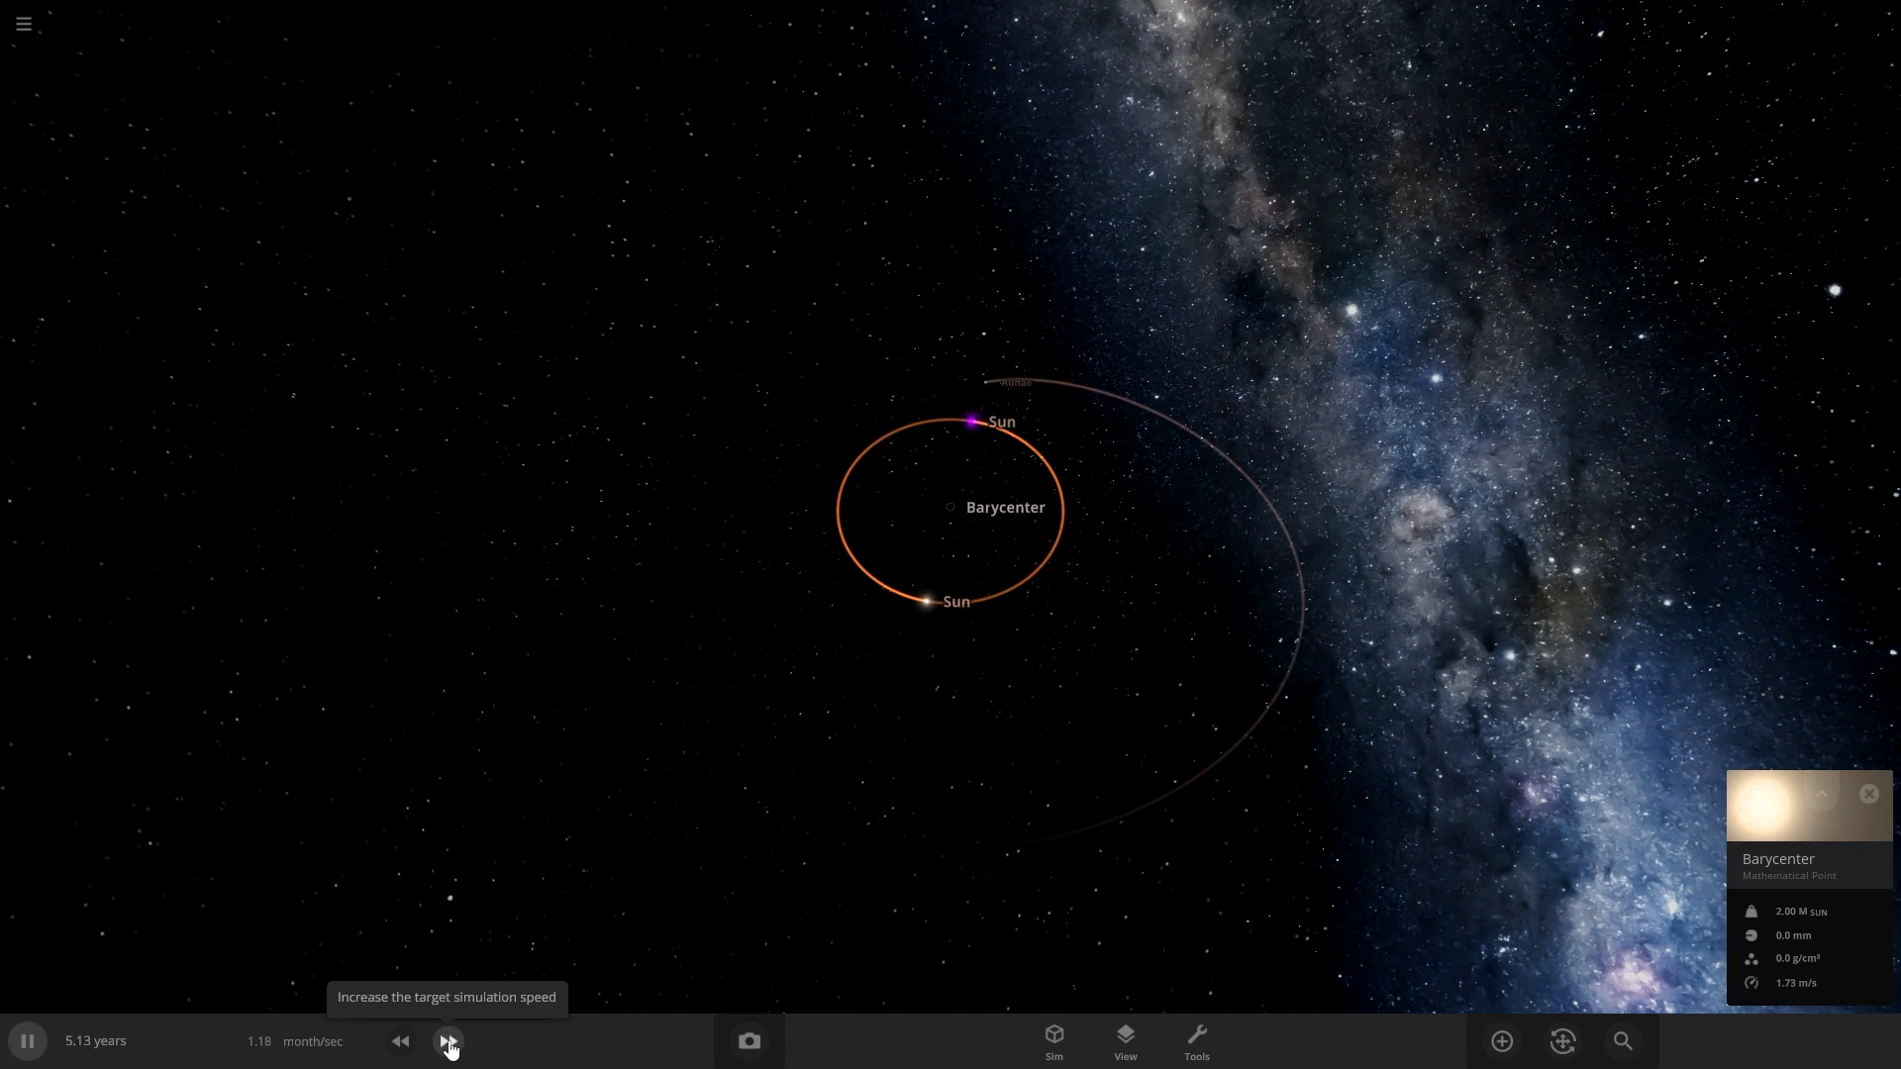
Speed the simulation up past 21 years, then slow it back down.
left_click(1501, 1040)
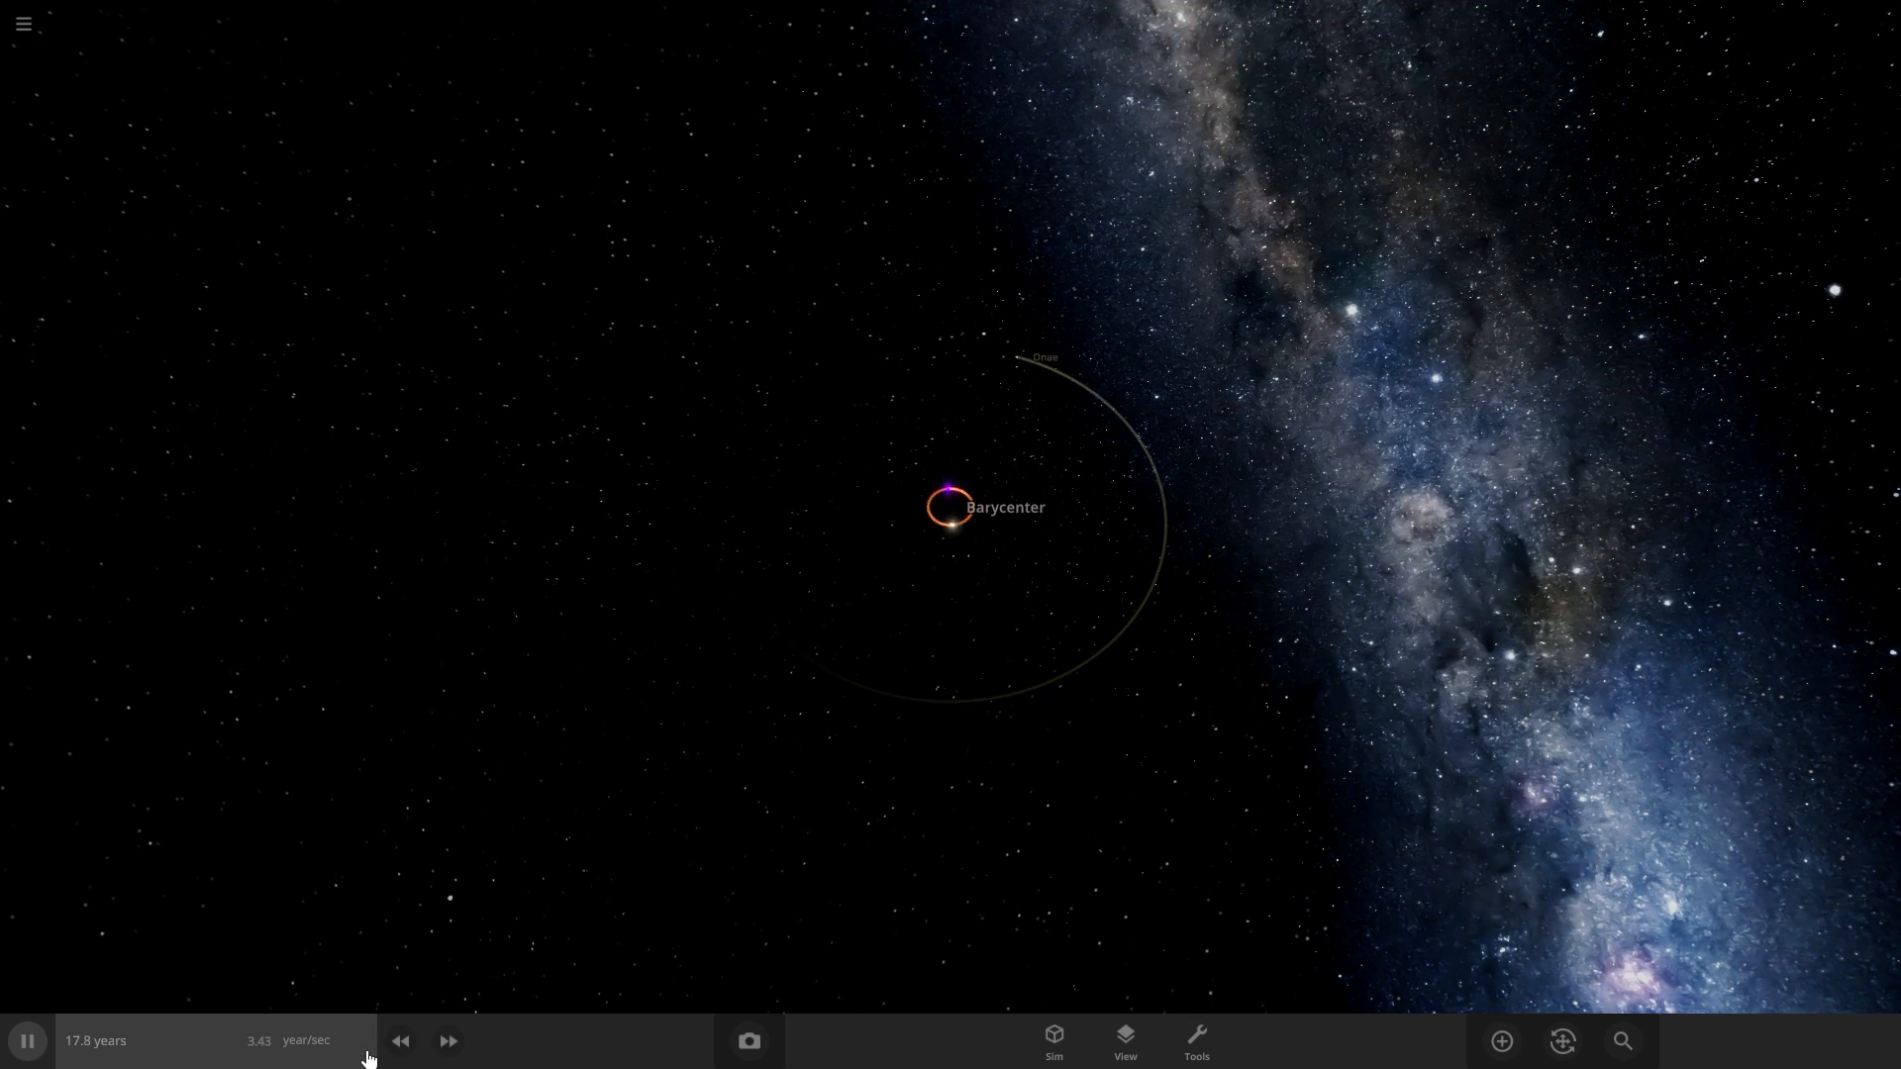
left_click(952, 507)
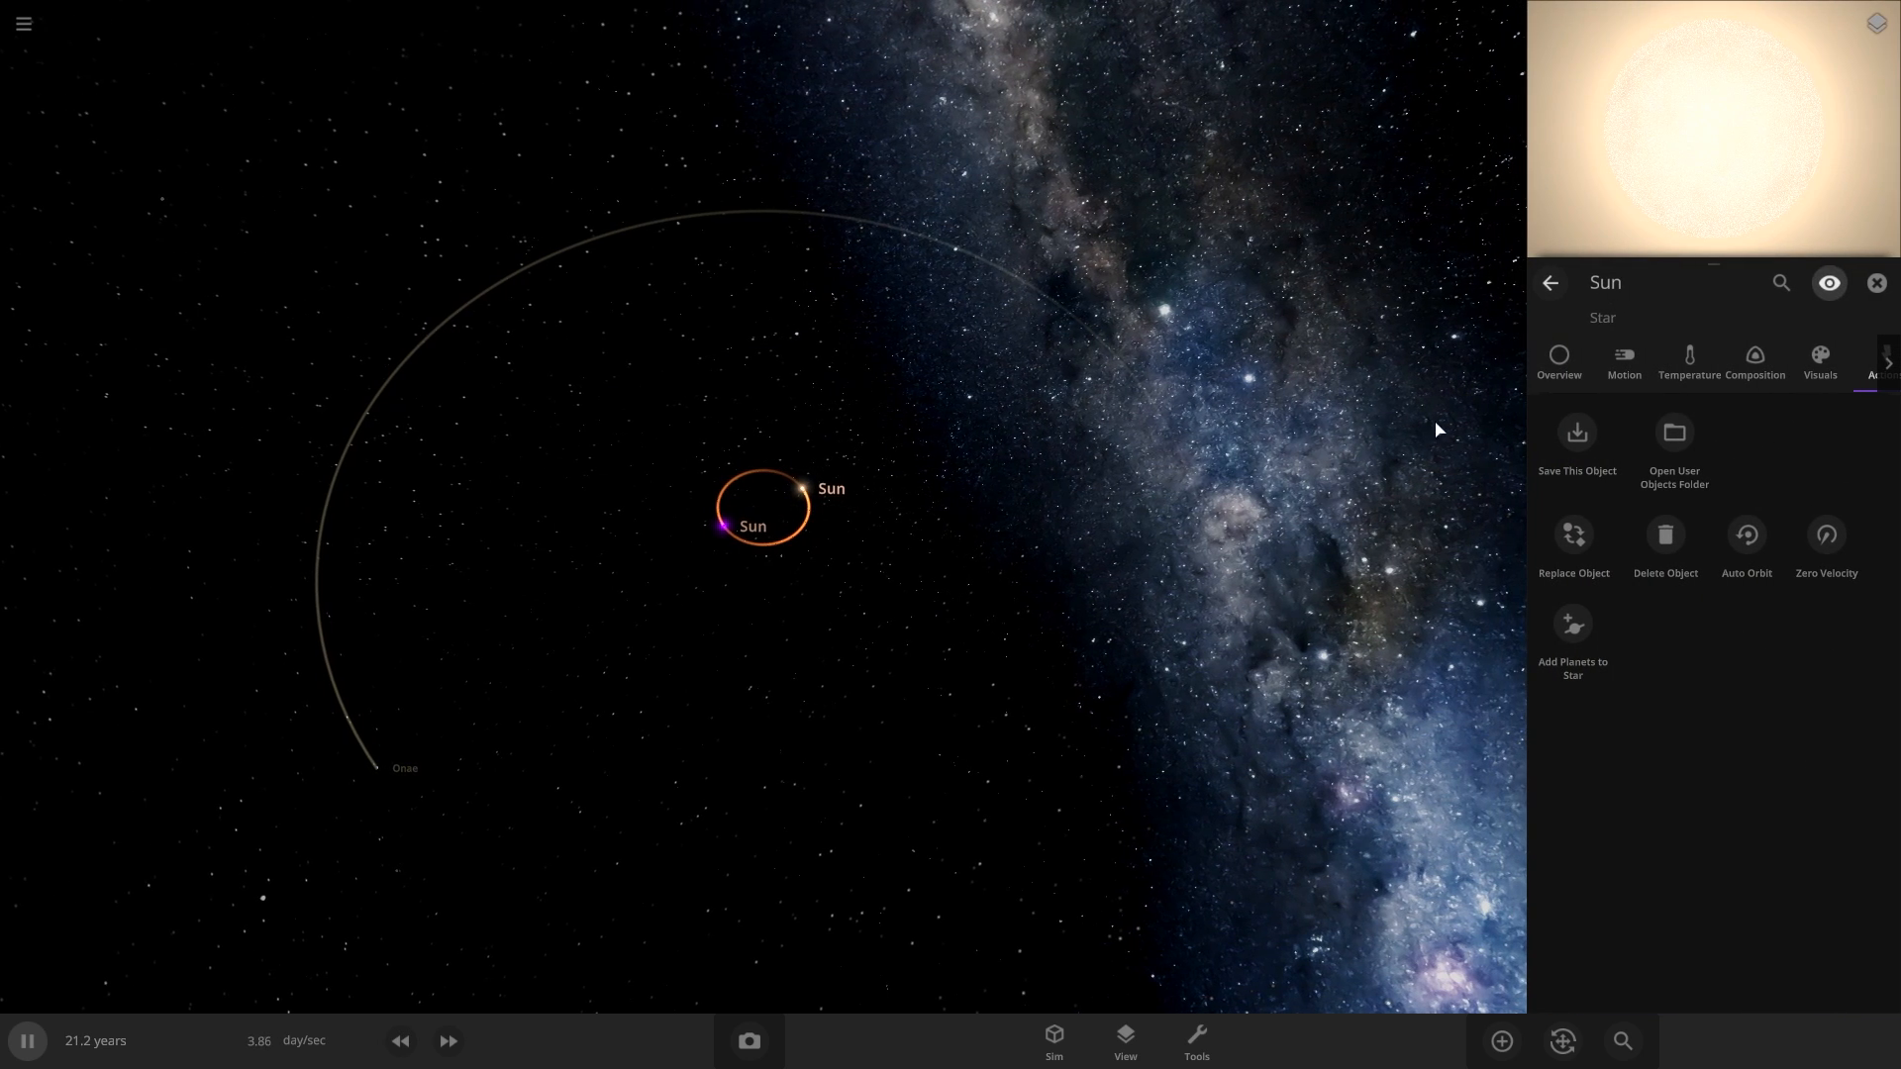
Enter a new luminosity value for the selected Sun on its Overview properties.
left_click(1559, 361)
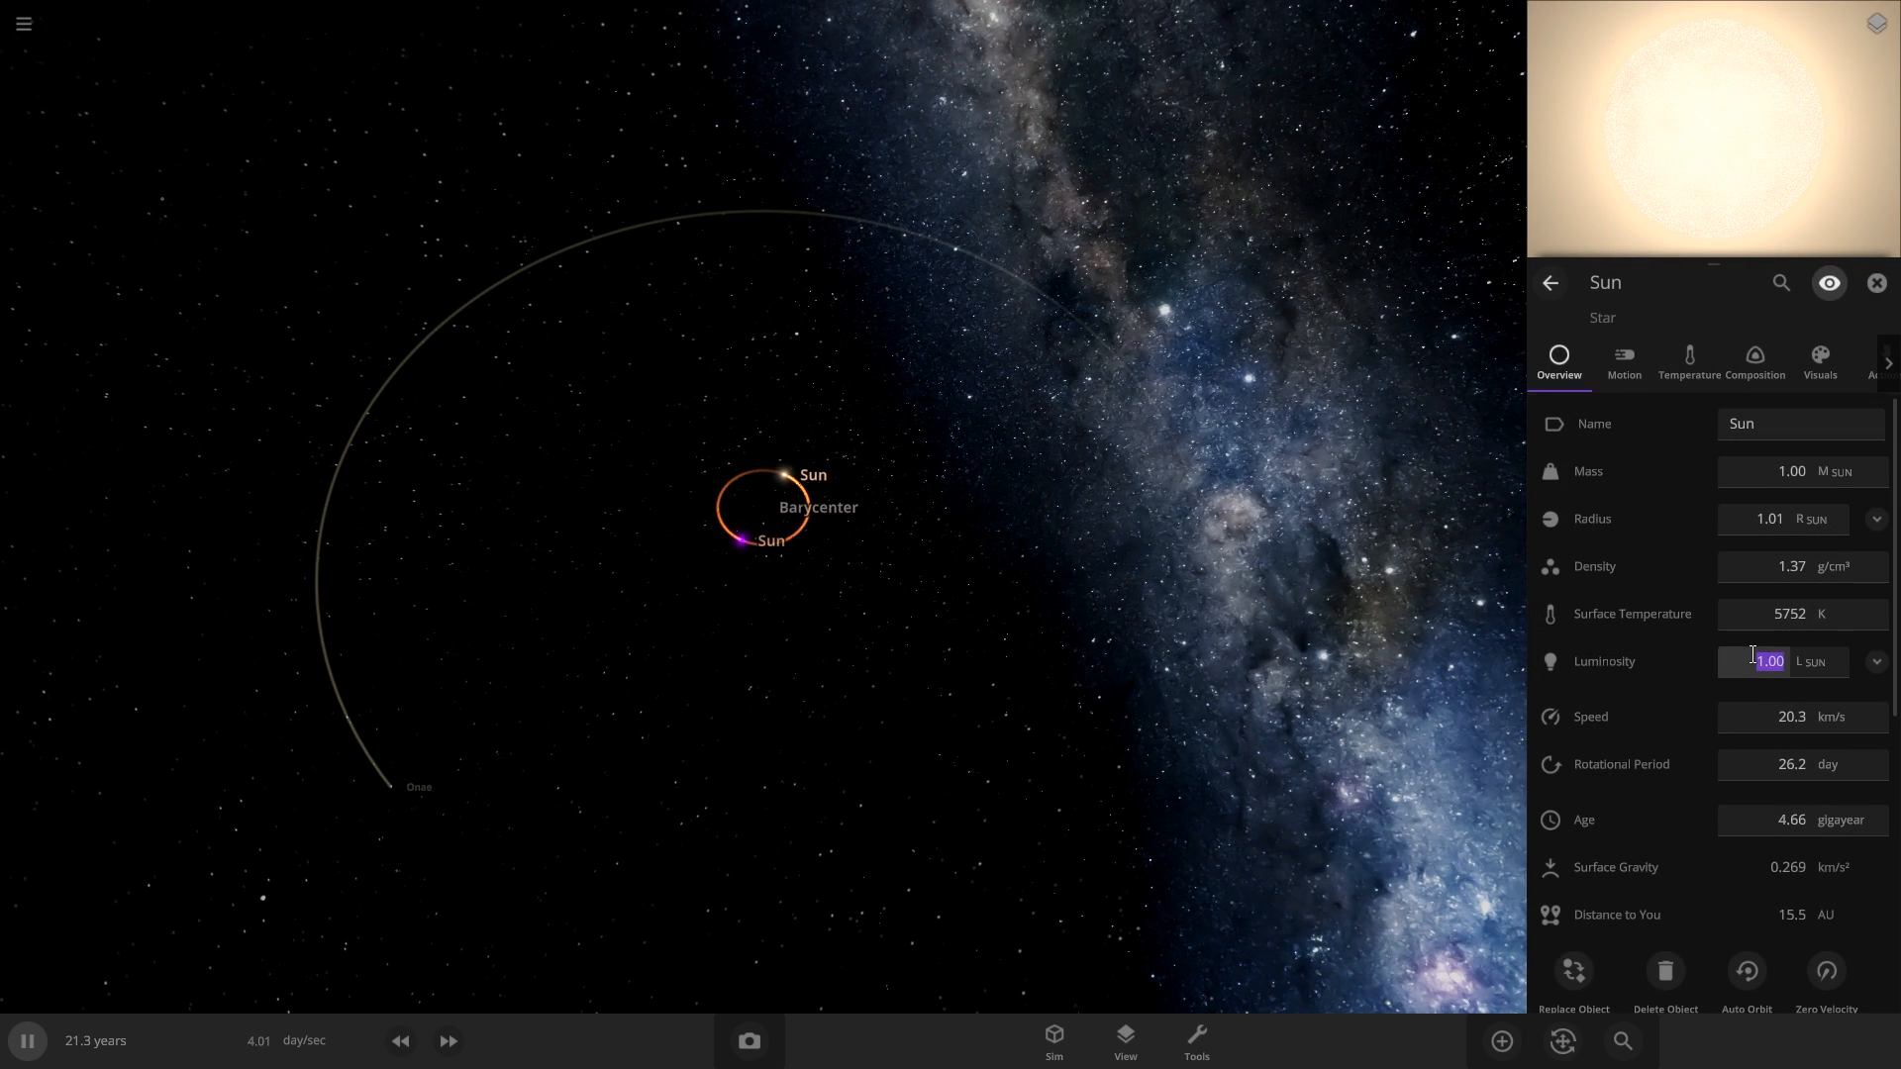
left_click(1123, 1040)
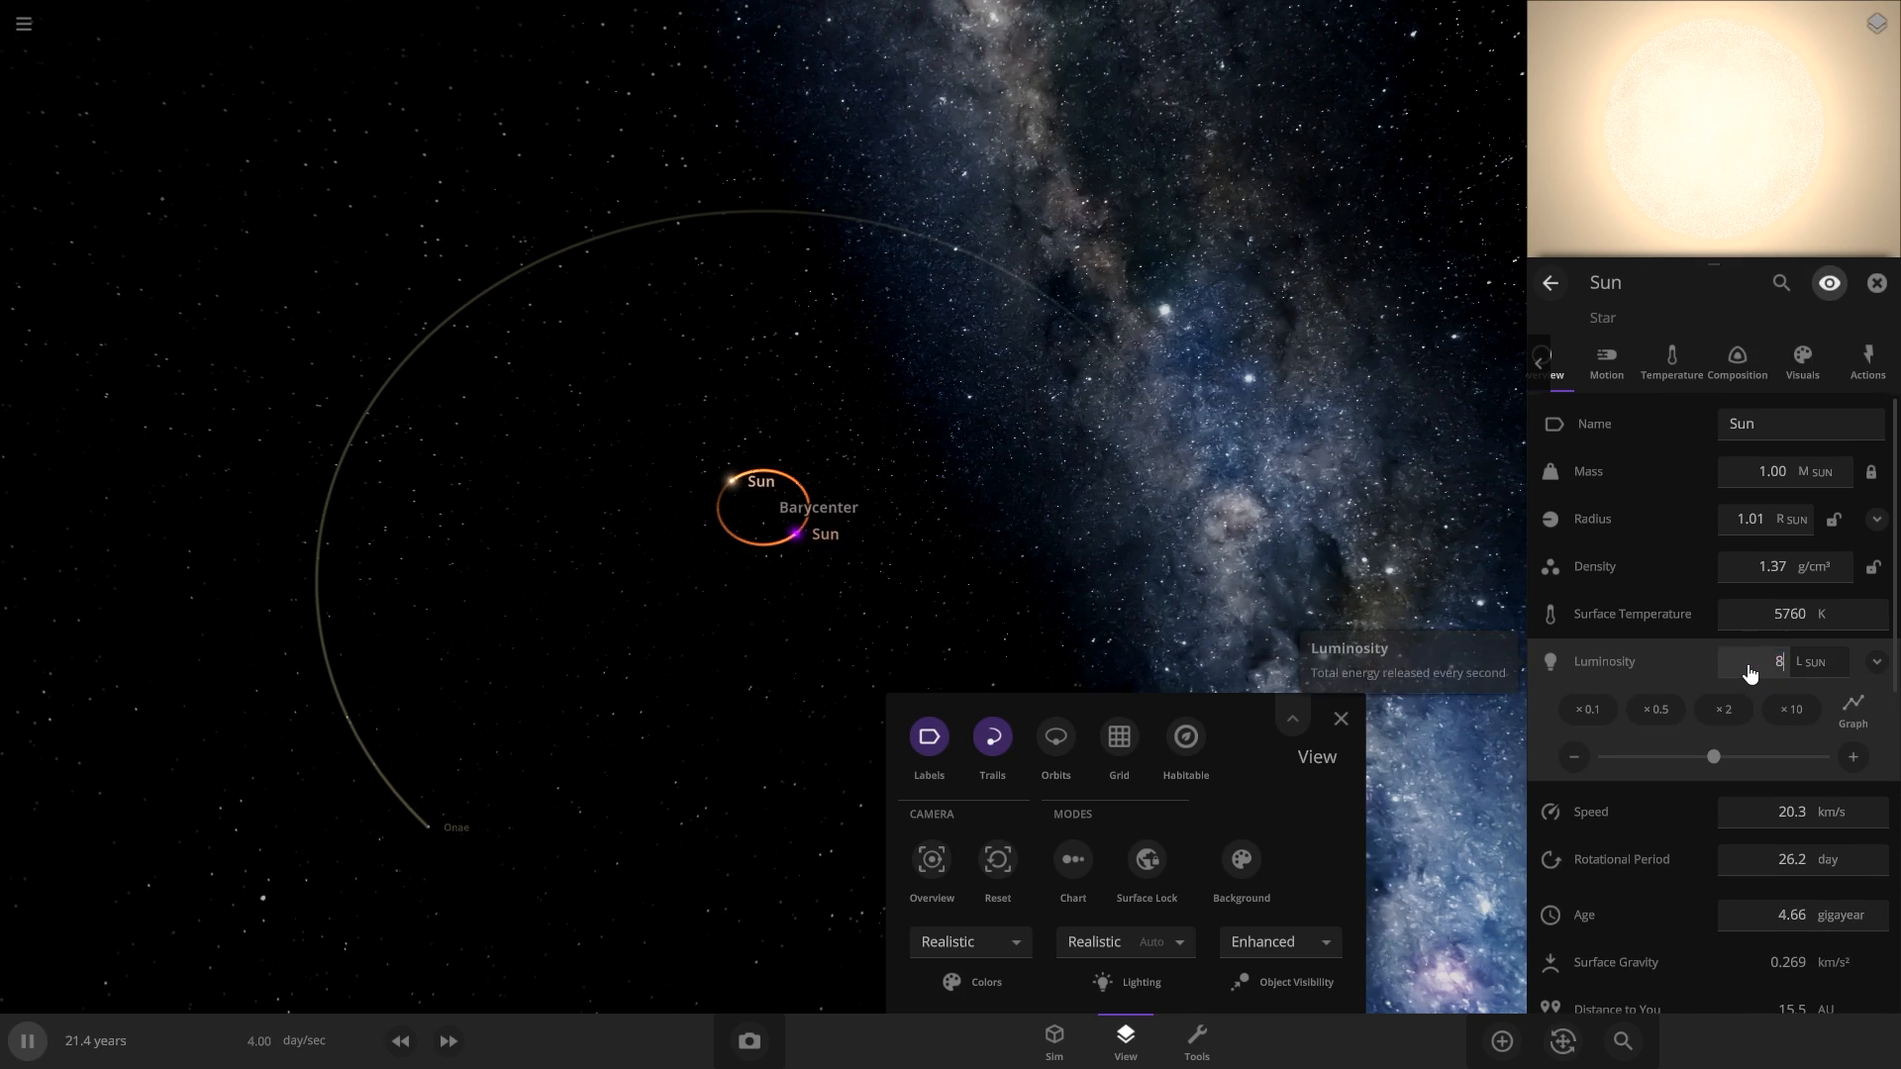
left_click(1184, 737)
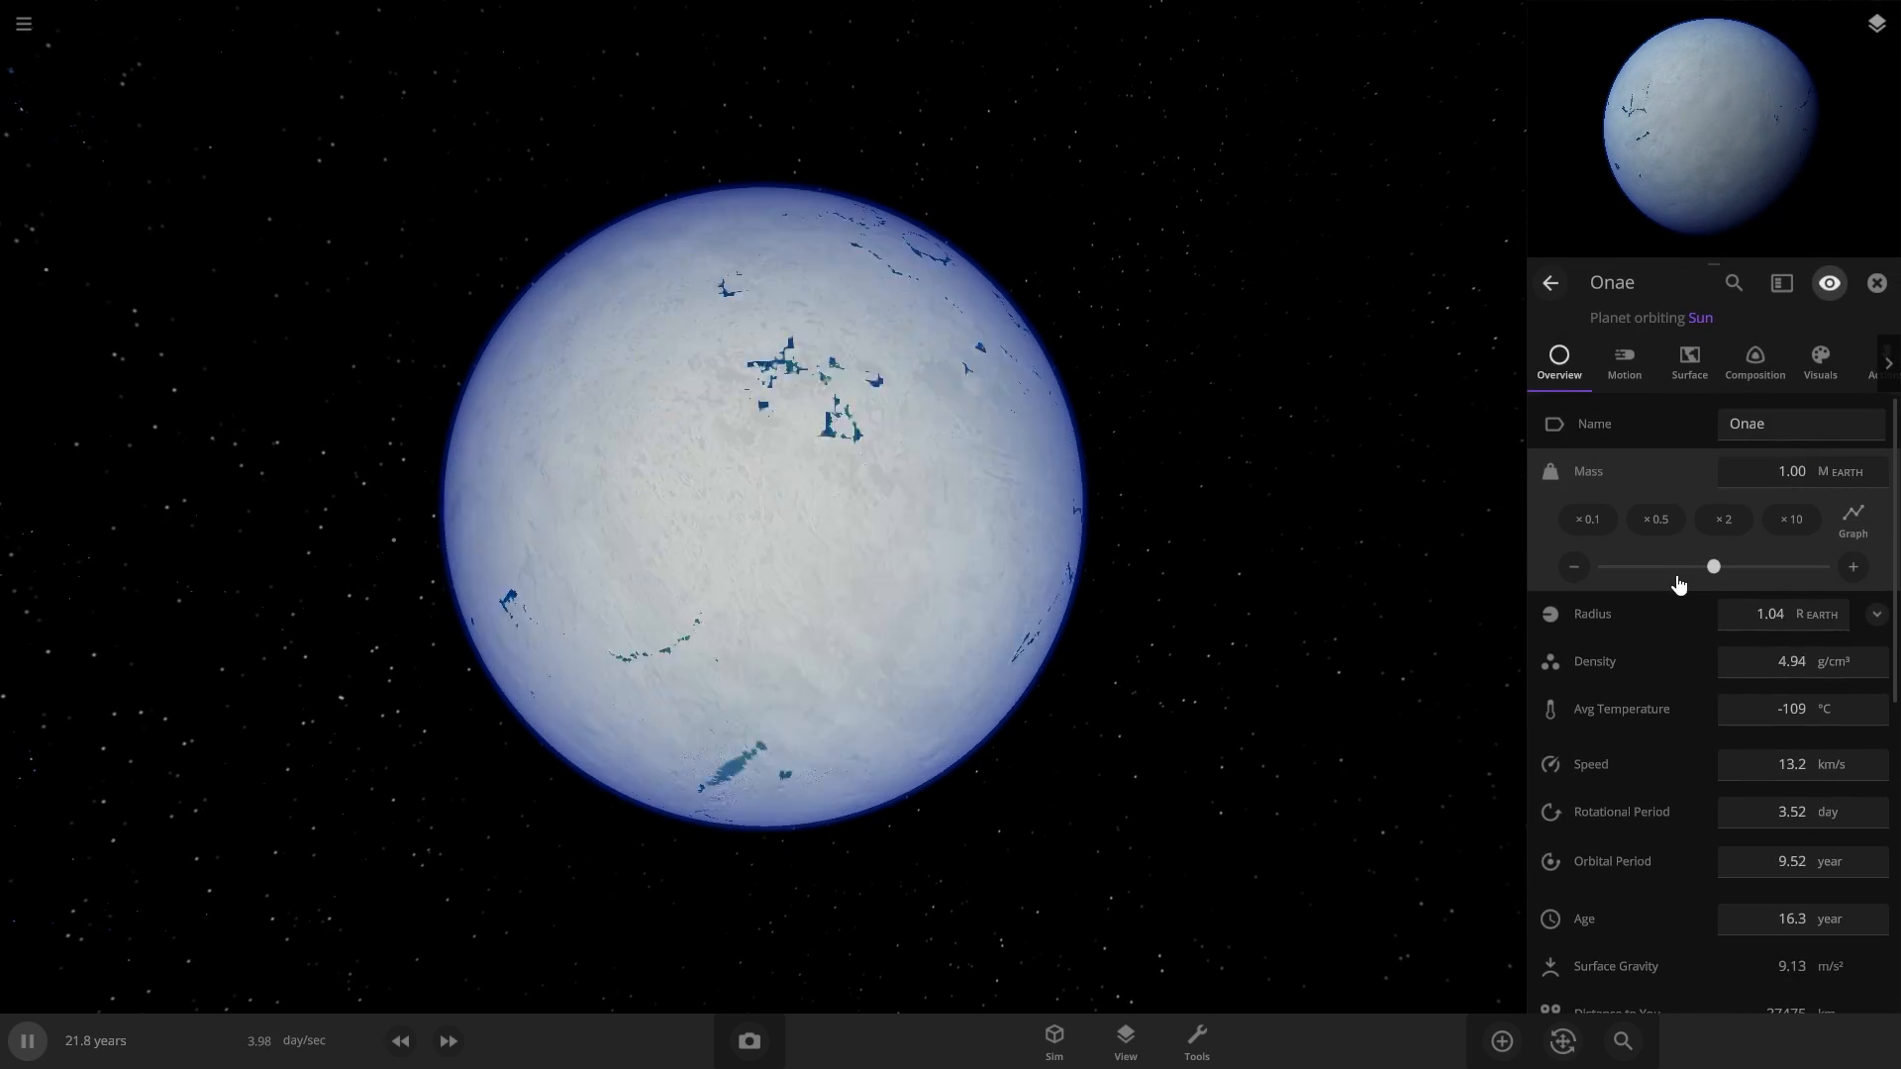
Melt all of Onae's frozen water and set its average surface temperature to 30 °C.
left_click(1687, 364)
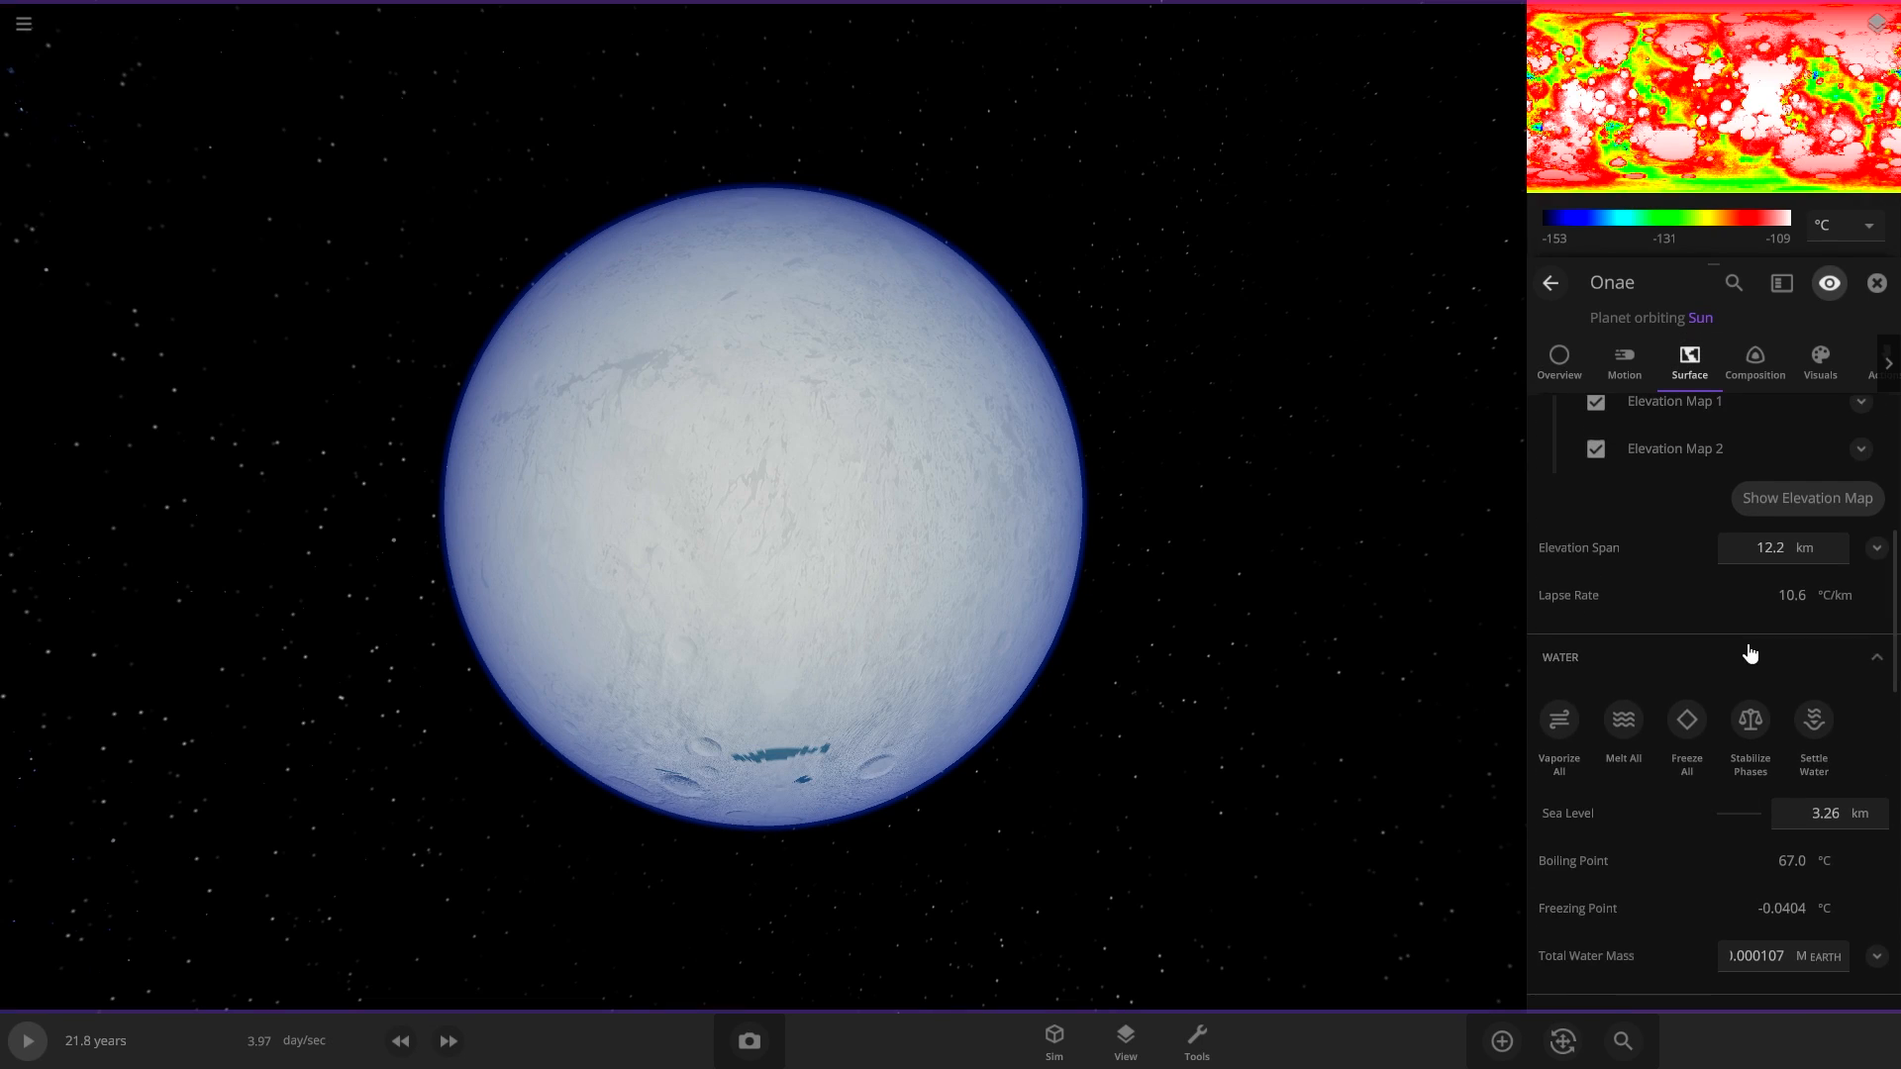
left_click(1624, 736)
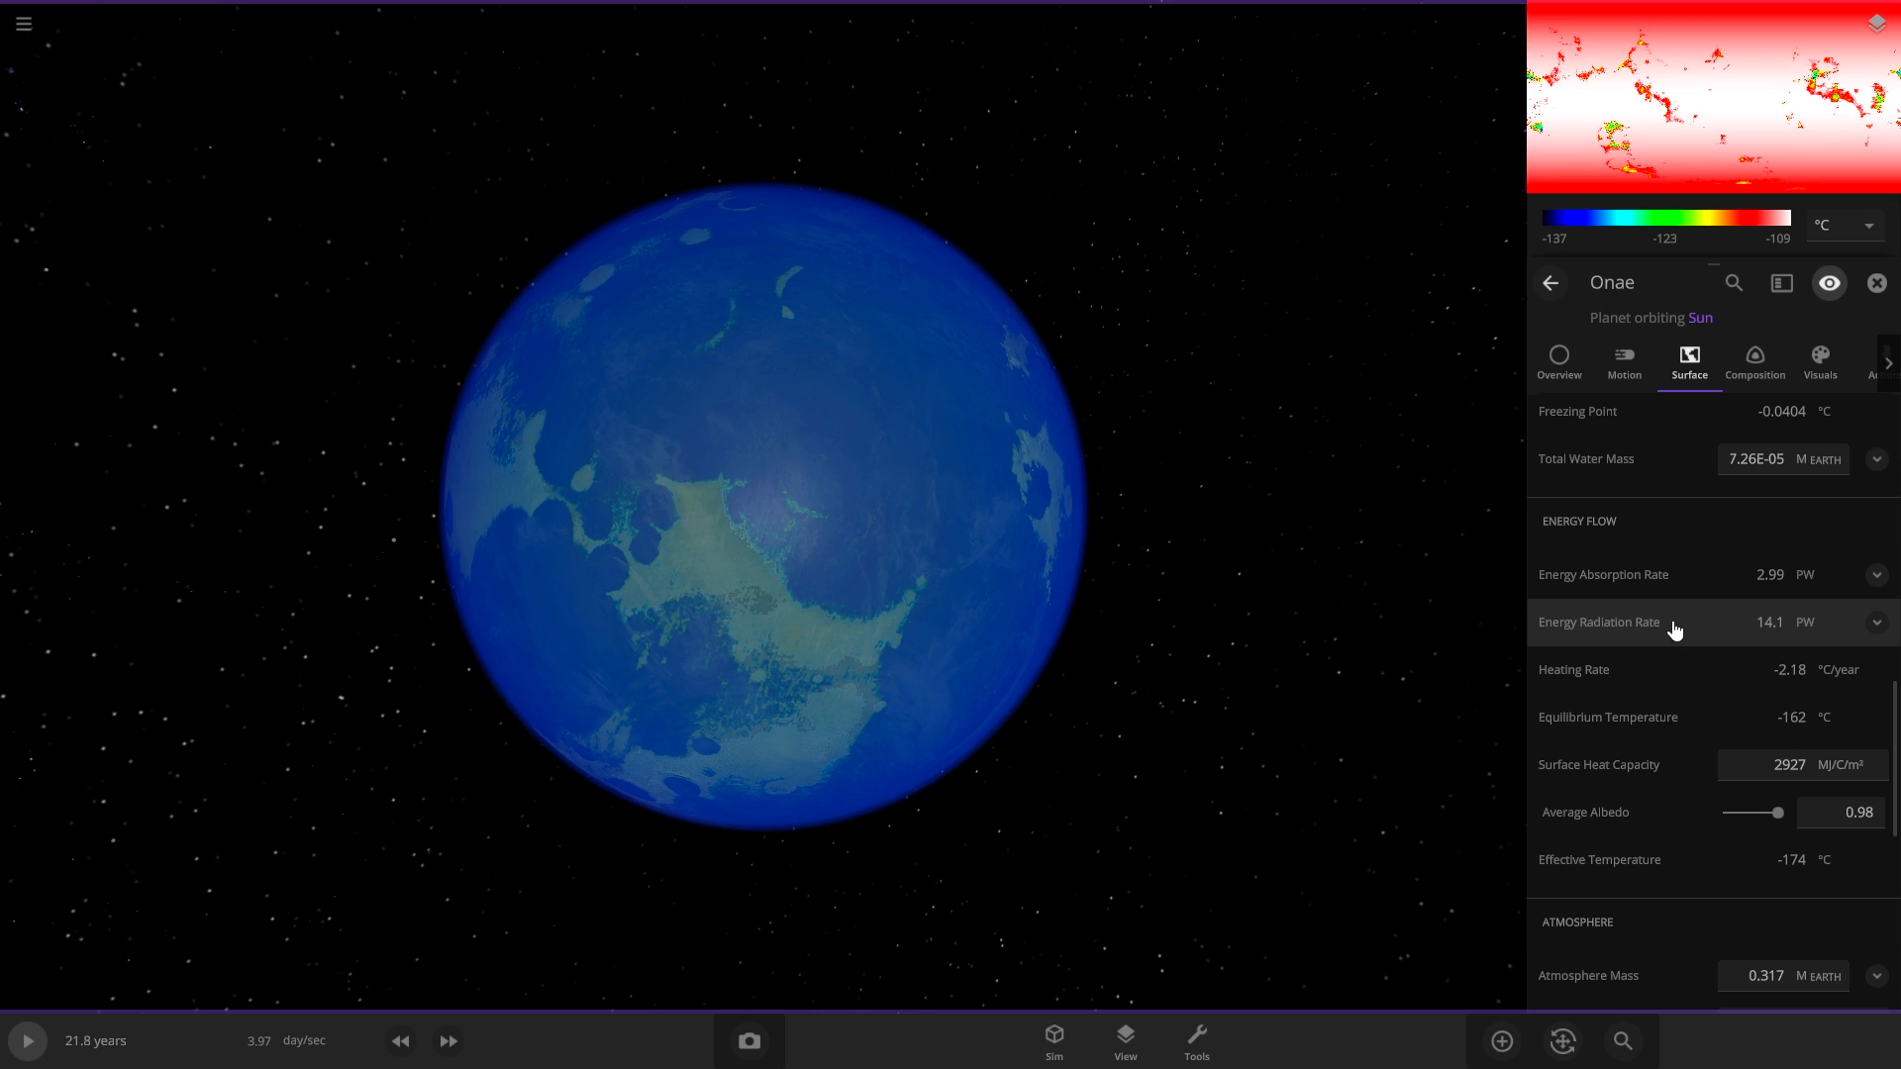
scroll("down", 3)
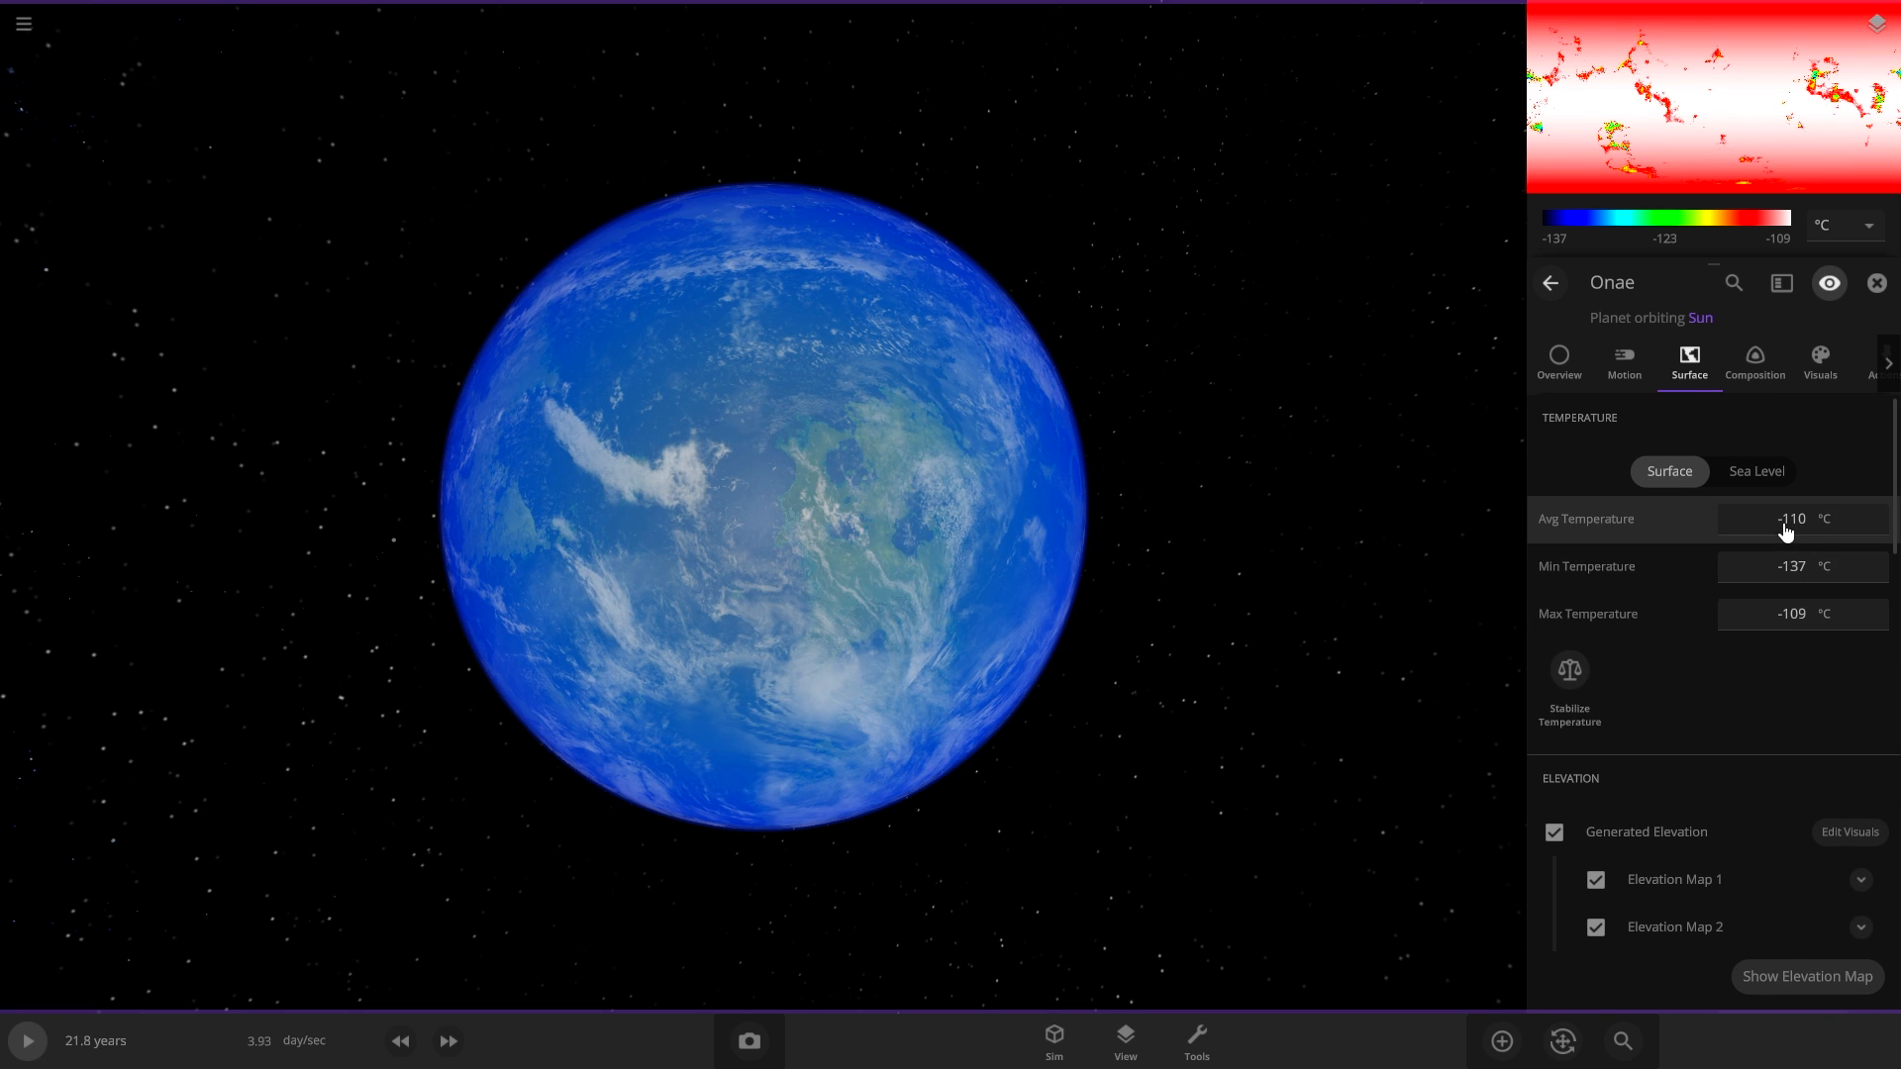
left_click(1790, 519)
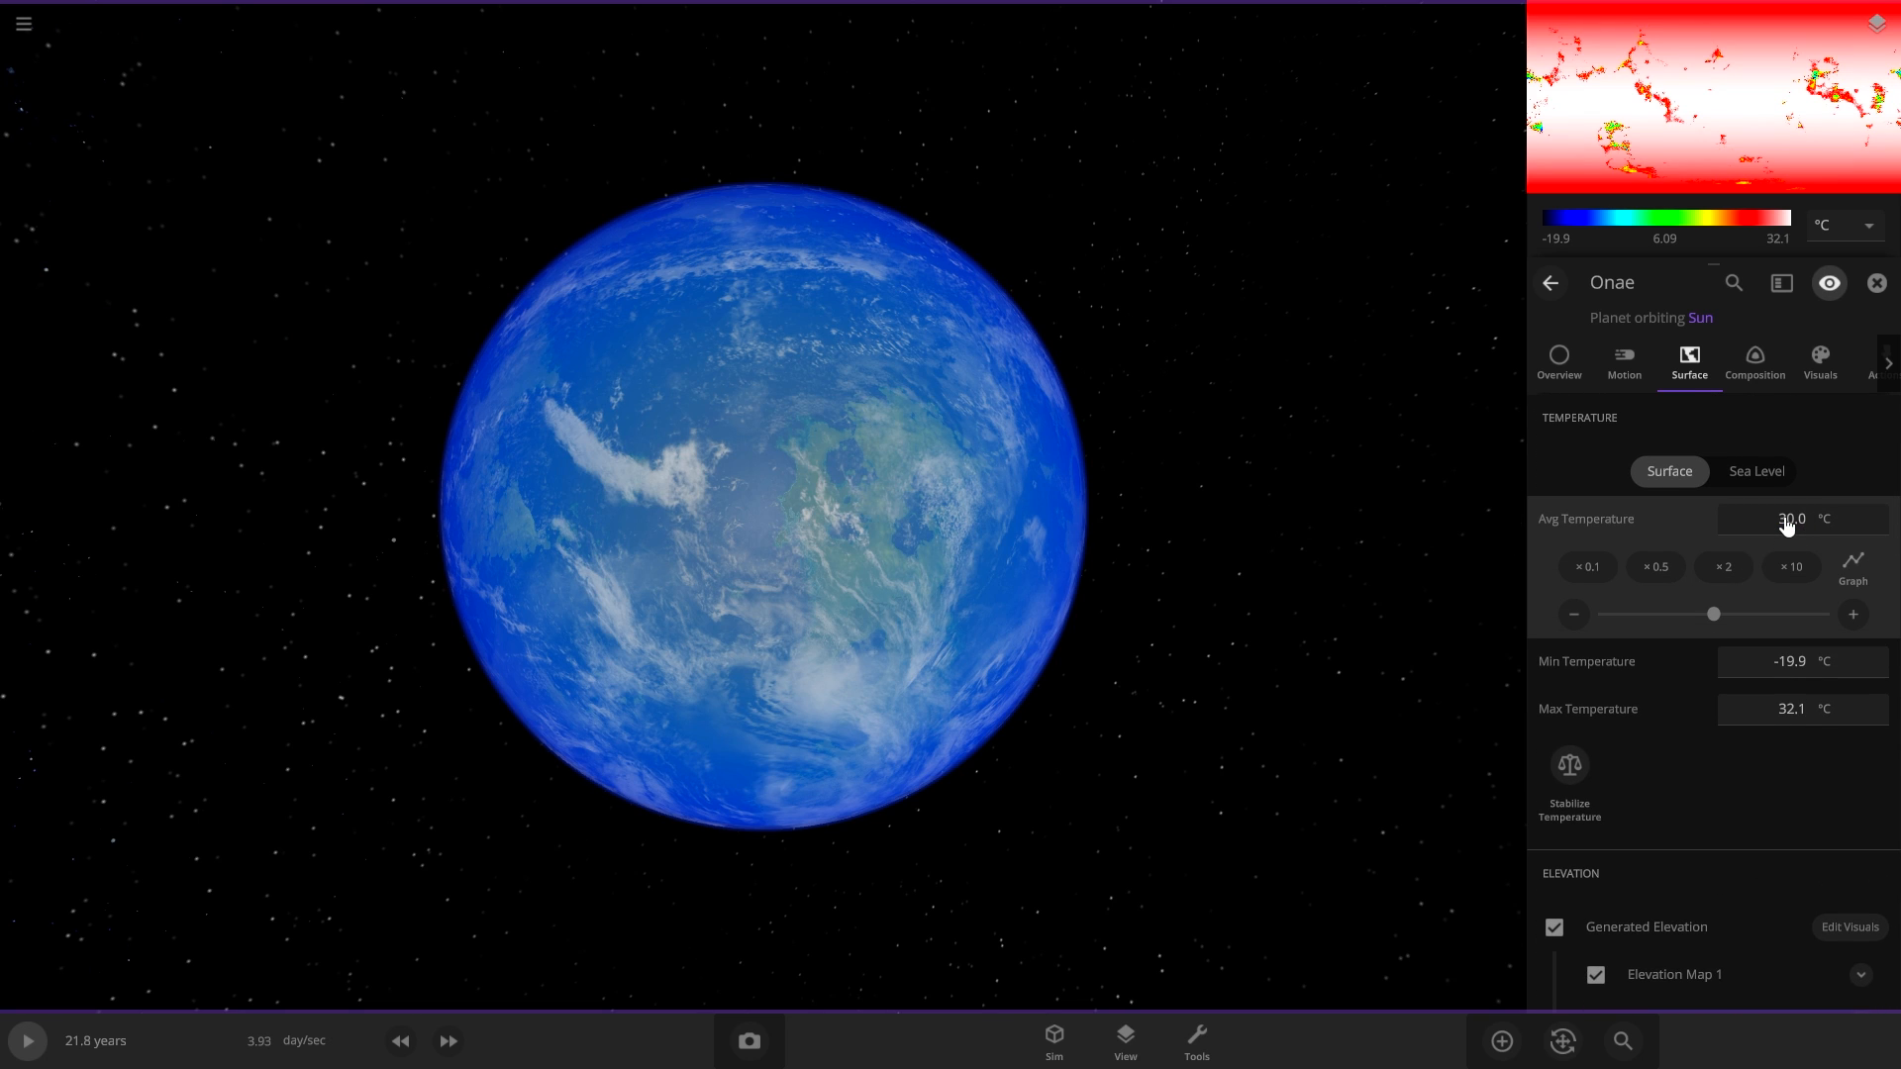
left_click(24, 1040)
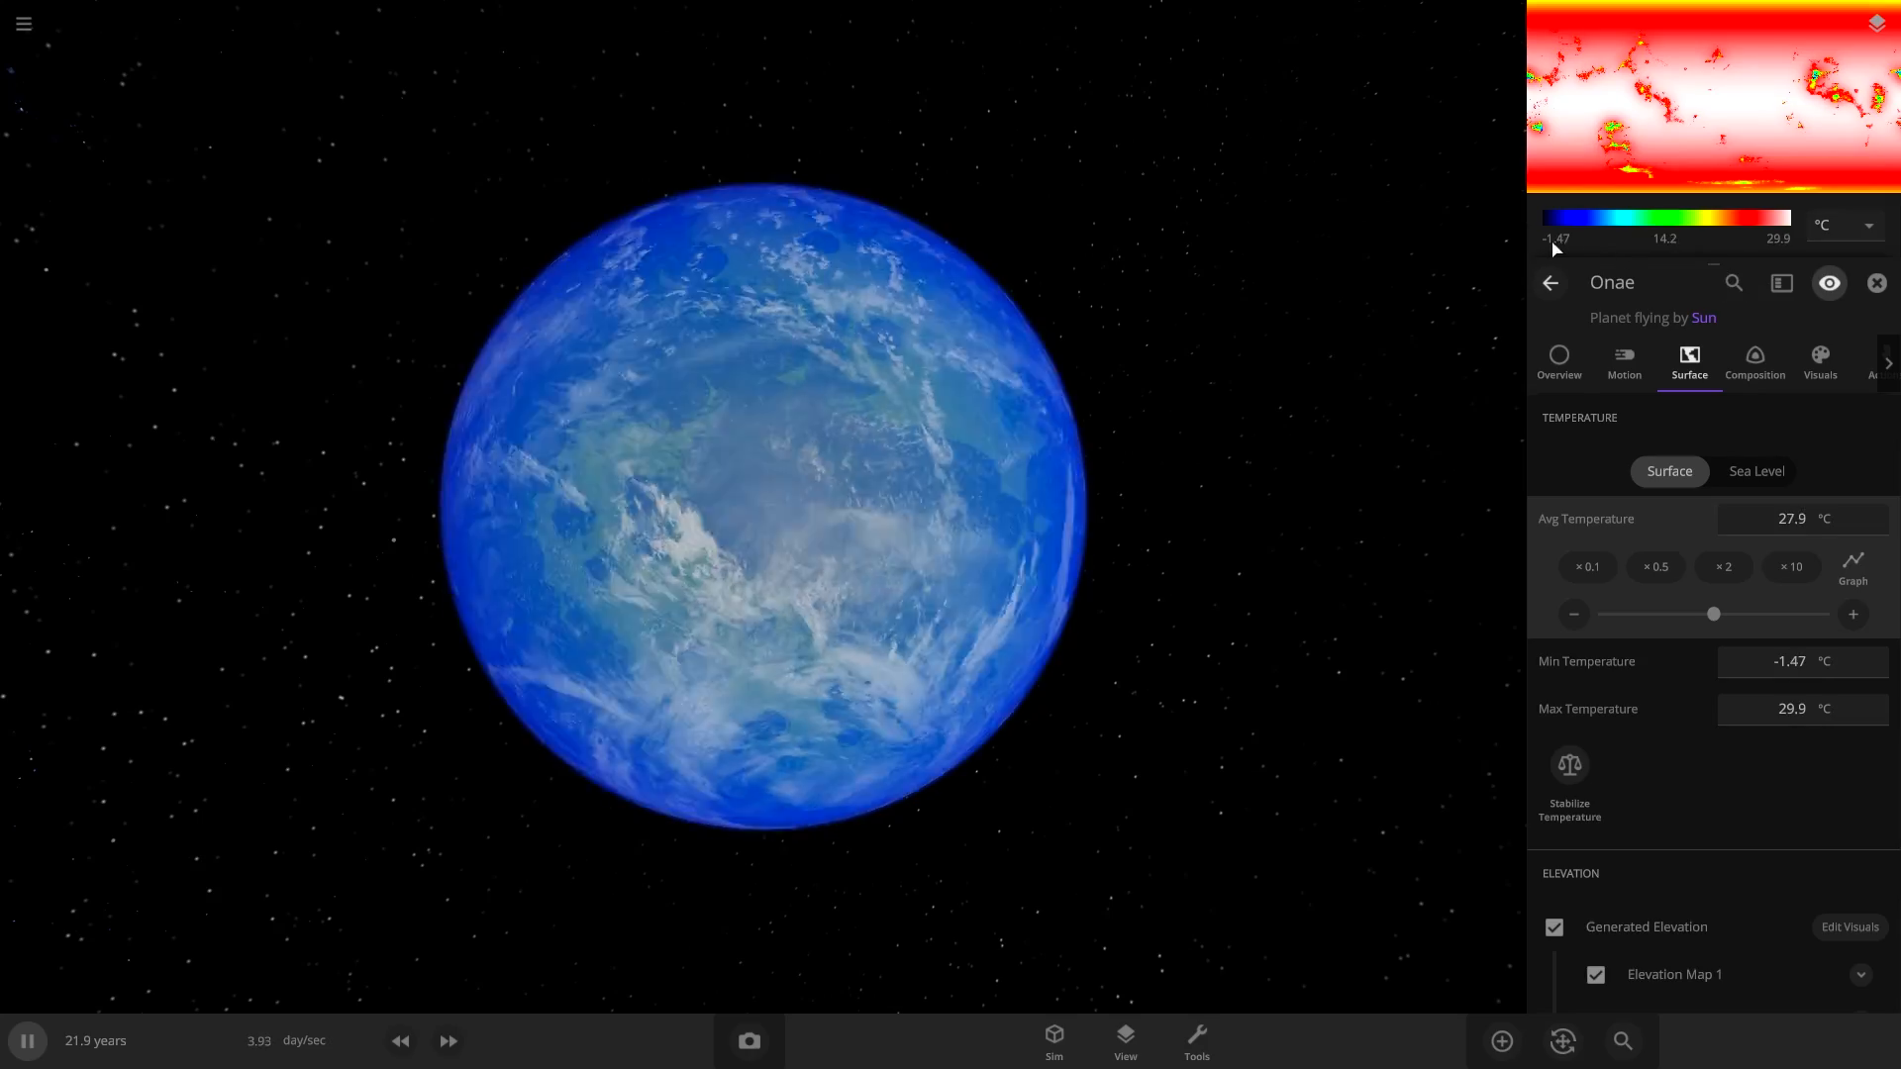
scroll("down", 3)
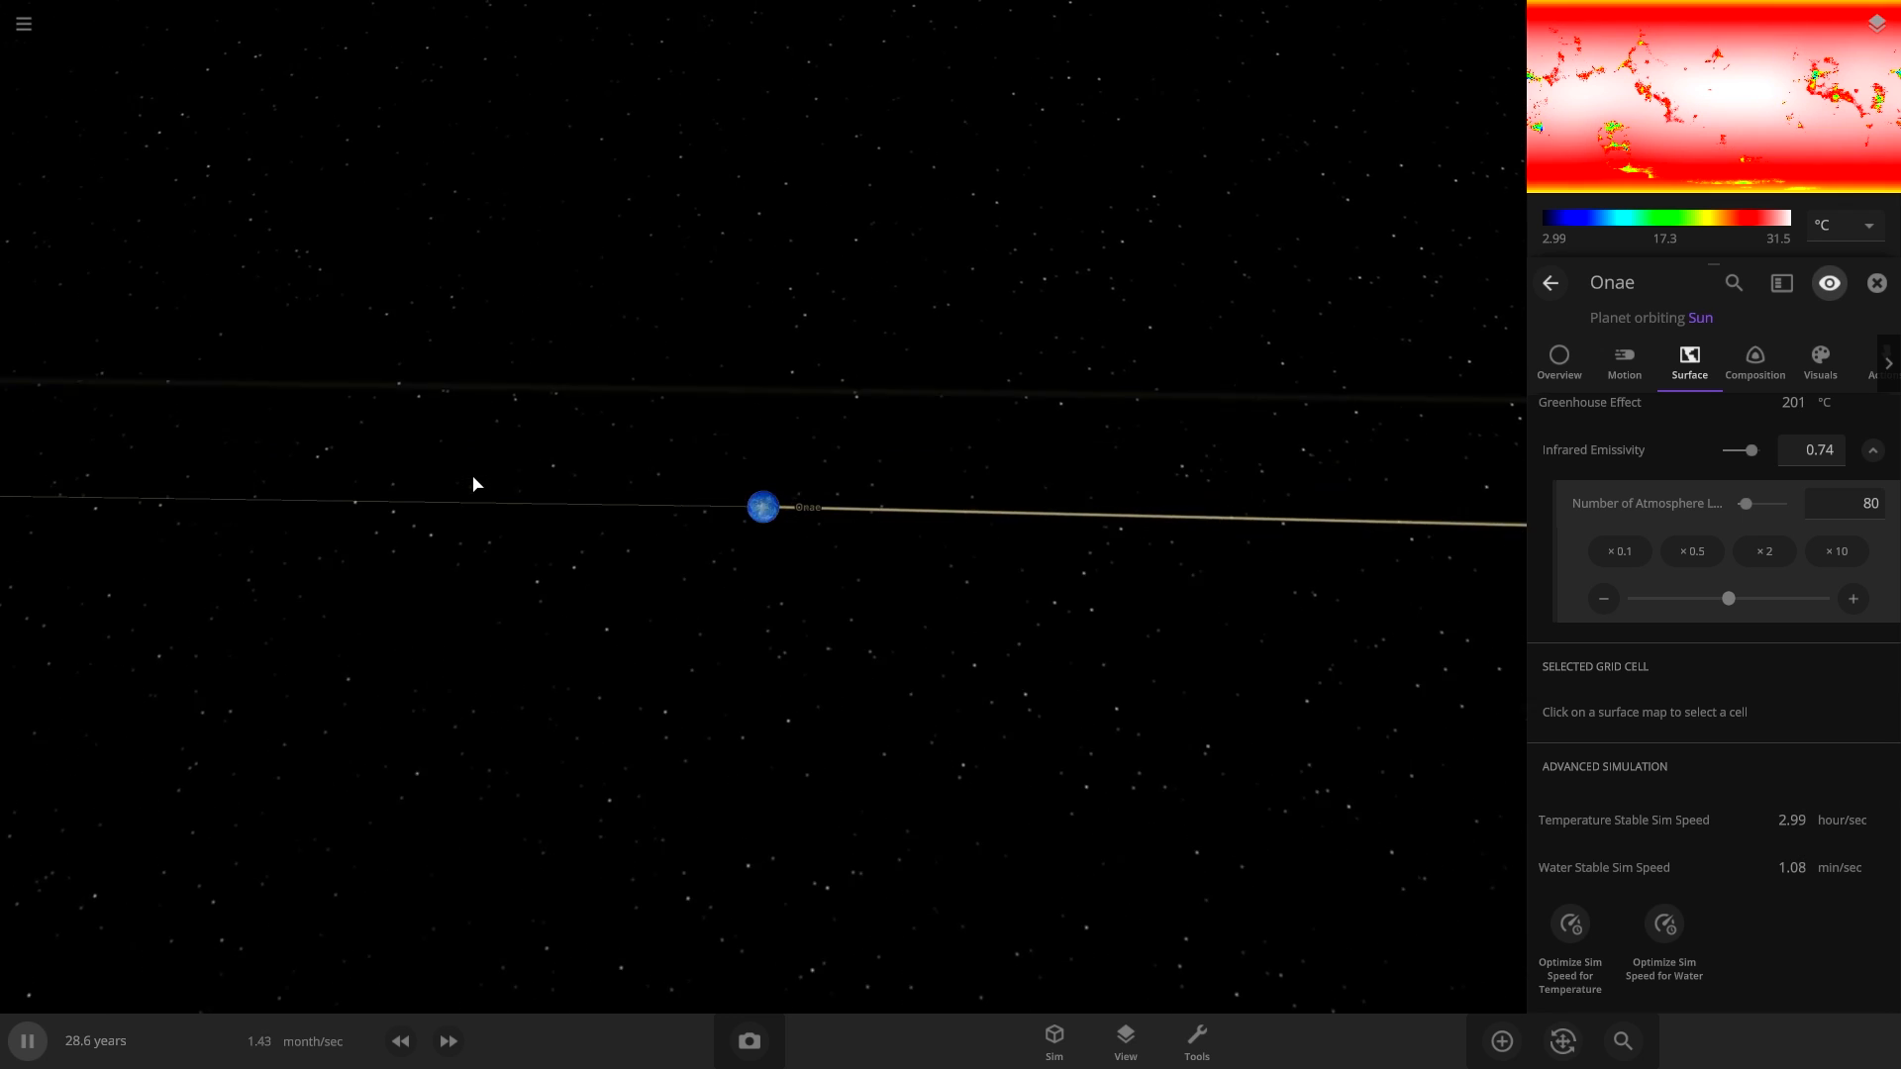
Rename the planet to Binary Life, then browse its Visuals and Actions properties.
left_click(1559, 361)
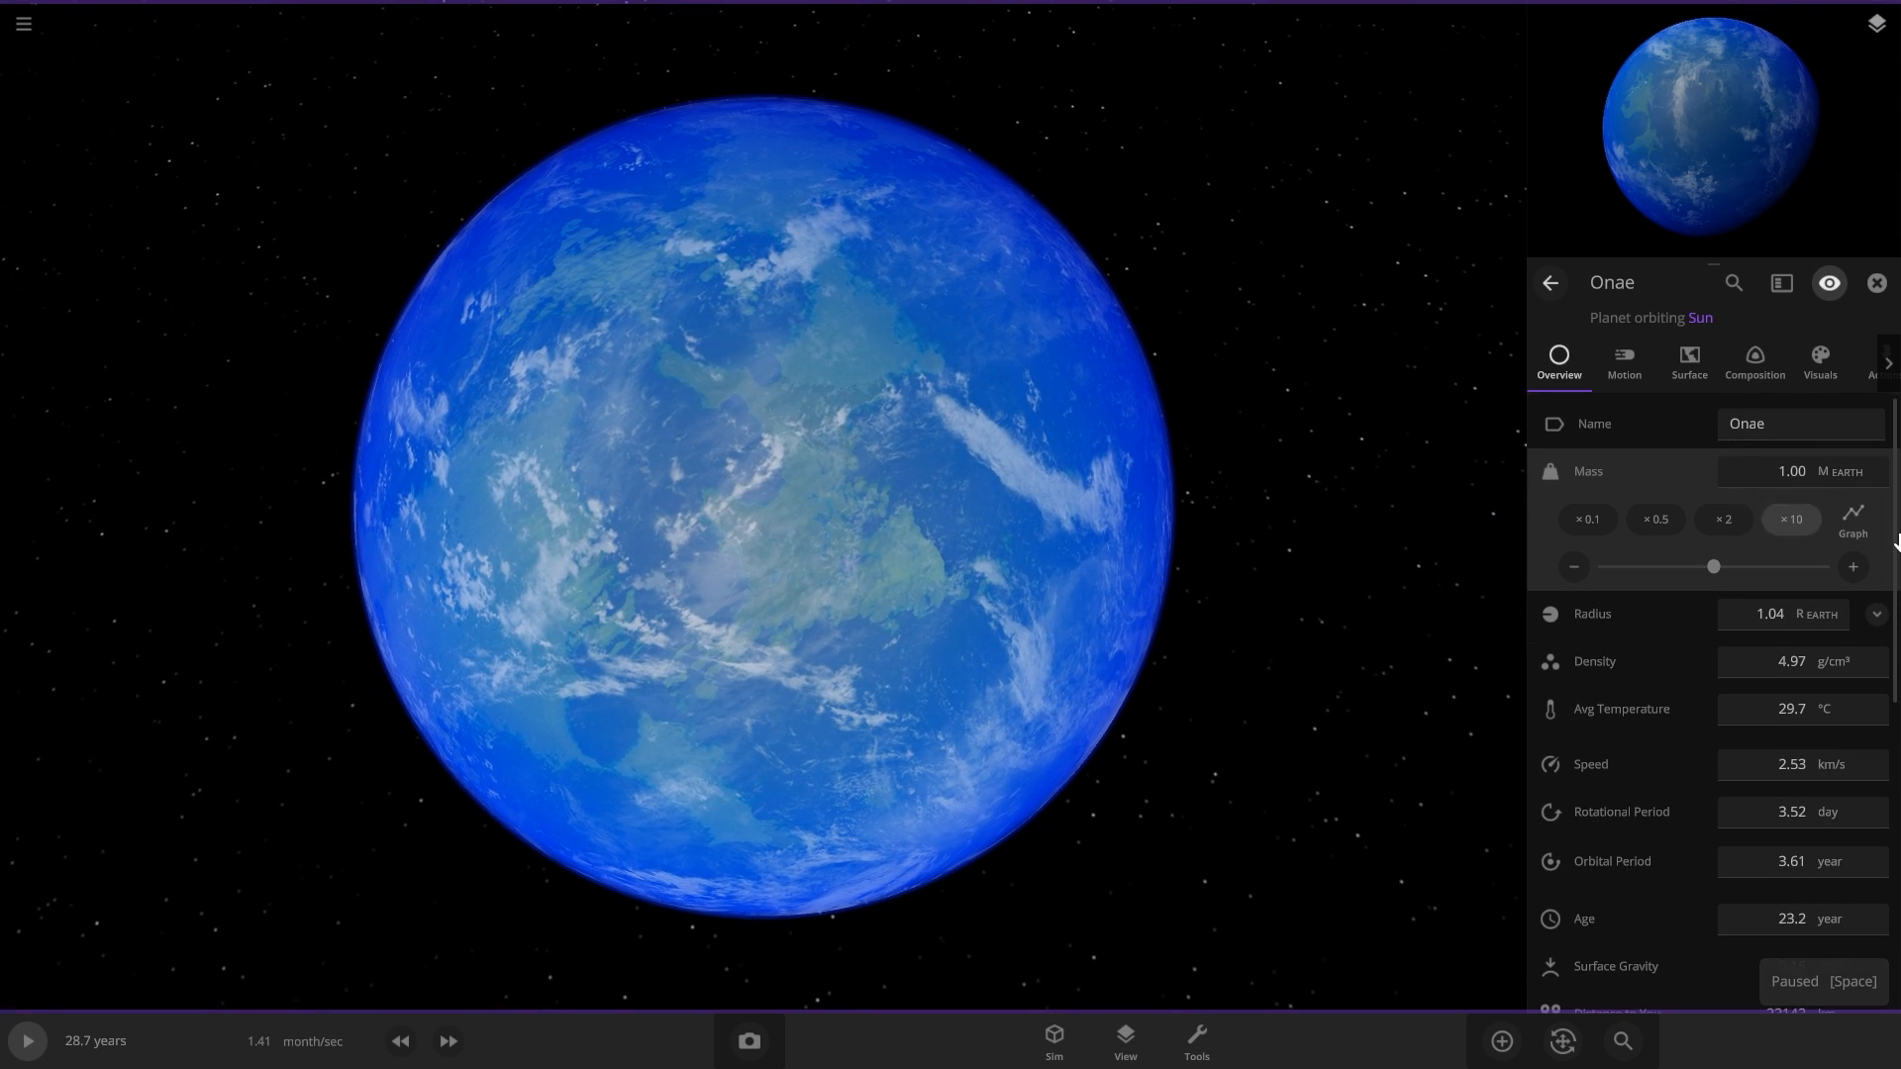
double_click(1747, 424)
type("Binary Lif")
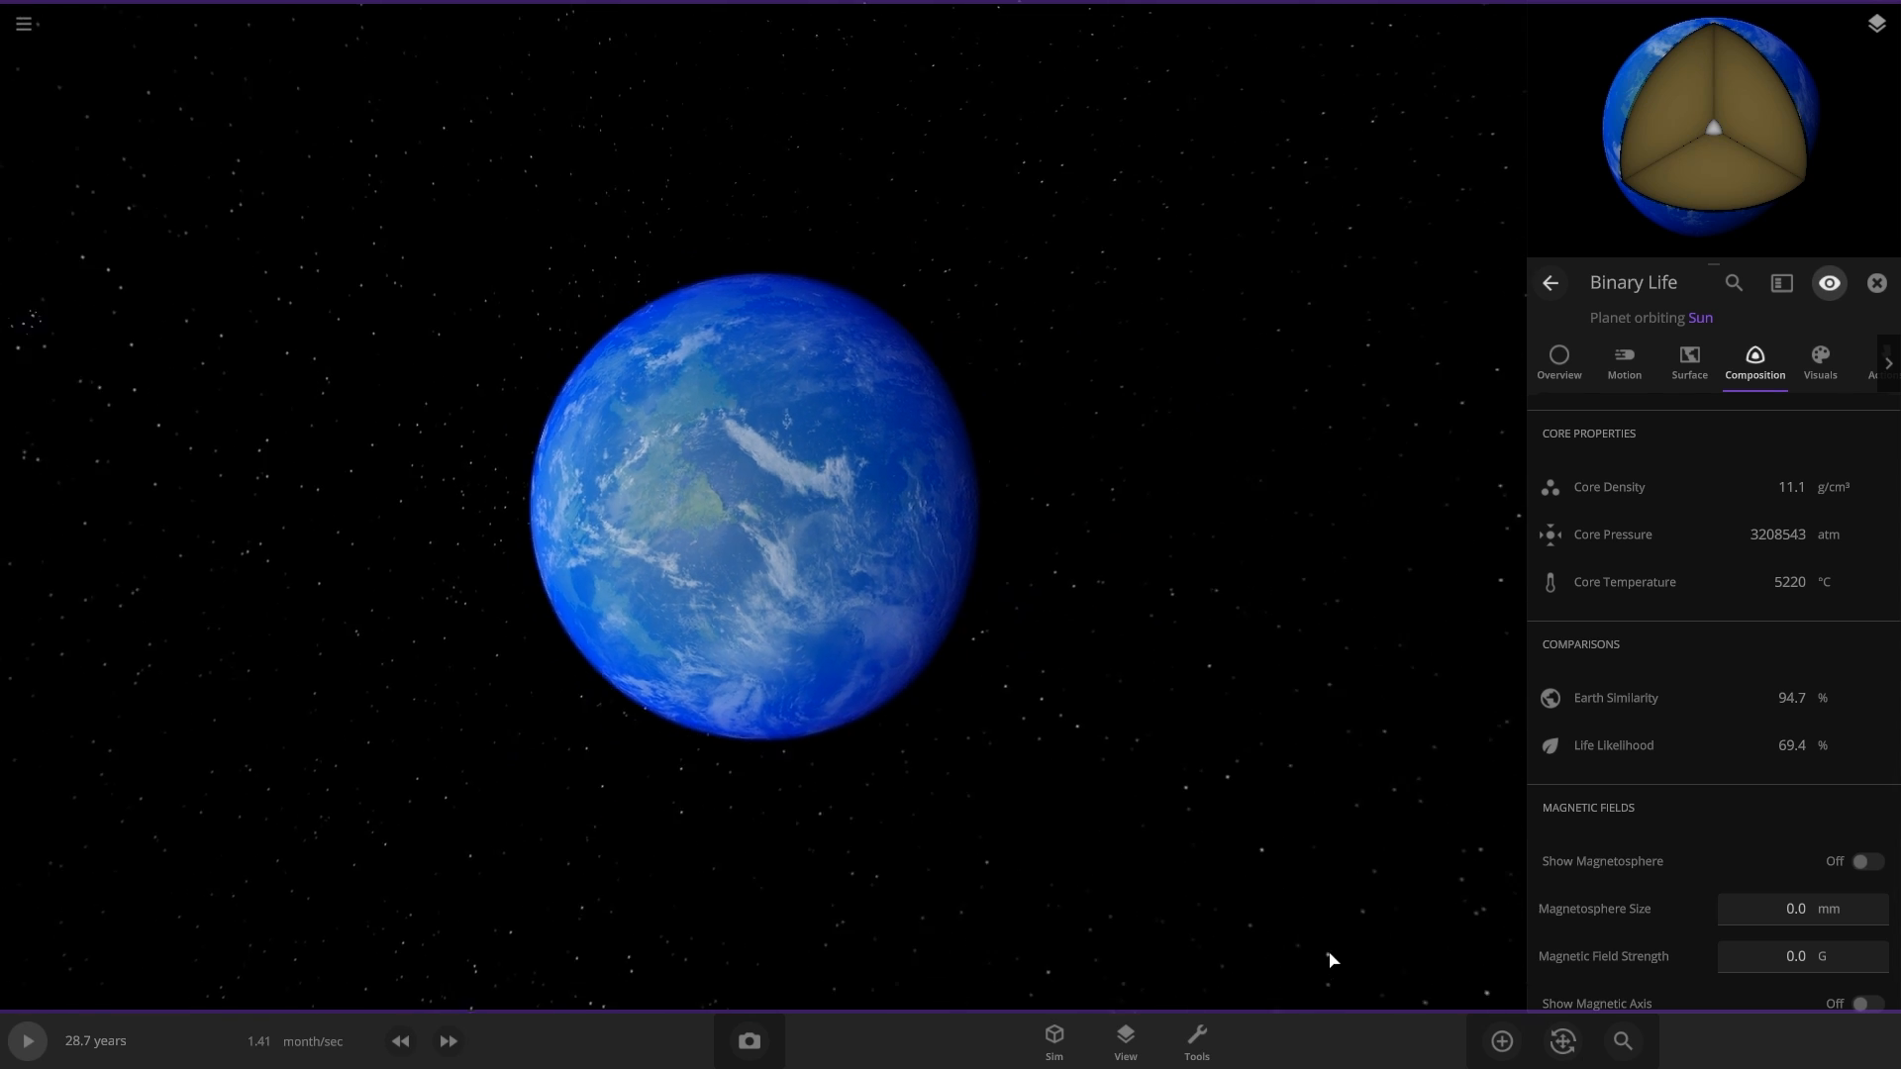
left_click(1818, 364)
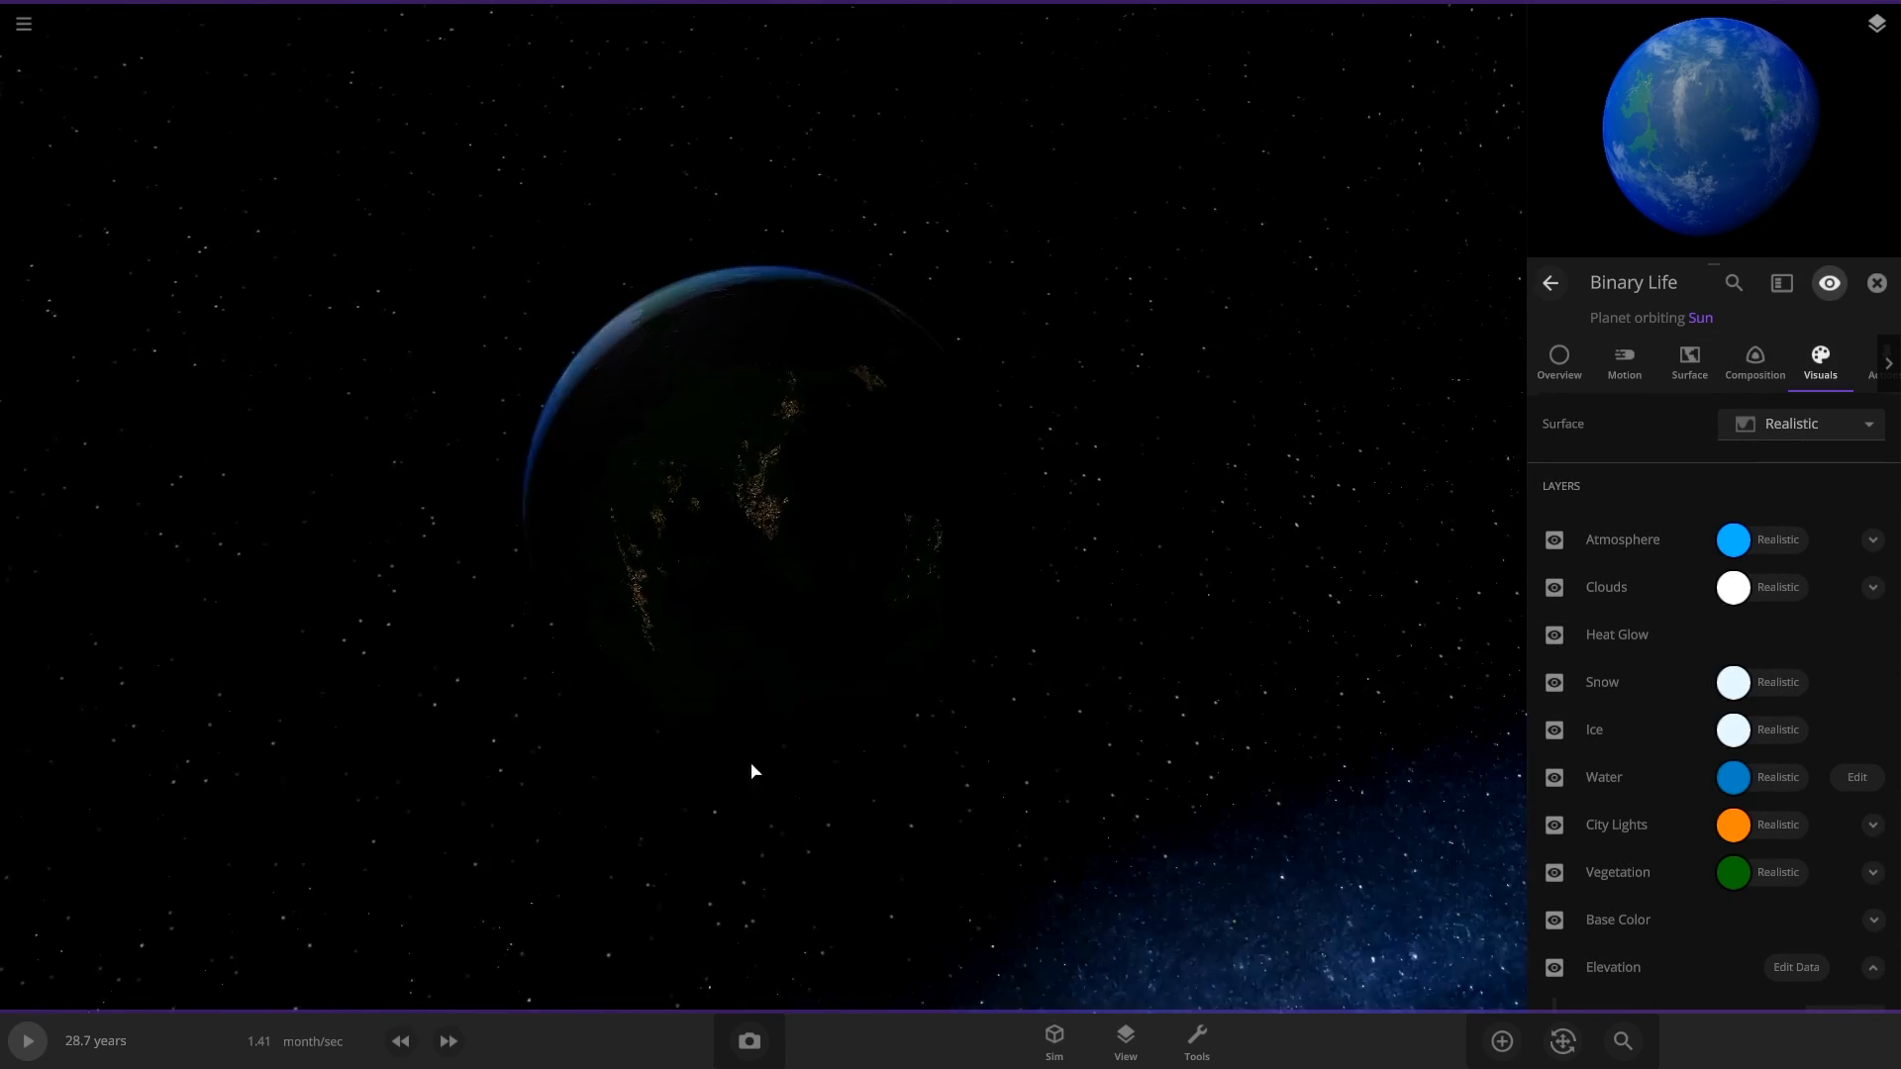
left_click(1885, 364)
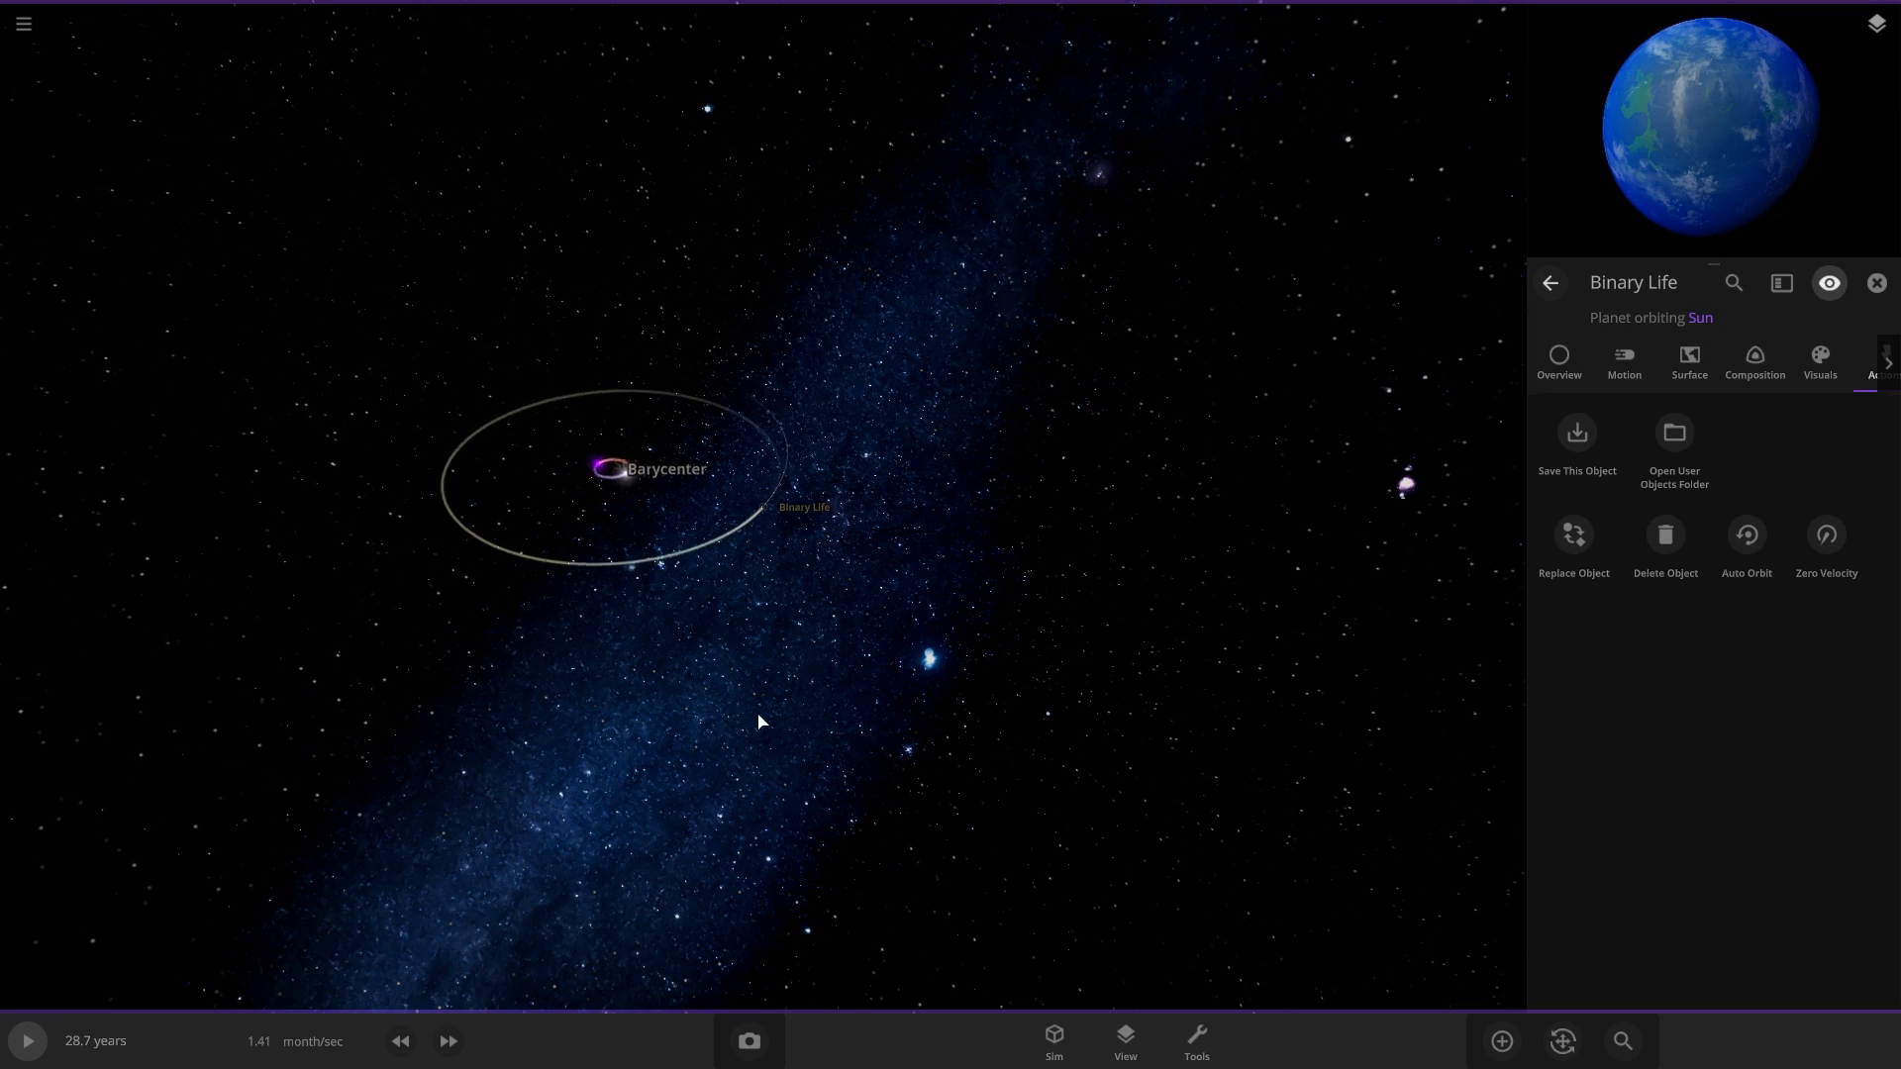
Name the save 'Binary stars - negative luminosity life' with a short description in Save & Share.
left_click(22, 22)
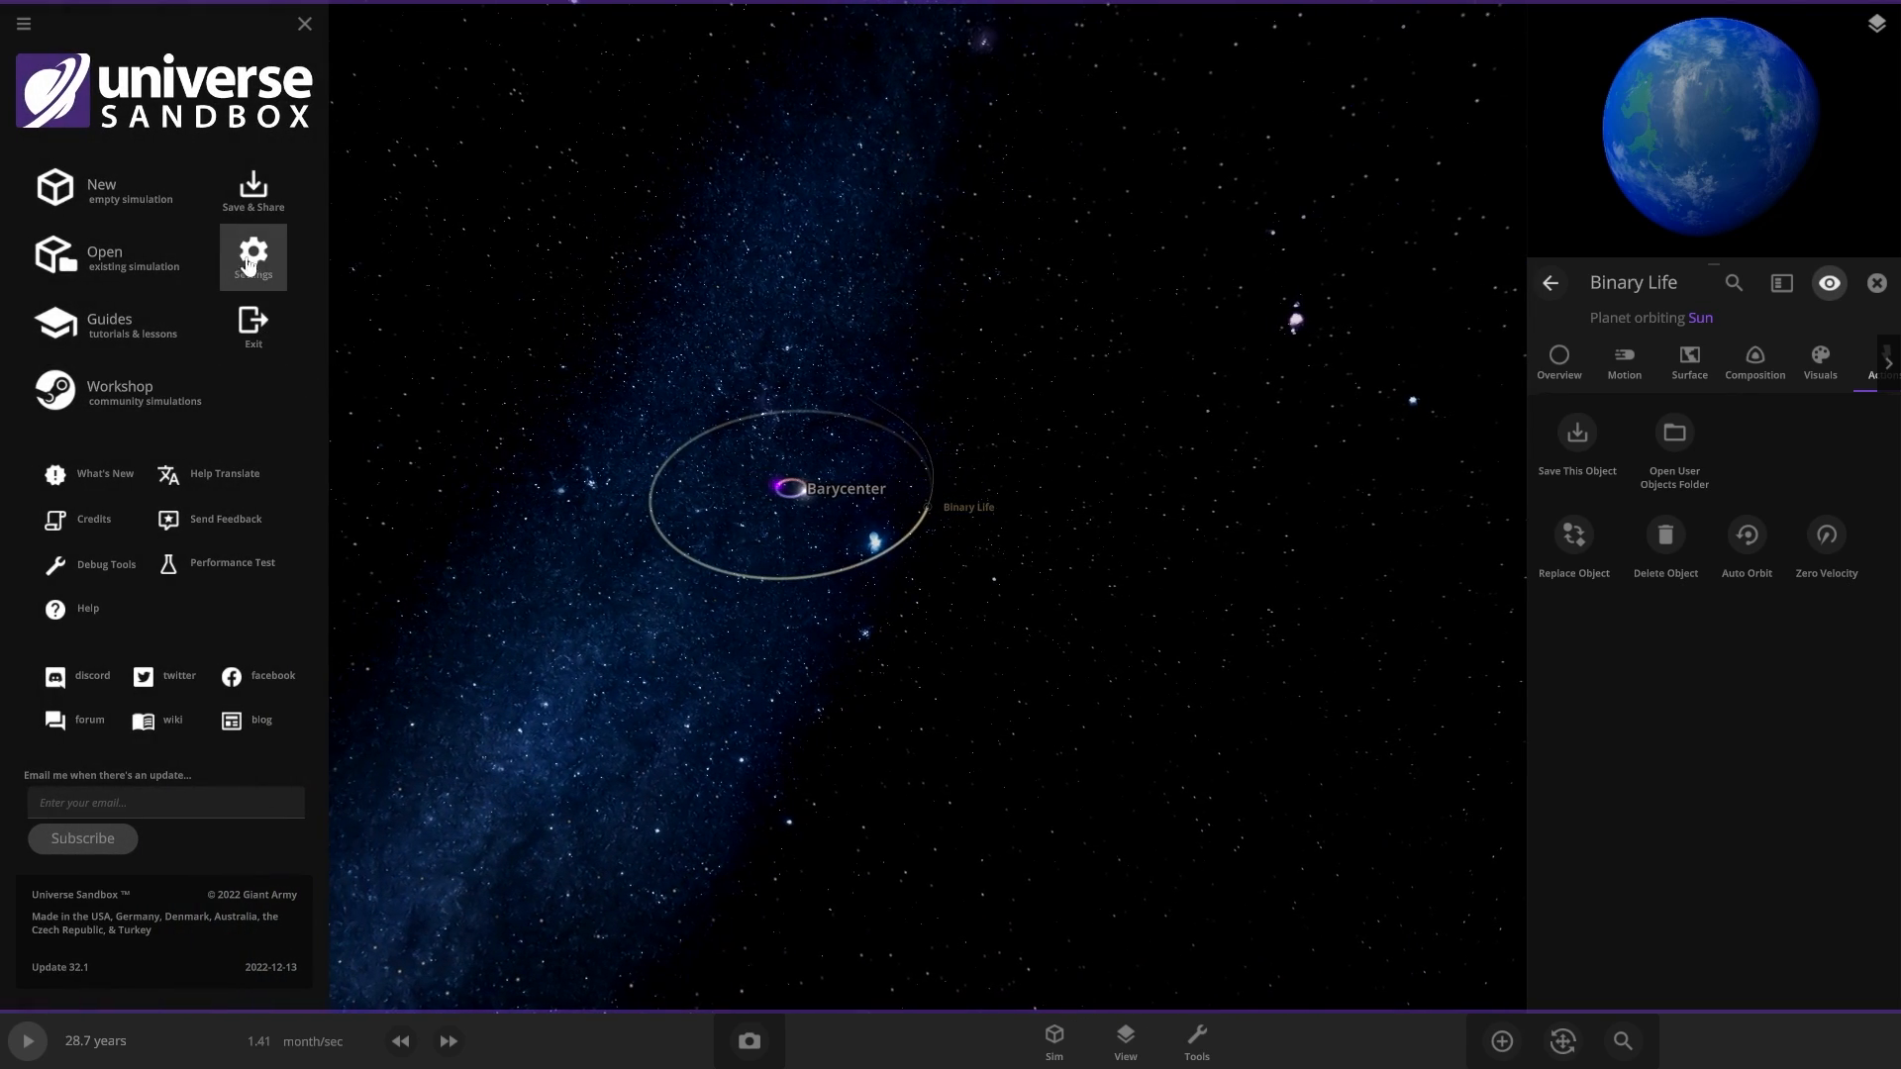
left_click(251, 192)
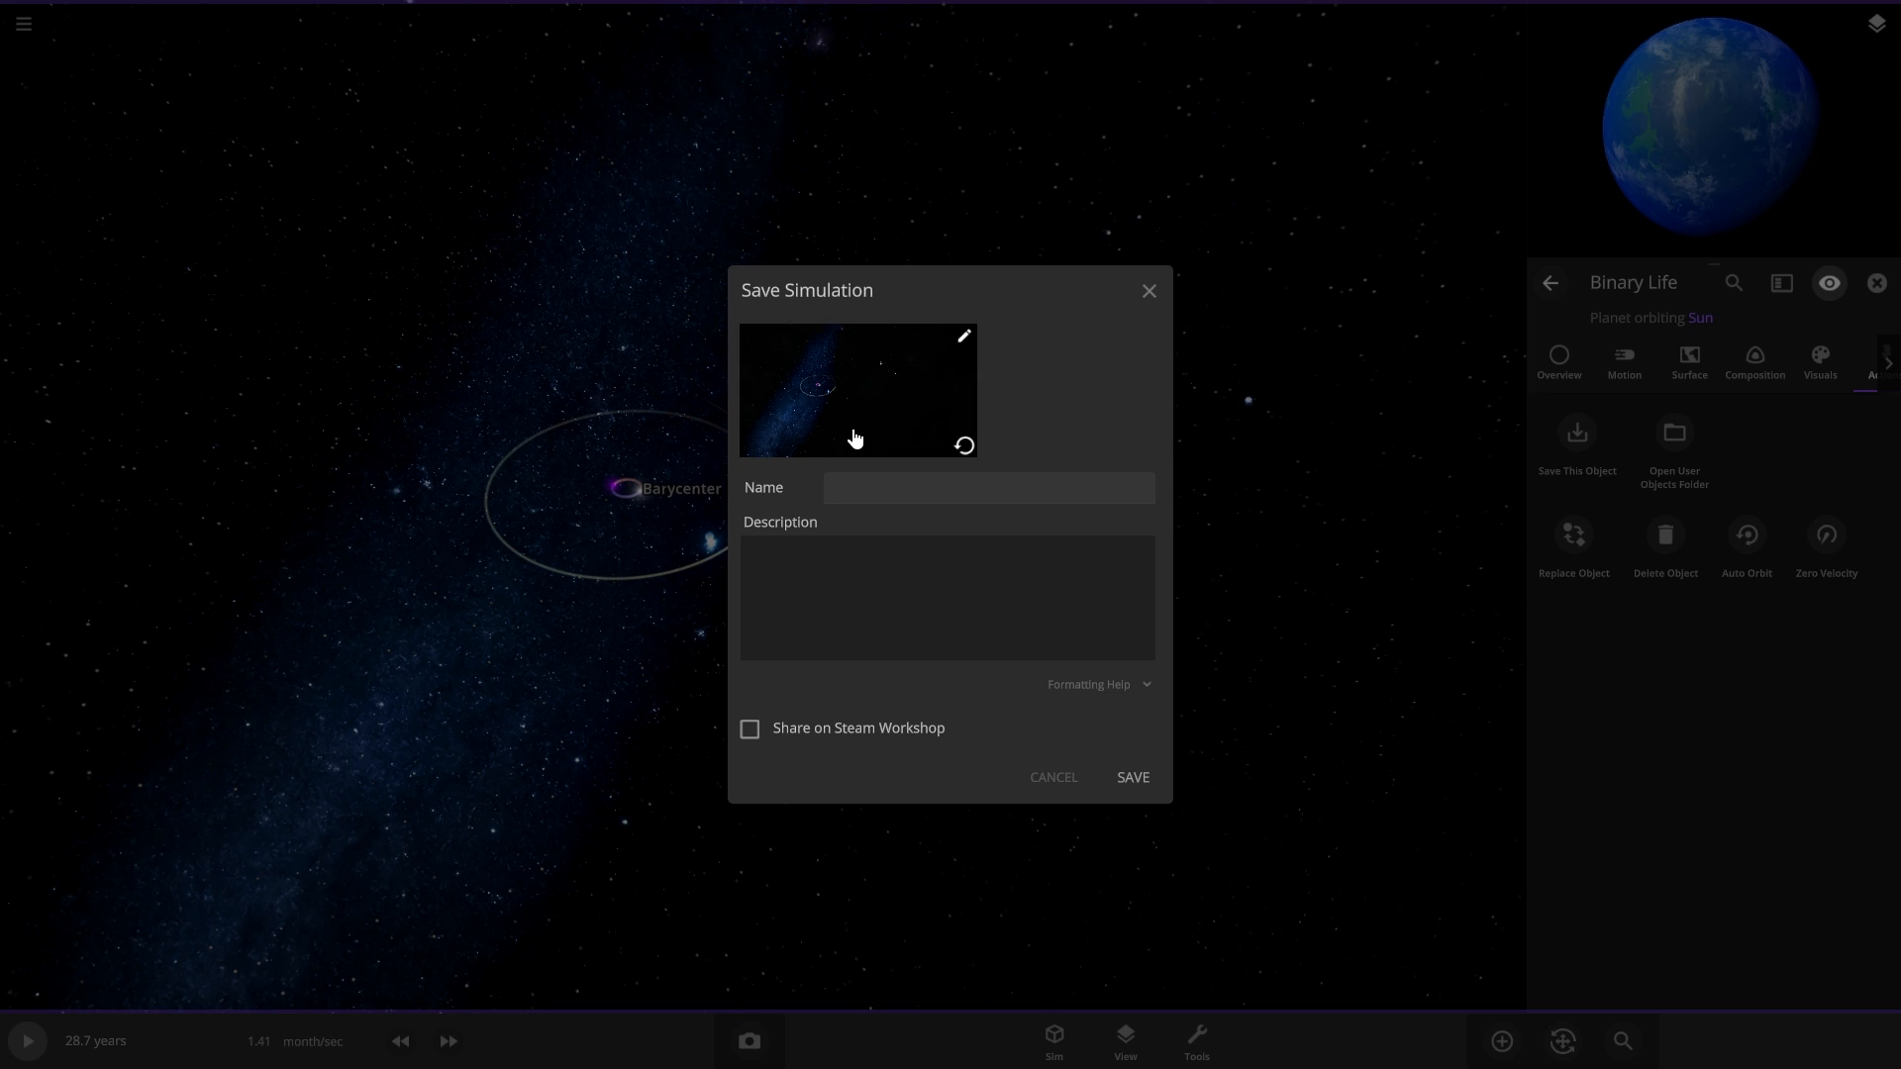
type("Bina")
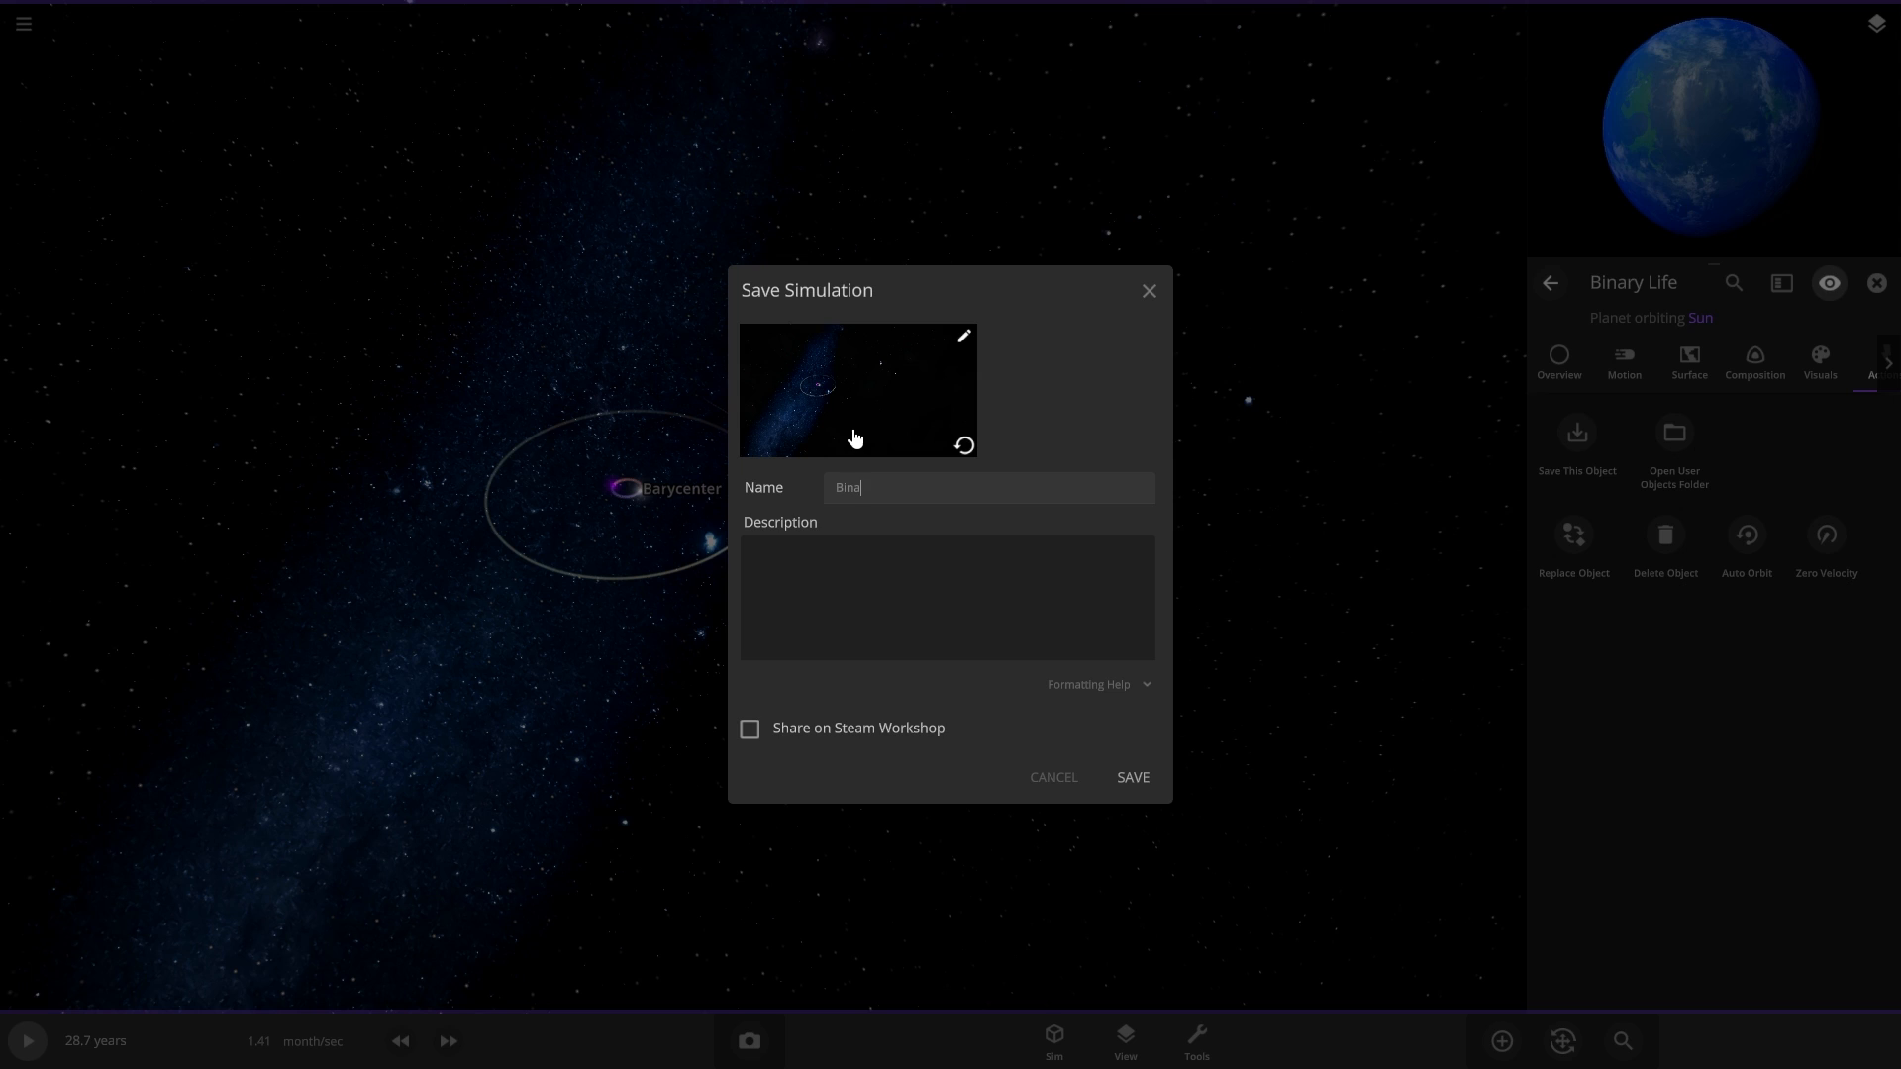
type("ry stars")
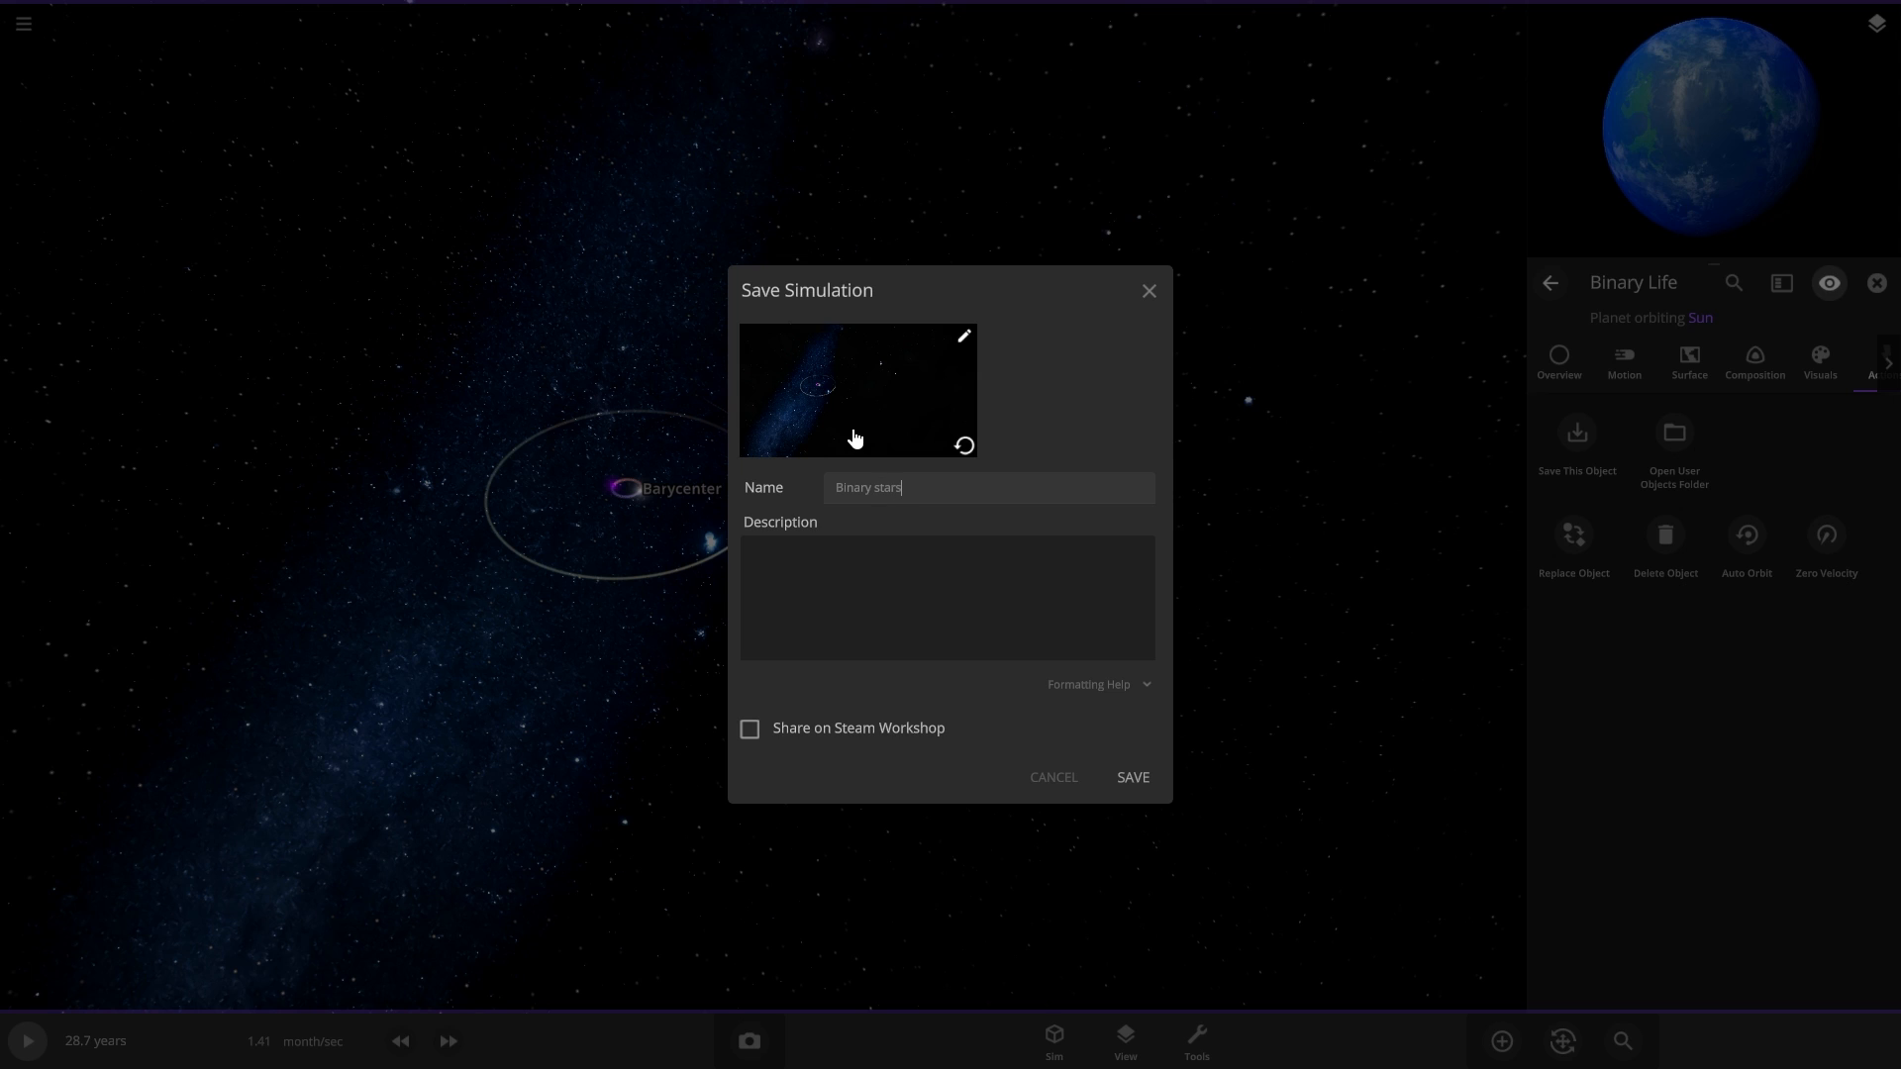
type("- negat")
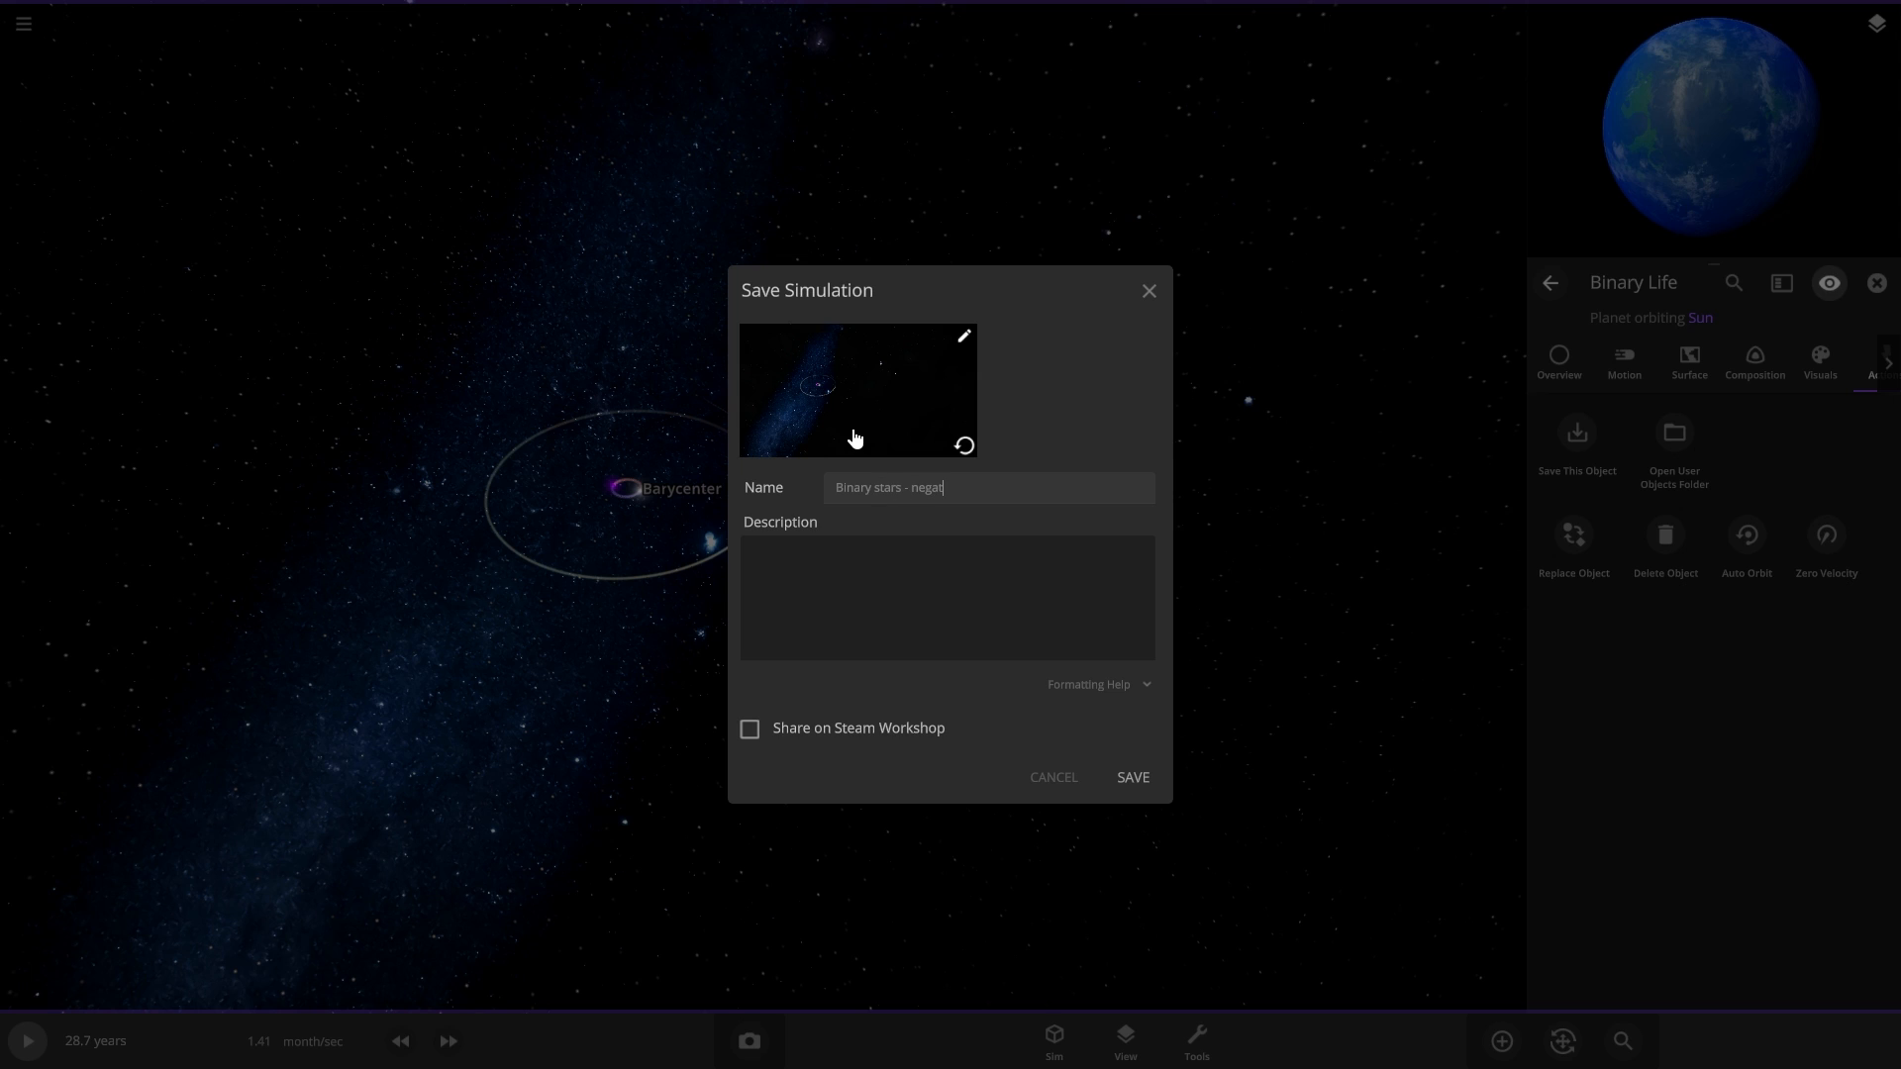
type("ive luminos")
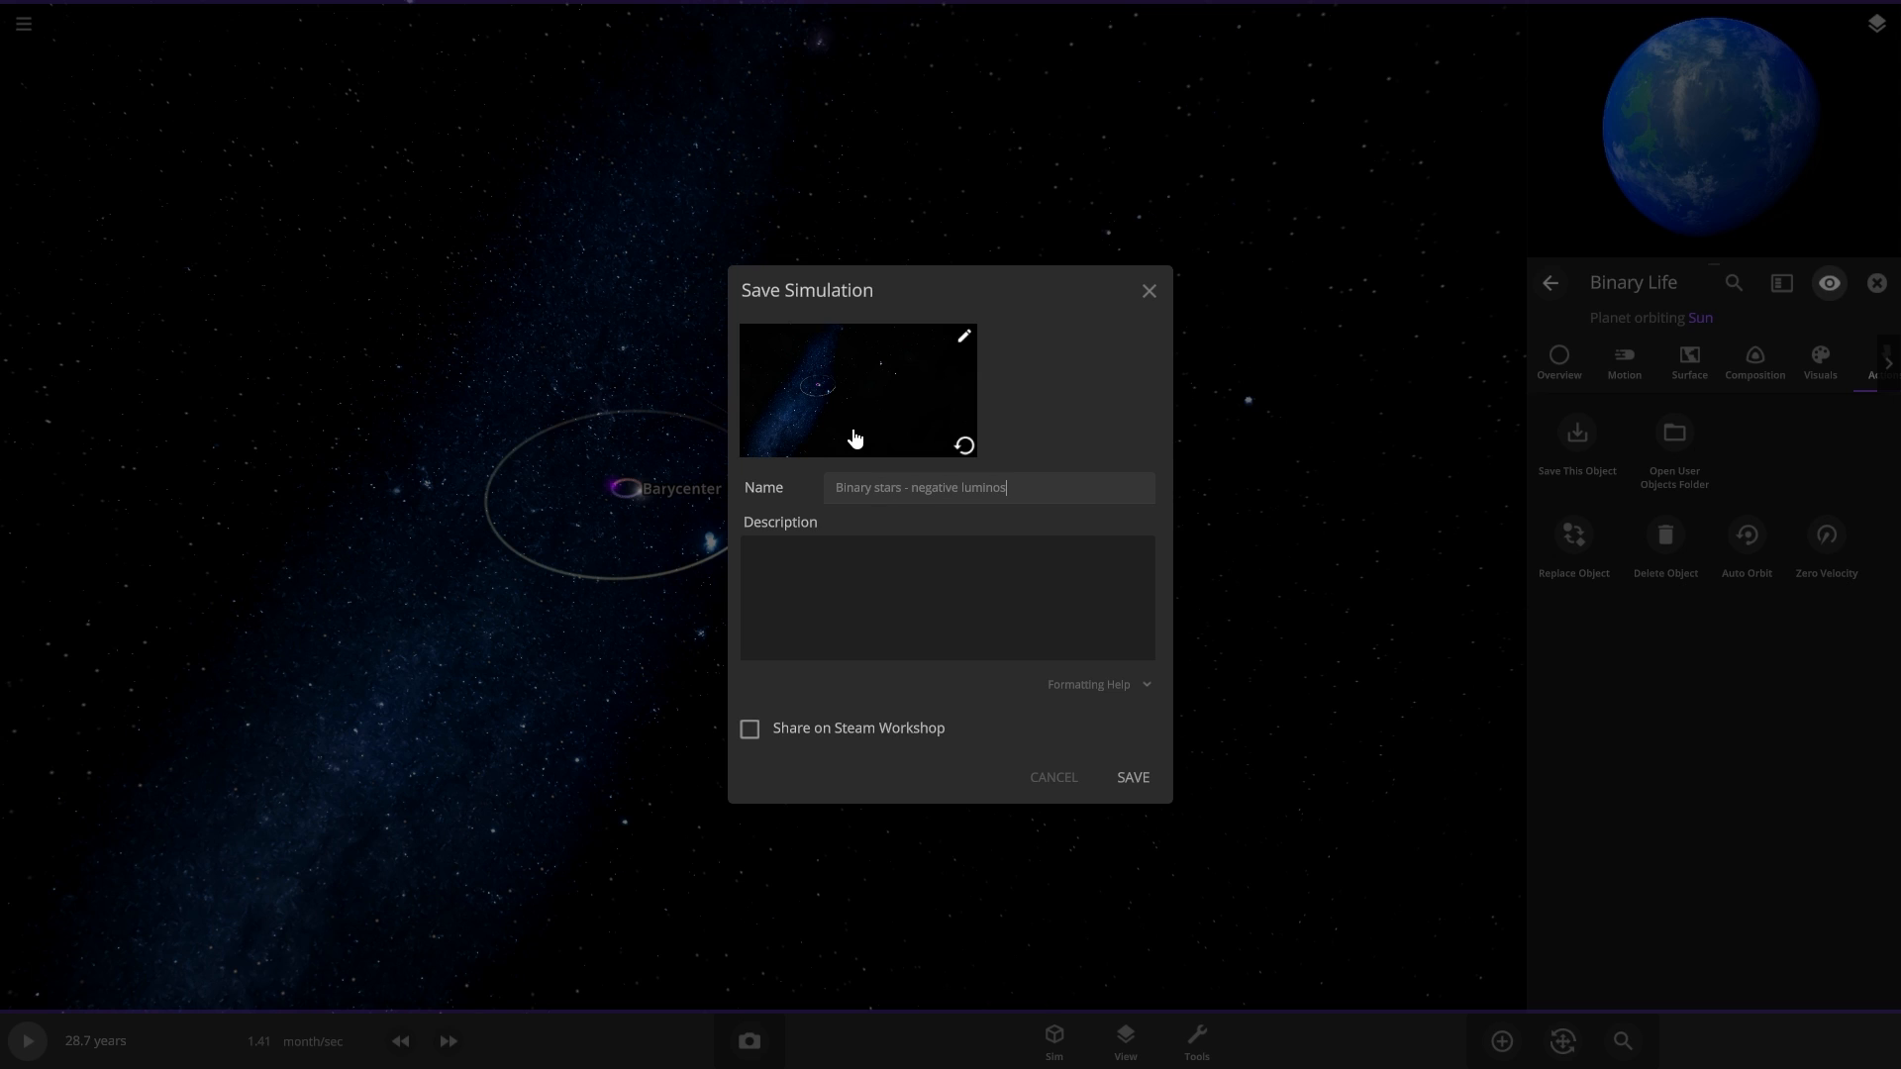
type("ity life")
left_click(949, 596)
type("v")
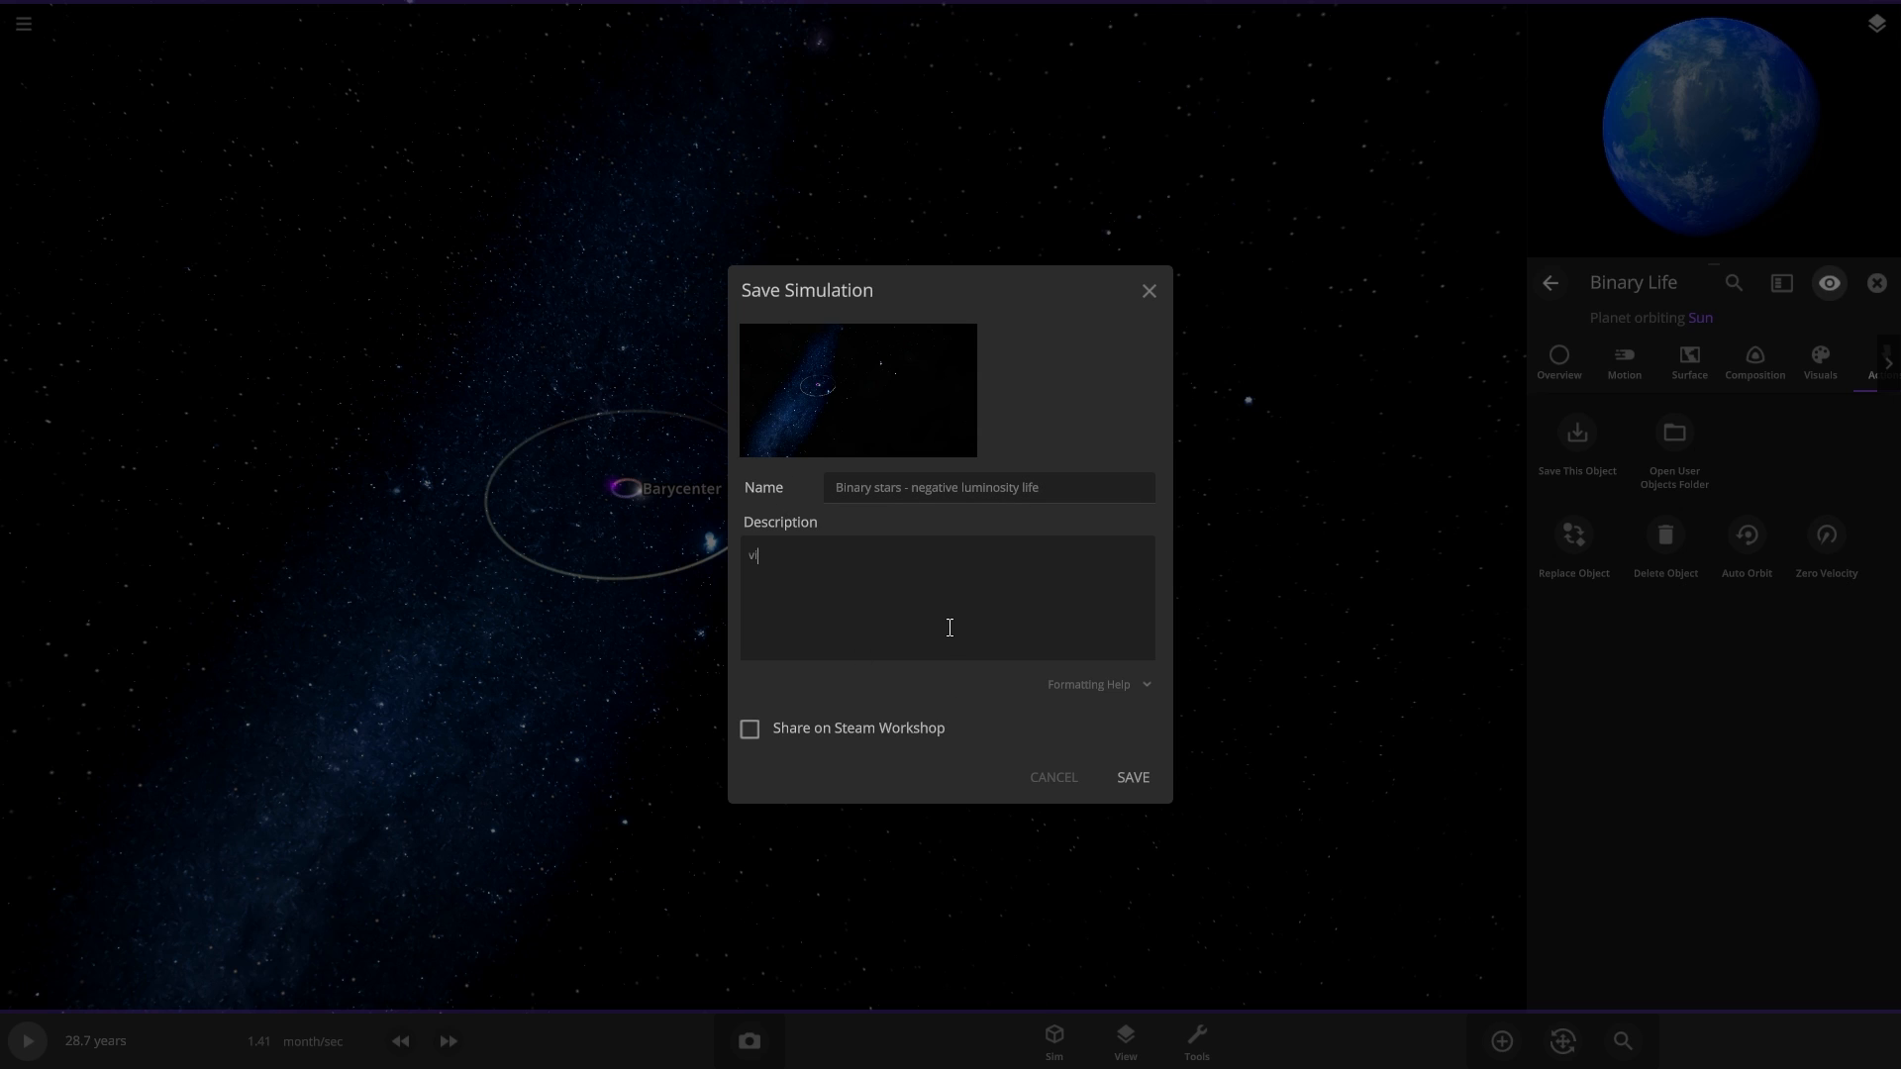
type("from")
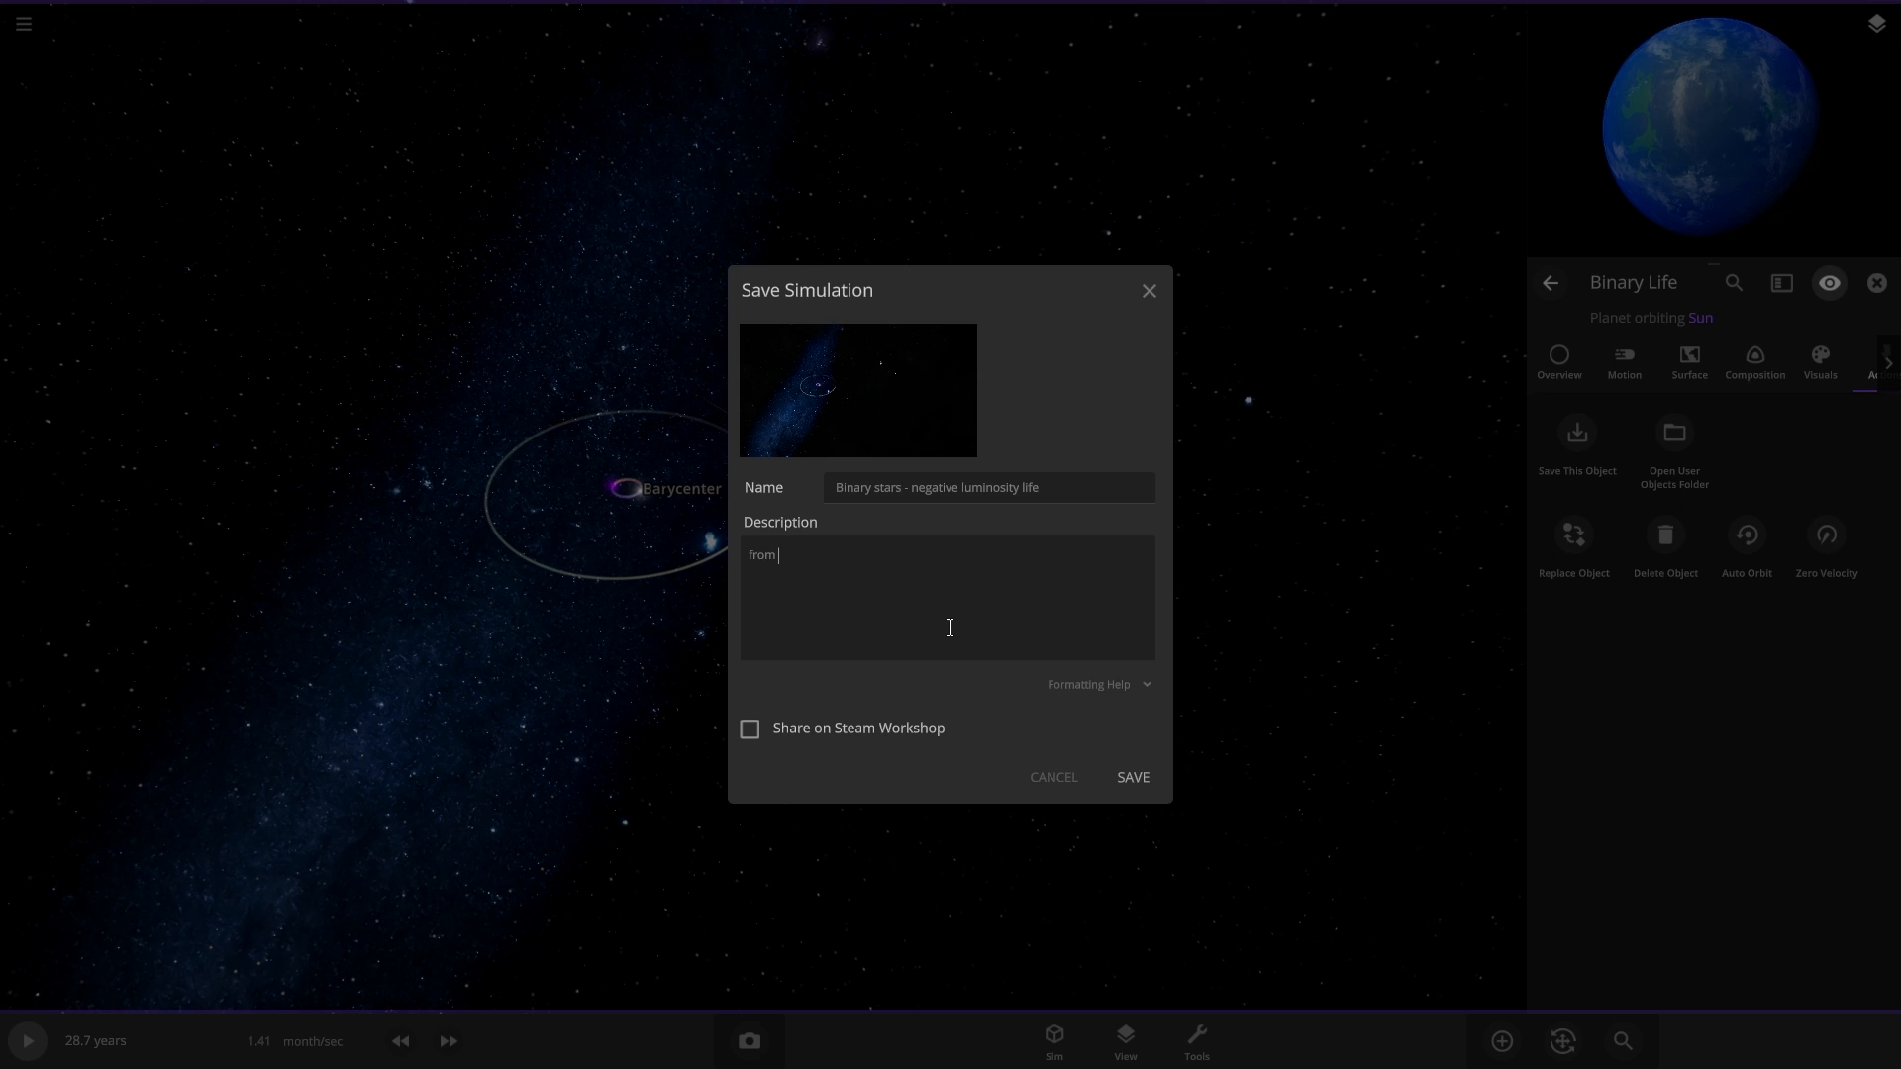
Publish the simulation to Steam Workshop and return to the game view.
left_click(749, 729)
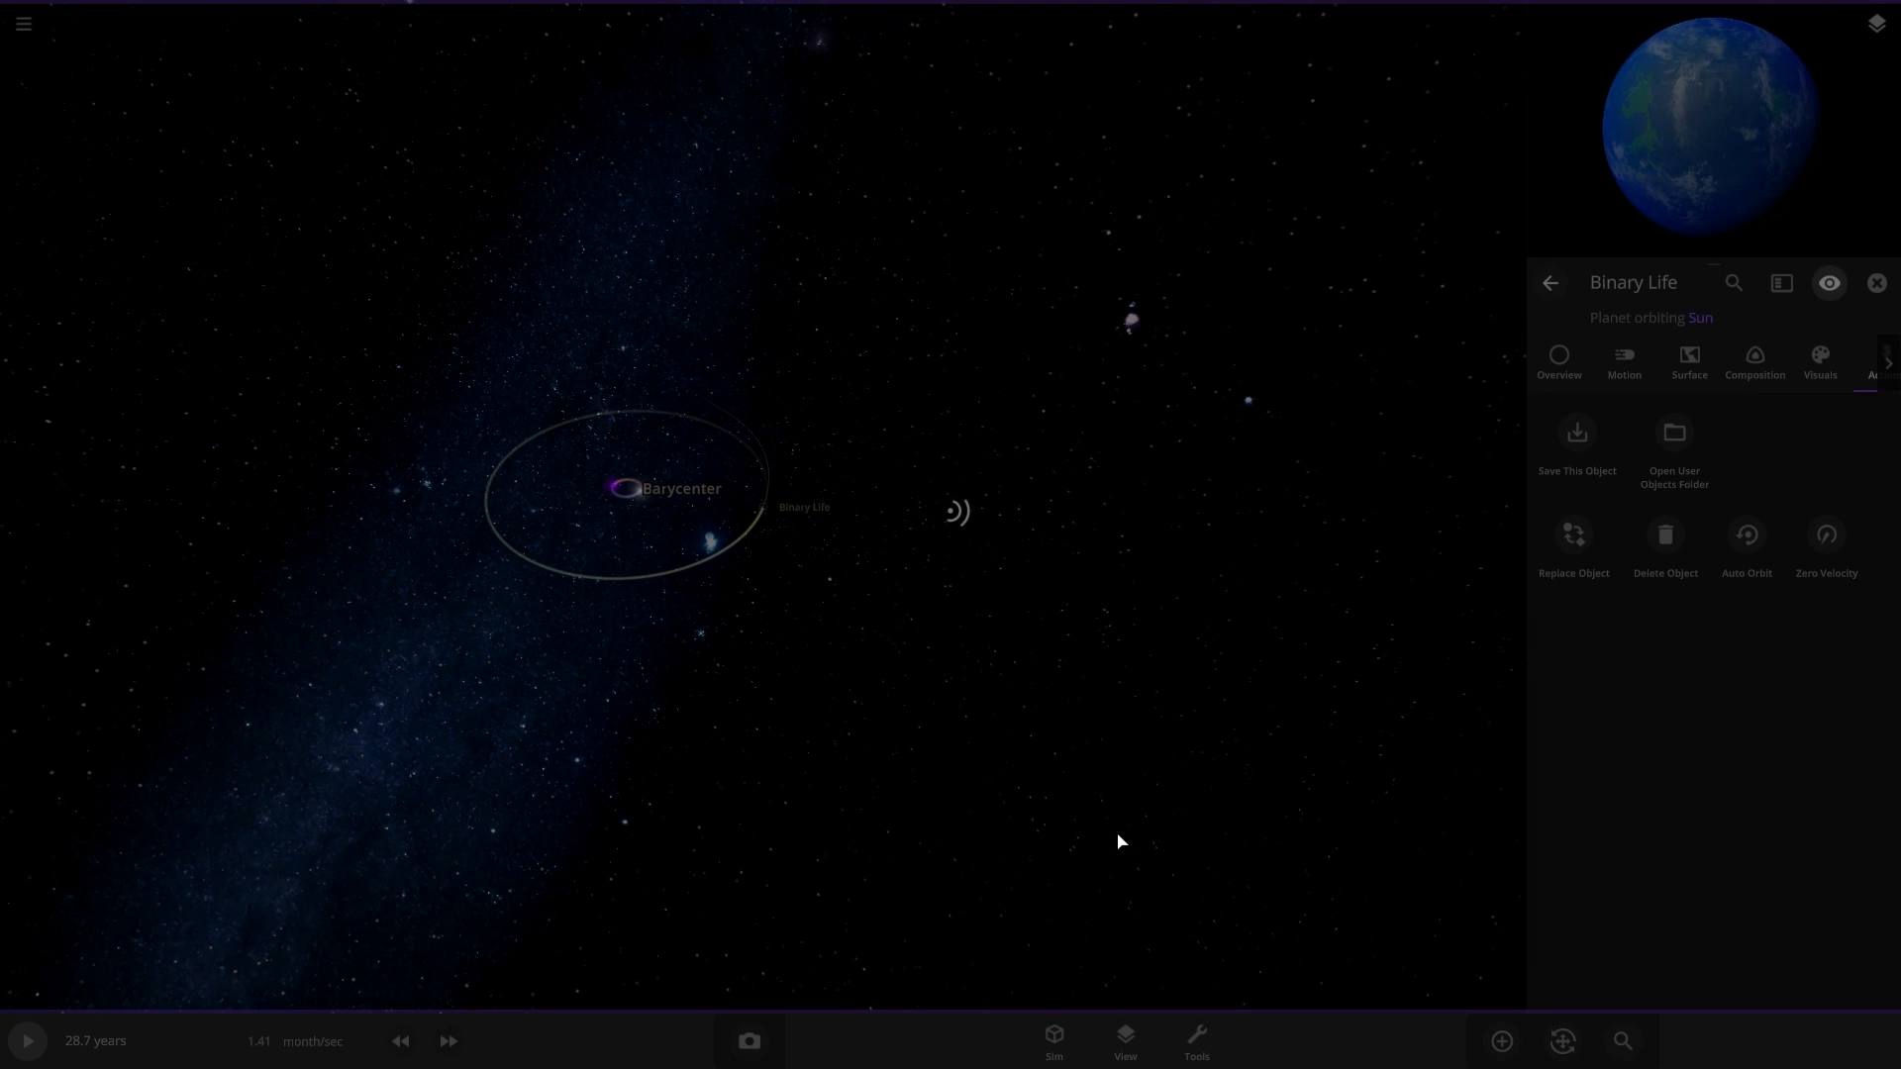
mouse_move(1004, 392)
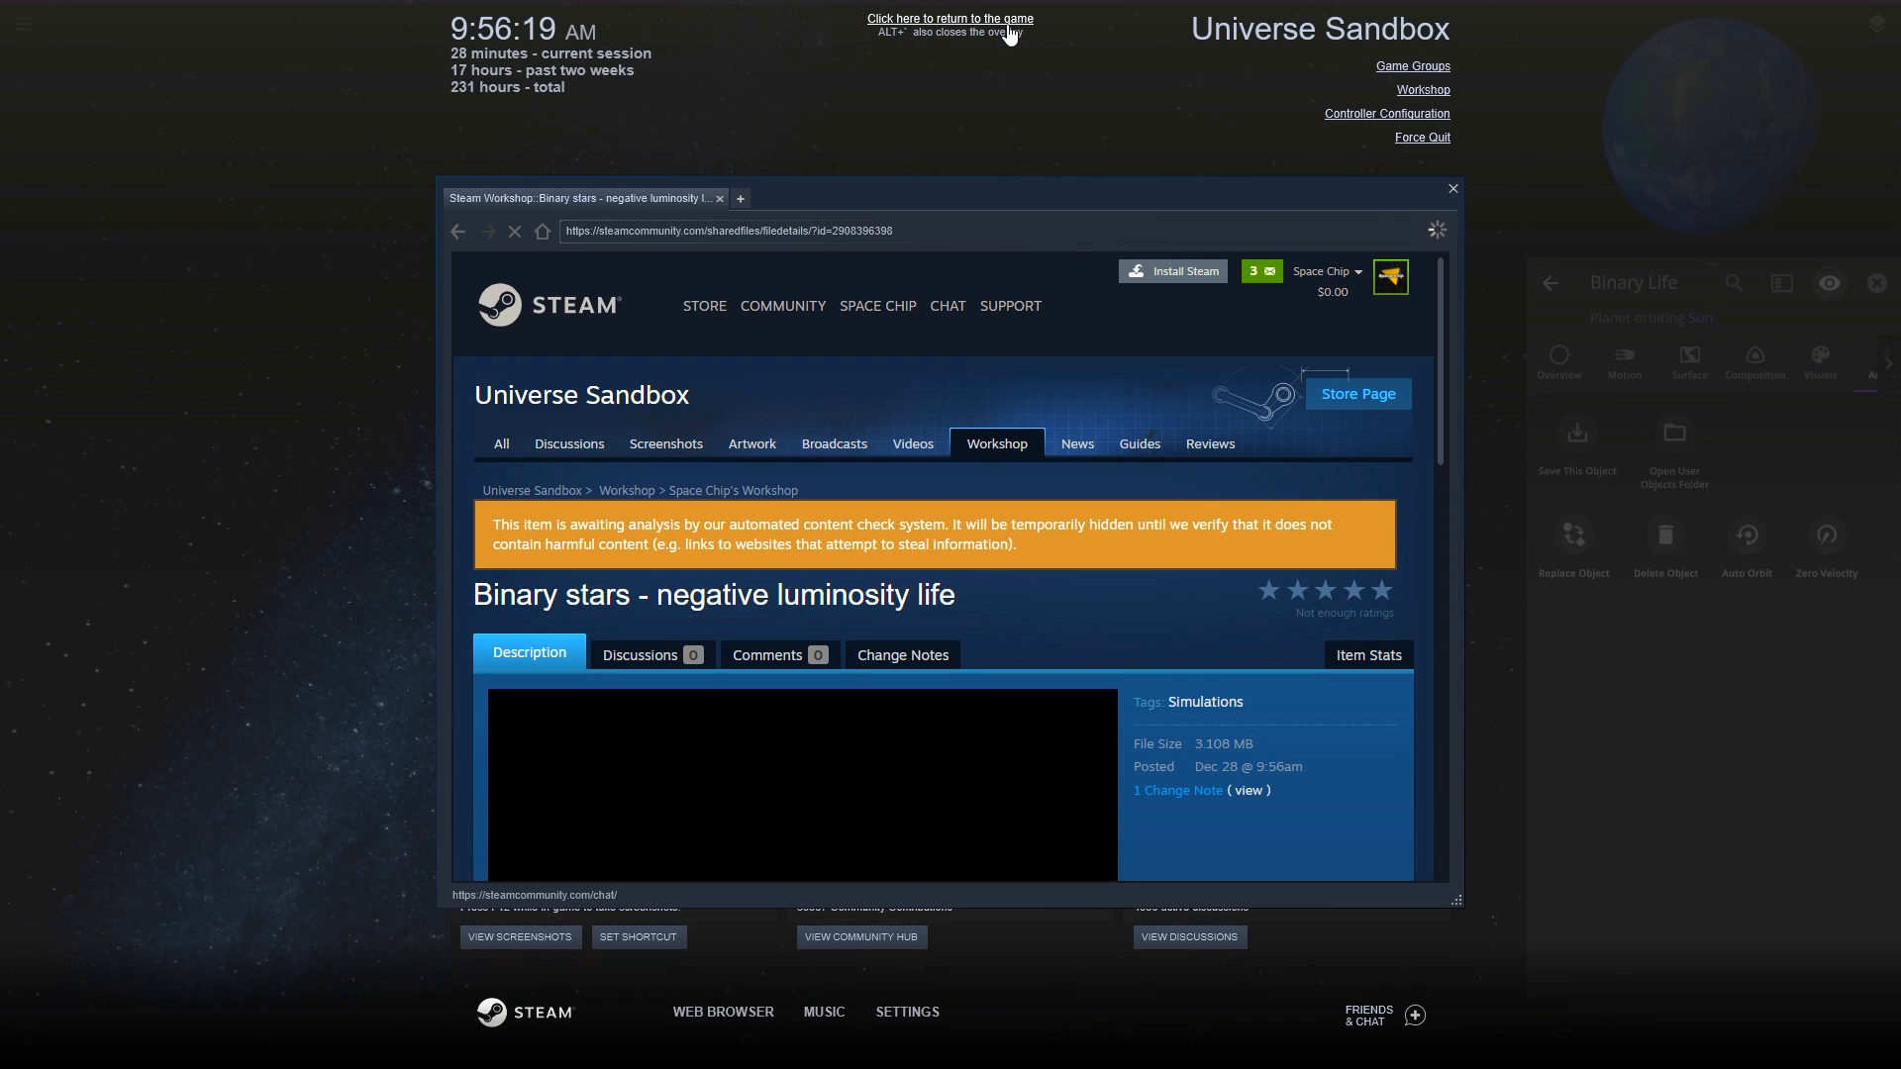
left_click(948, 18)
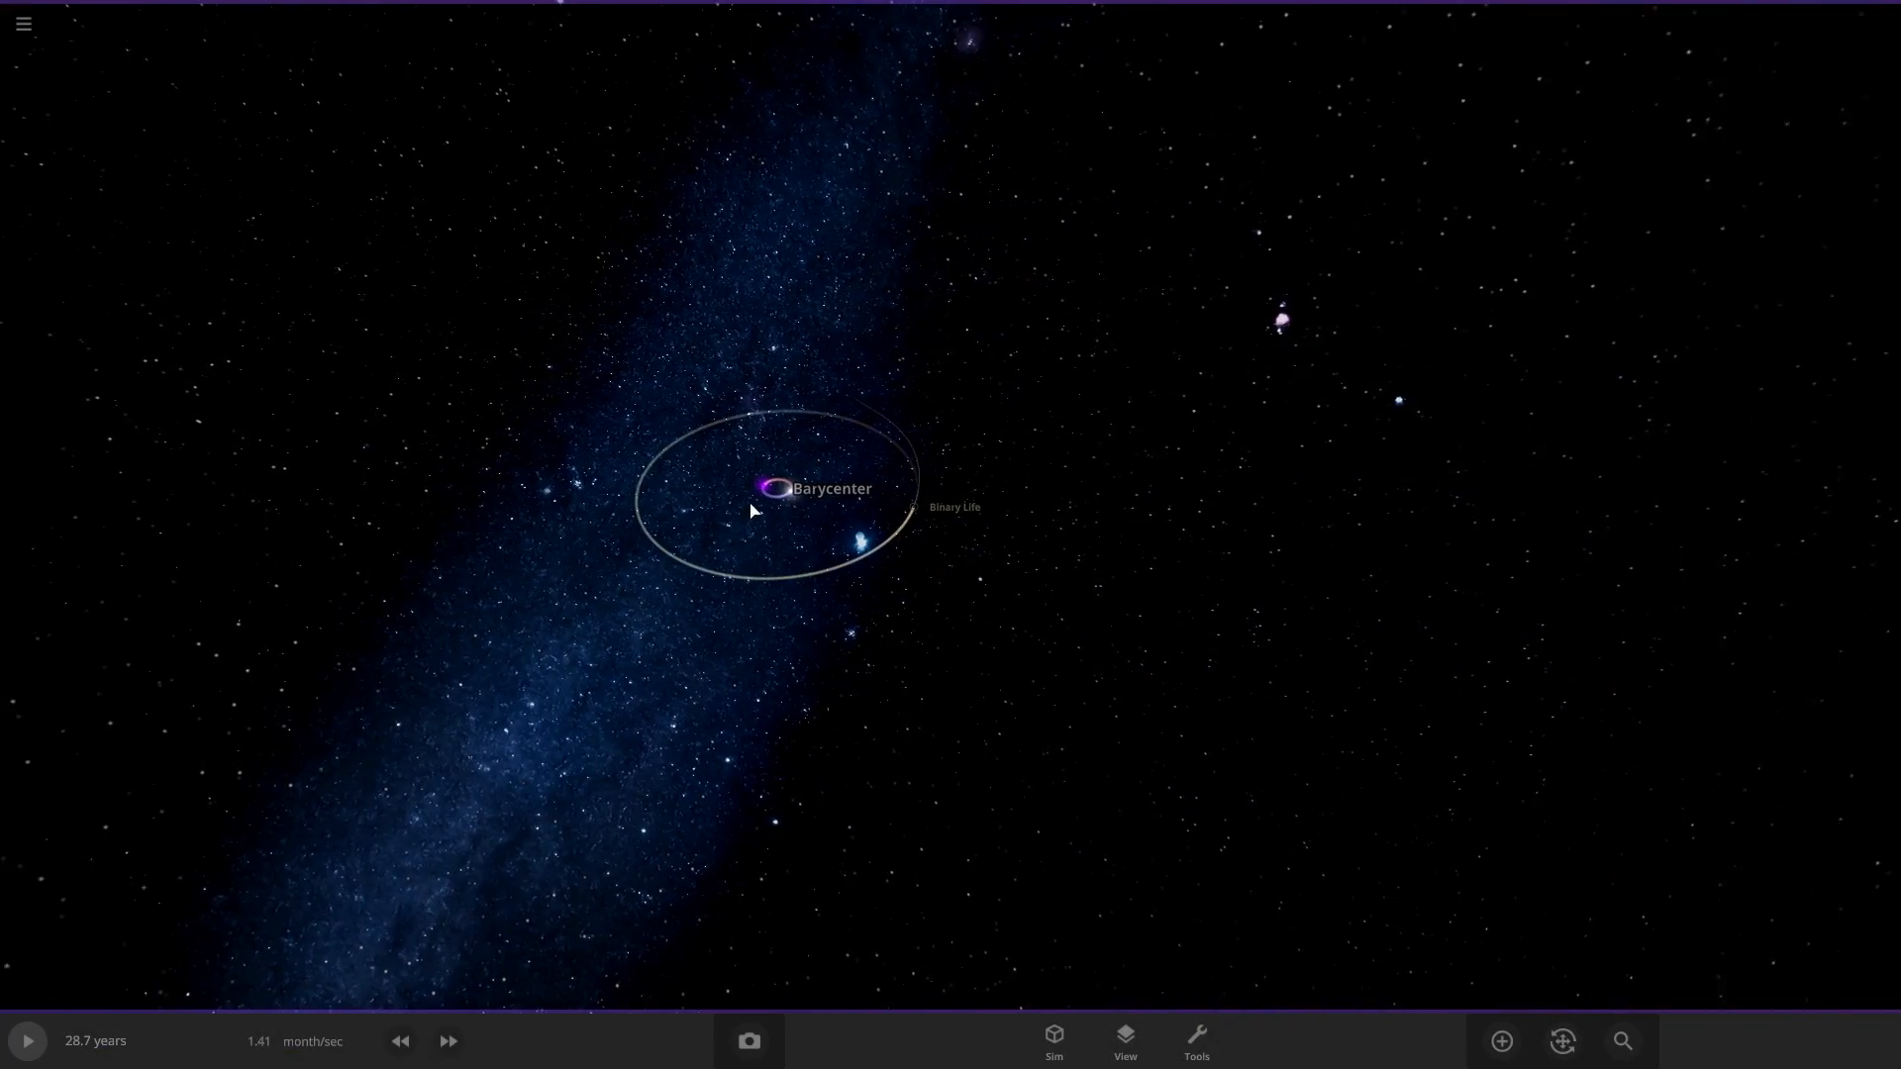
Select the barycenter to show its info panel with 2.00 solar masses.
left_click(770, 489)
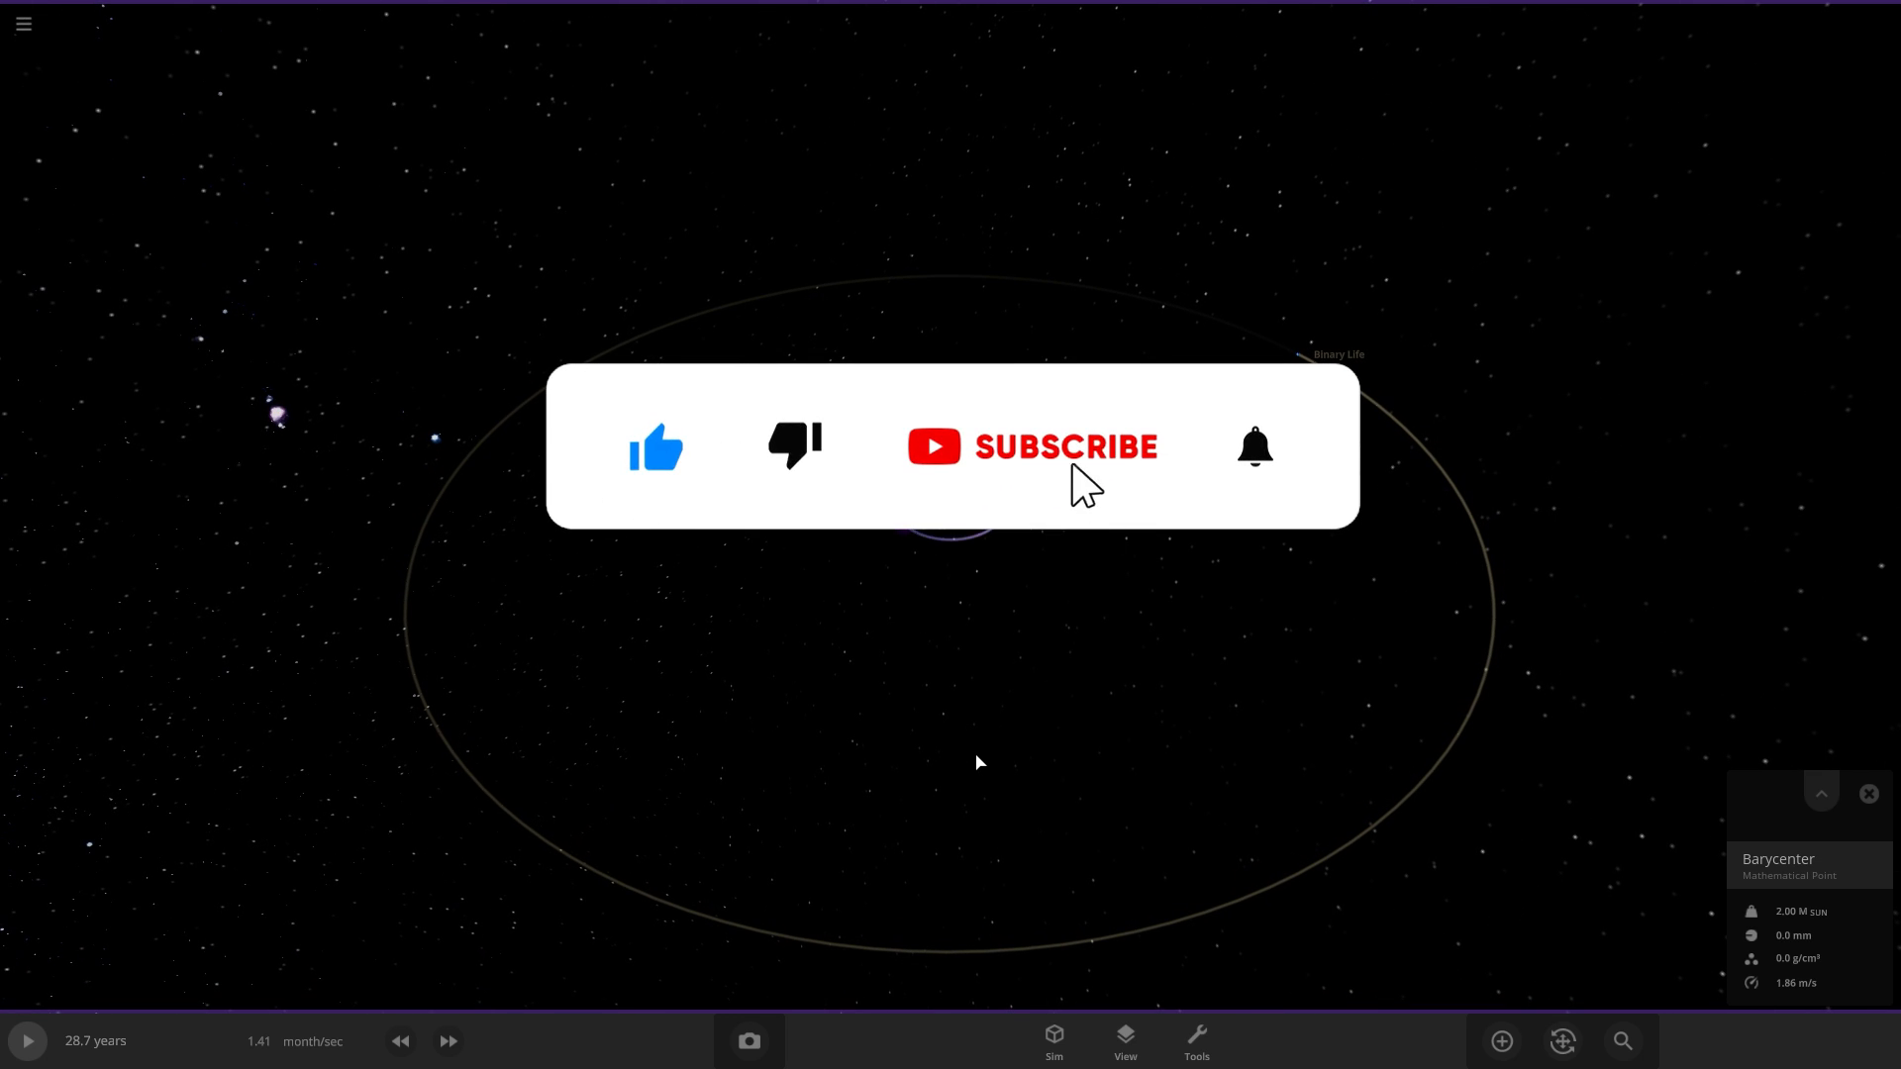
left_click(1030, 445)
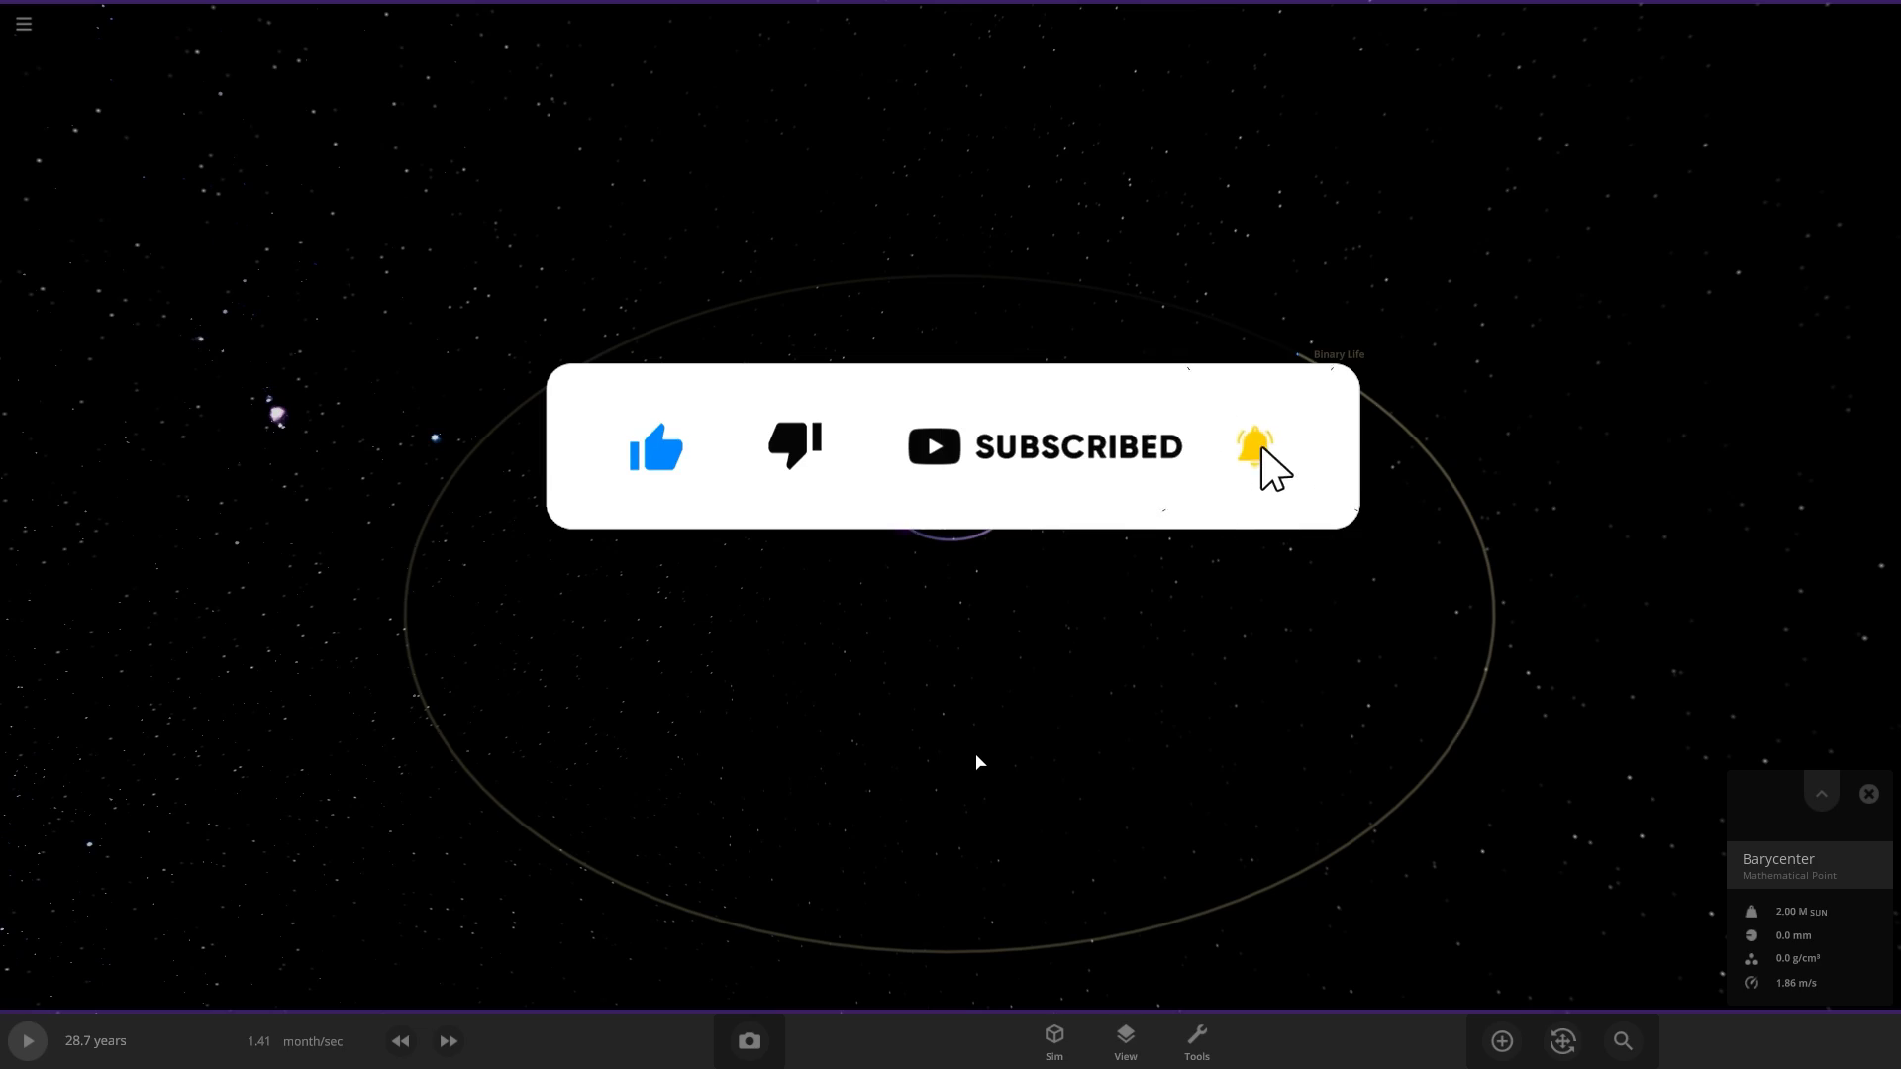